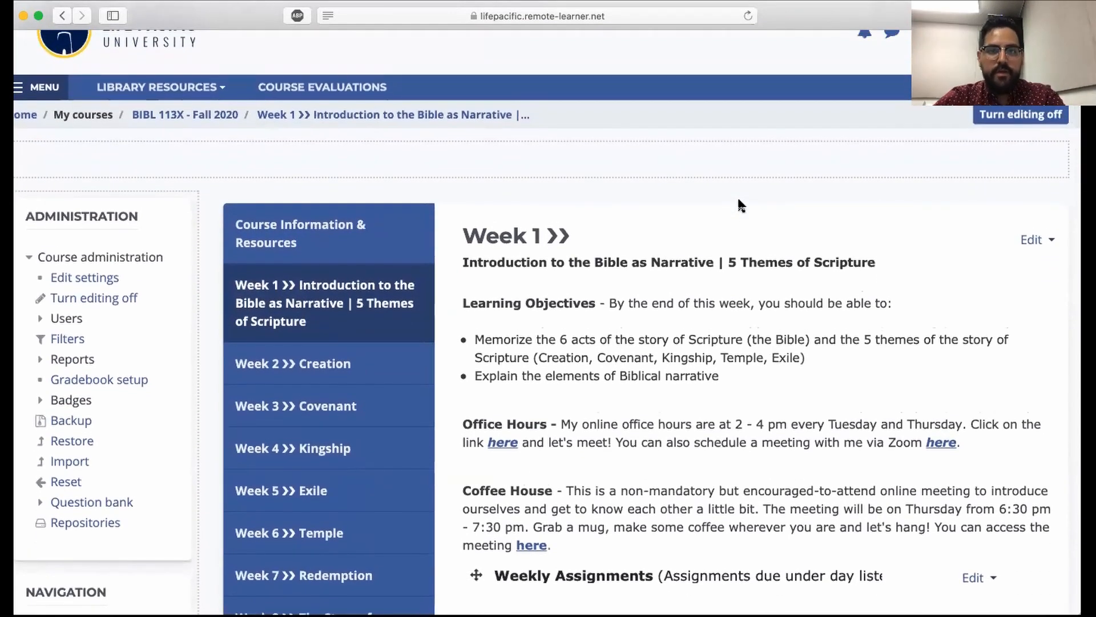
Download BIBL 113 SAS 1 - Noah.docx from the Scripture as Story #1 folder and open it
{"action": "scroll", "scroll_direction": "down", "scroll_amount": 3}
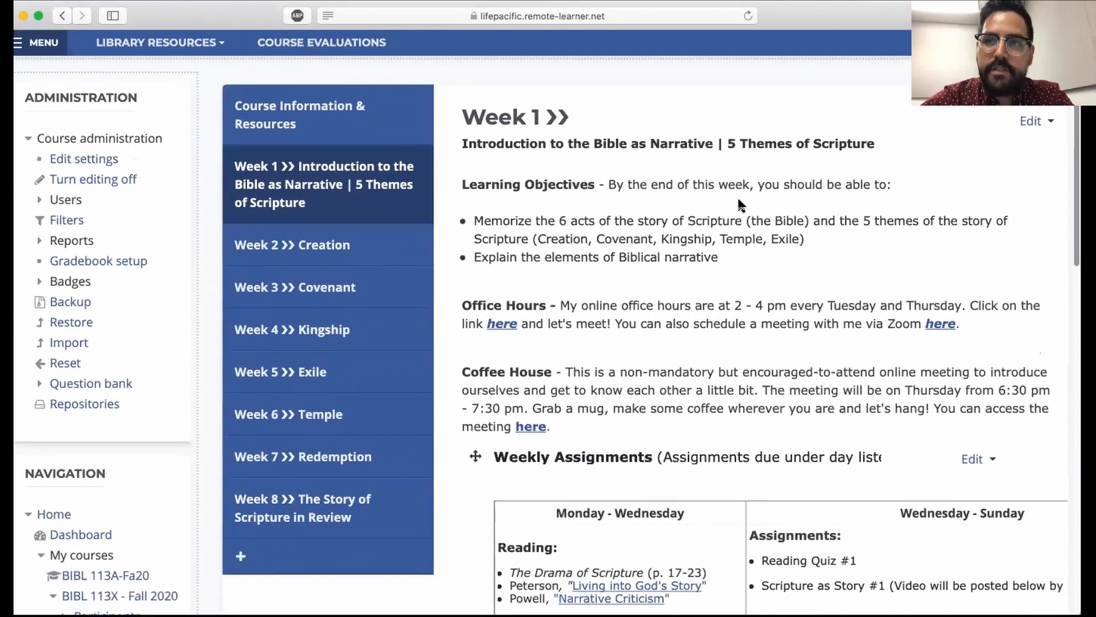
{"action": "scroll", "scroll_direction": "down", "scroll_amount": 3}
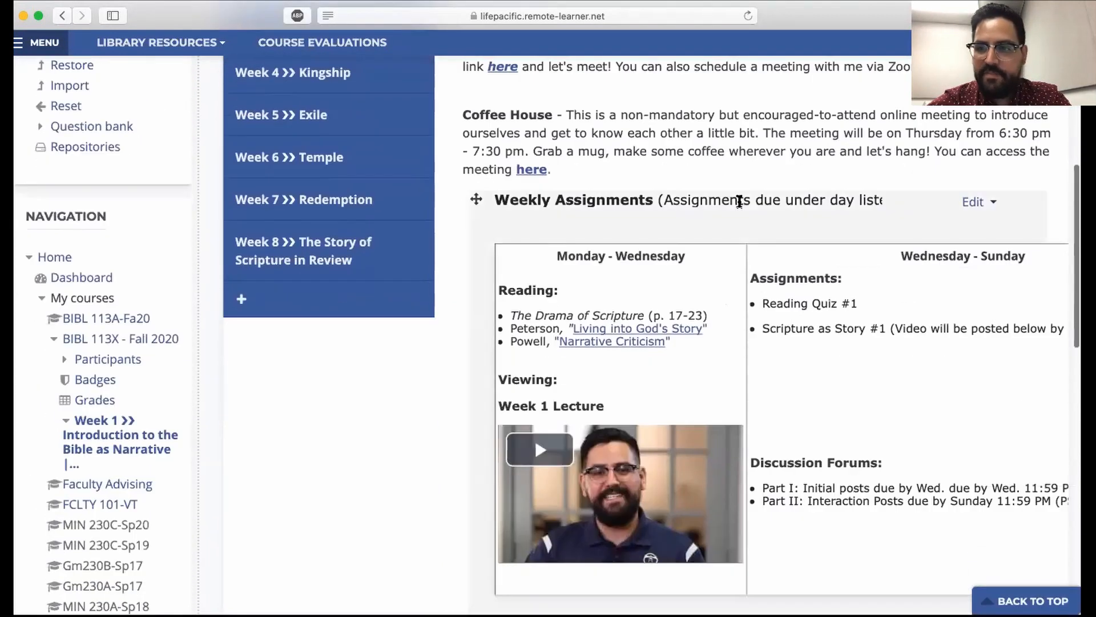
{"action": "scroll", "scroll_direction": "down", "scroll_amount": 3}
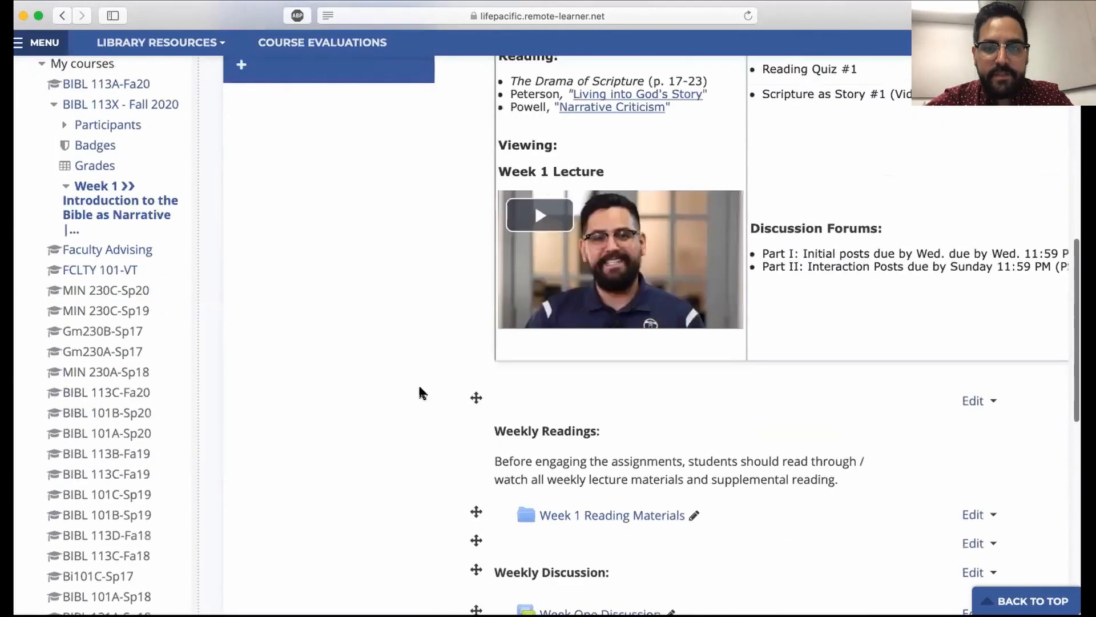
{"action": "scroll", "scroll_direction": "down", "scroll_amount": 3}
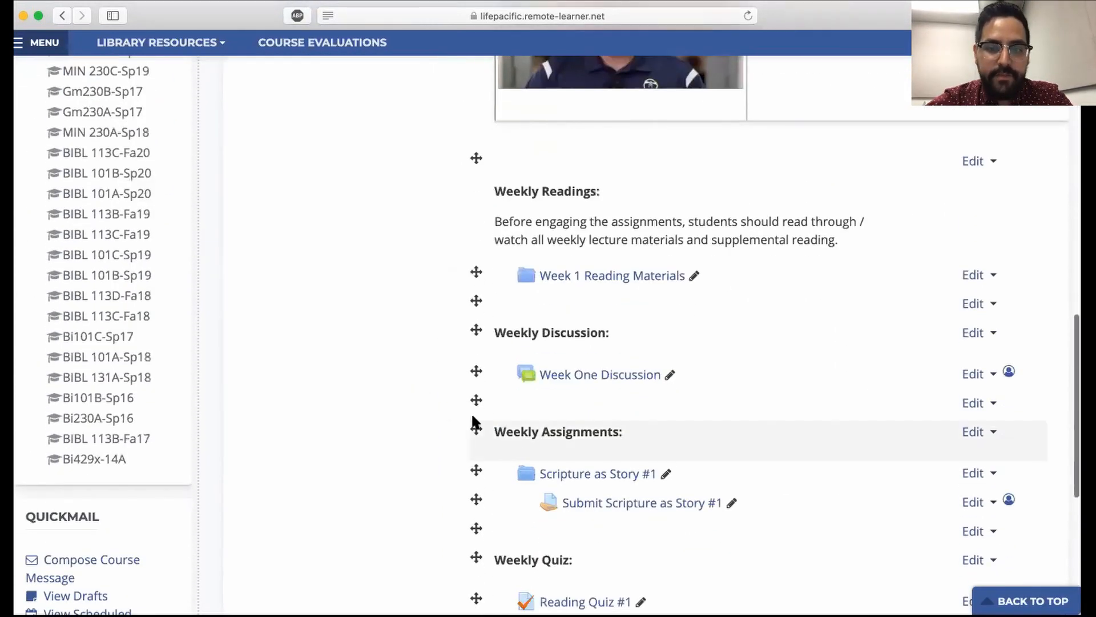
{"action": "scroll", "scroll_direction": "down", "scroll_amount": 3}
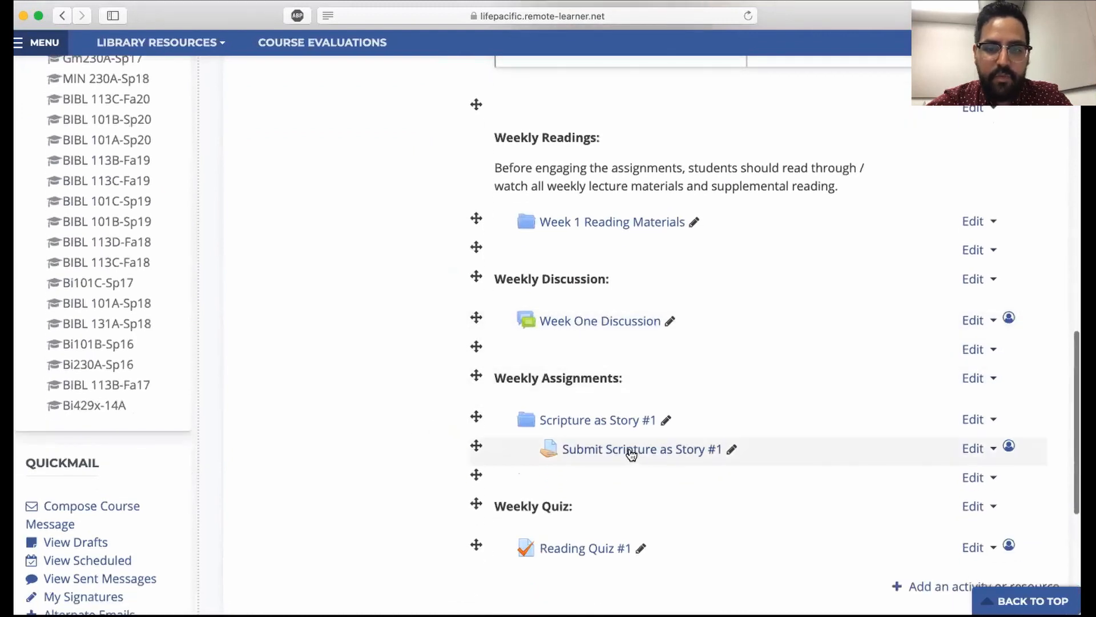
{"action": "mouse_move", "coordinate": [610, 433]}
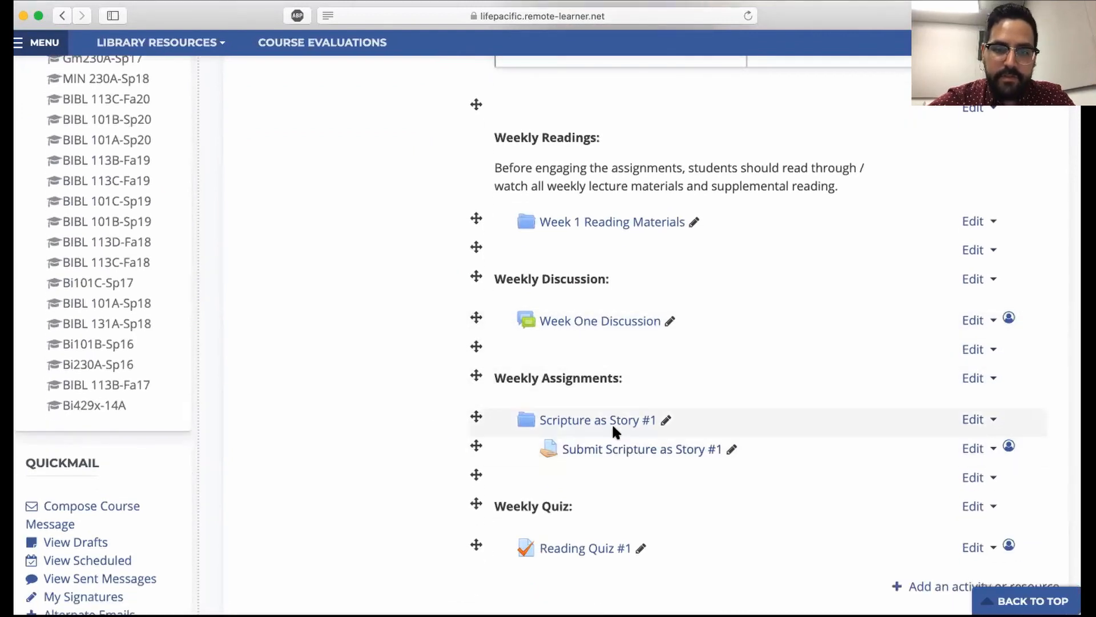
{"action": "left_click", "coordinate": [596, 419]}
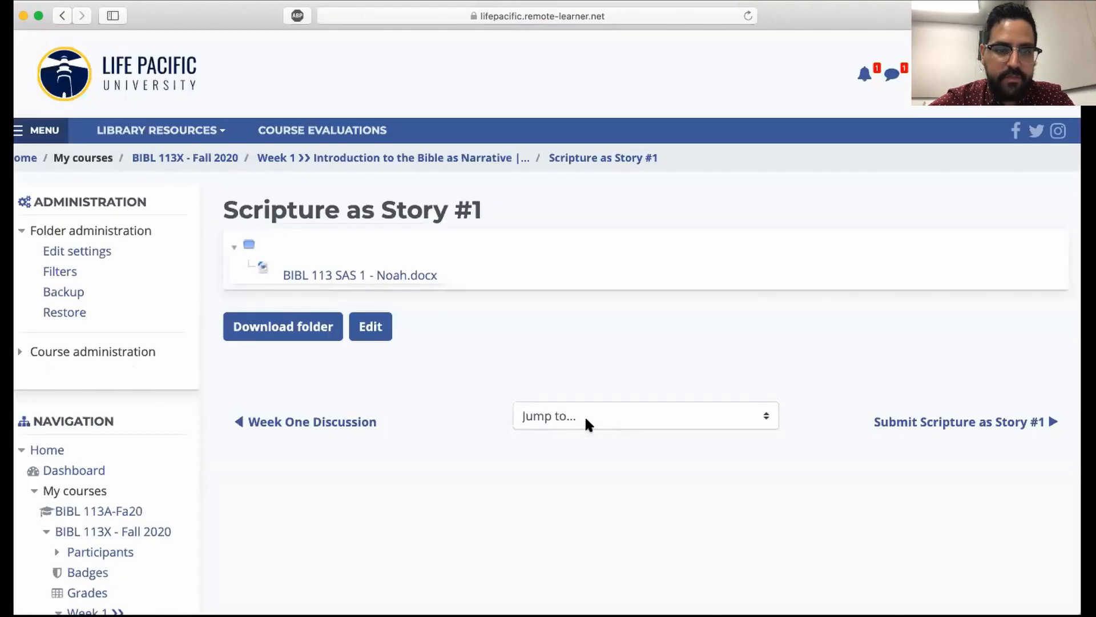
{"action": "left_click", "coordinate": [360, 276]}
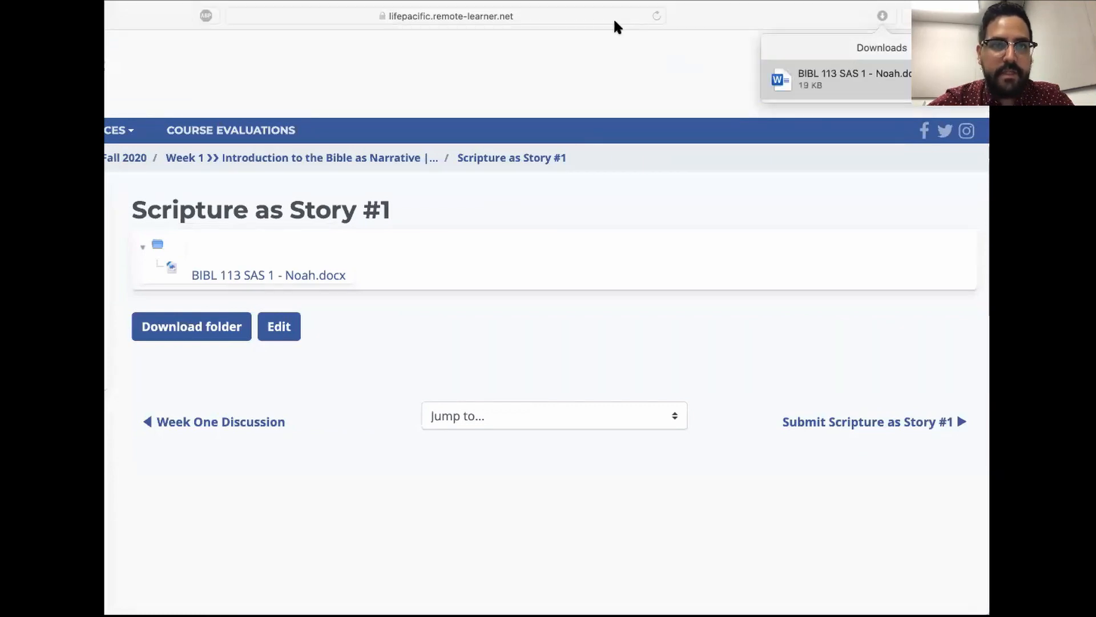
{"action": "mouse_move", "coordinate": [574, 135]}
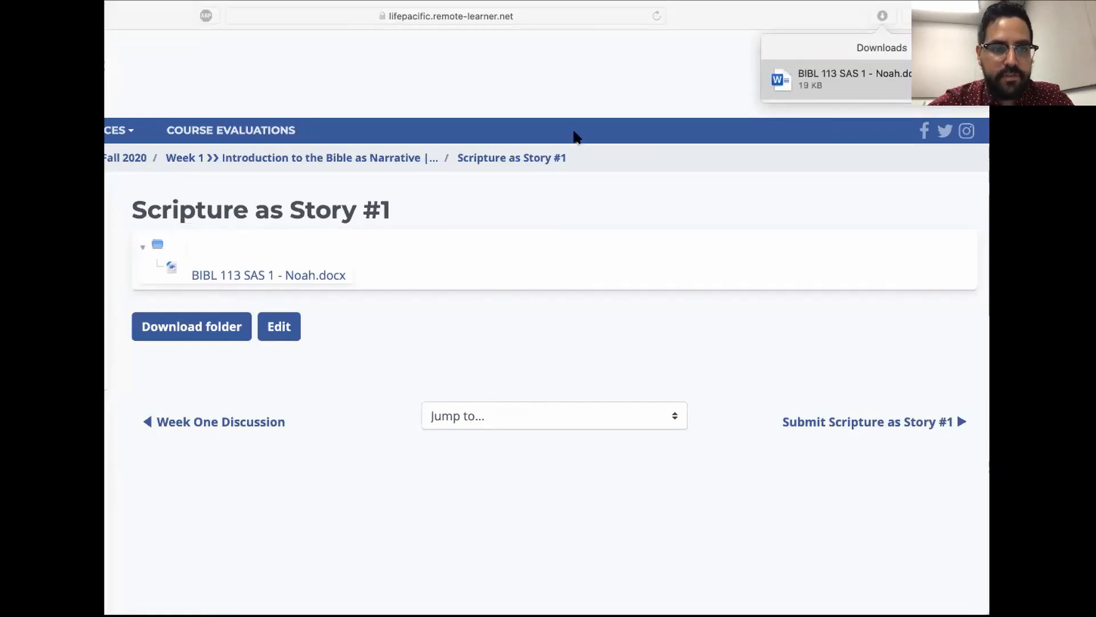
{"action": "left_click", "coordinate": [852, 79]}
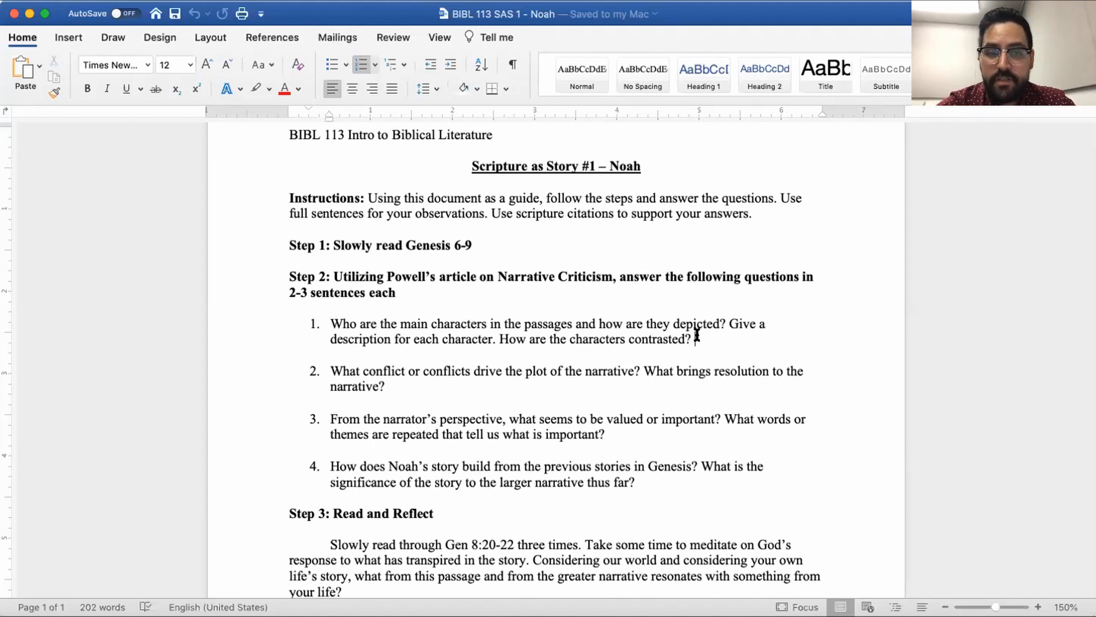
Insert a blank line beneath question 1 under Step 2
{"action": "key", "text": "Return"}
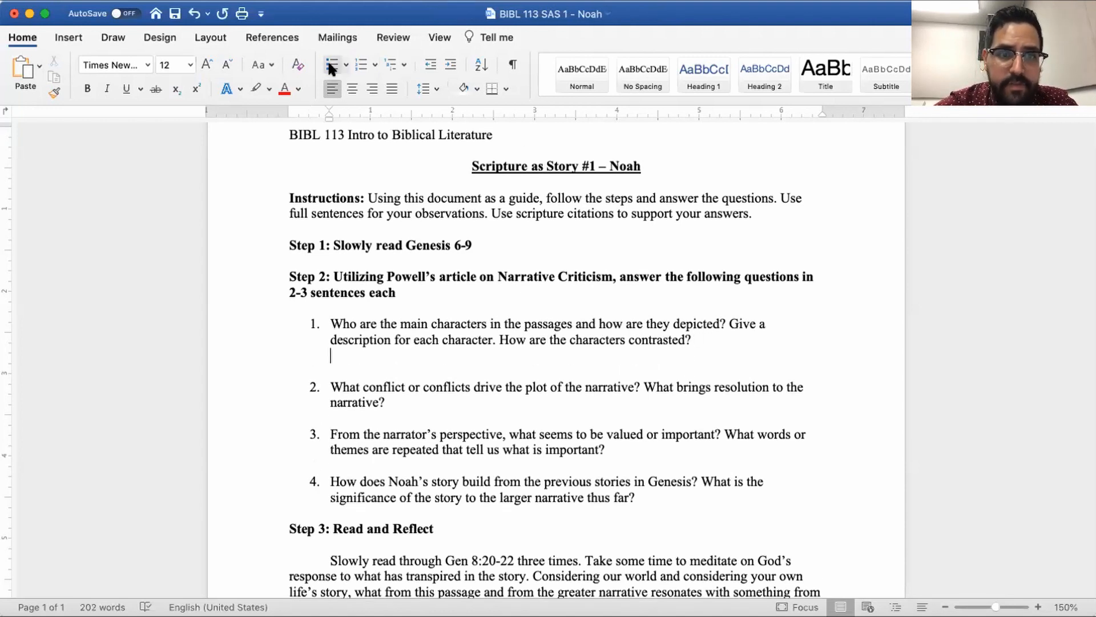
Build a bulleted list under question 1 with 'Noah -', 'God -' and 'Humanity -'
{"action": "left_click", "coordinate": [331, 64]}
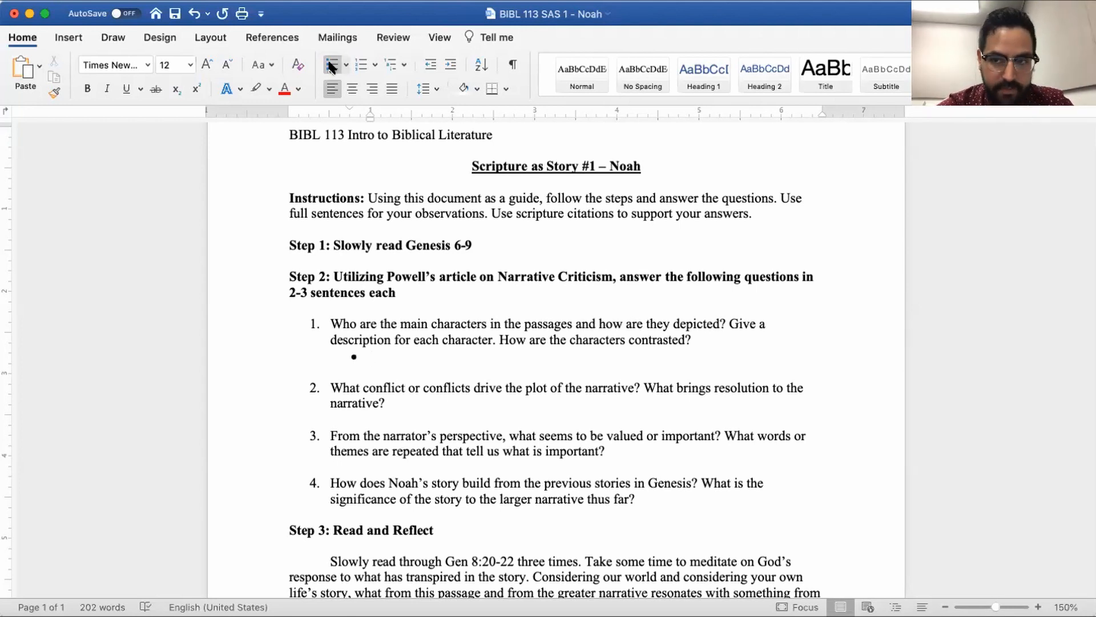
{"action": "type", "text": "Noah -"}
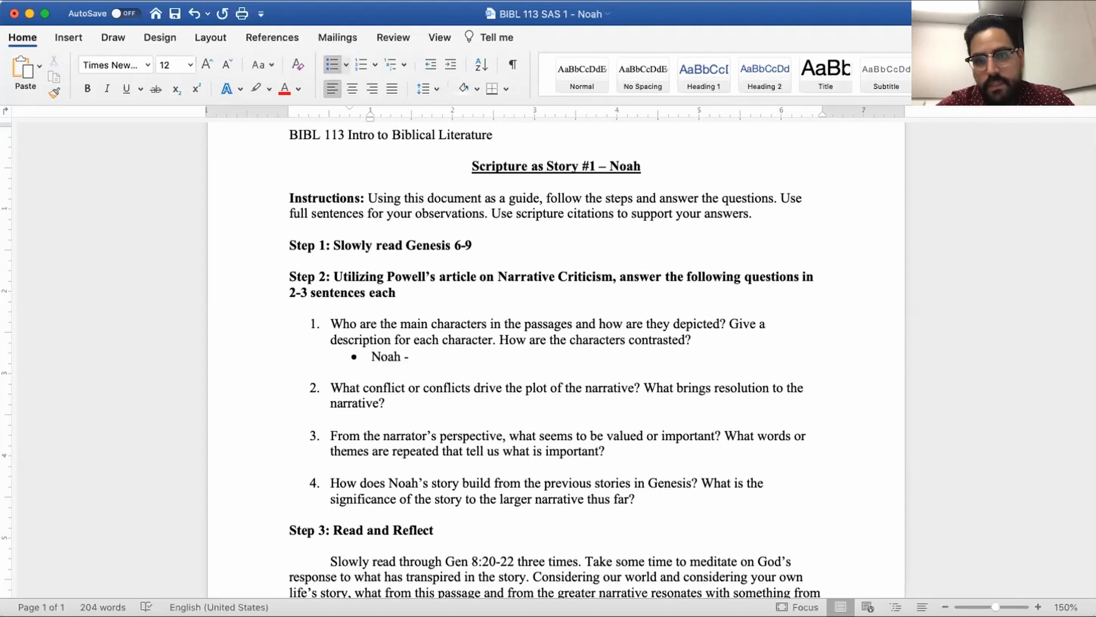
{"action": "key", "text": "enter"}
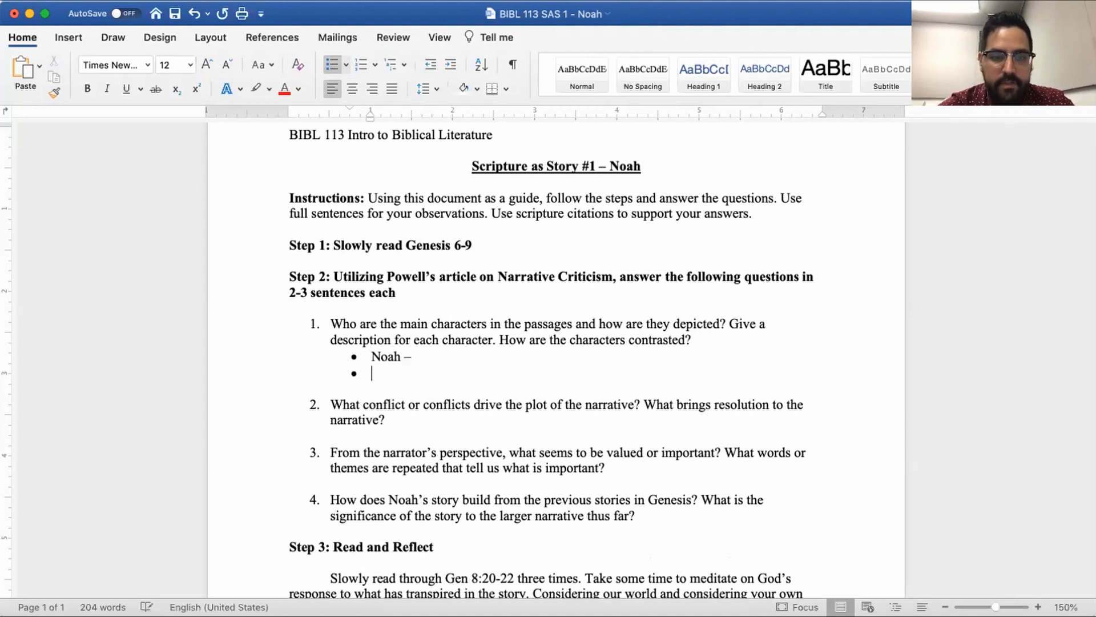
{"action": "type", "text": "God -"}
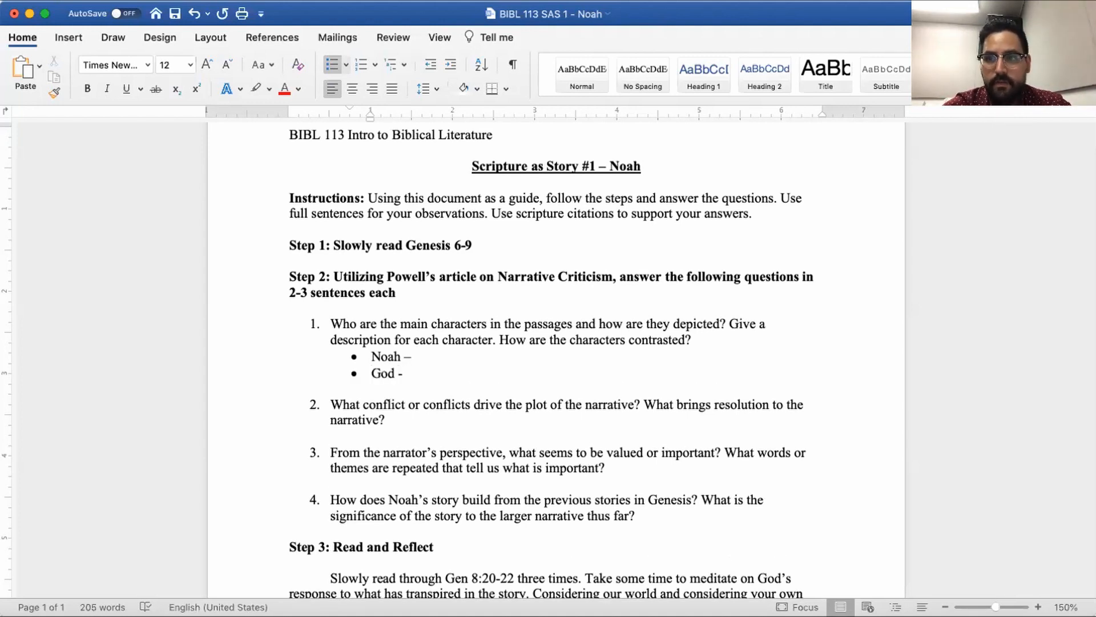
{"action": "key", "text": "Enter"}
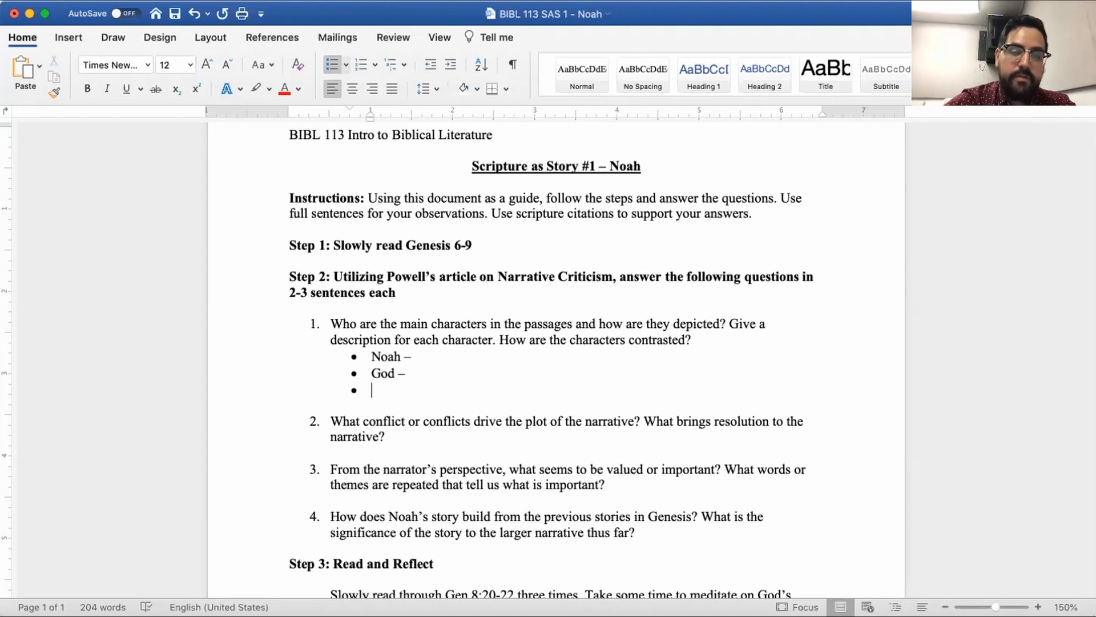
{"action": "type", "text": "Humanity -"}
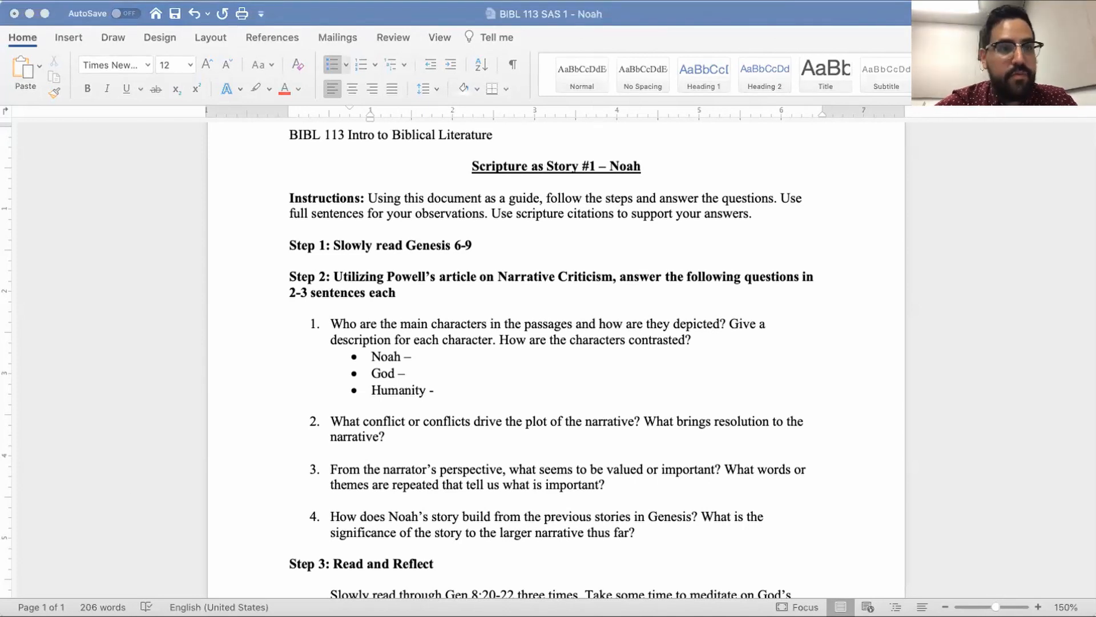
{"action": "mouse_move", "coordinate": [141, 175]}
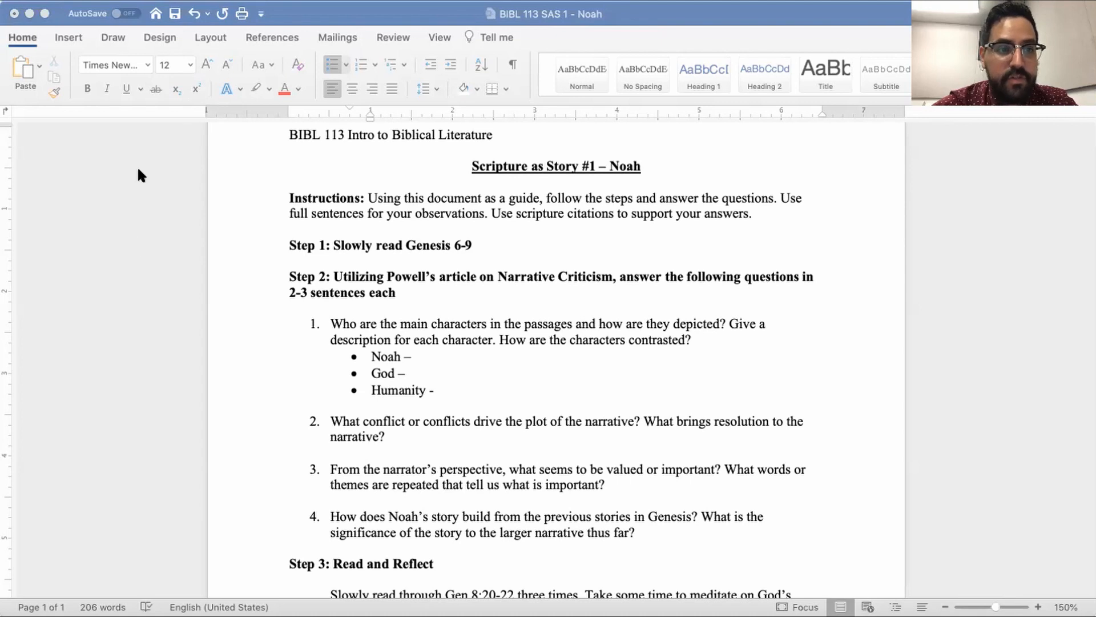
{"action": "mouse_move", "coordinate": [124, 247]}
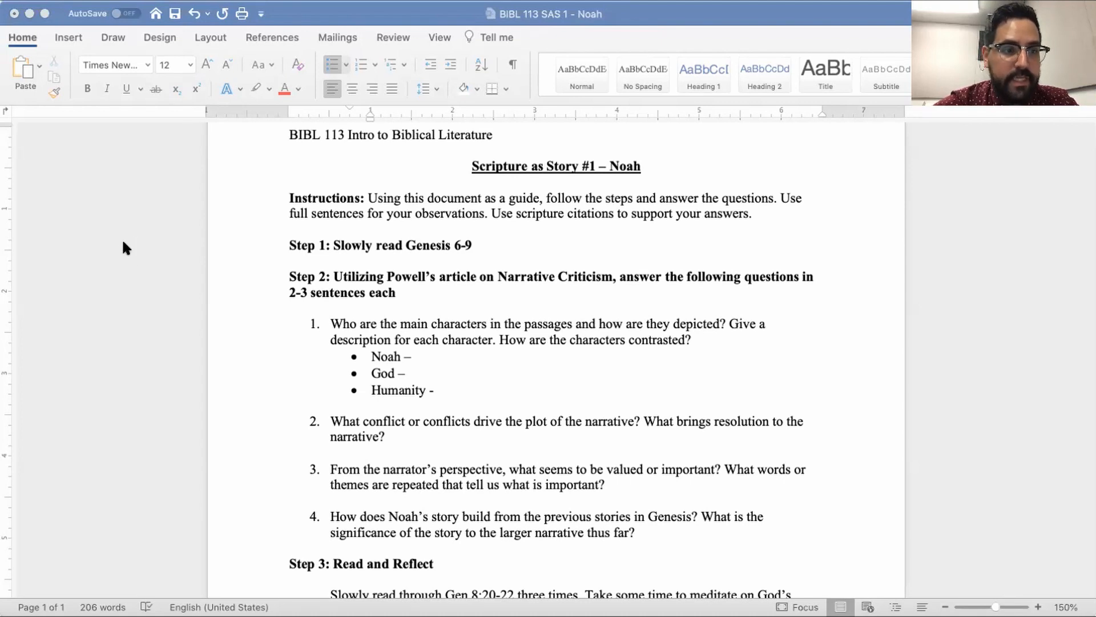
{"action": "mouse_move", "coordinate": [475, 110]}
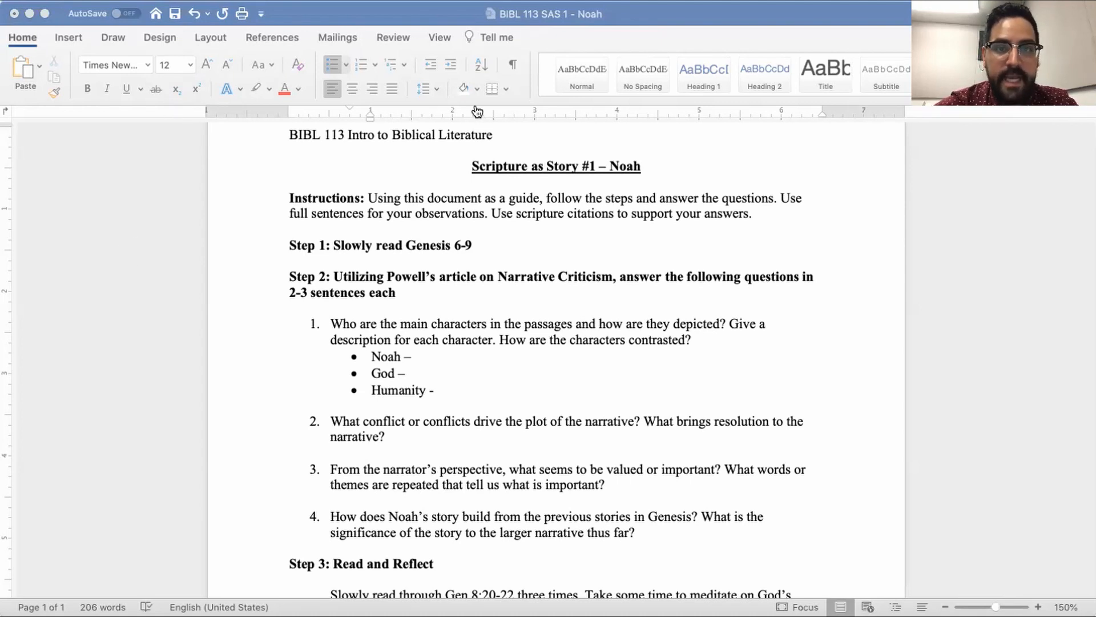
{"action": "mouse_move", "coordinate": [510, 300]}
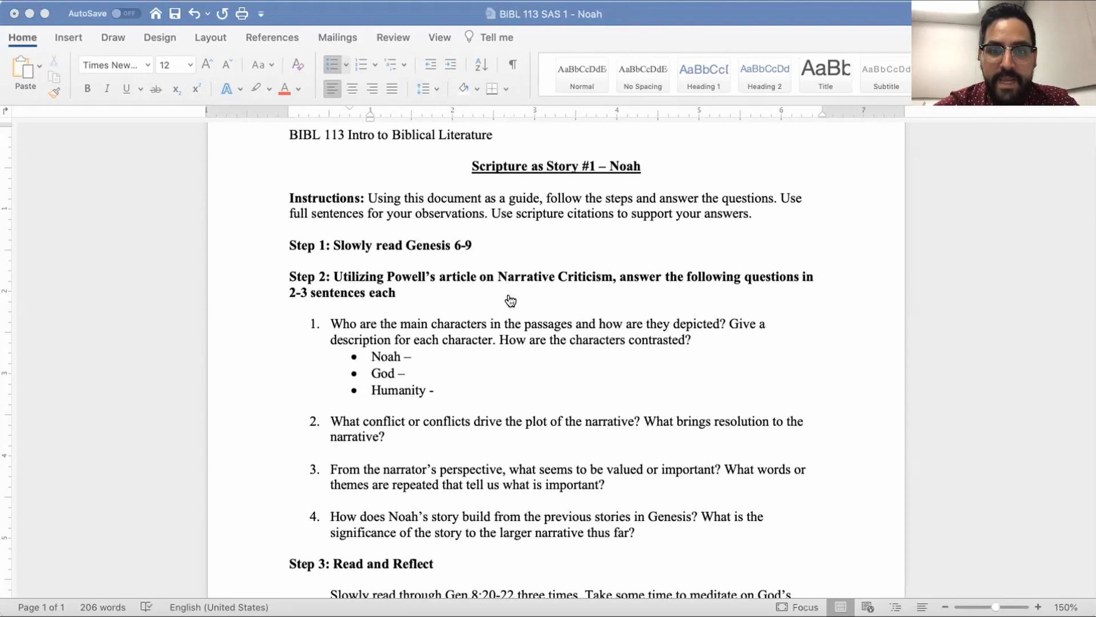
{"action": "mouse_move", "coordinate": [831, 115]}
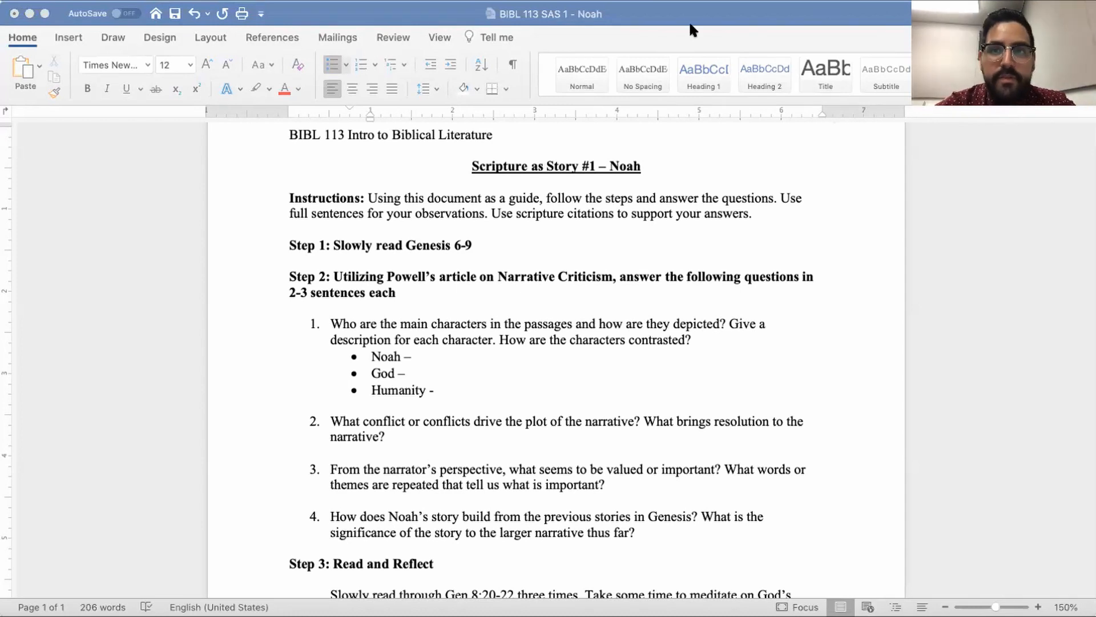
{"action": "mouse_move", "coordinate": [807, 34]}
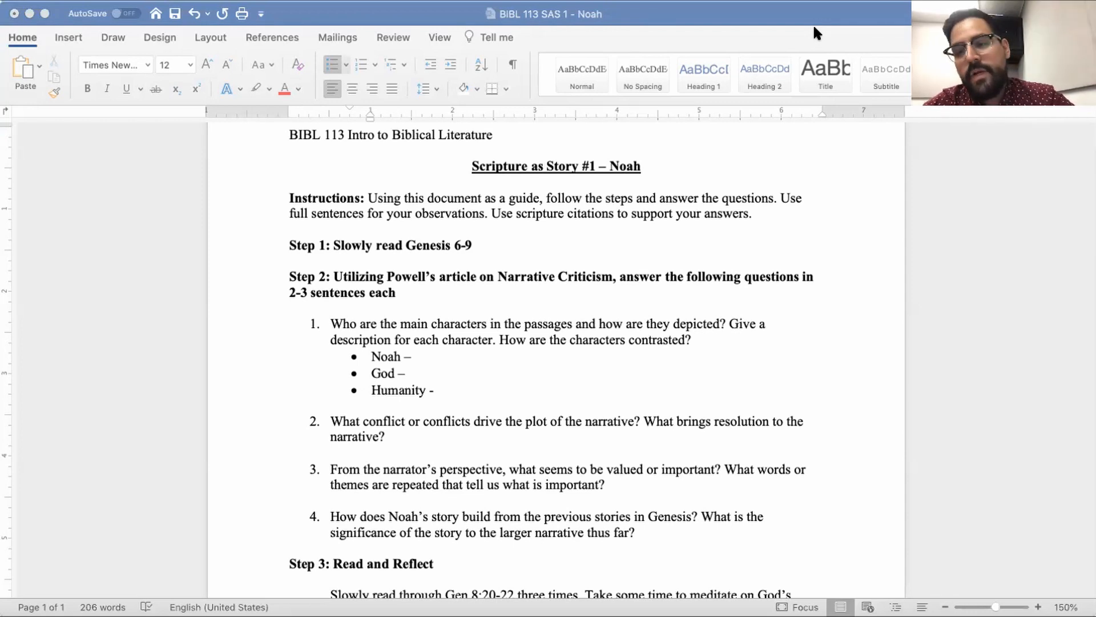
{"action": "mouse_move", "coordinate": [521, 208]}
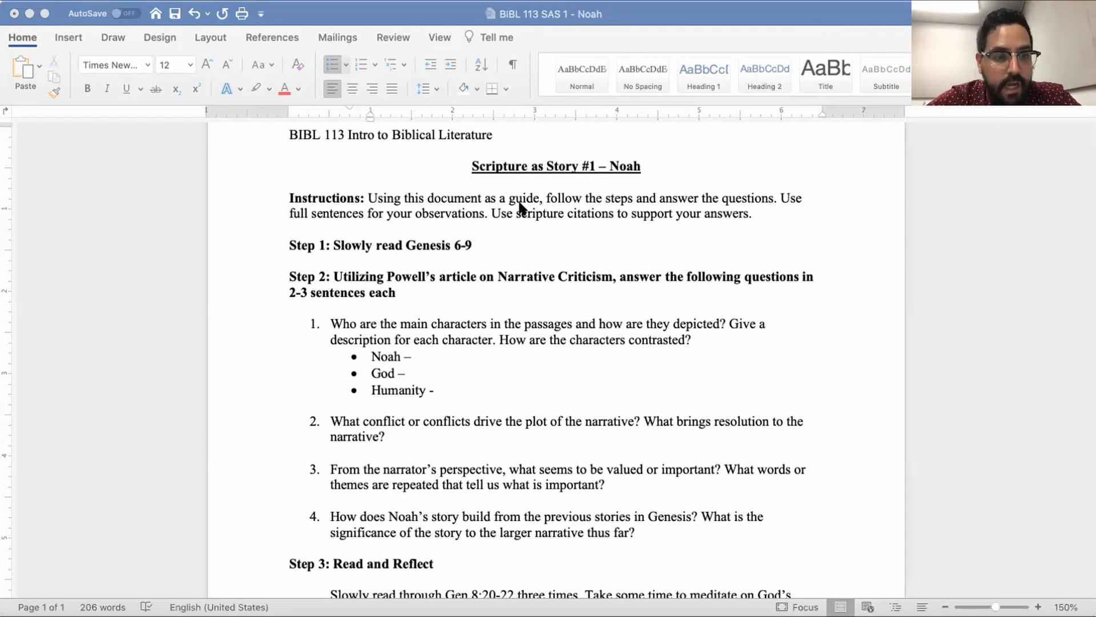
{"action": "mouse_move", "coordinate": [517, 116]}
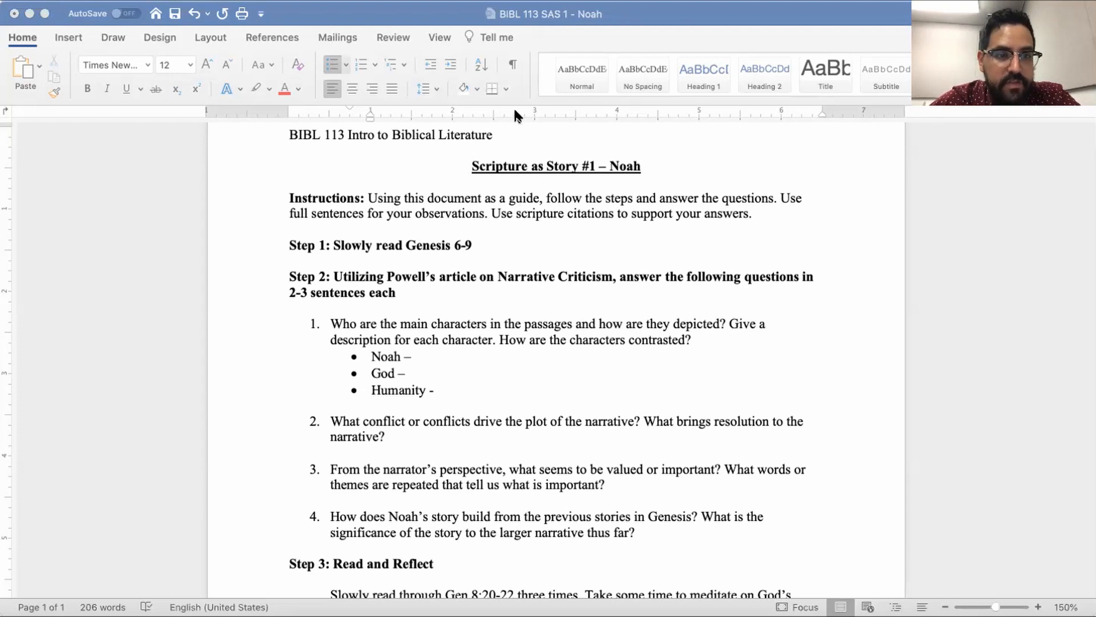
{"action": "mouse_move", "coordinate": [516, 106]}
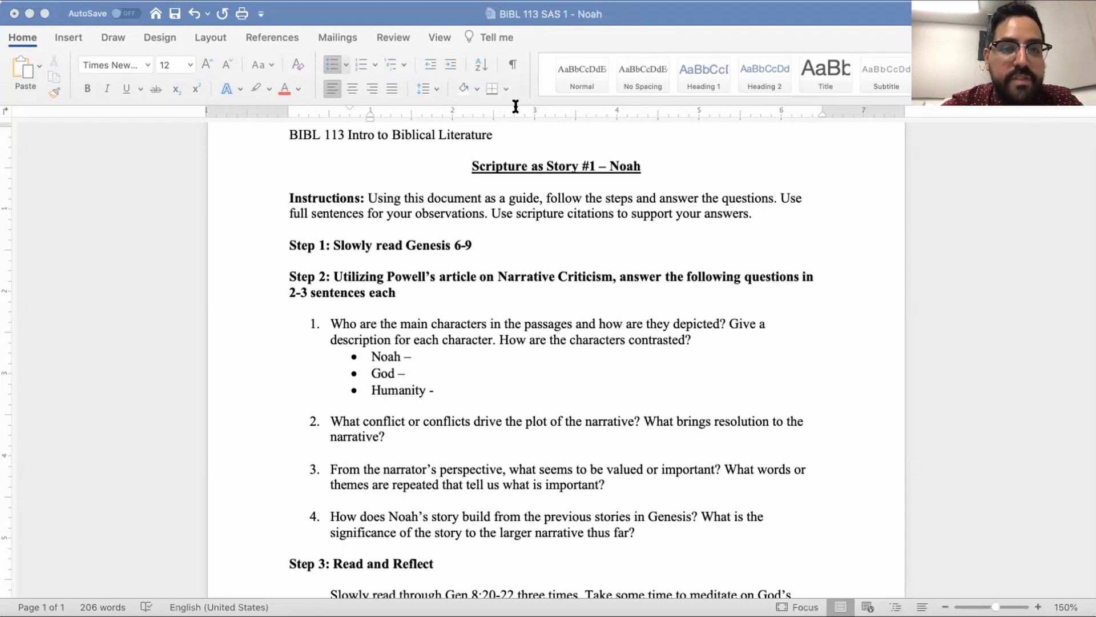
{"action": "mouse_move", "coordinate": [536, 74]}
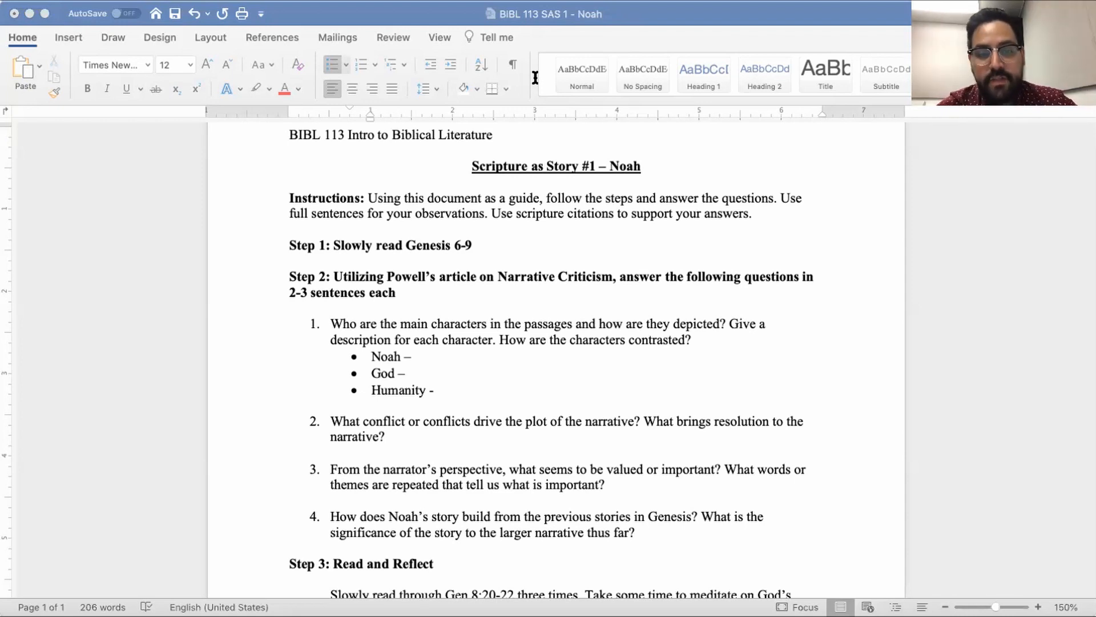
{"action": "mouse_move", "coordinate": [536, 86]}
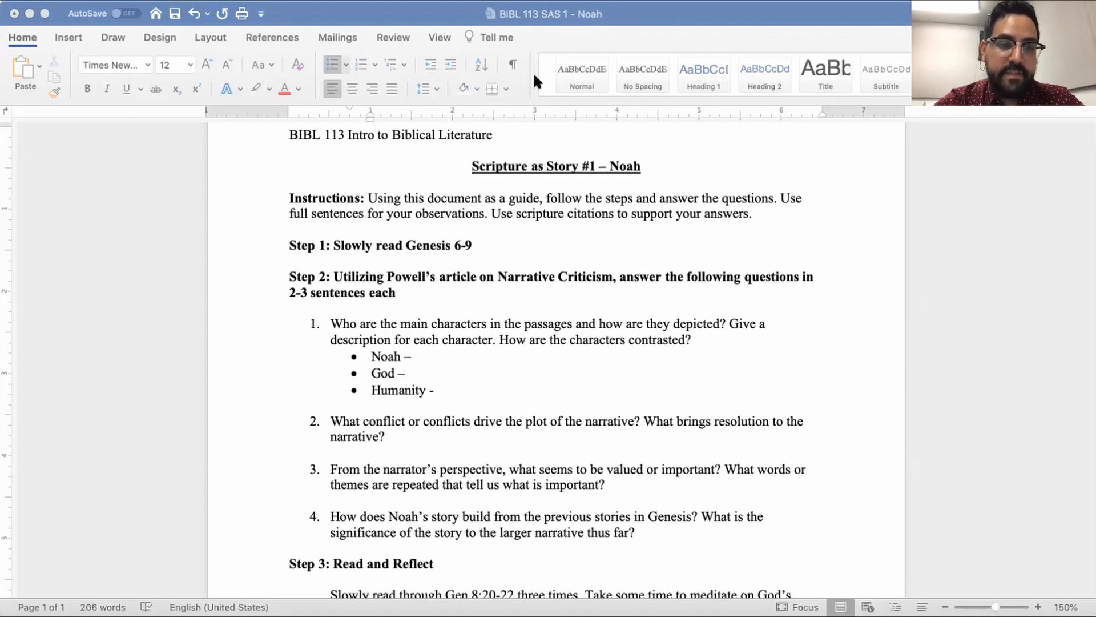
{"action": "mouse_move", "coordinate": [45, 27]}
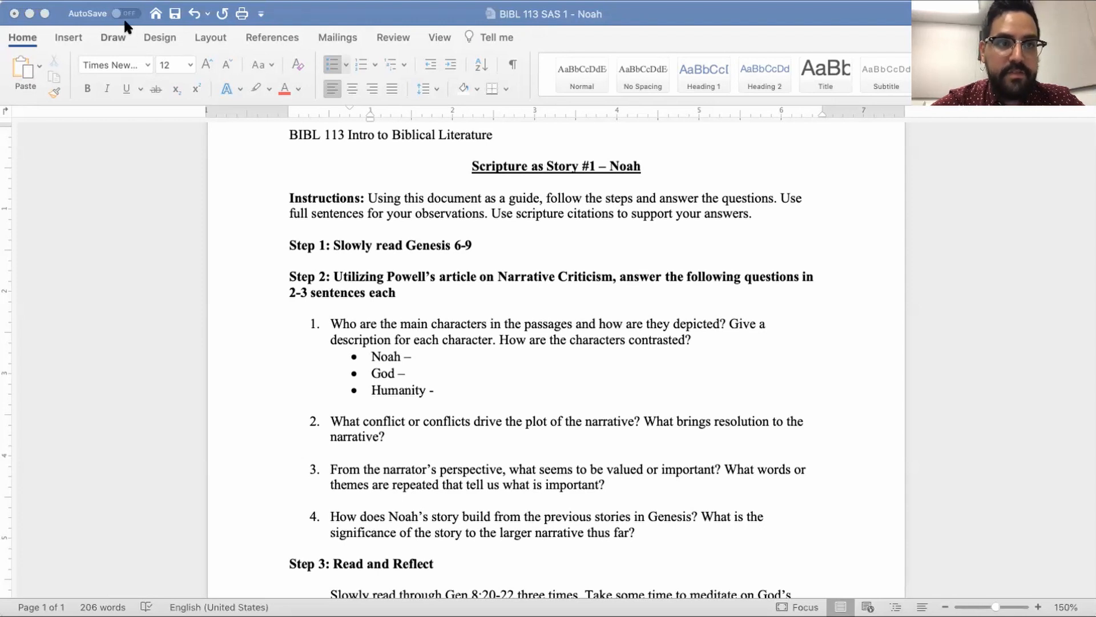
{"action": "mouse_move", "coordinate": [463, 357]}
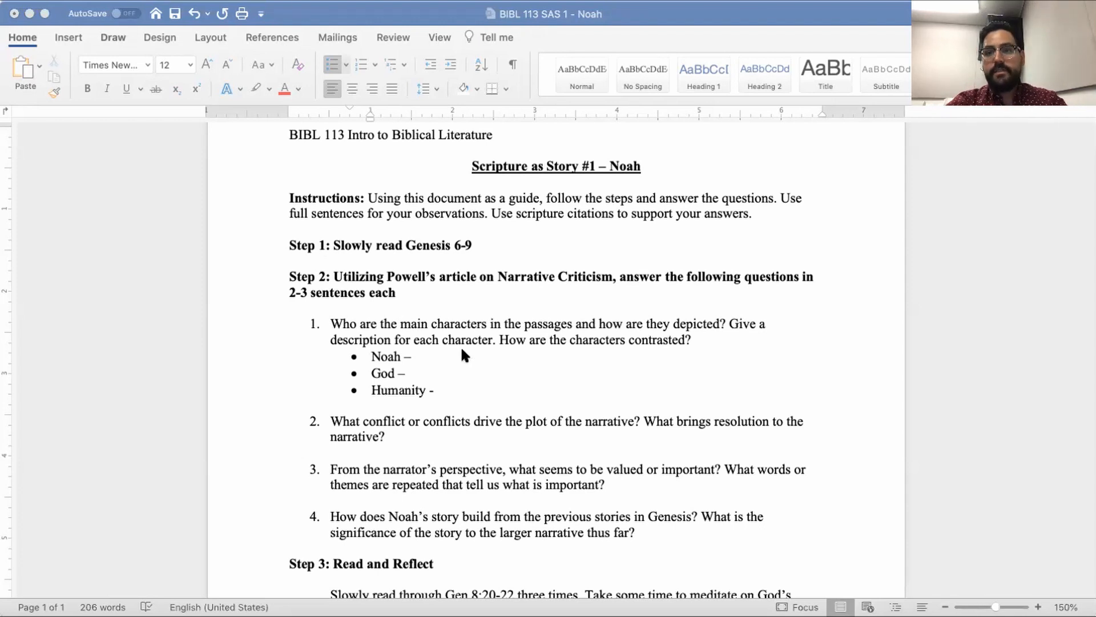
Describe Noah as 'righteous, blameless in his generation, walked with God'
{"action": "left_click", "coordinate": [447, 357]}
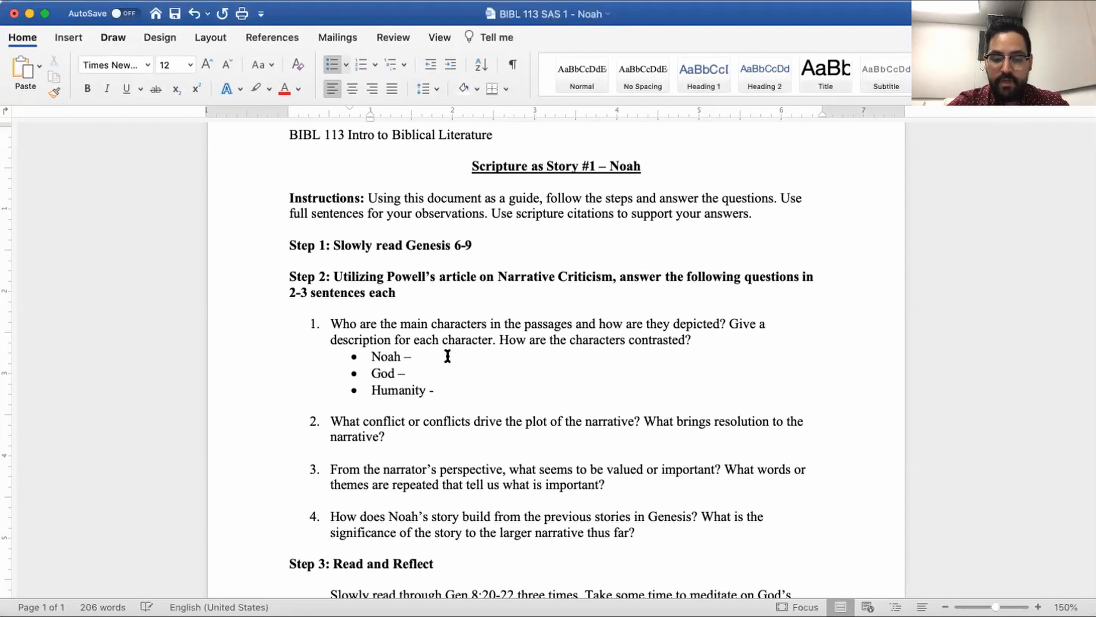
{"action": "type", "text": "righteousm"}
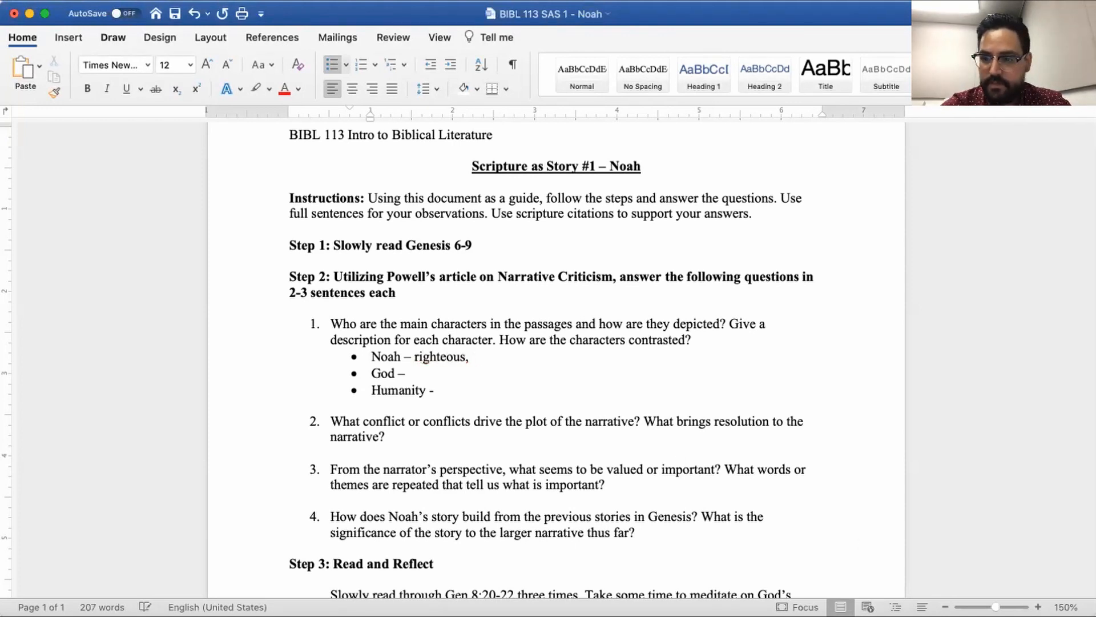
{"action": "mouse_move", "coordinate": [252, 198]}
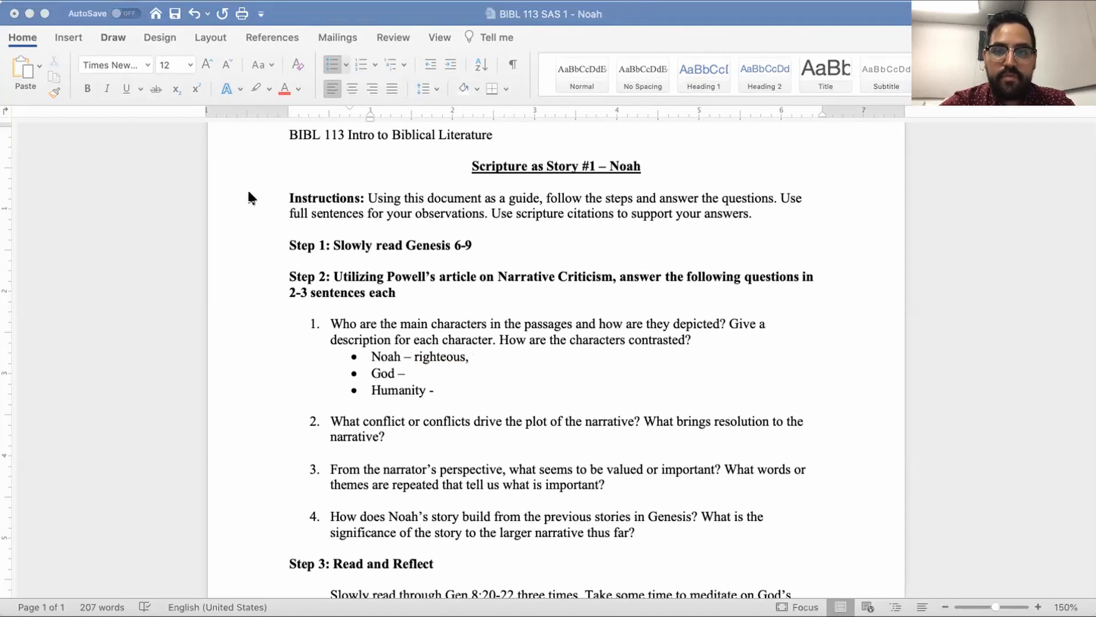
{"action": "mouse_move", "coordinate": [127, 27]}
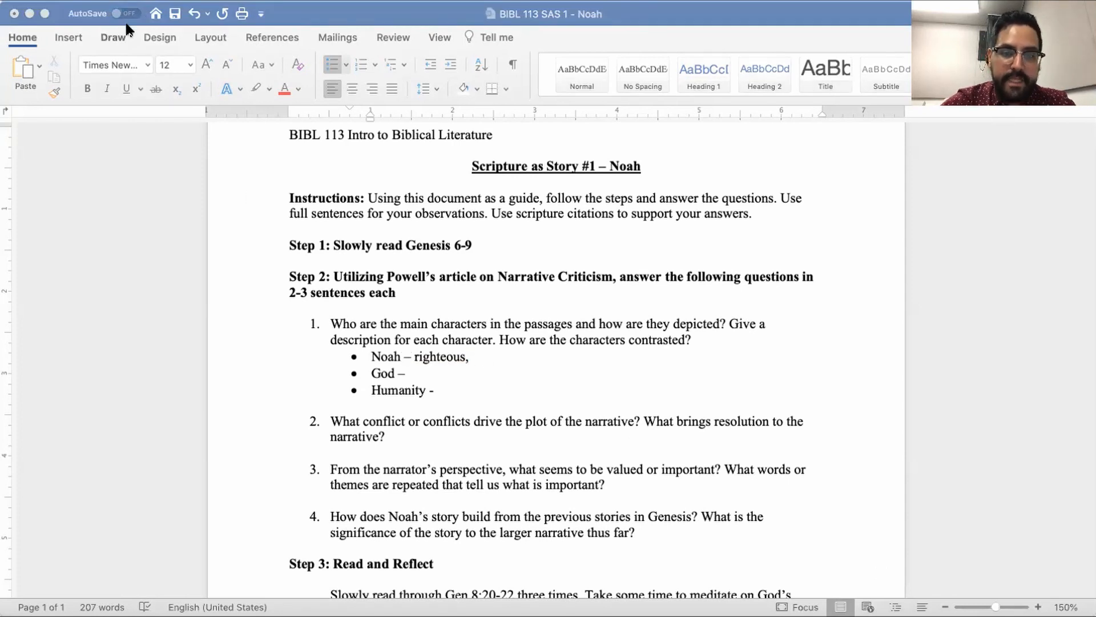
{"action": "left_click", "coordinate": [471, 355]}
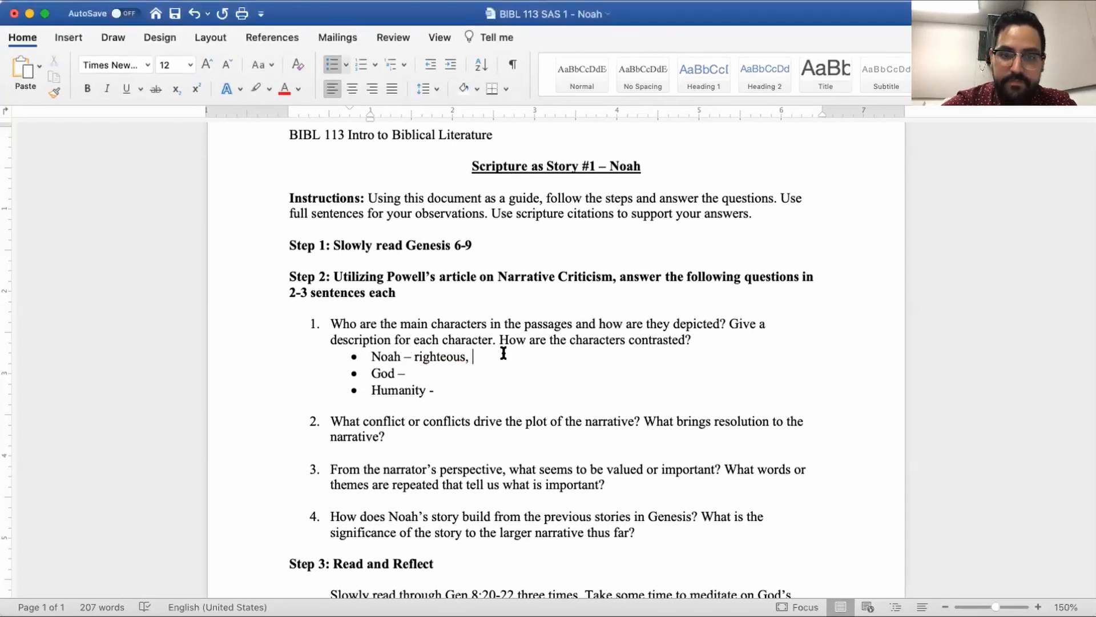
{"action": "type", "text": "blameless"}
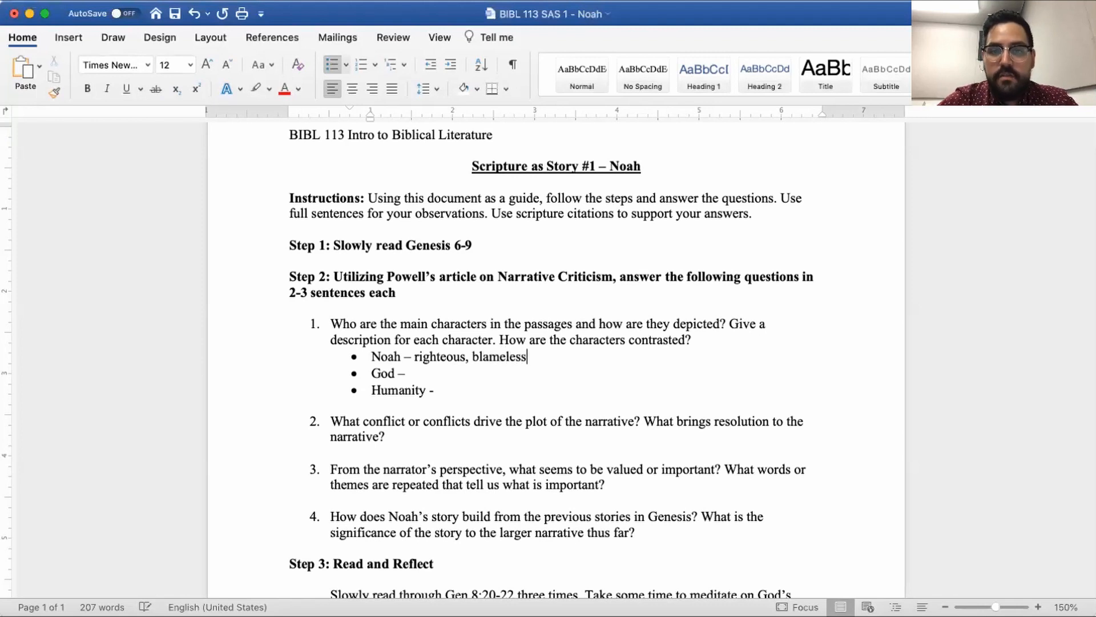
{"action": "type", "text": "in his generation."}
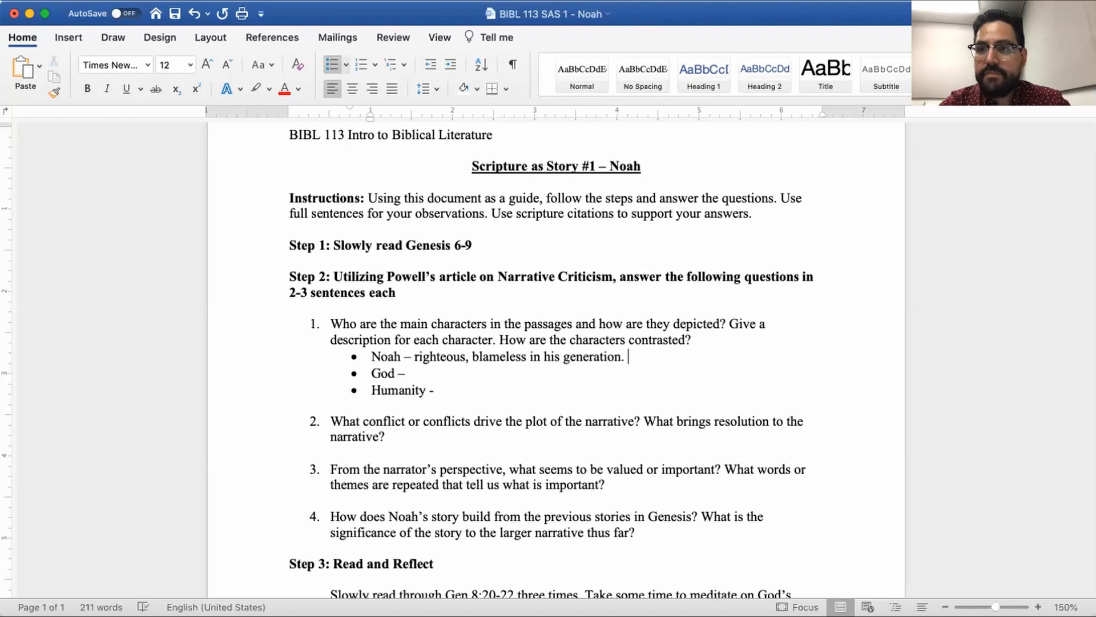
{"action": "type", "text": ","}
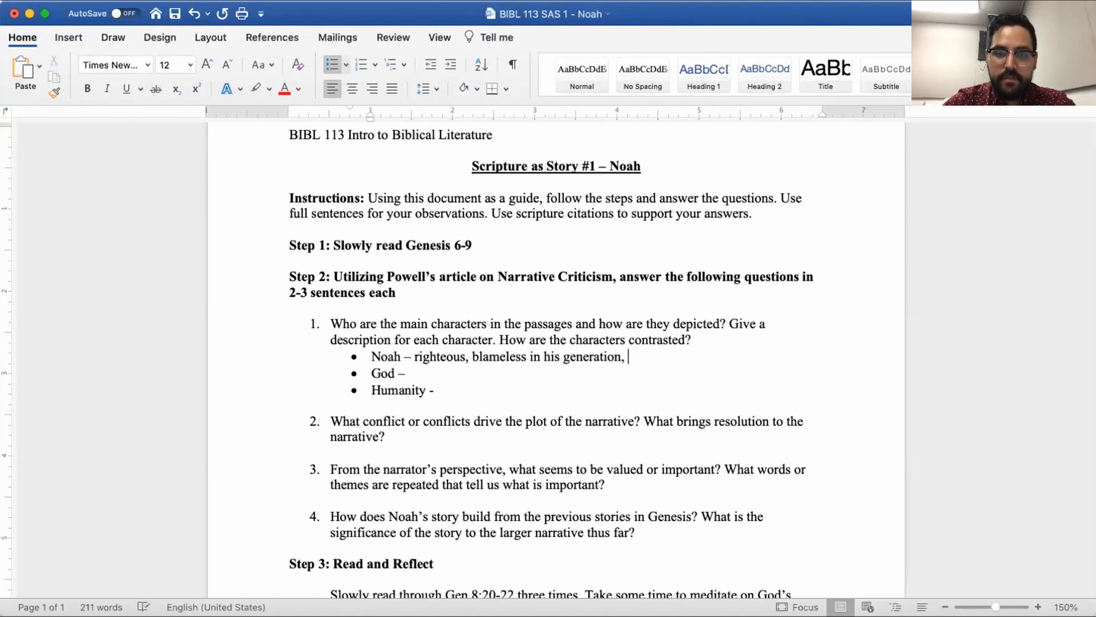
{"action": "type", "text": "walked with"}
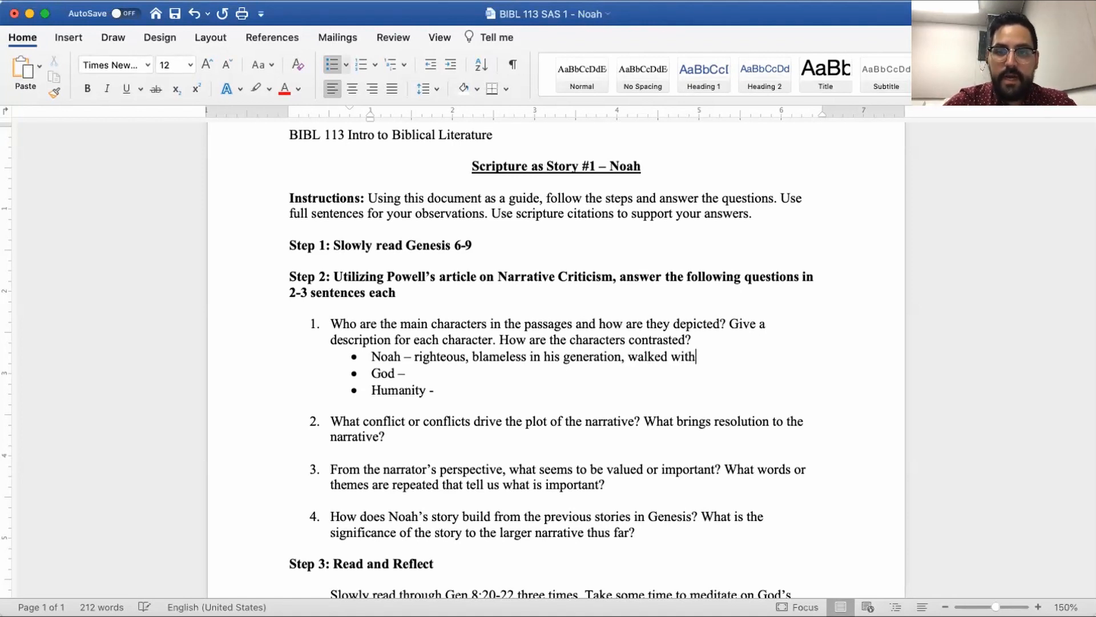
{"action": "type", "text": "God"}
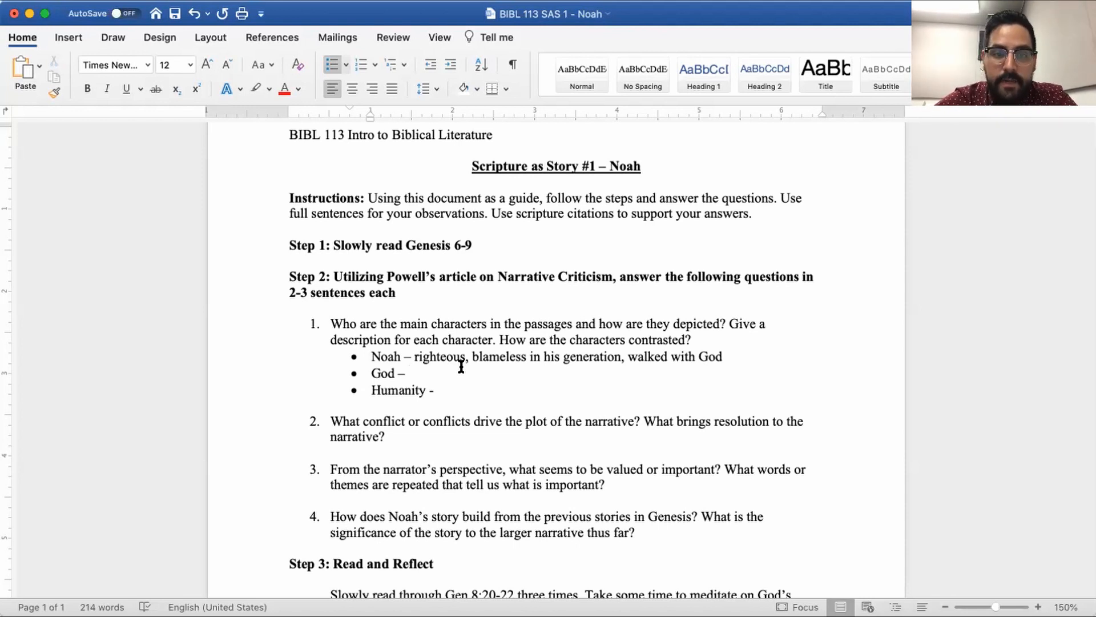
Begin the God bullet with 'grieved'
{"action": "left_click", "coordinate": [406, 373]}
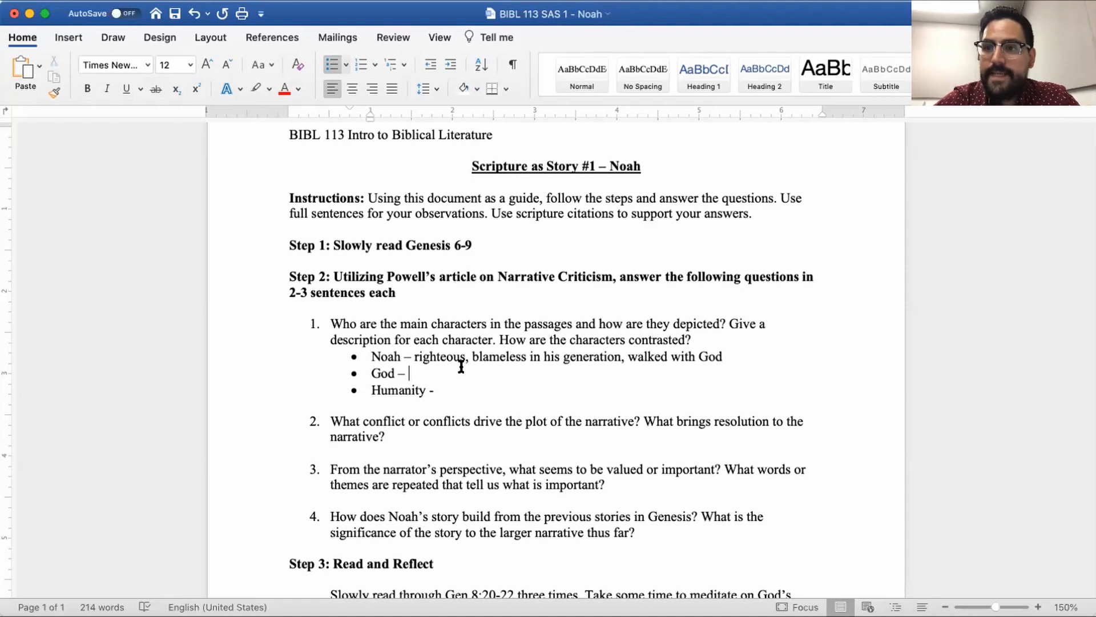
{"action": "type", "text": "grieved,"}
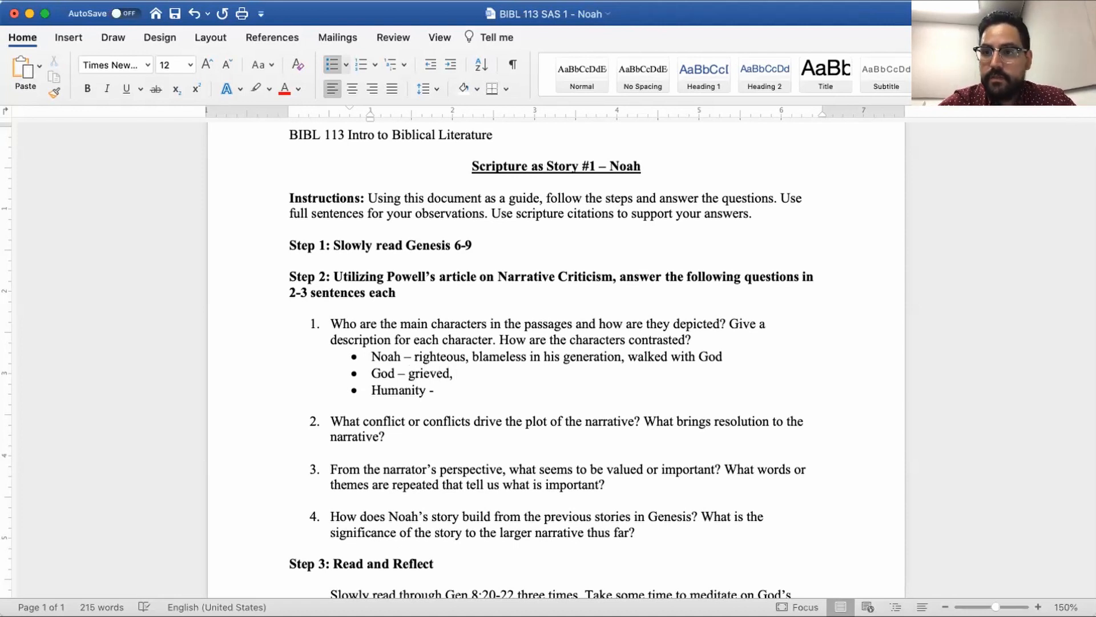
{"action": "left_click", "coordinate": [460, 373]}
{"action": "type", "text": " ("}
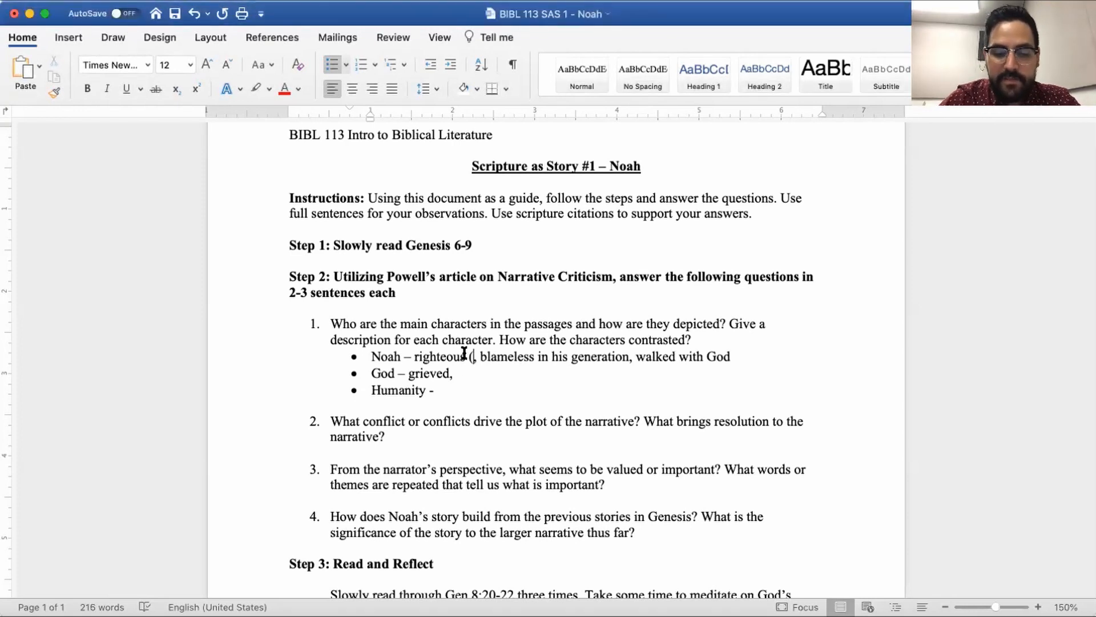
Add (6:9) verse citations after Noah's traits
{"action": "type", "text": "6:9)"}
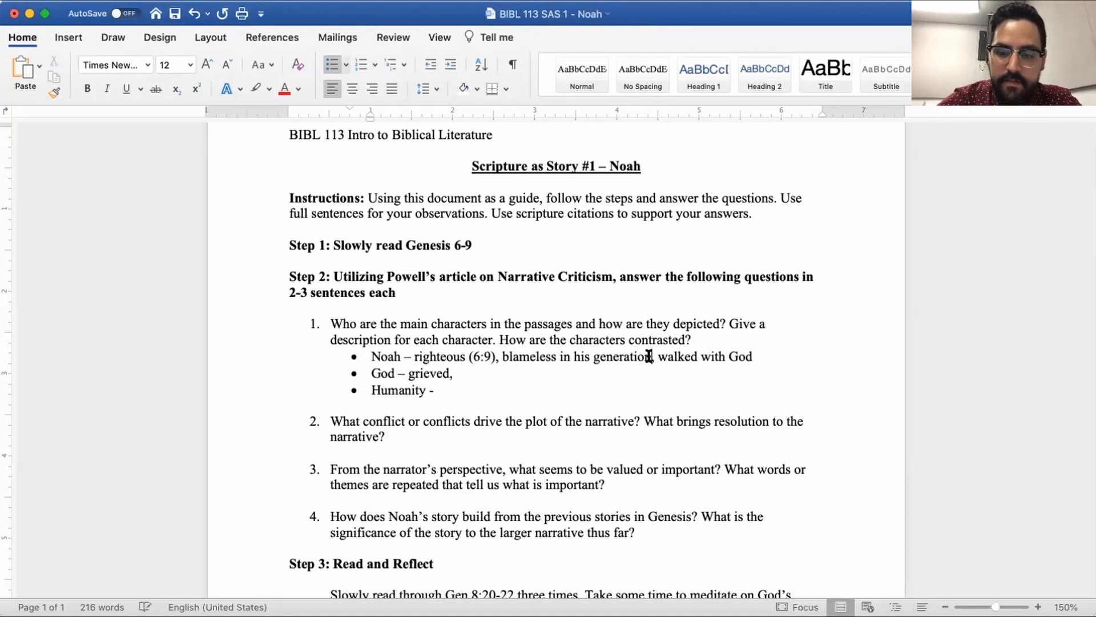
{"action": "type", "text": "("}
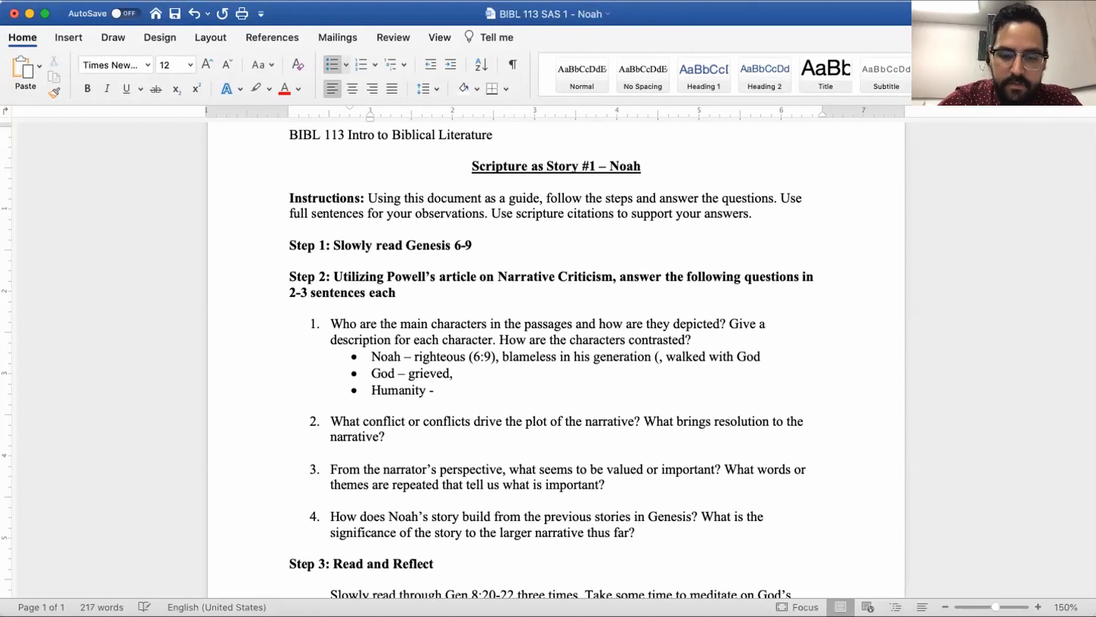
{"action": "type", "text": "6:9),"}
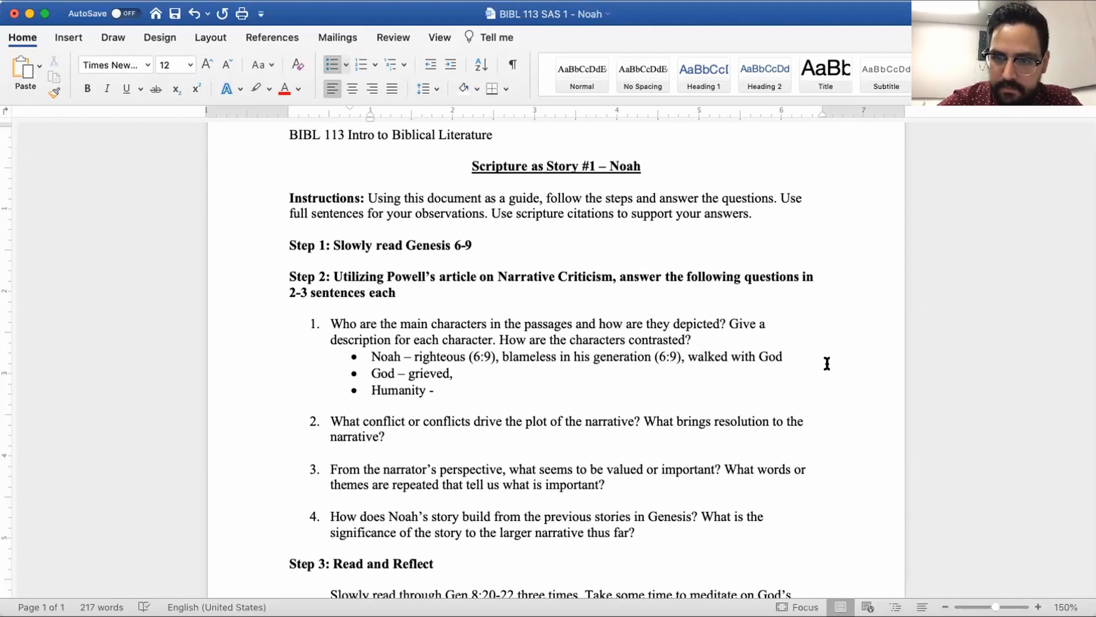
{"action": "type", "text": "("}
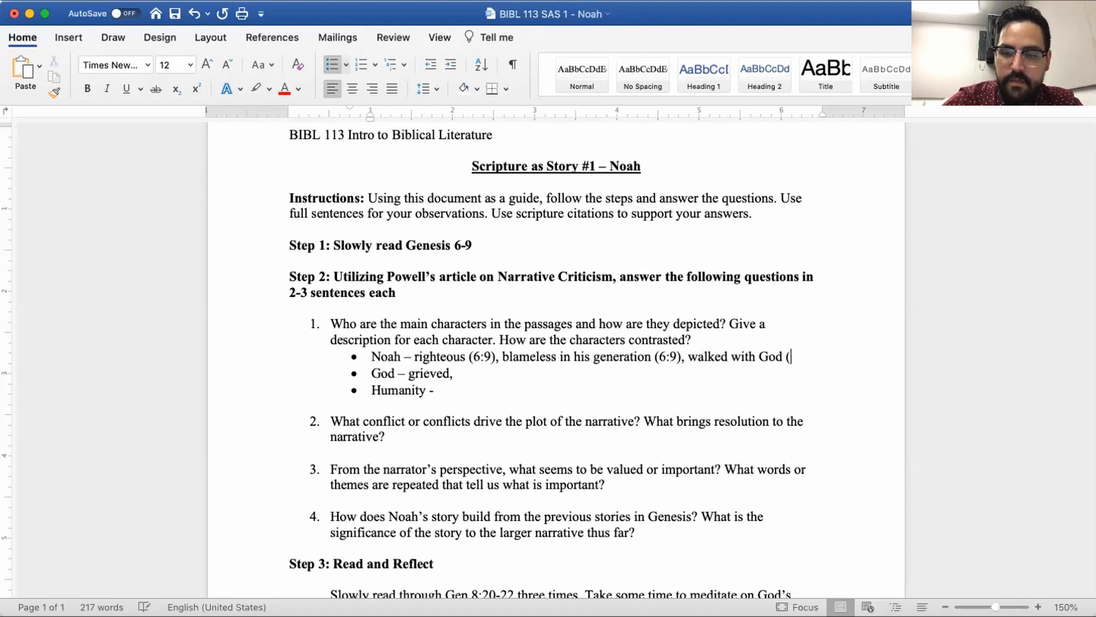
{"action": "type", "text": "6:0"}
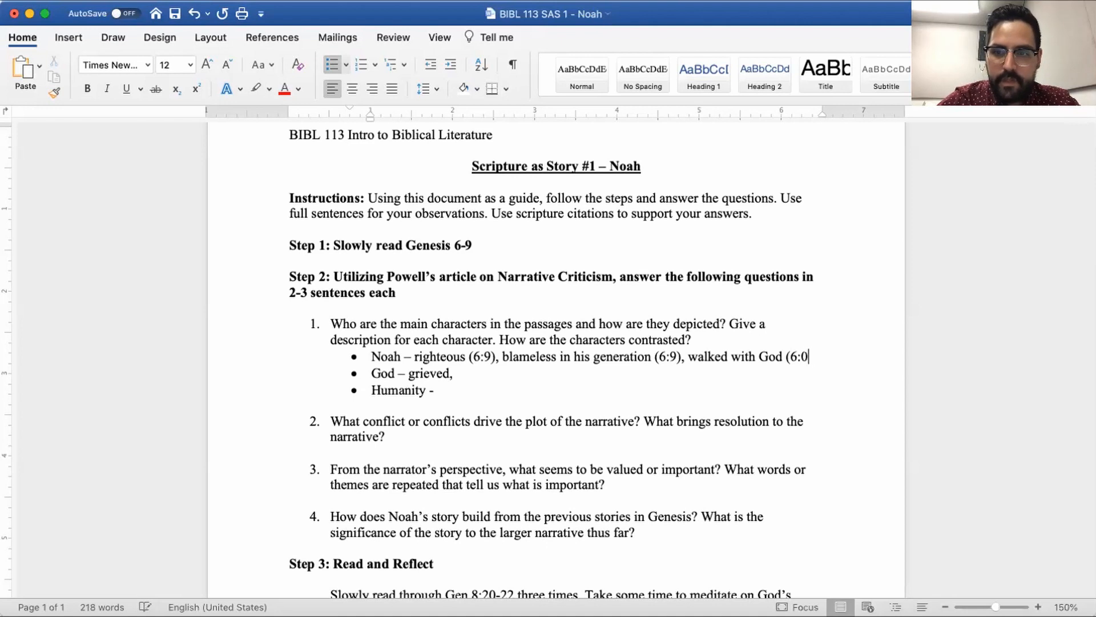
{"action": "type", "text": ")"}
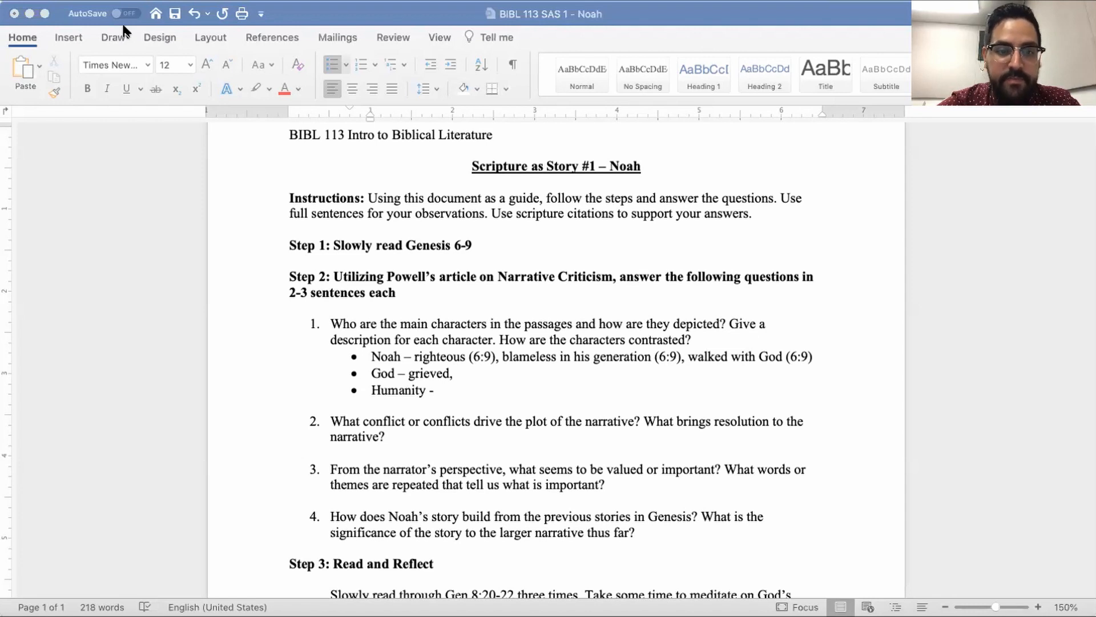
Cite (6:6) after 'grieved' and add 'sorry that he made humanity (6:6)'
{"action": "left_click", "coordinate": [813, 357]}
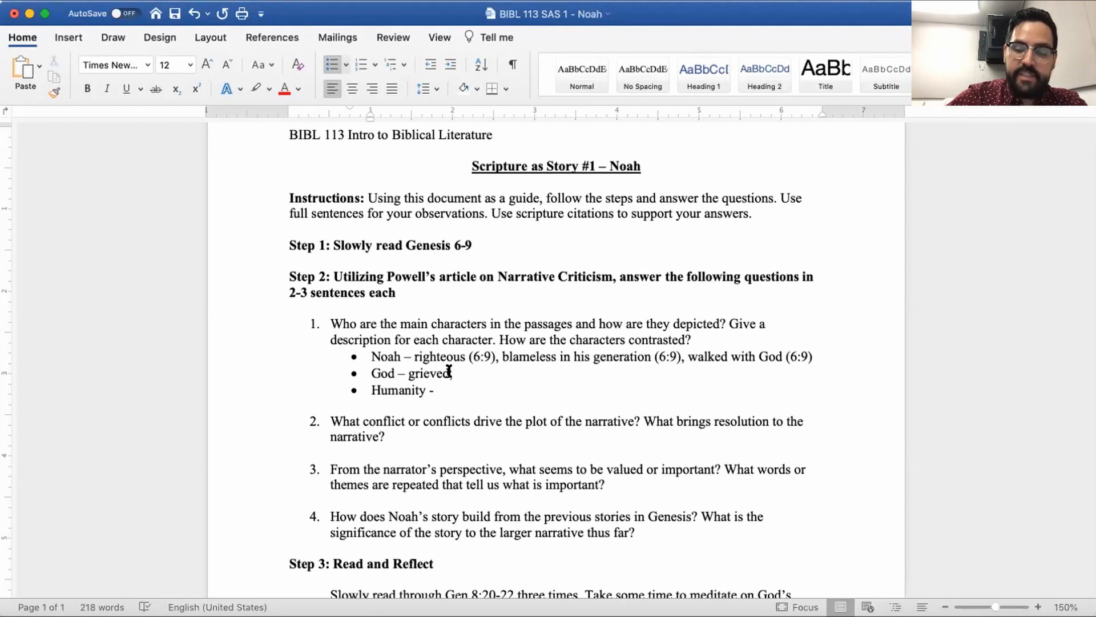
{"action": "type", "text": "(6"}
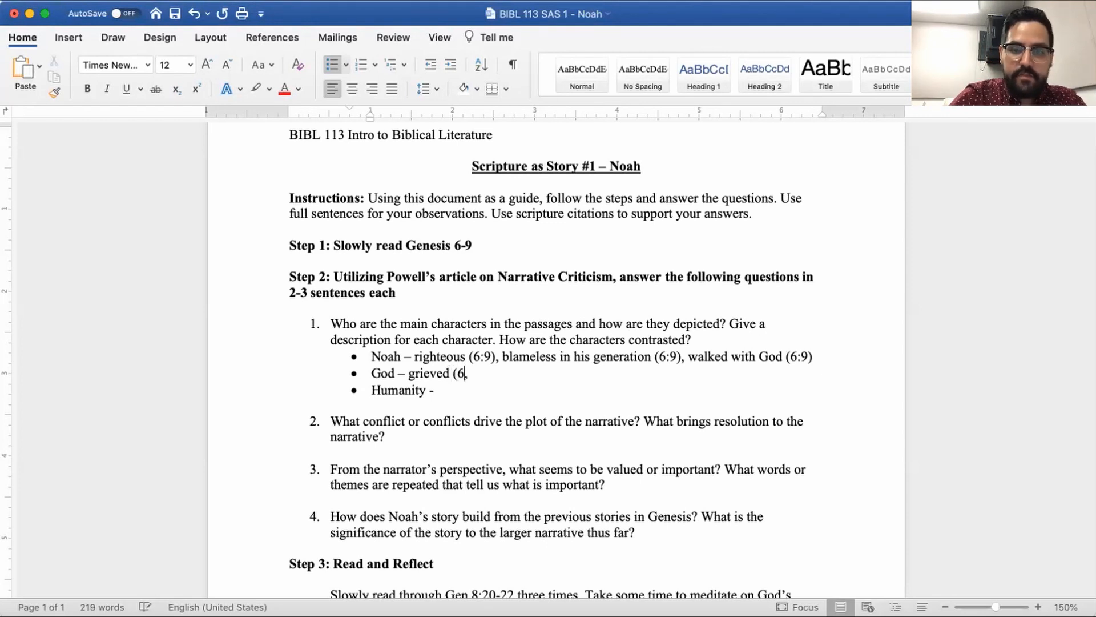
{"action": "type", "text": "),"}
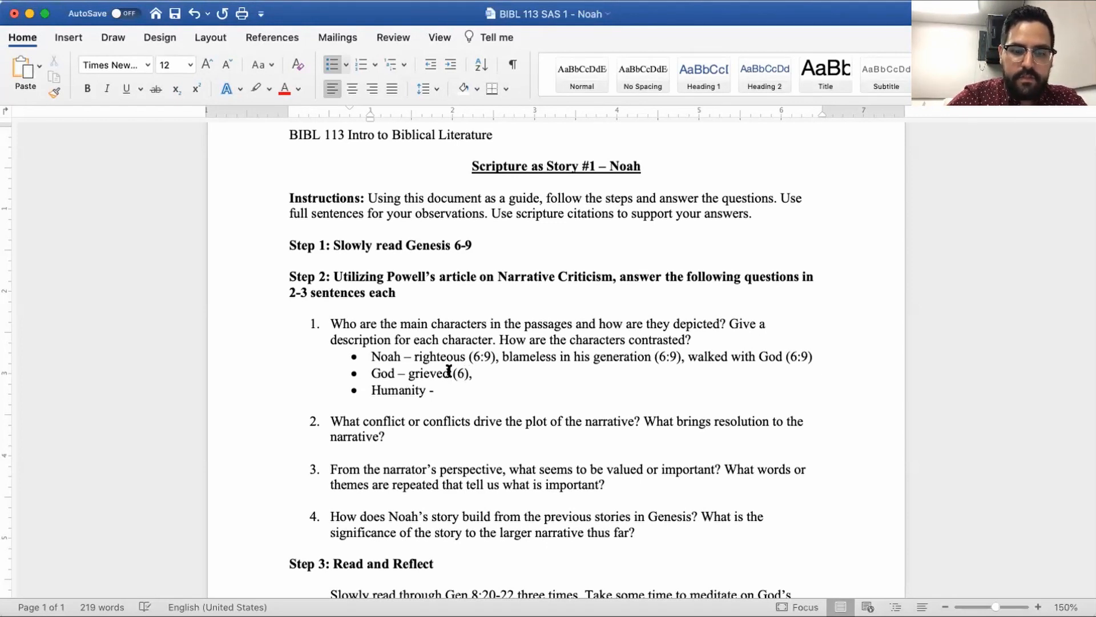
{"action": "type", "text": ":6"}
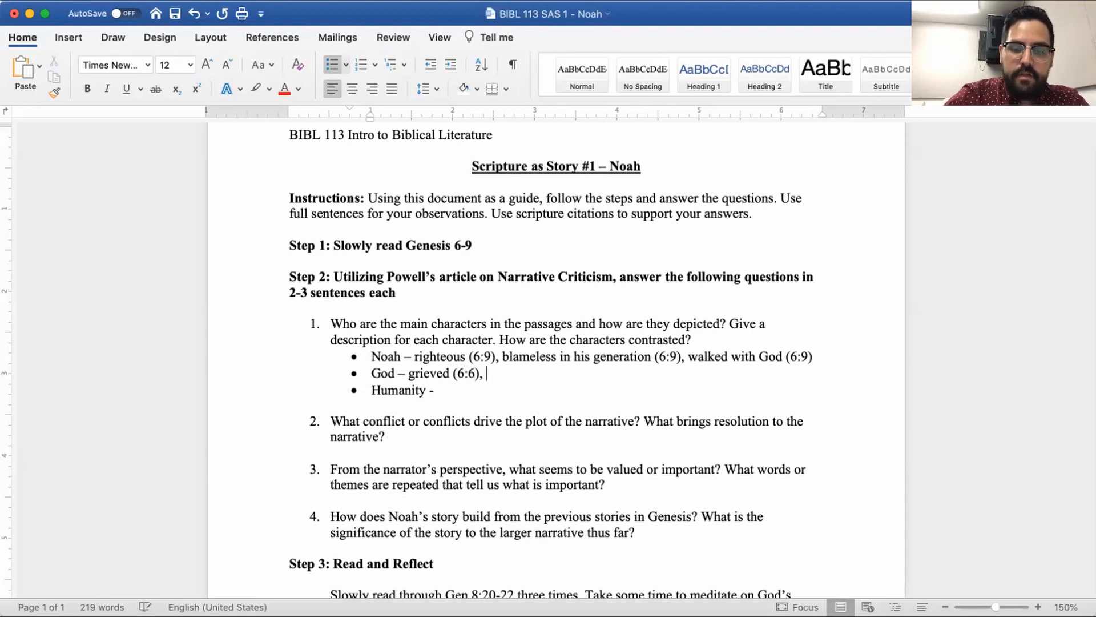
{"action": "type", "text": "sorry that he"}
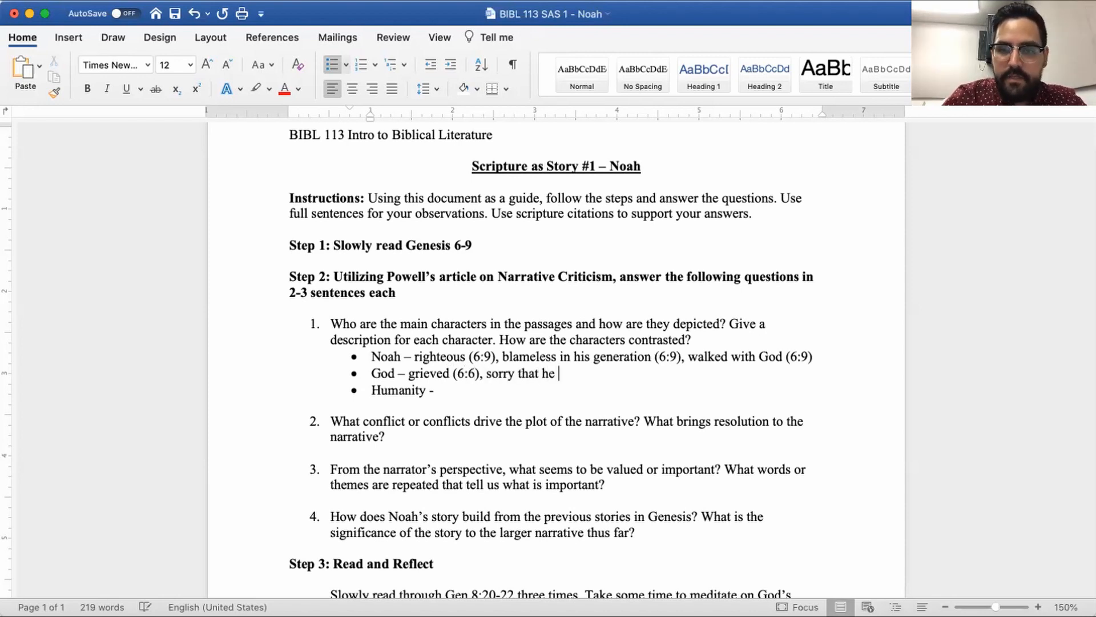
{"action": "type", "text": "made humanity ("}
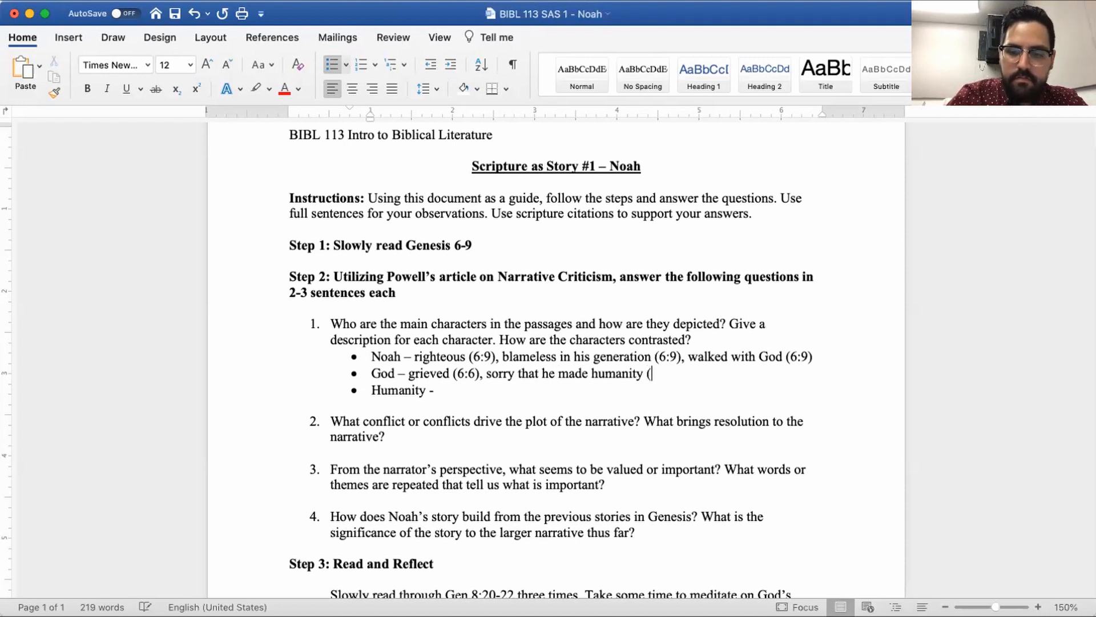
{"action": "type", "text": "6:)"}
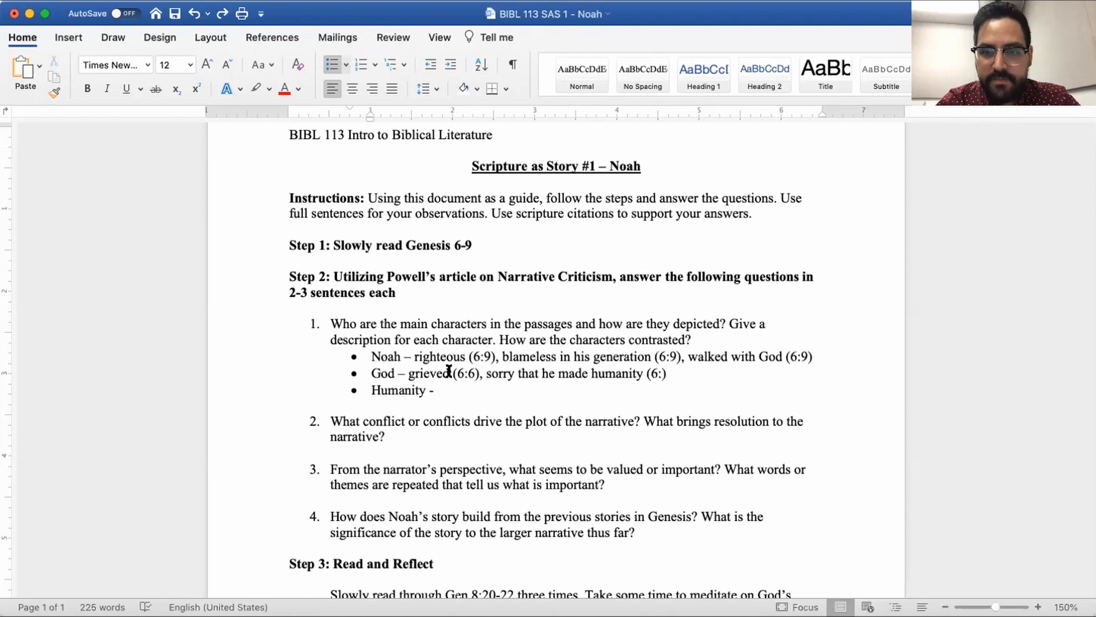
{"action": "type", "text": "6)"}
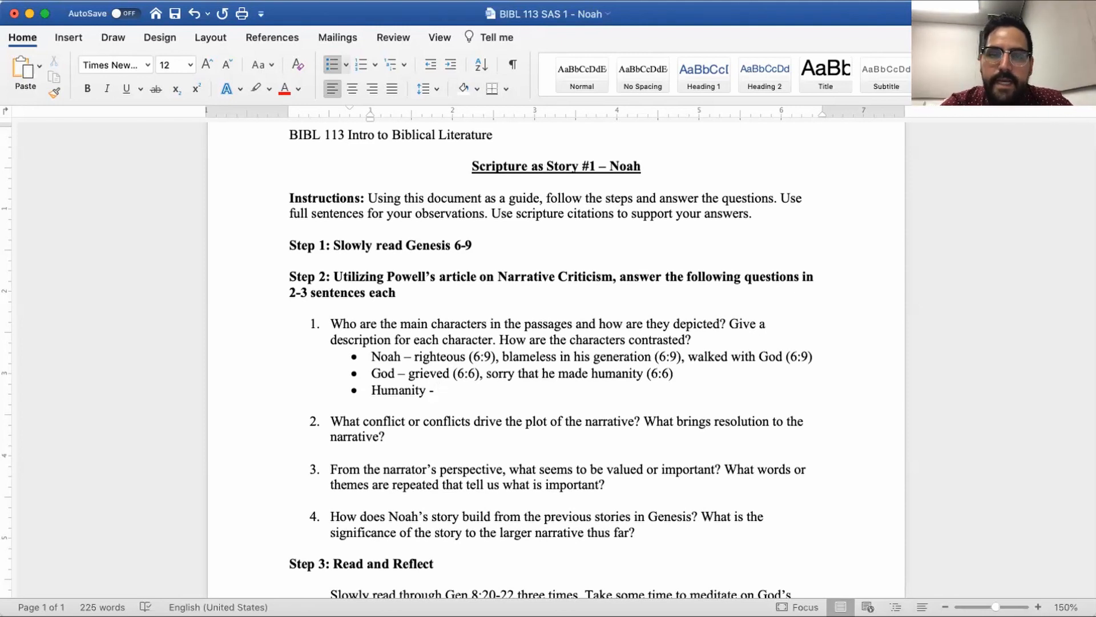
Draft a fourth bullet about humanity beginning violence on the earth
{"action": "left_click", "coordinate": [439, 390]}
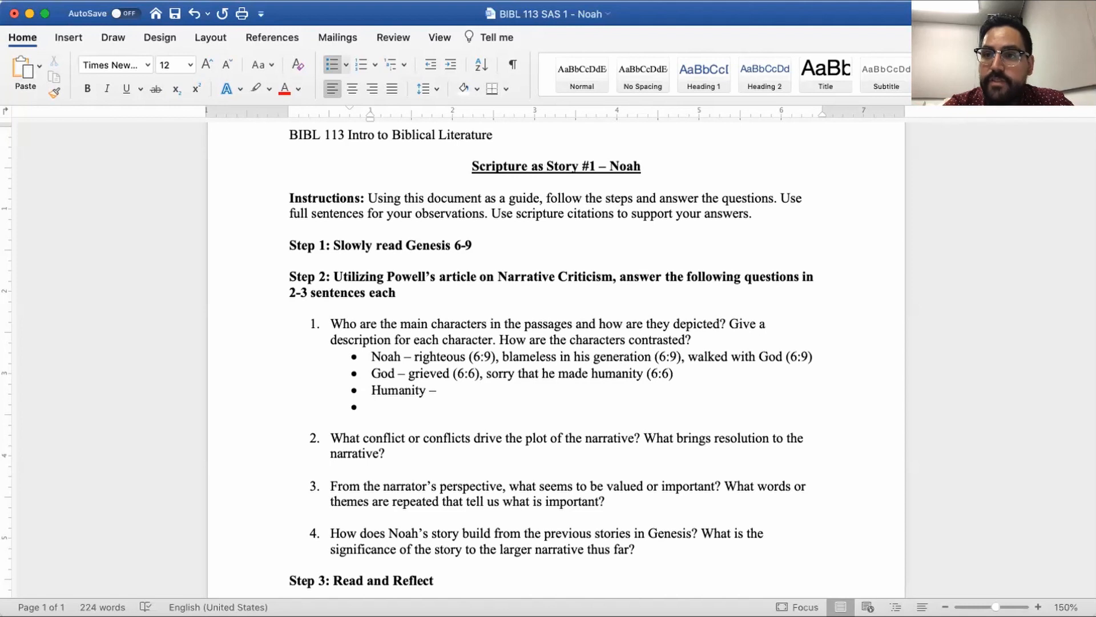
{"action": "left_click", "coordinate": [372, 406]}
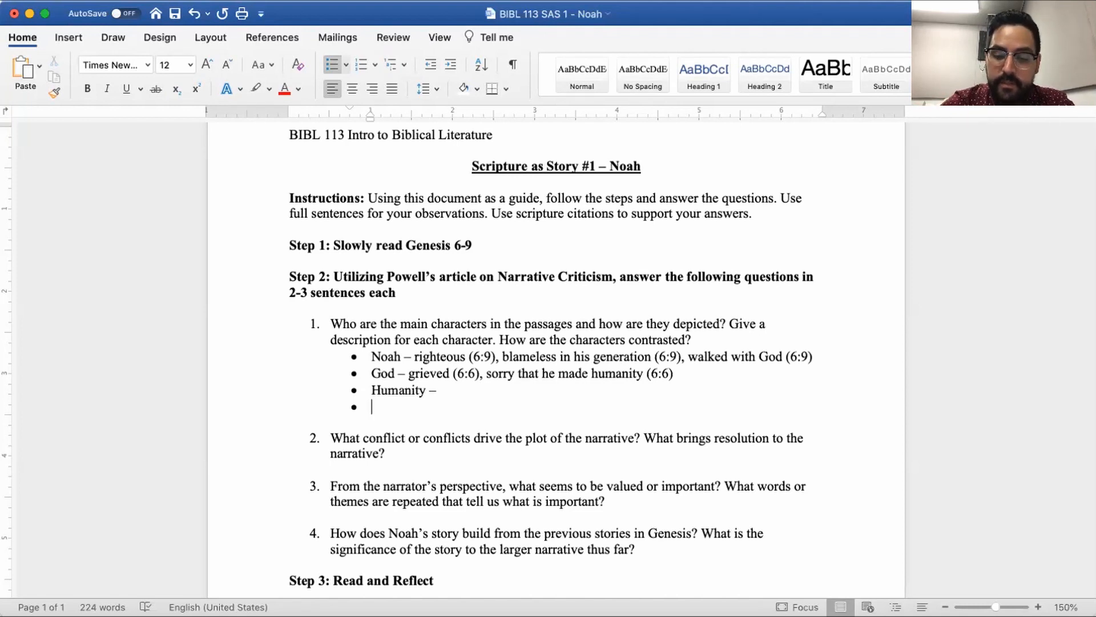
{"action": "type", "text": "Huma"}
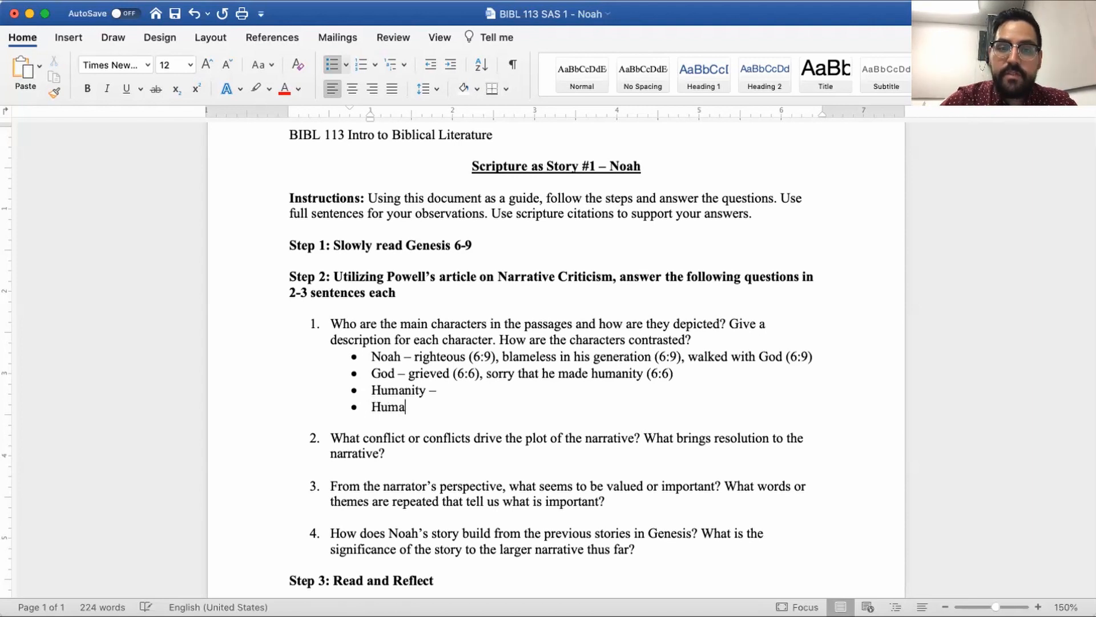
{"action": "type", "text": "nity"}
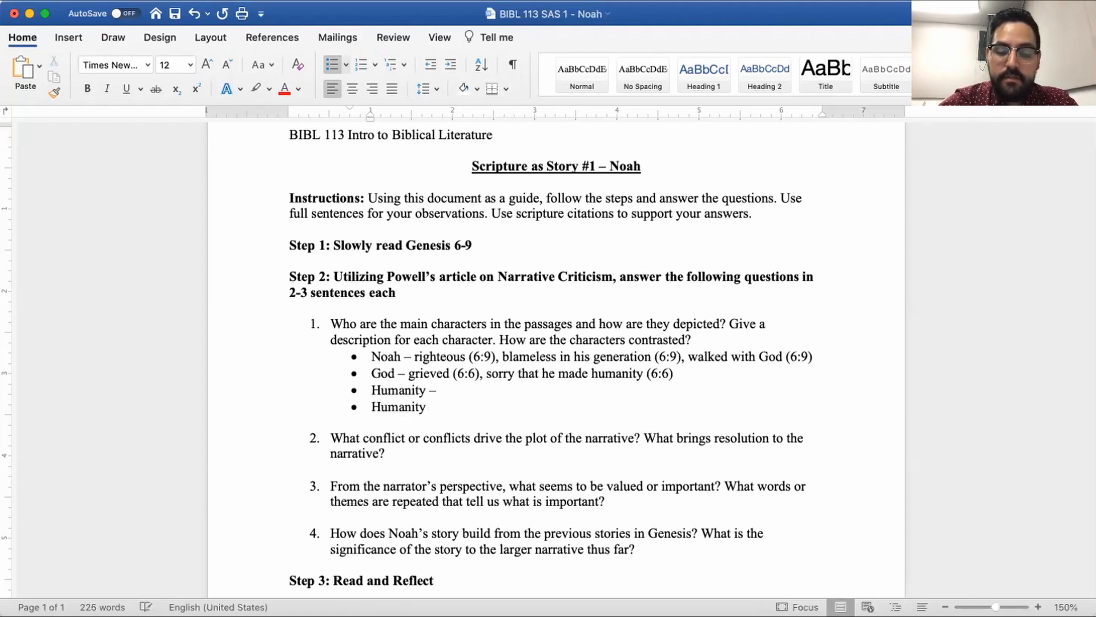
{"action": "type", "text": "begins to"}
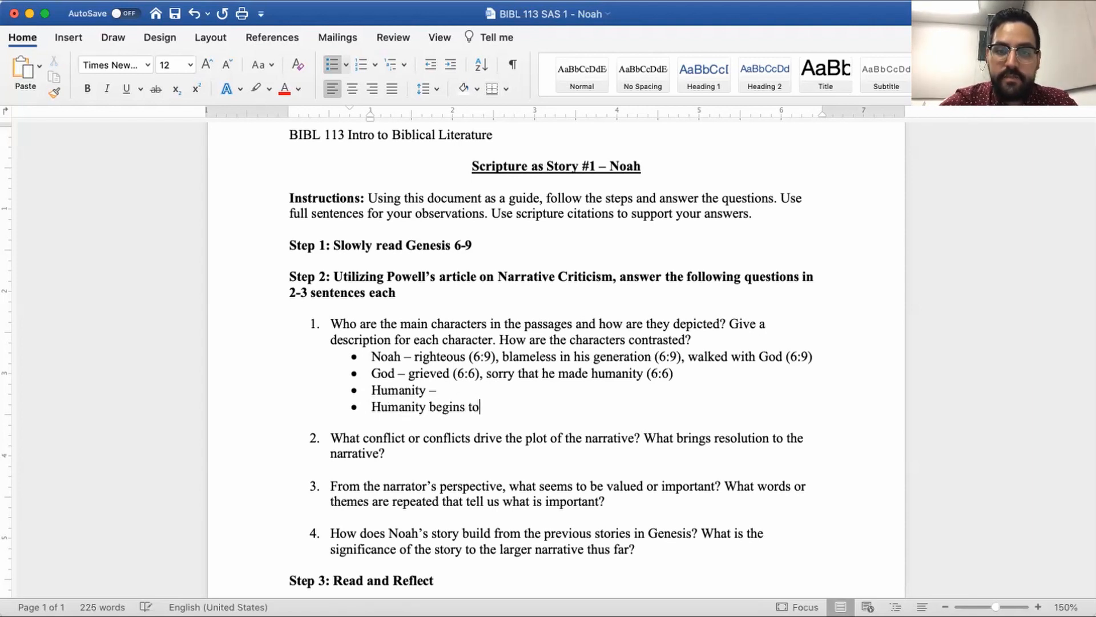
{"action": "type", "text": "grieve God b"}
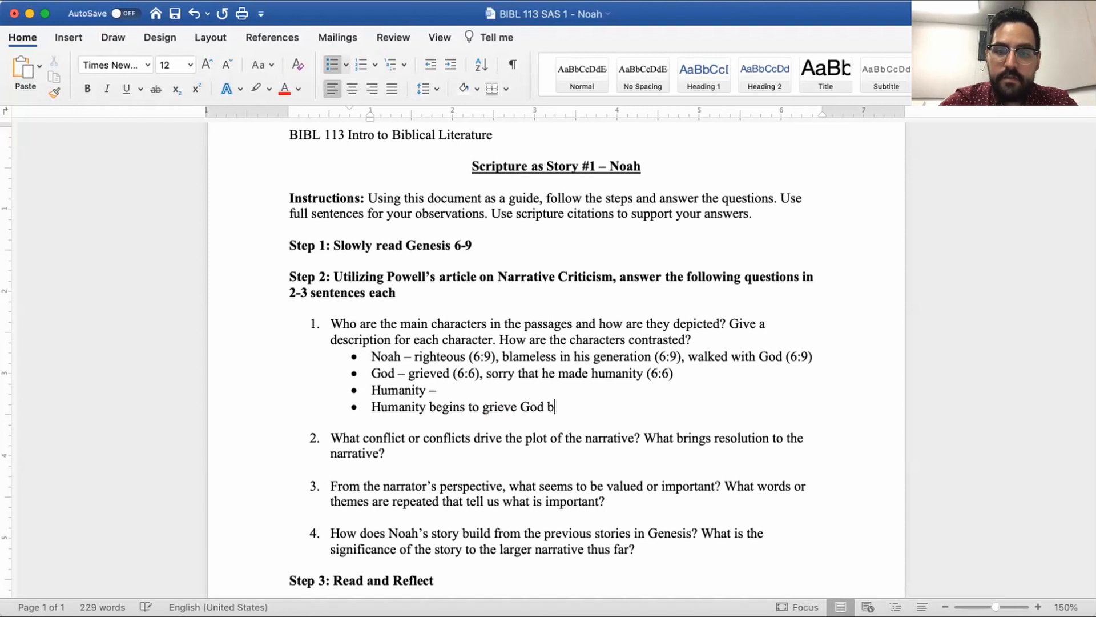
{"action": "type", "text": "ecause of the vidol"}
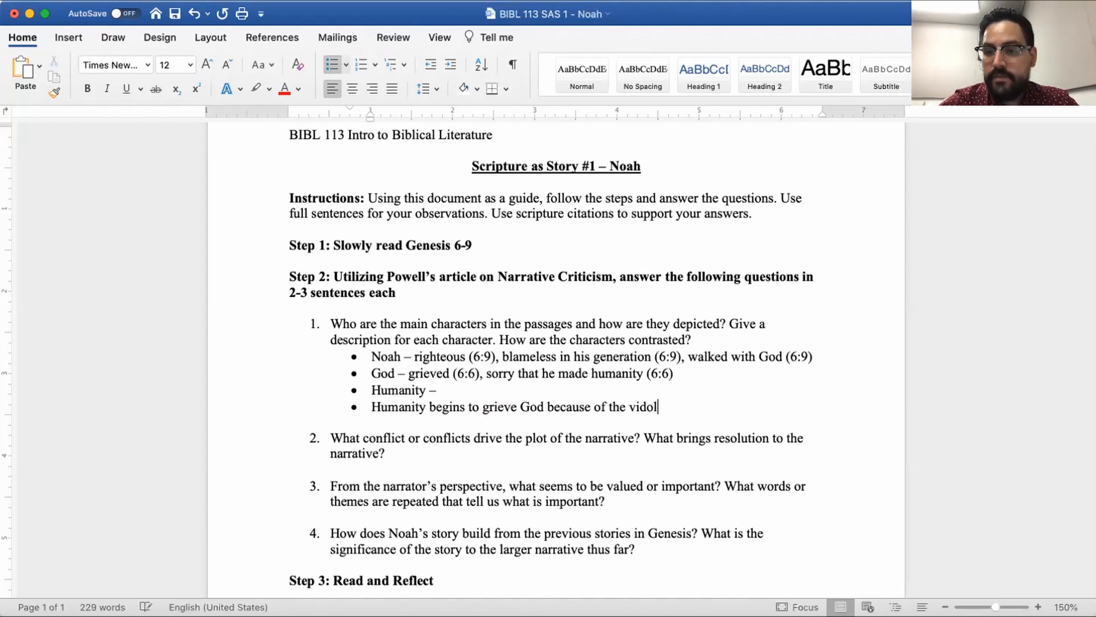
{"action": "type", "text": "violence on the earth."}
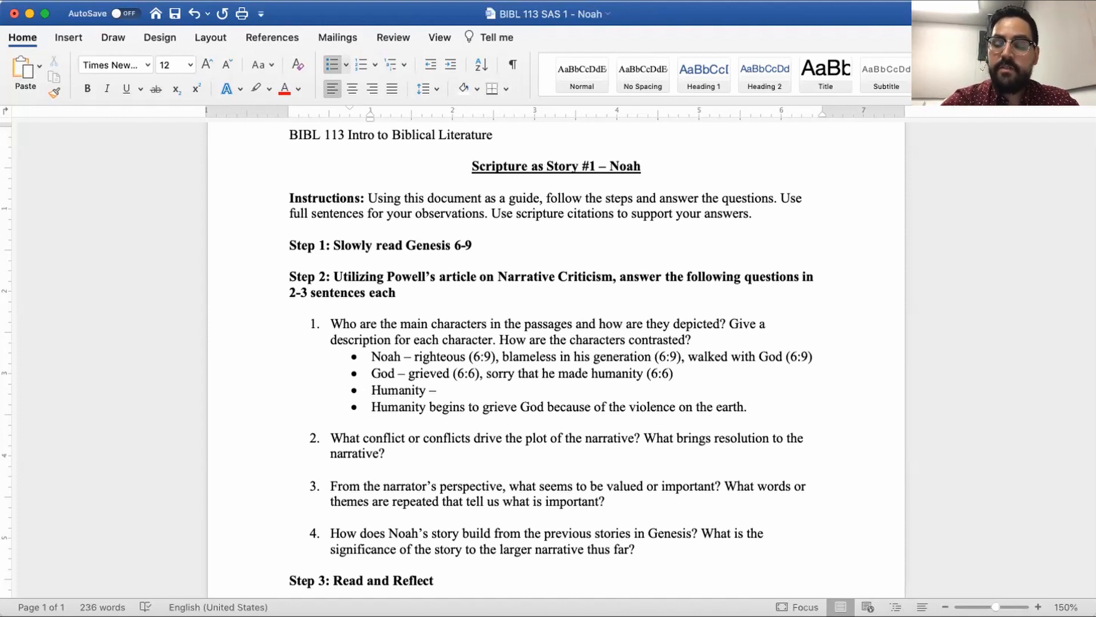
Replace the draft with 'Humanity is violent, God is grieved, Noah is described as righteous'
{"action": "left_click", "coordinate": [749, 406]}
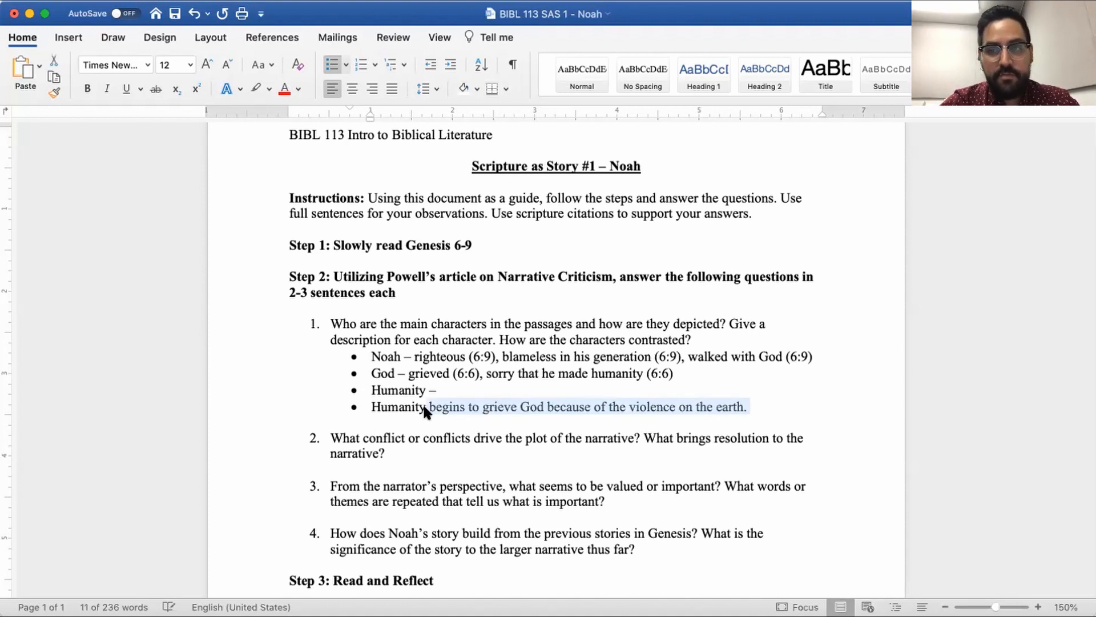
{"action": "key", "text": "delete"}
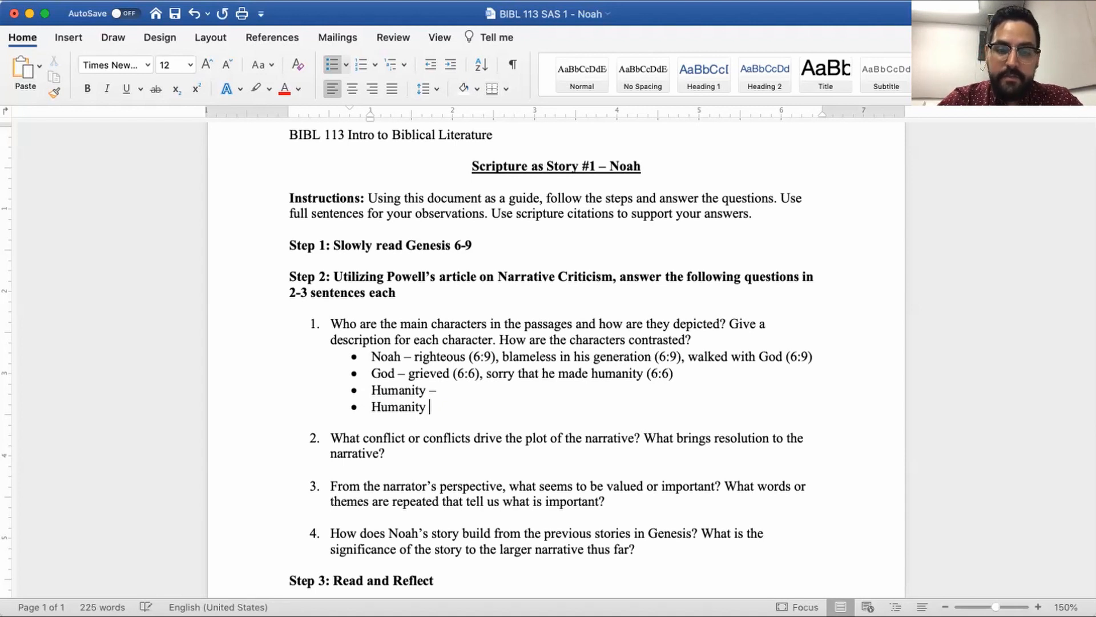
{"action": "type", "text": "is viole"}
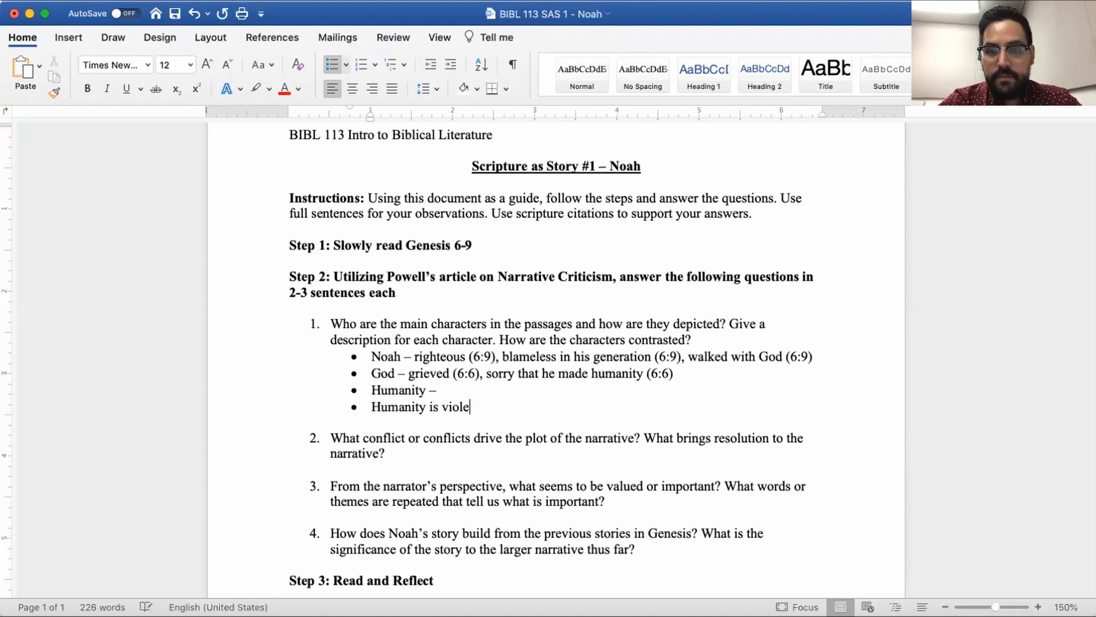
{"action": "type", "text": "nt, God is g"}
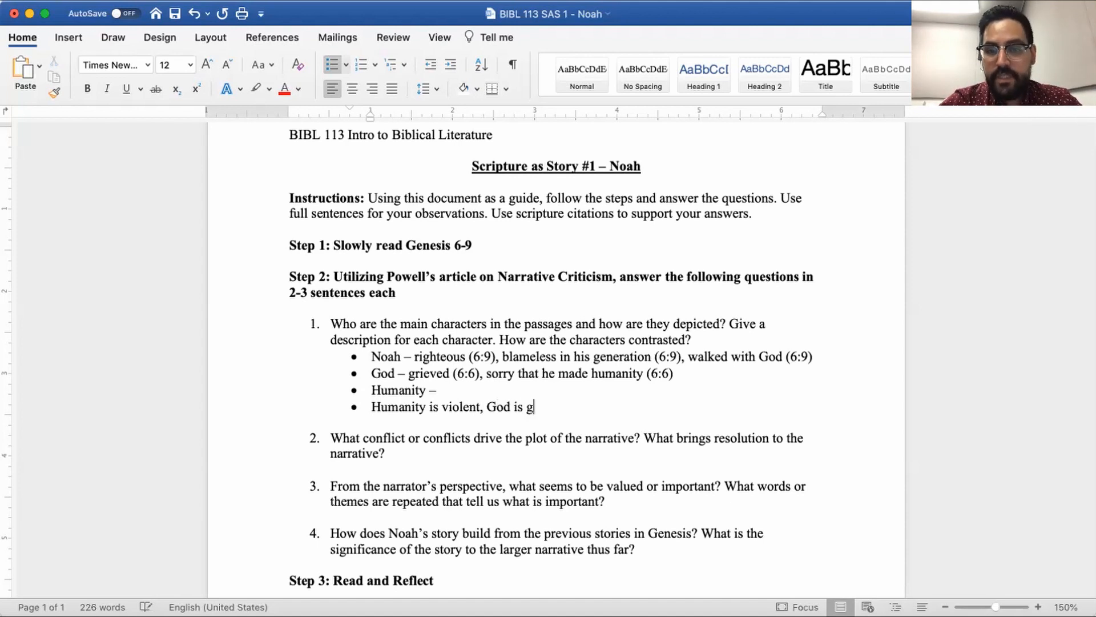
{"action": "type", "text": "rieved,"}
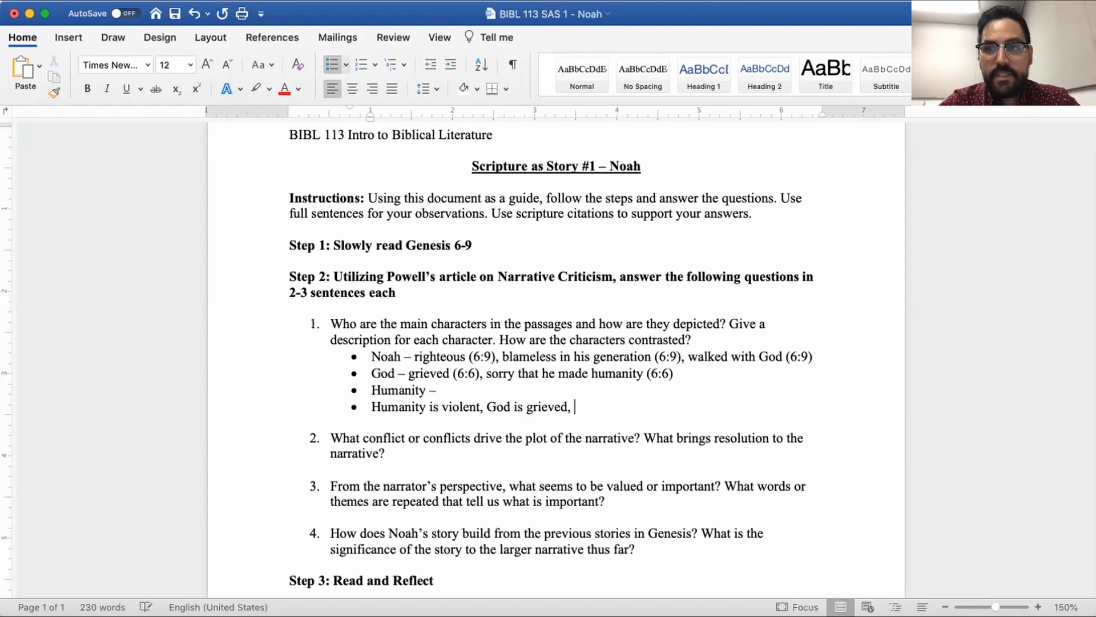
{"action": "type", "text": "Noah"}
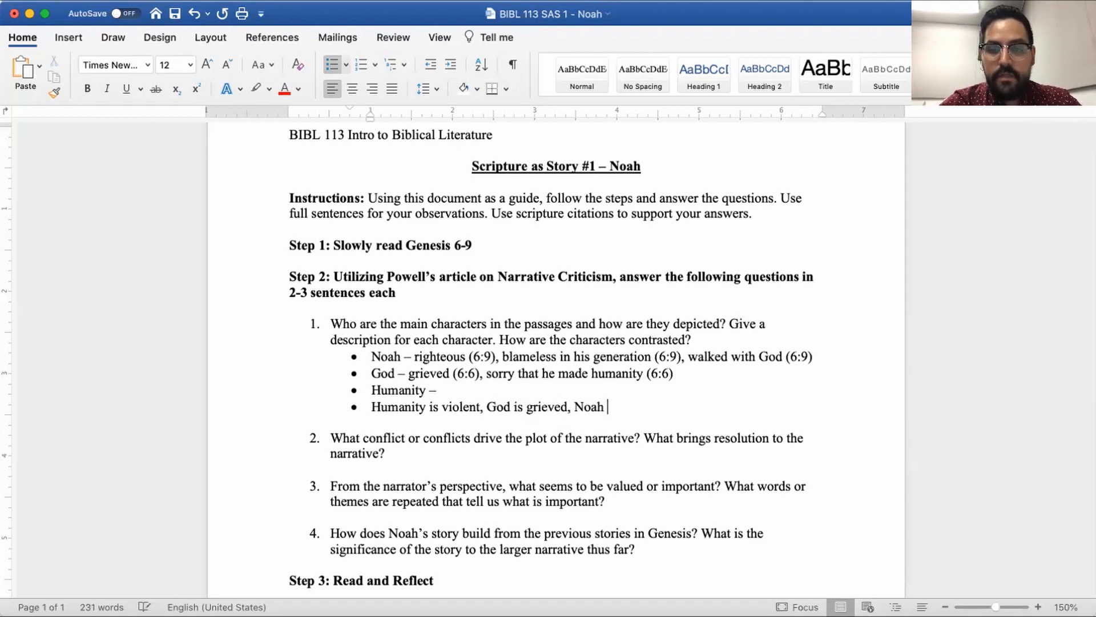
{"action": "type", "text": "is describda"}
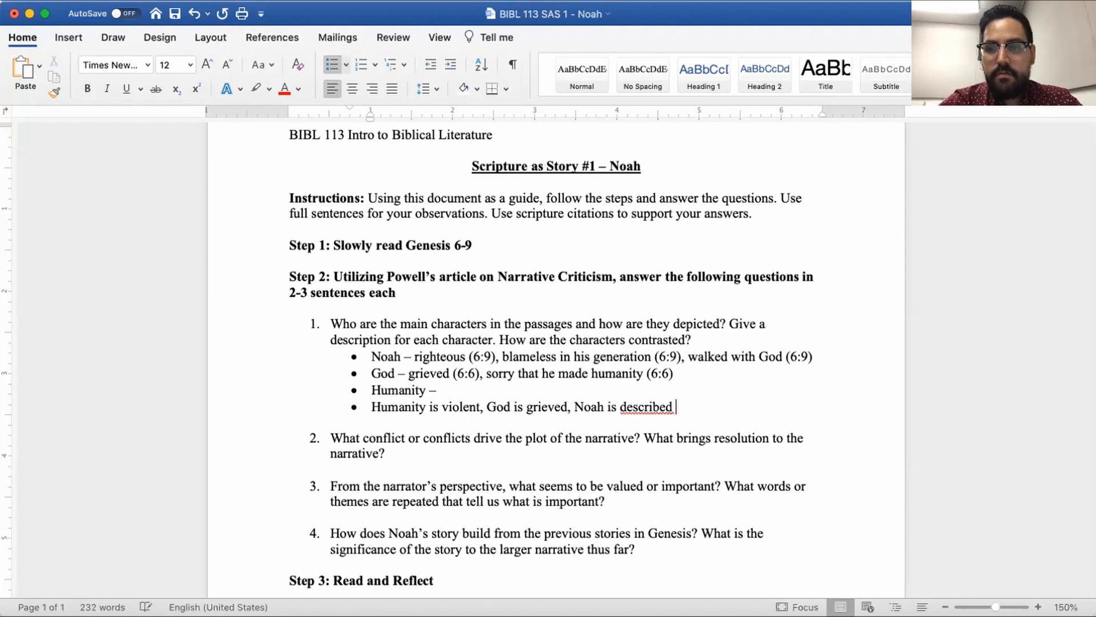
{"action": "type", "text": "as righ"}
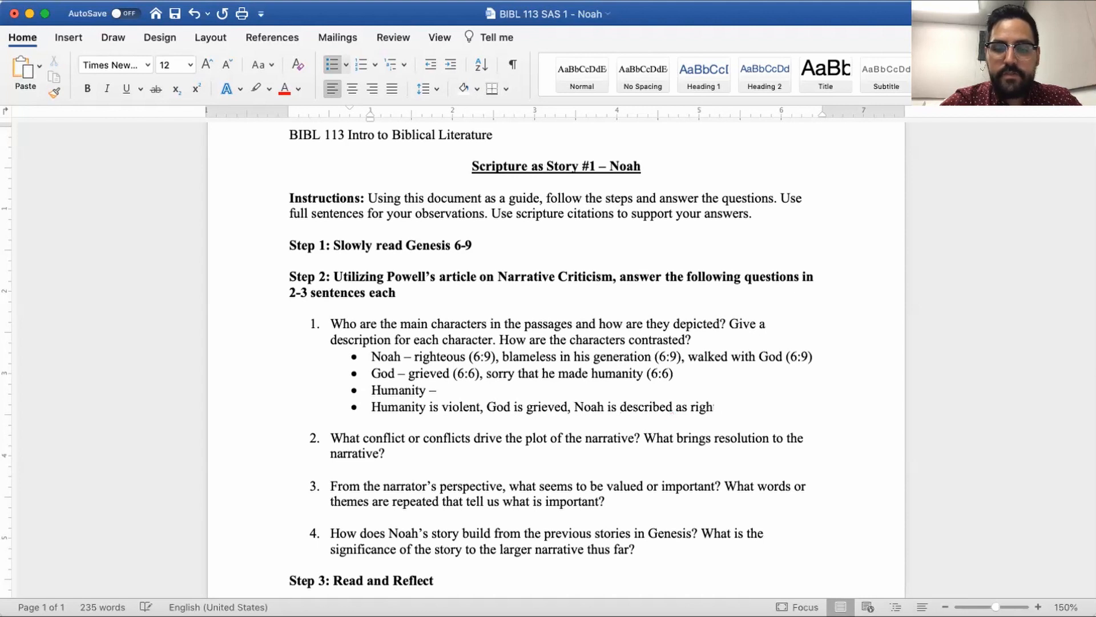
{"action": "type", "text": "teous"}
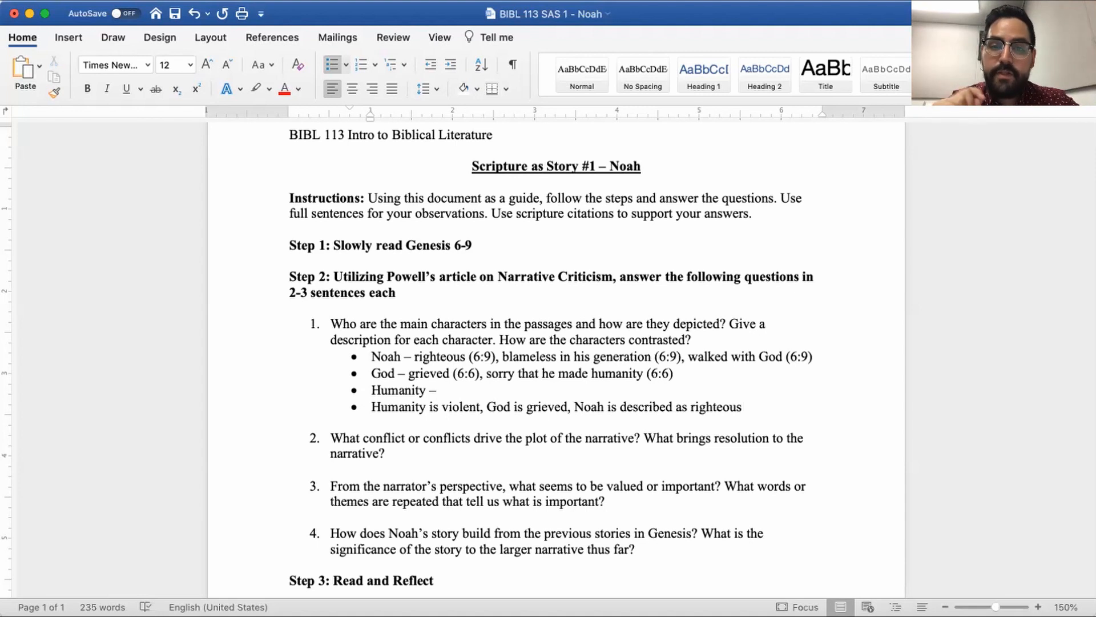
{"action": "left_click", "coordinate": [744, 406]}
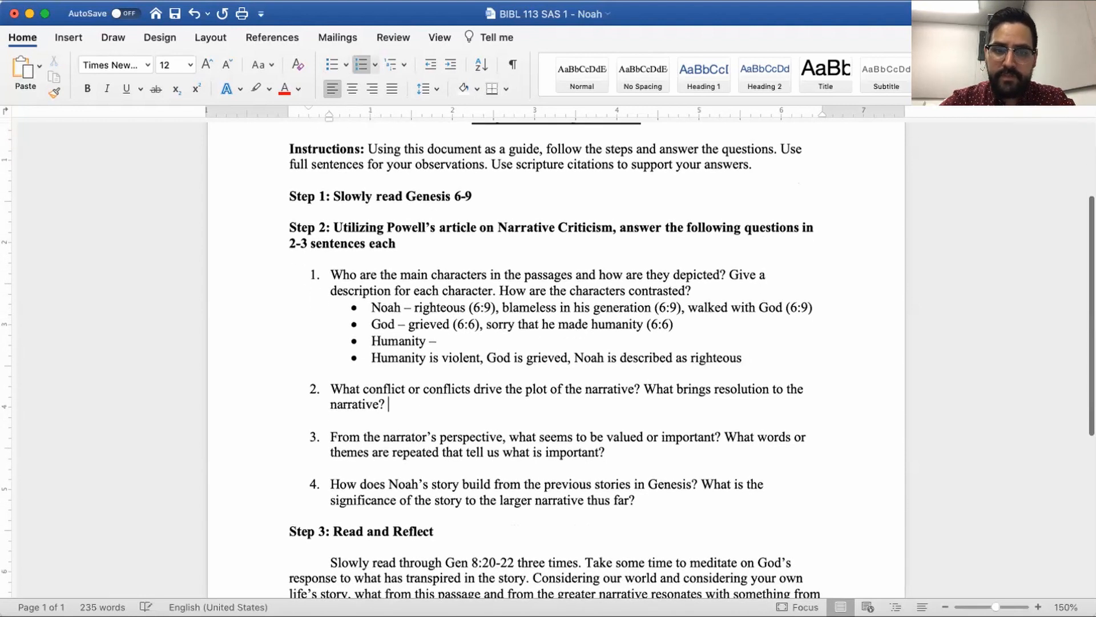
Add a bullet under question 2; extend Humanity with violent (6:11), 'evil inclination continually' (6:5)
{"action": "key", "text": "Return"}
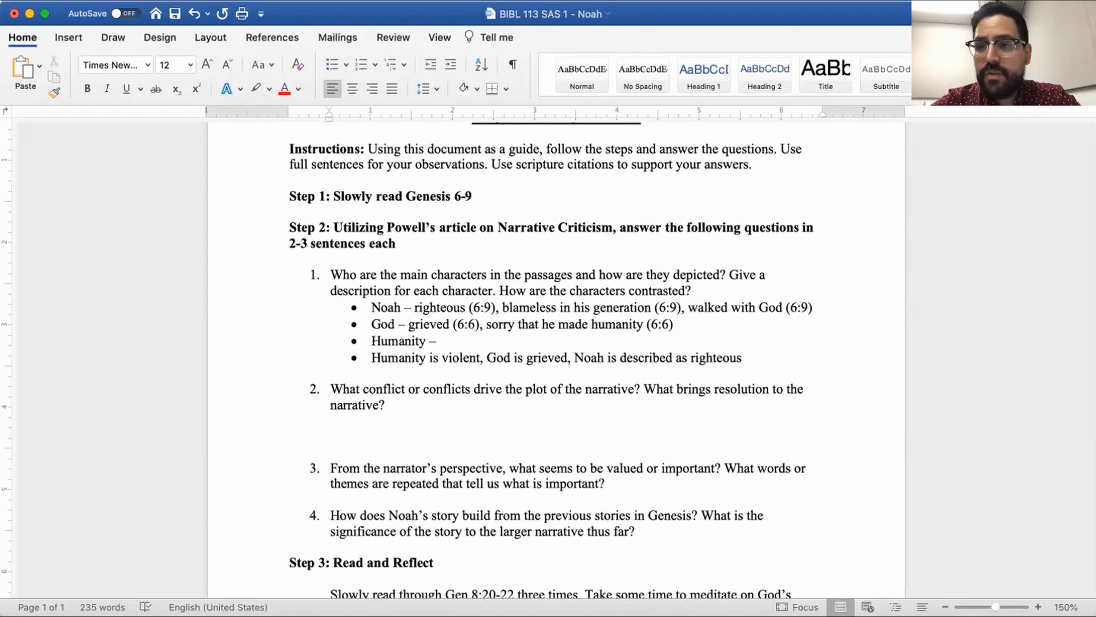
{"action": "left_click", "coordinate": [331, 64]}
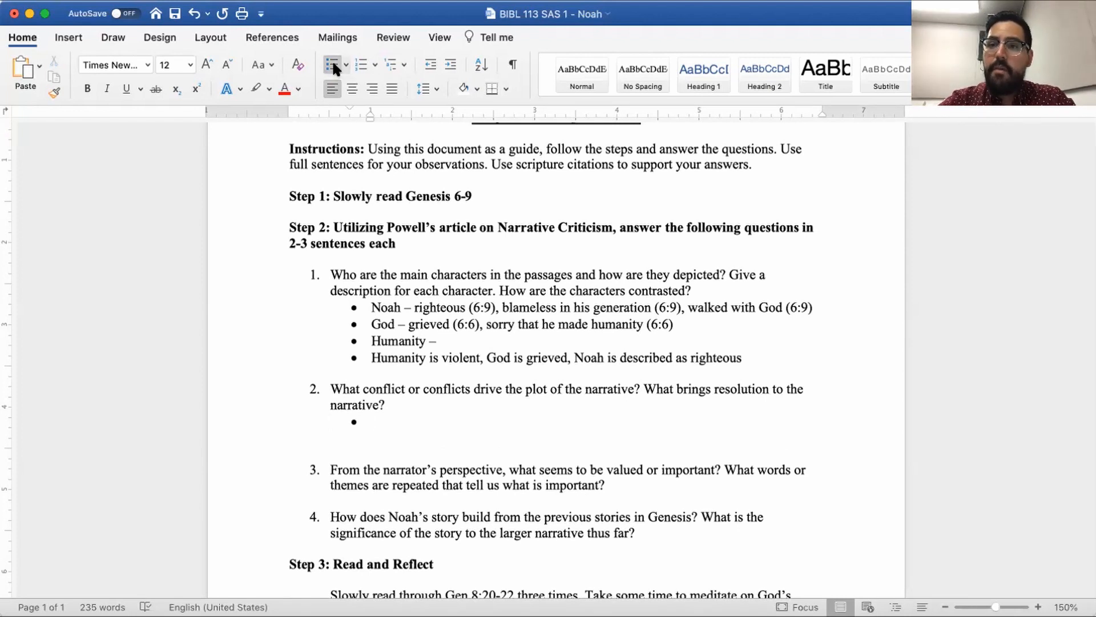
{"action": "left_click", "coordinate": [371, 422]}
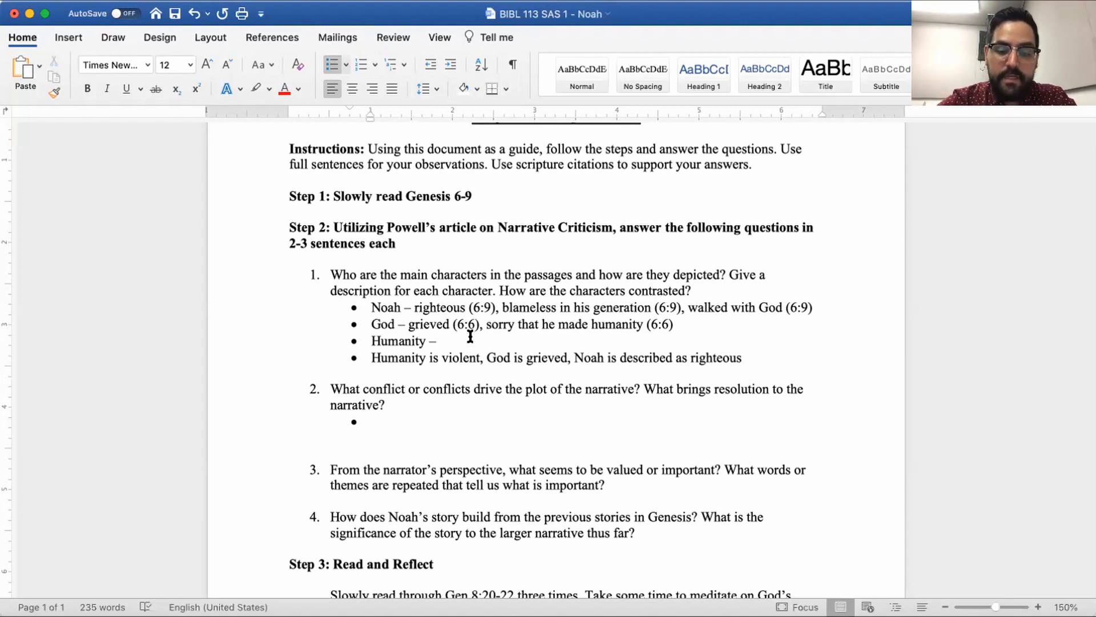
{"action": "type", "text": "violent ("}
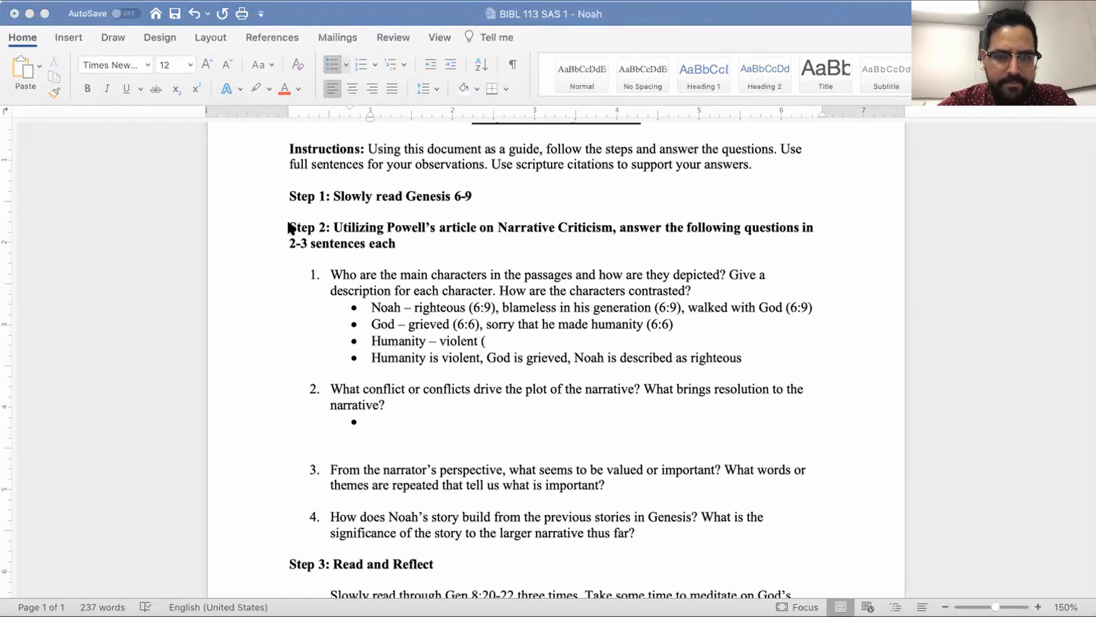
{"action": "mouse_move", "coordinate": [120, 19]}
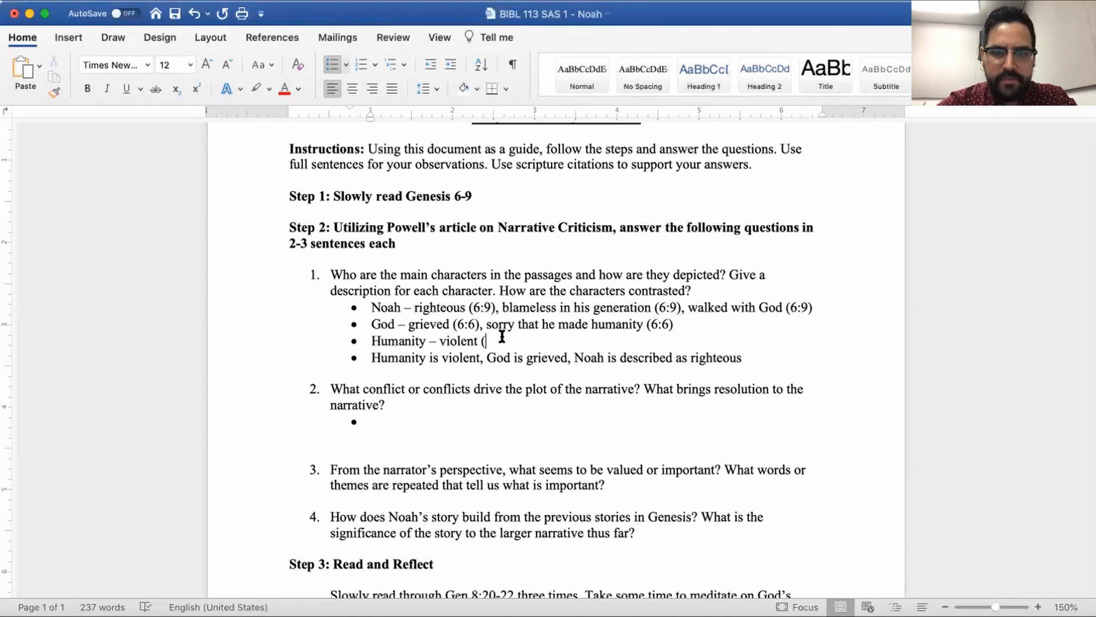
{"action": "type", "text": "6:11),"}
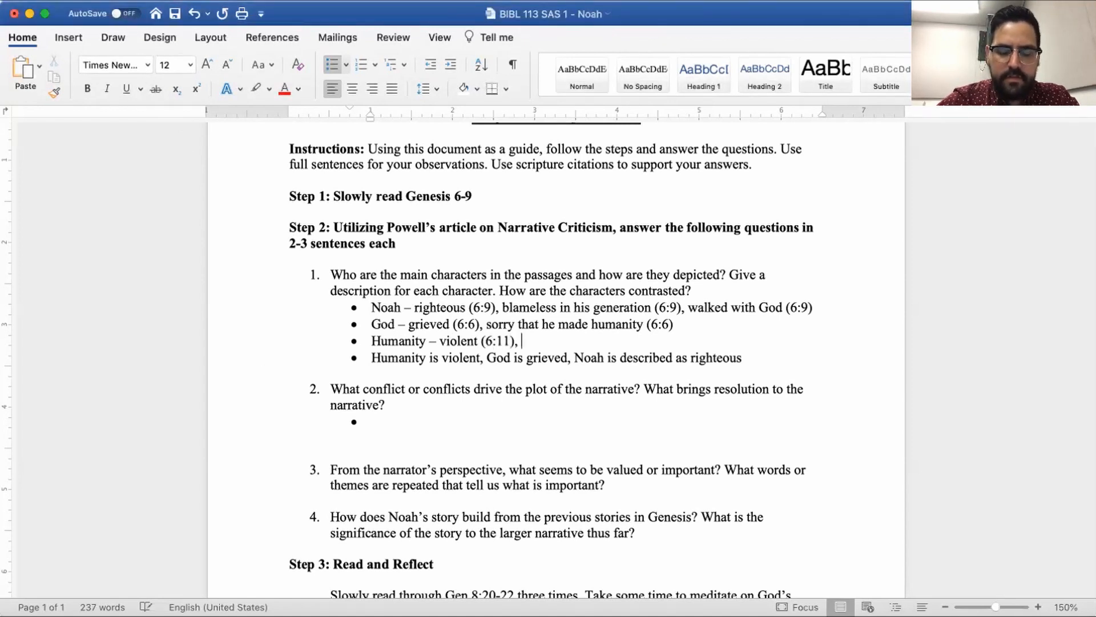
{"action": "type", "text": "\"evil in"}
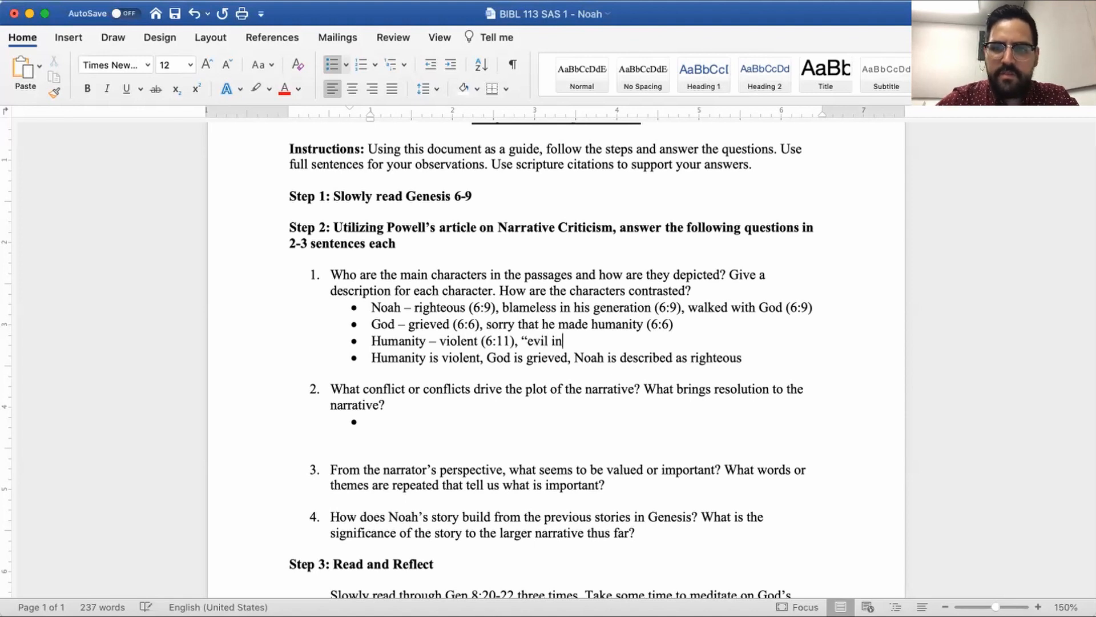
{"action": "type", "text": "clination"}
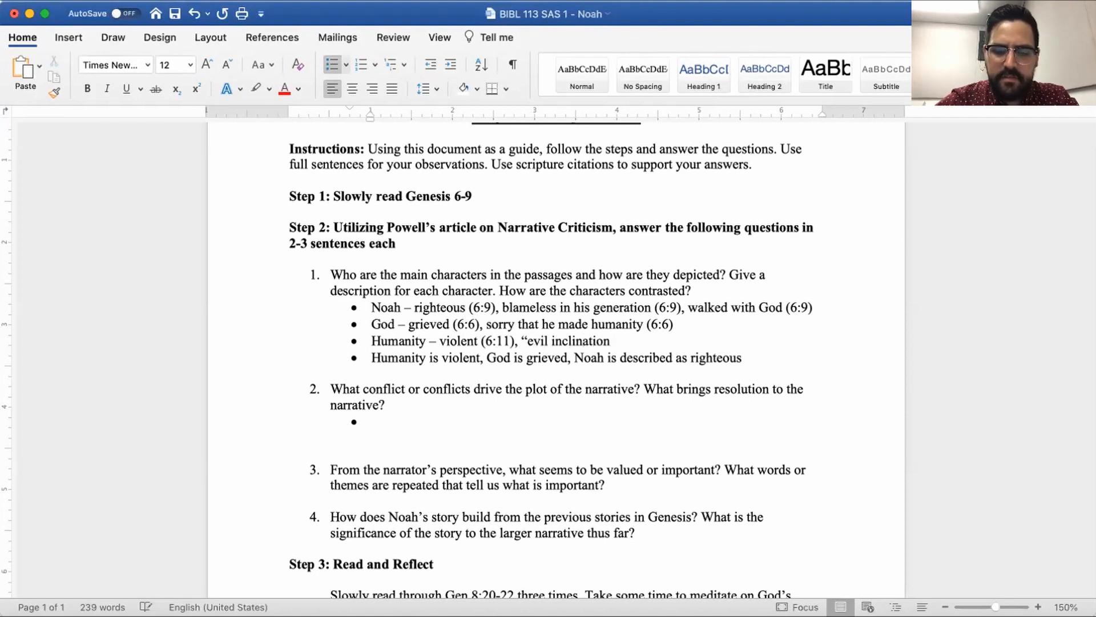
{"action": "type", "text": "continually\""}
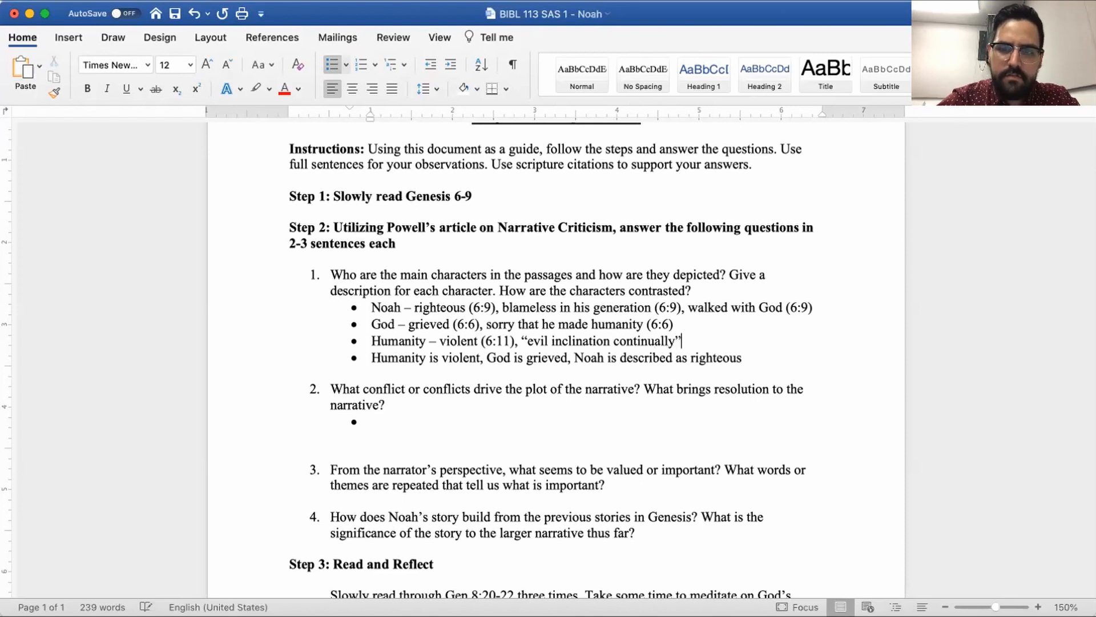
{"action": "type", "text": "("}
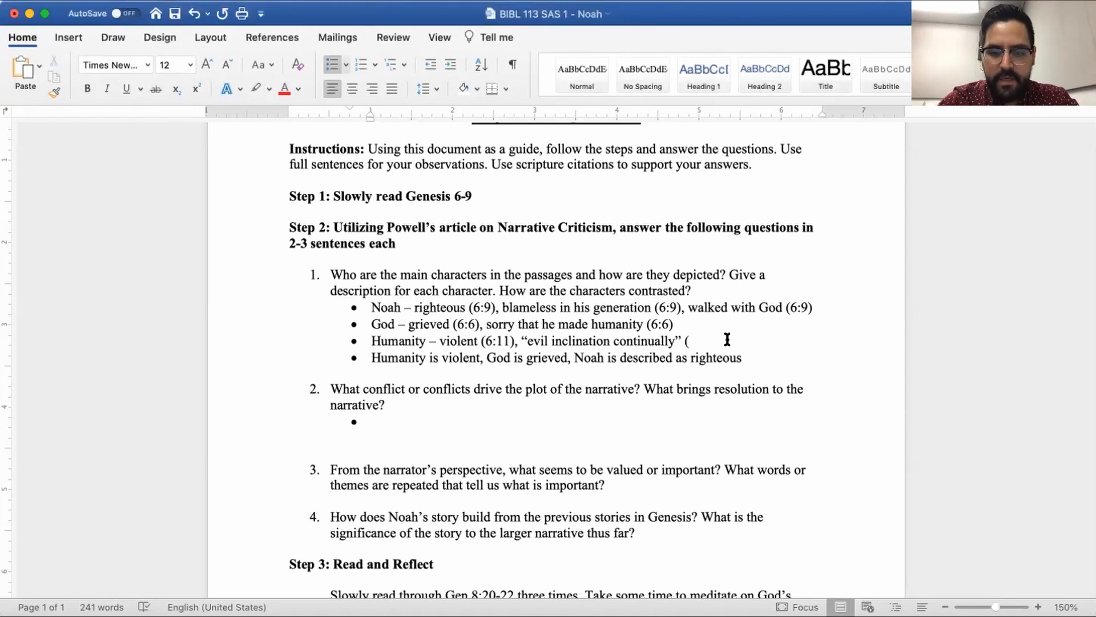
{"action": "type", "text": "6:5)"}
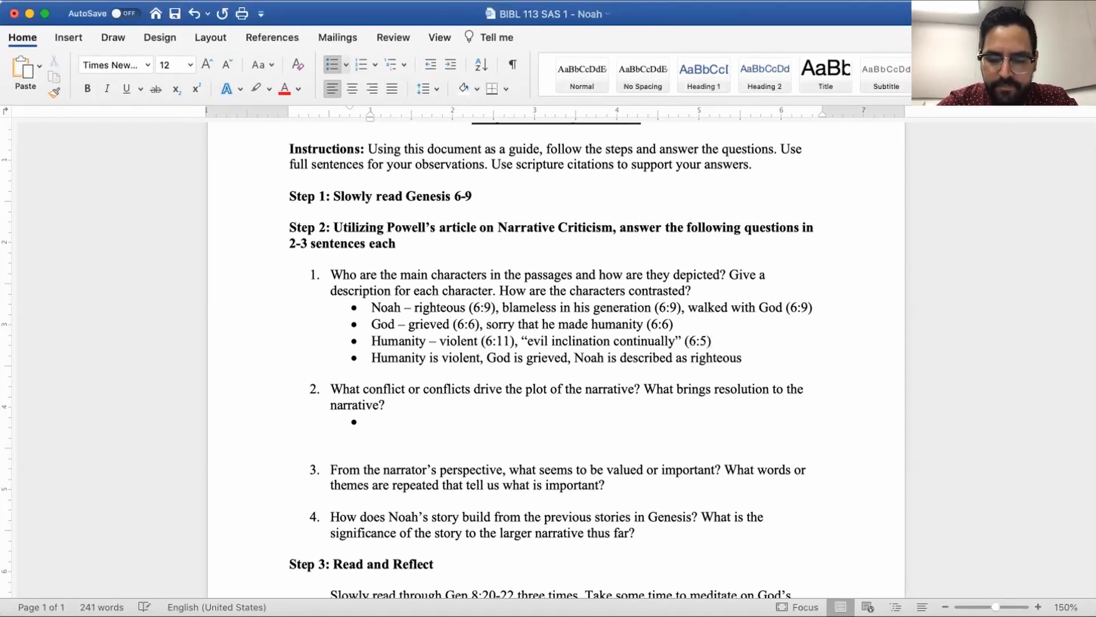
{"action": "type", "text": ";"}
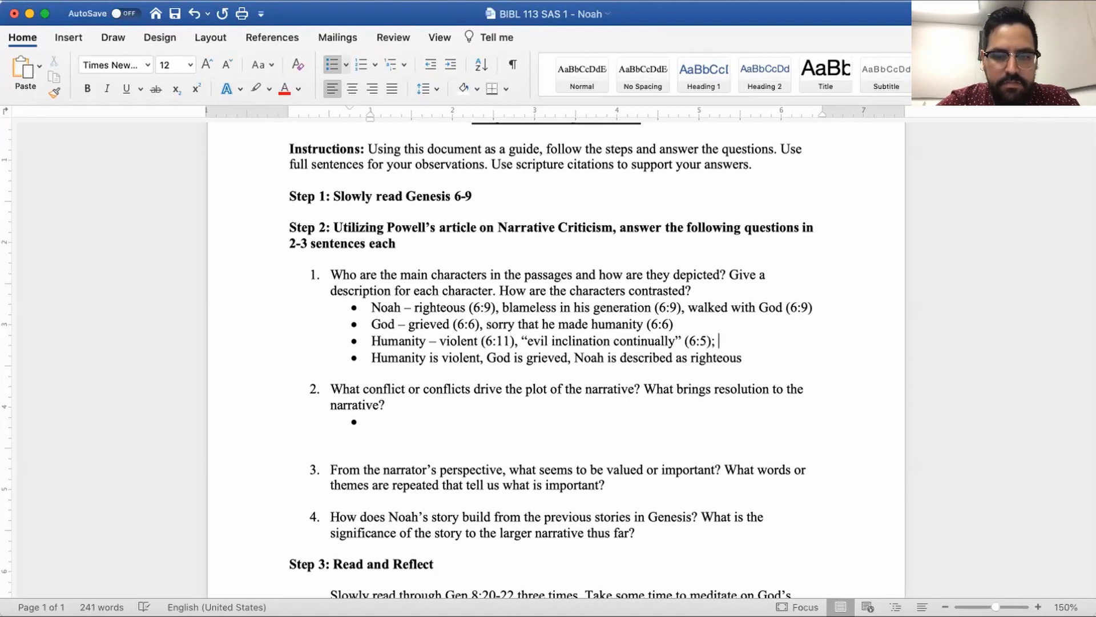
Add 'trying really hard to do the right thing' with a placeholder citation, then start a description
{"action": "type", "text": "trying rea"}
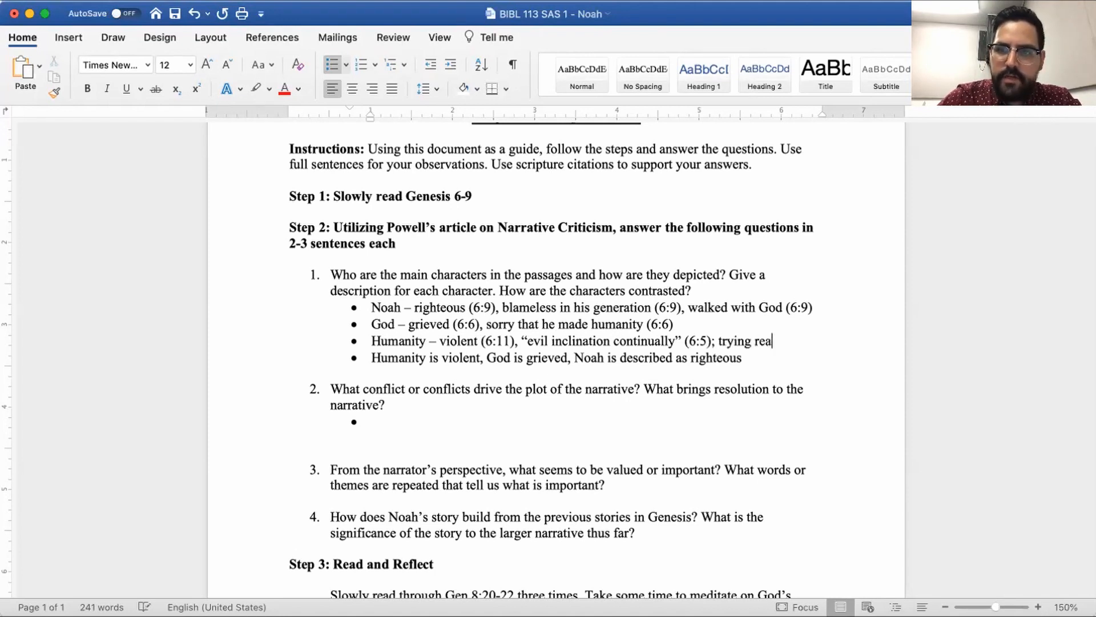
{"action": "type", "text": "lly hard to do"}
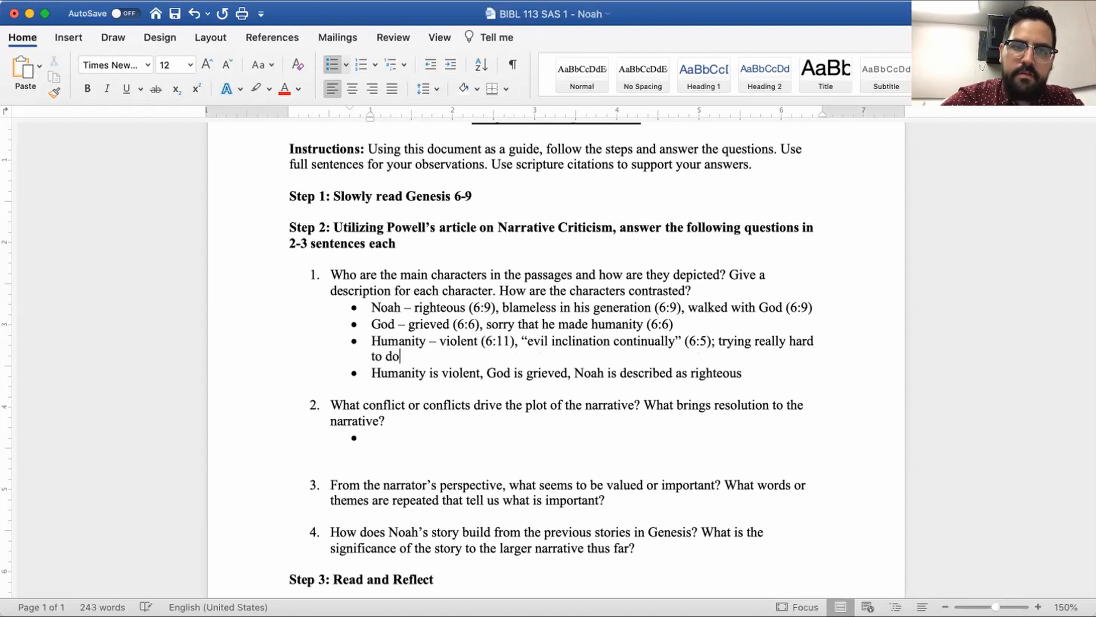
{"action": "type", "text": "the right thing"}
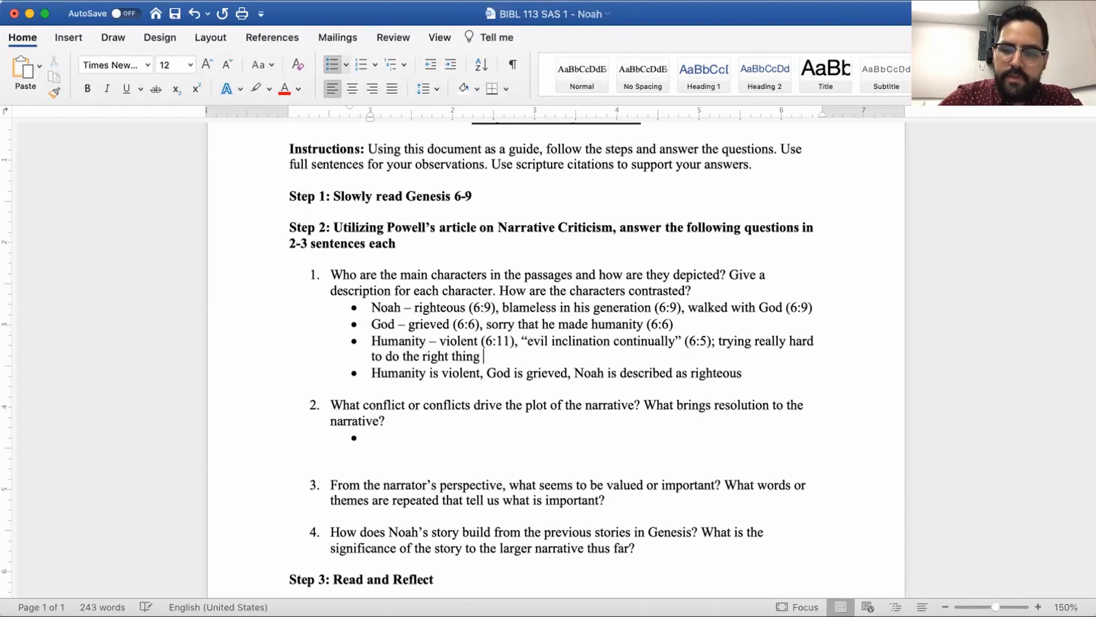
{"action": "type", "text": "(?:"}
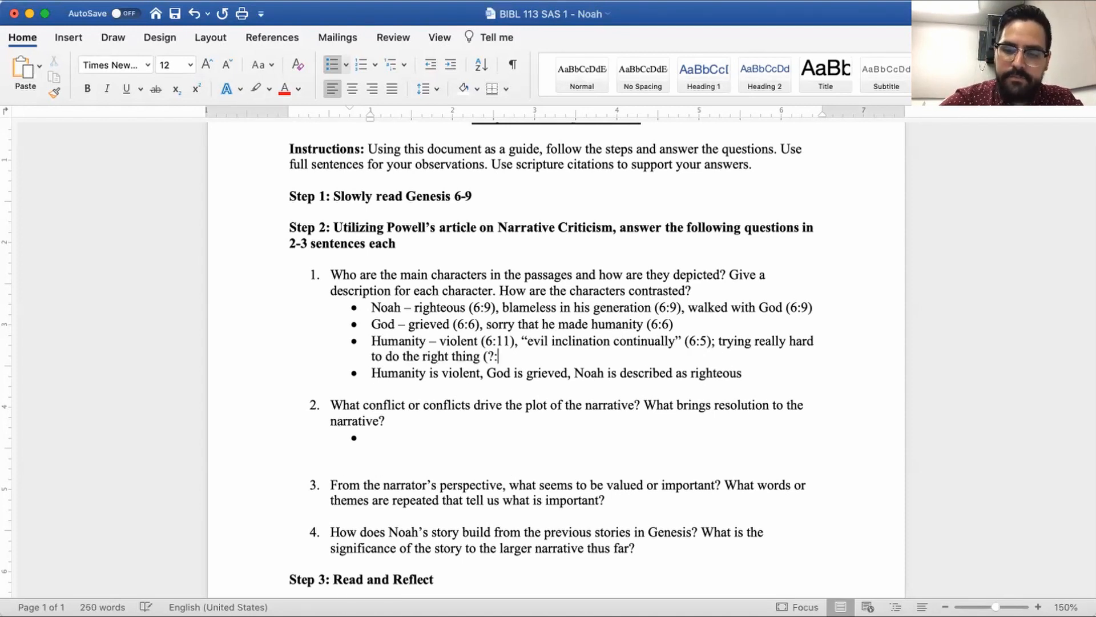
{"action": "type", "text": "????)"}
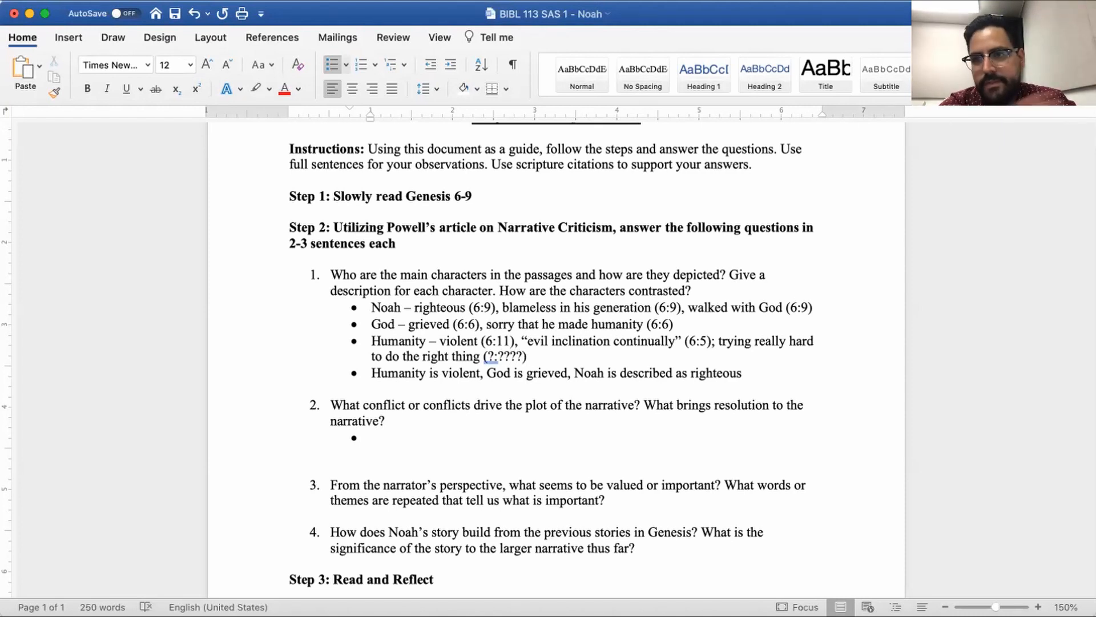
{"action": "left_click", "coordinate": [533, 357]}
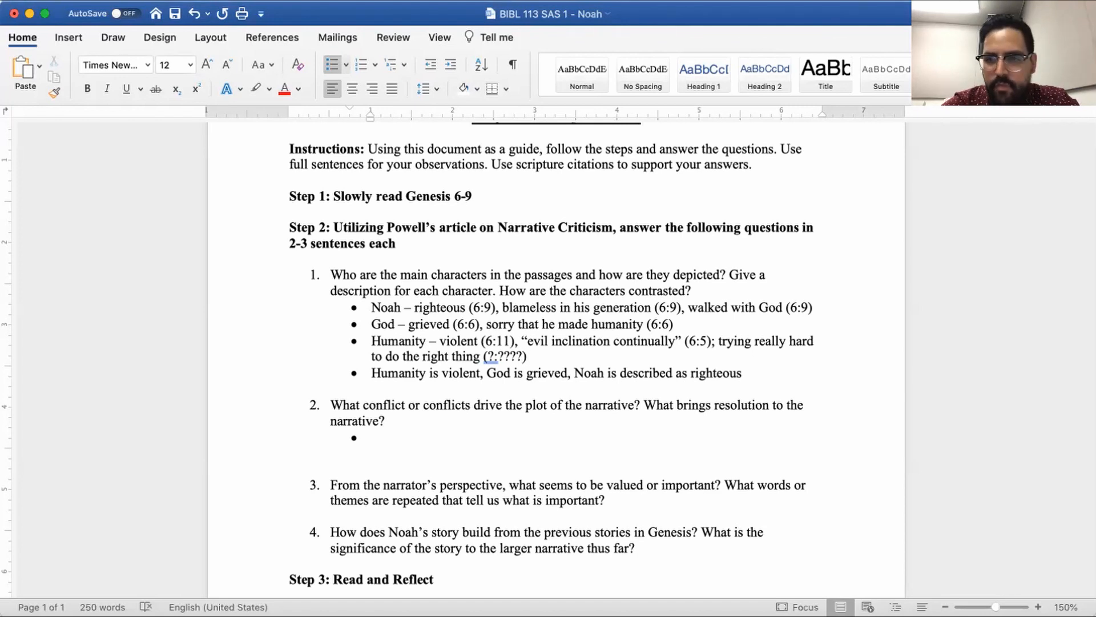
{"action": "type", "text": "."}
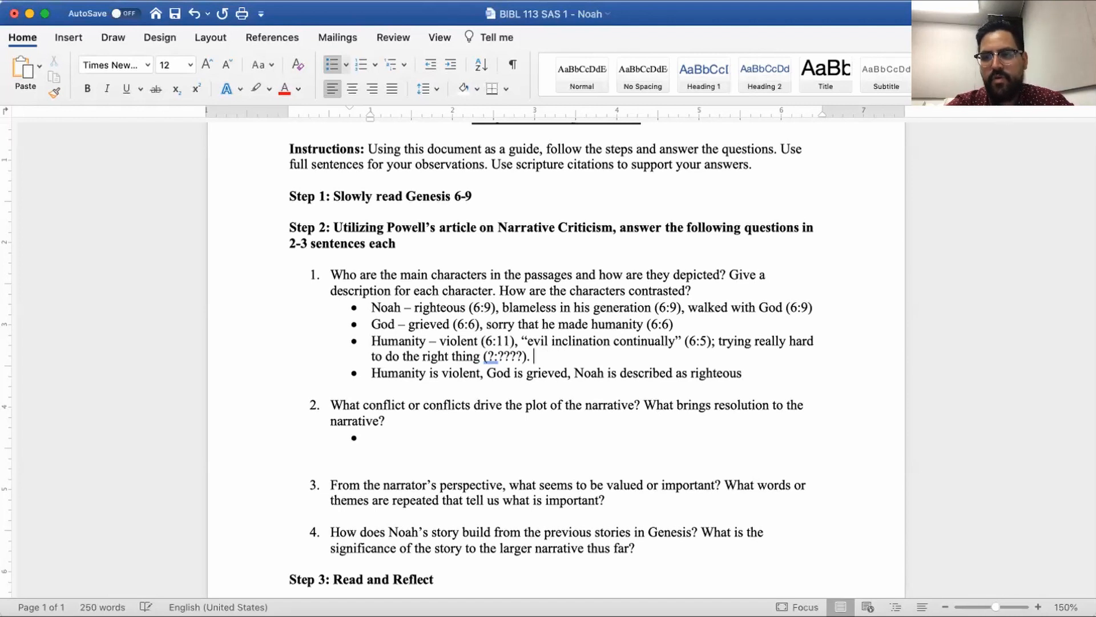
{"action": "type", "text": "Decs"}
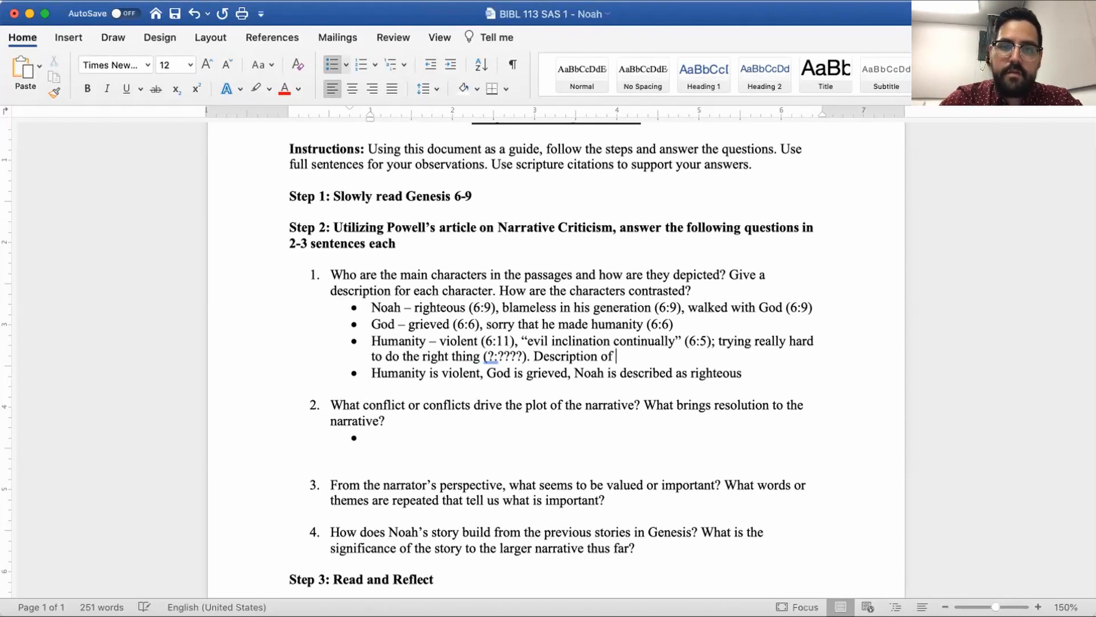
{"action": "type", "text": "why humanit"}
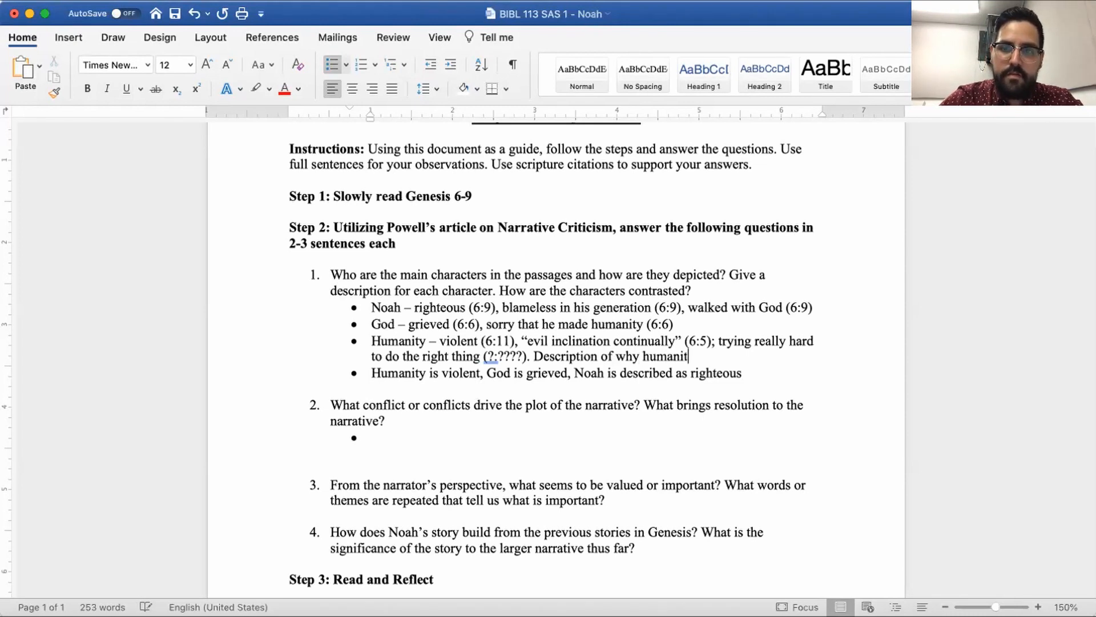
Finish the Humanity sentence 'Description of why humanity is trying really hard.'
{"action": "type", "text": "is trying r"}
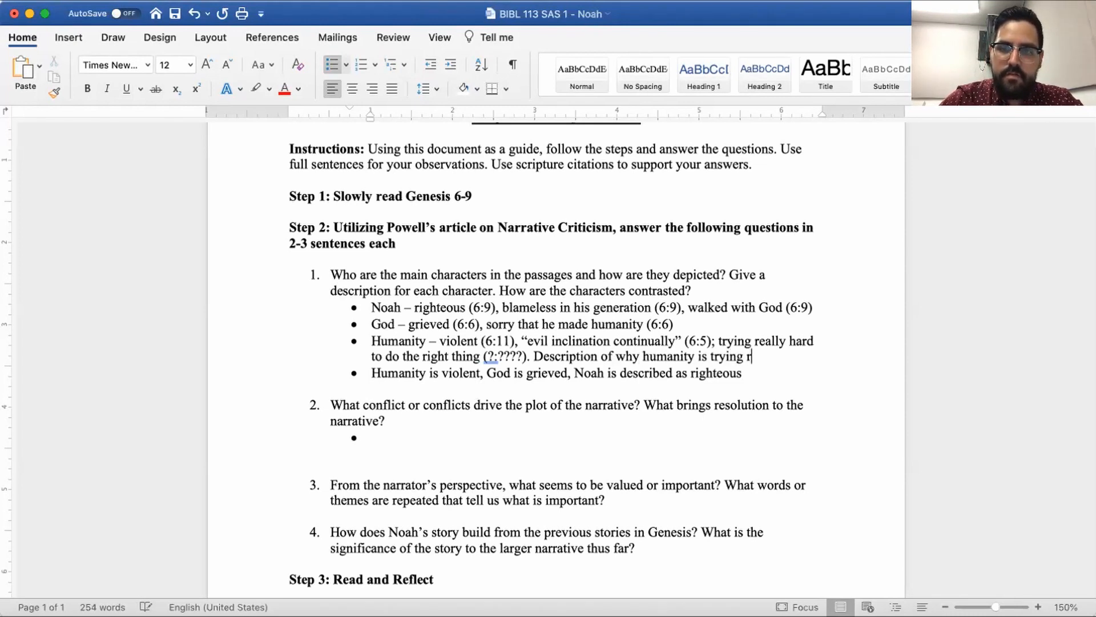
{"action": "type", "text": "eally hard."}
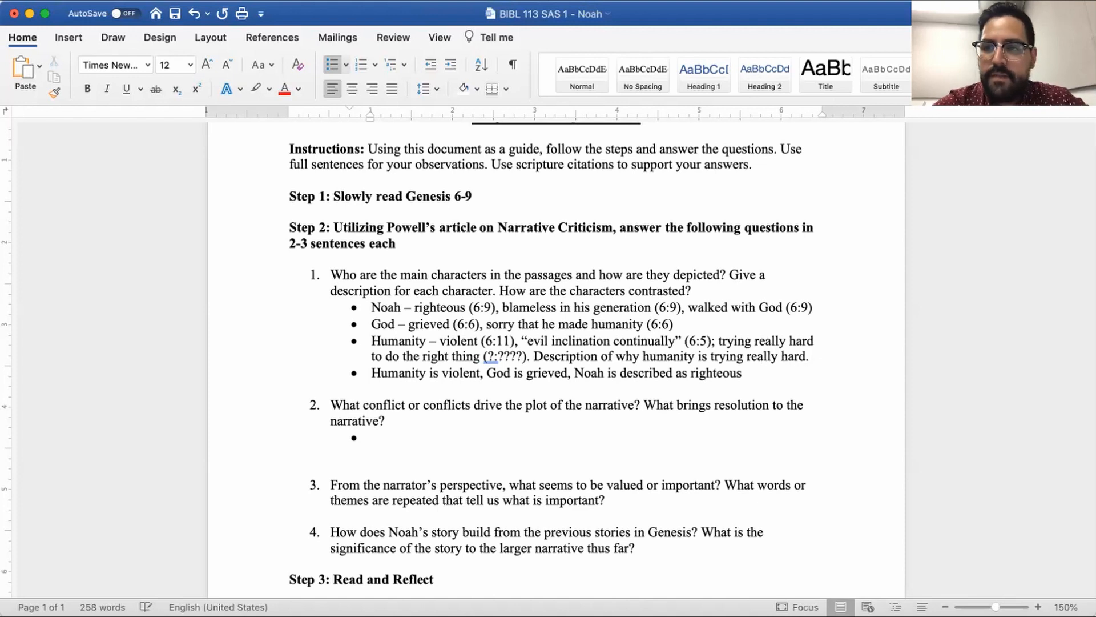
{"action": "left_click", "coordinate": [373, 438]}
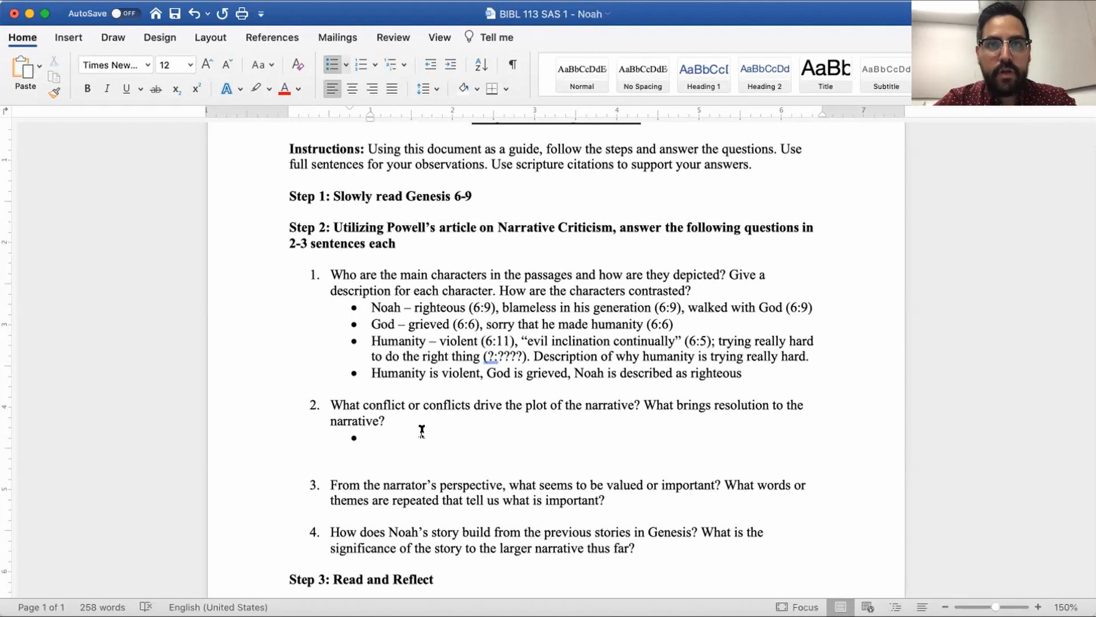
{"action": "left_click", "coordinate": [371, 436]}
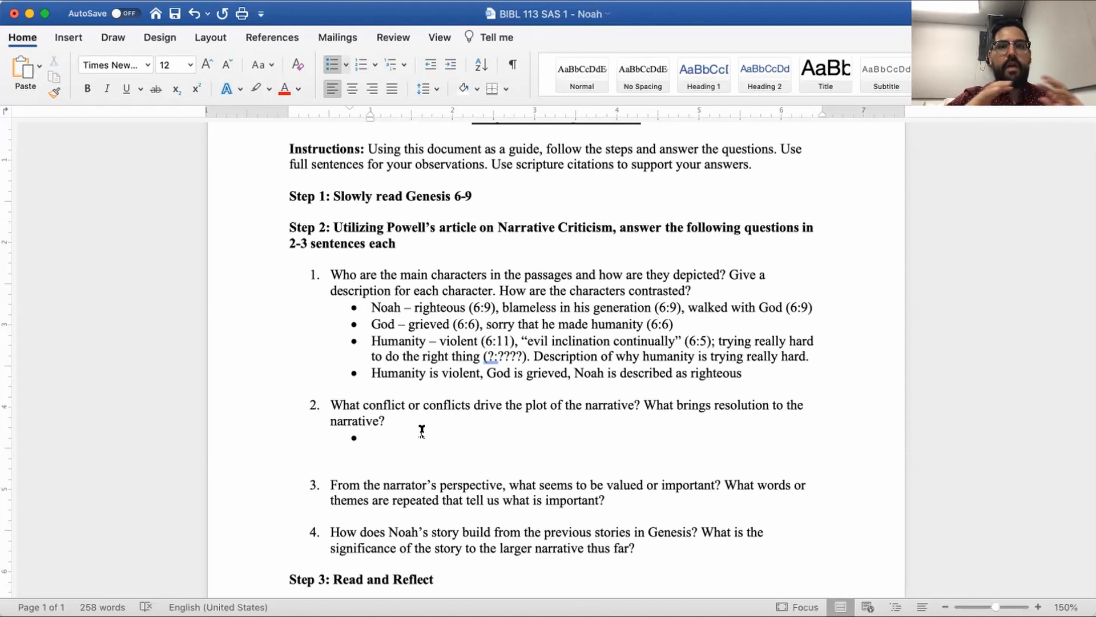
Answer question 2: 'God and humanity, humanity is violent and God is grieved (6:6, 9, 11)'
{"action": "left_click", "coordinate": [370, 437]}
{"action": "type", "text": "God and h"}
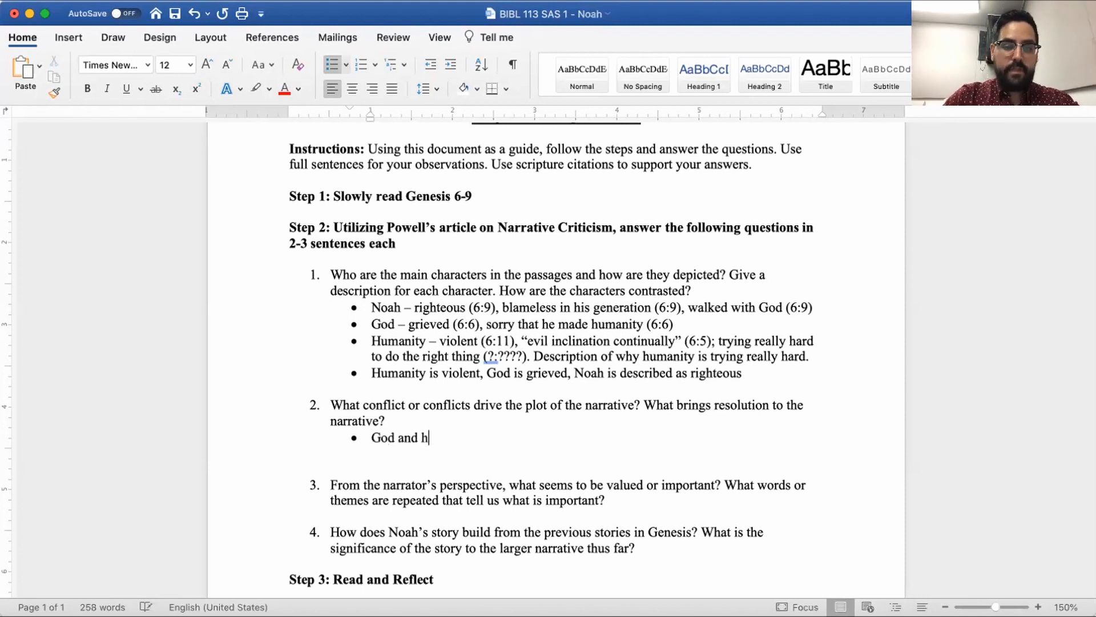
{"action": "type", "text": "umanity"}
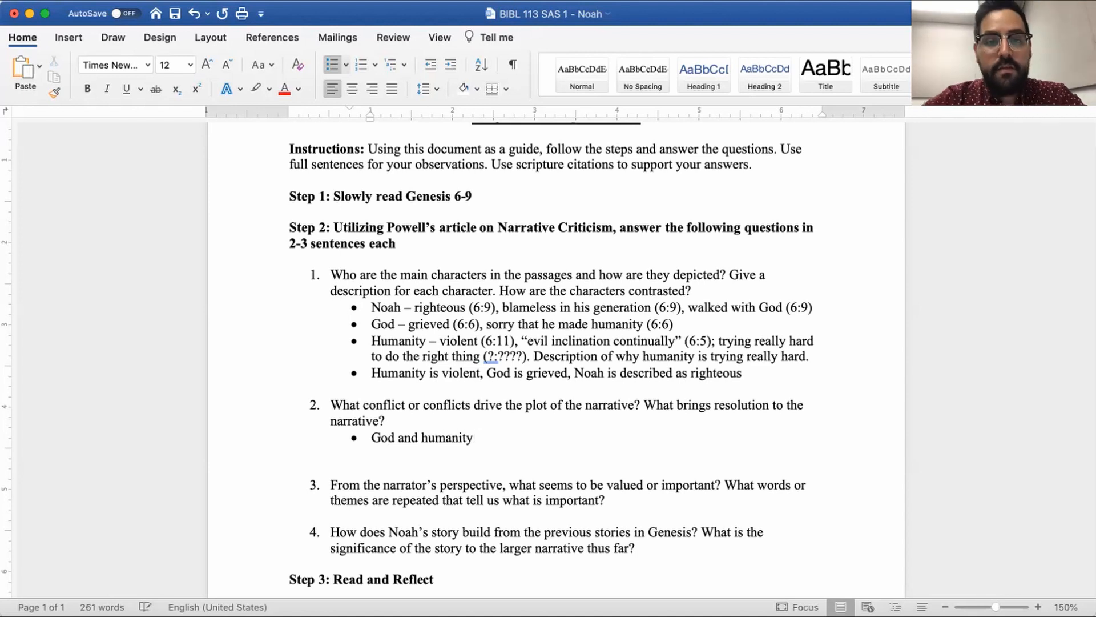
{"action": "left_click", "coordinate": [468, 437]}
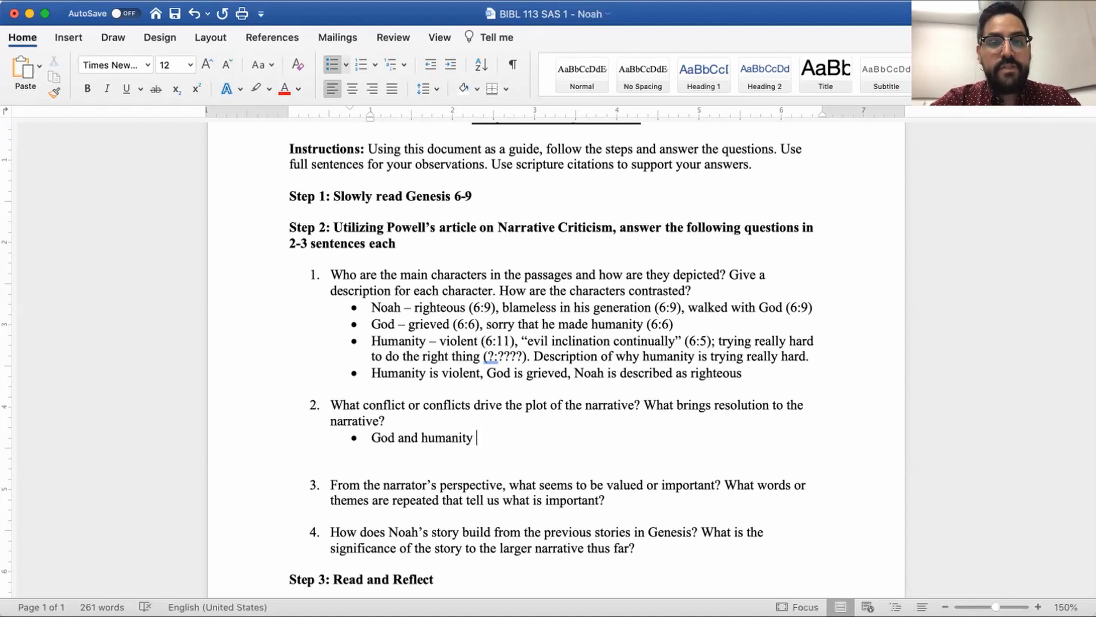
{"action": "type", "text": ","}
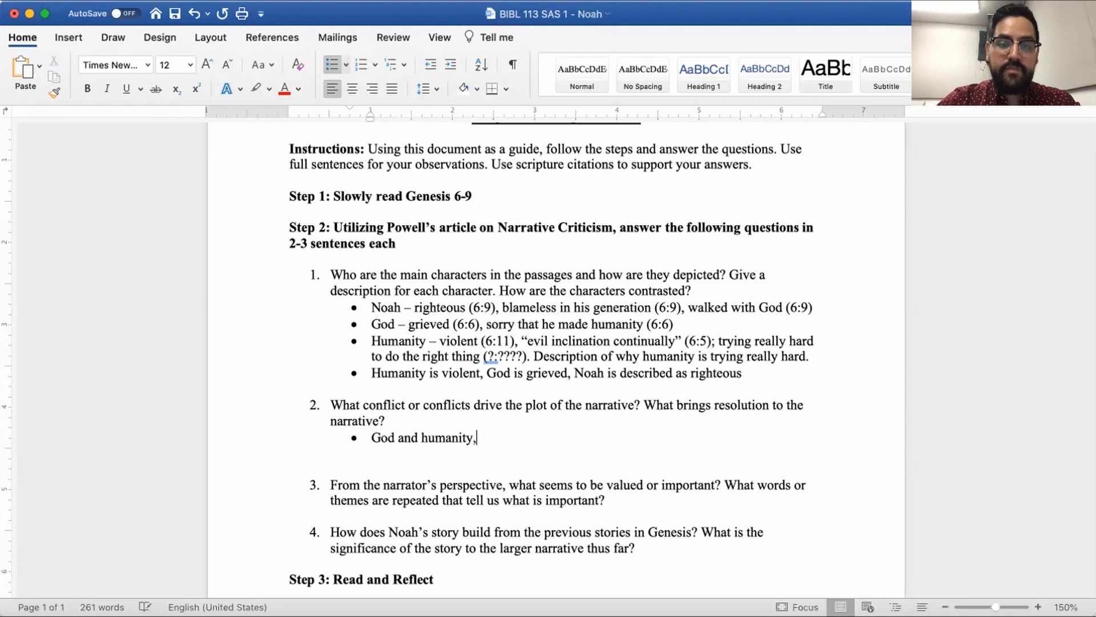
{"action": "type", "text": "humanity is"}
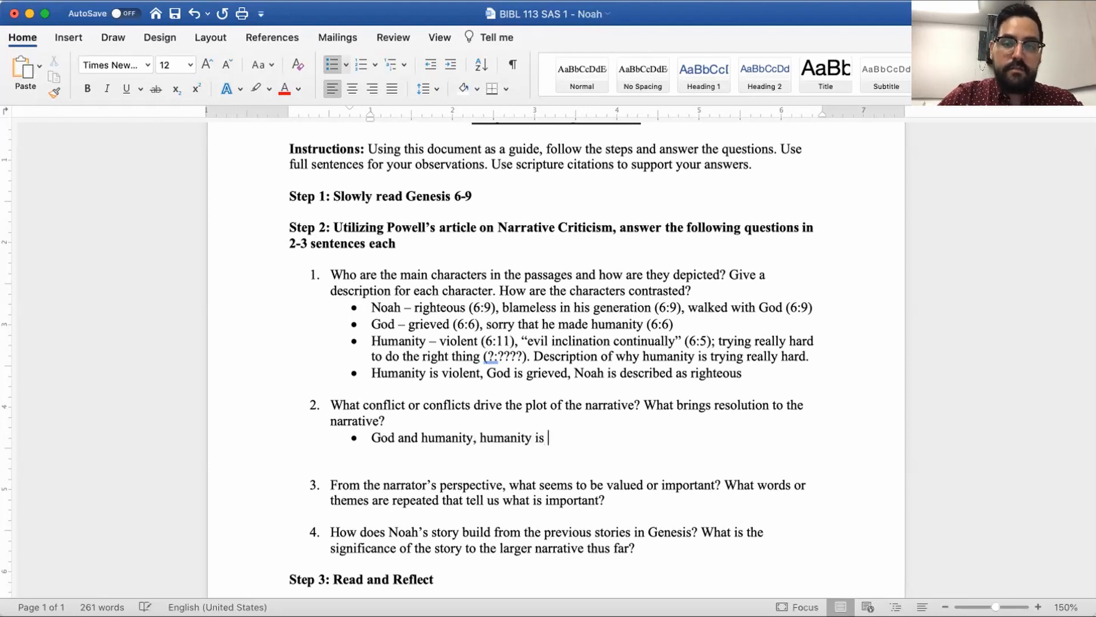
{"action": "type", "text": "violent and"}
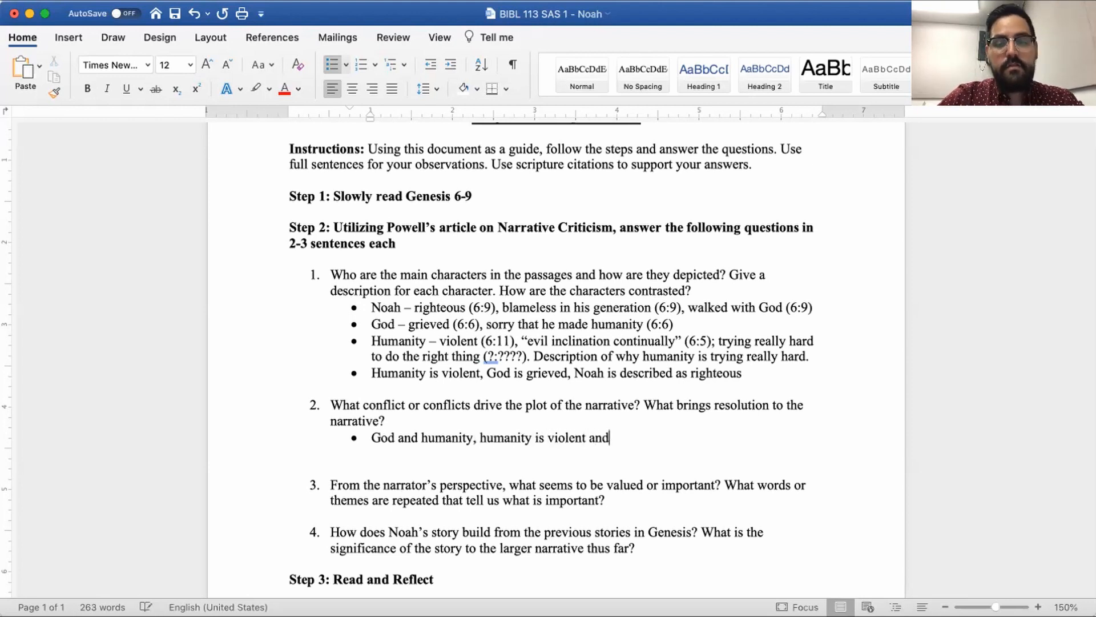
{"action": "type", "text": "God is grie"}
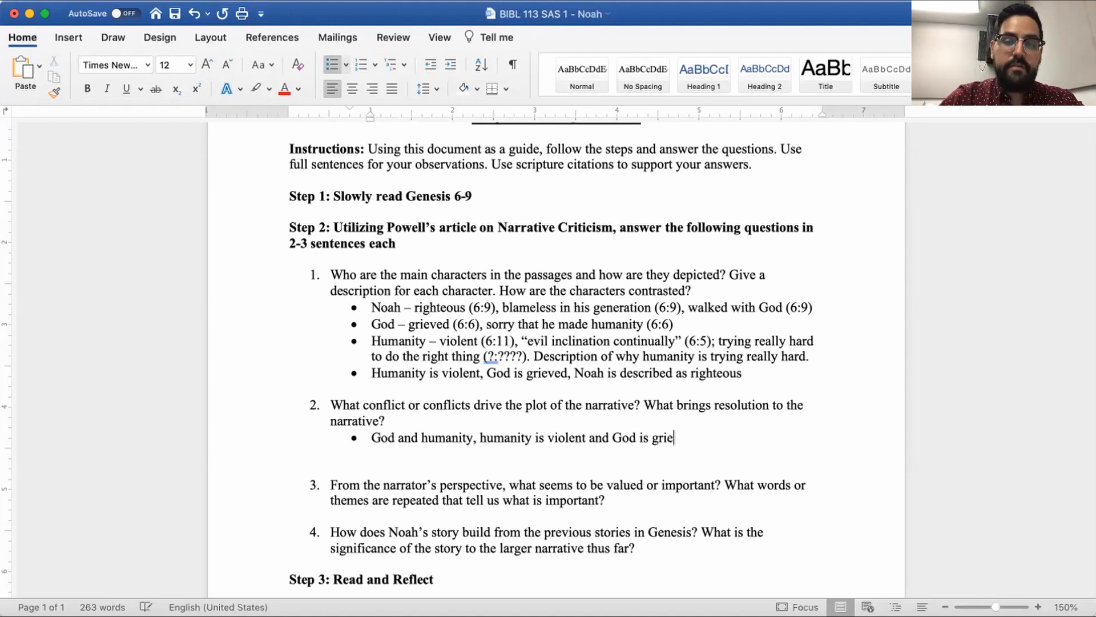
{"action": "type", "text": "ved ("}
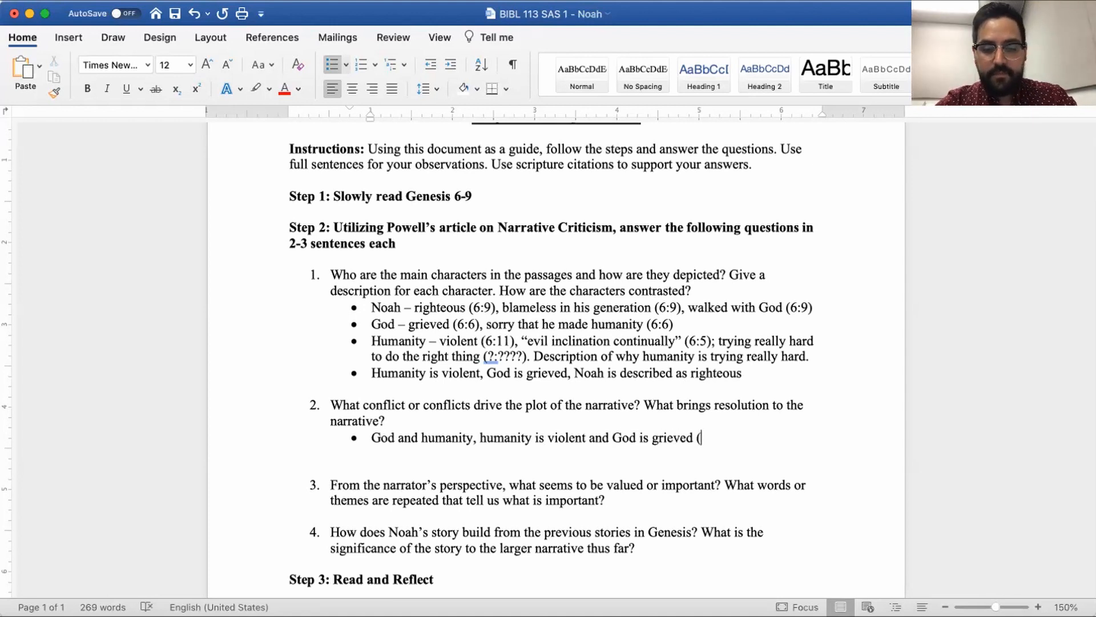
{"action": "type", "text": "6:6, 8"}
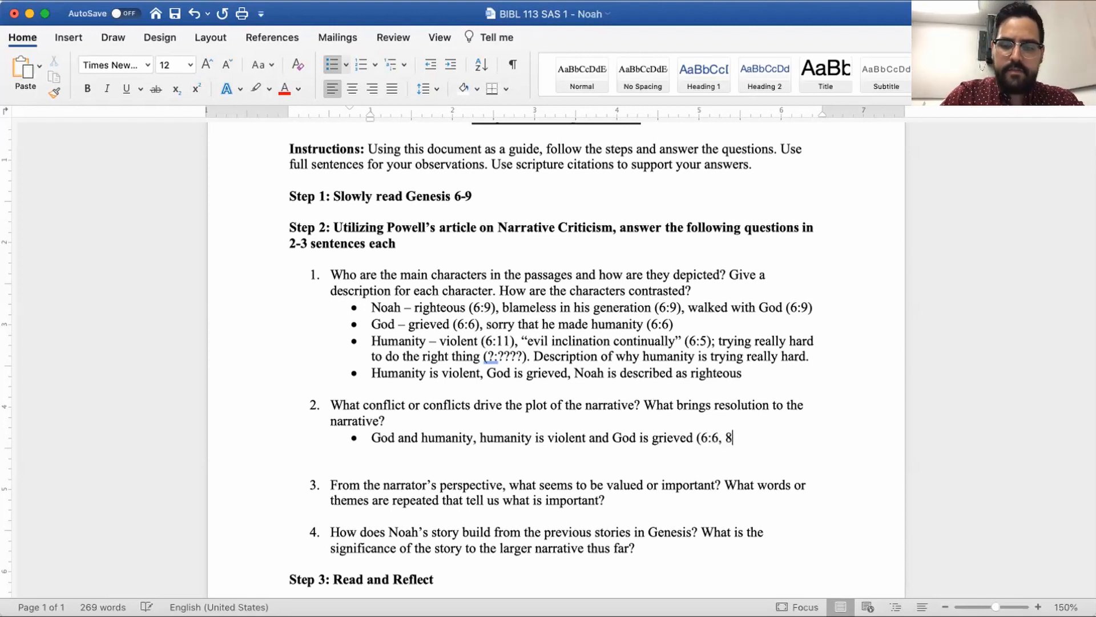
{"action": "type", "text": "9, 11)"}
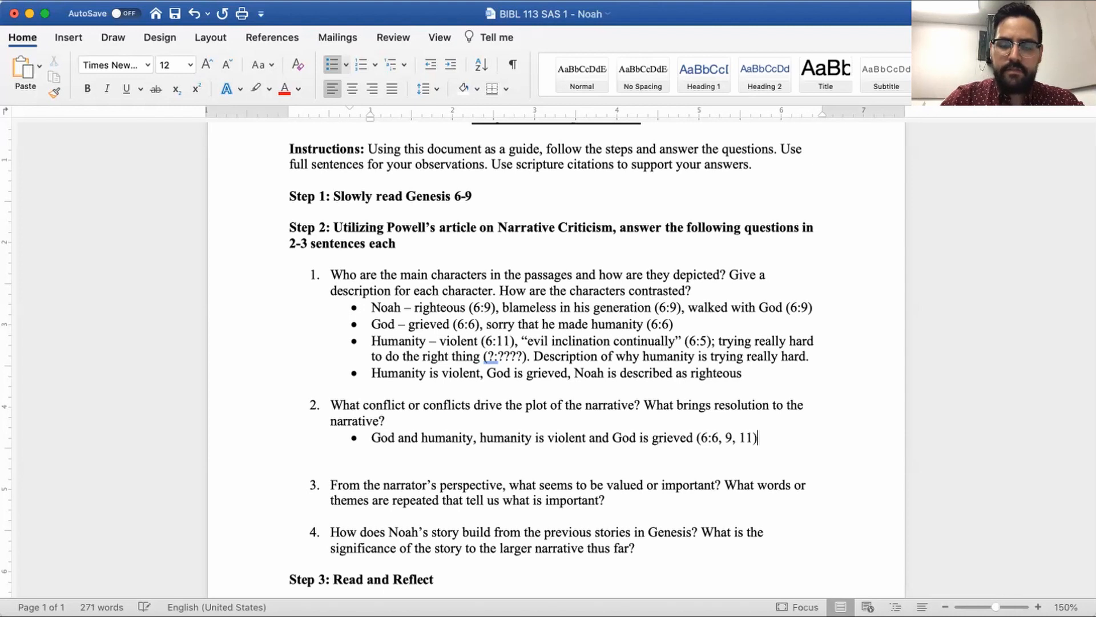
{"action": "key", "text": "enter"}
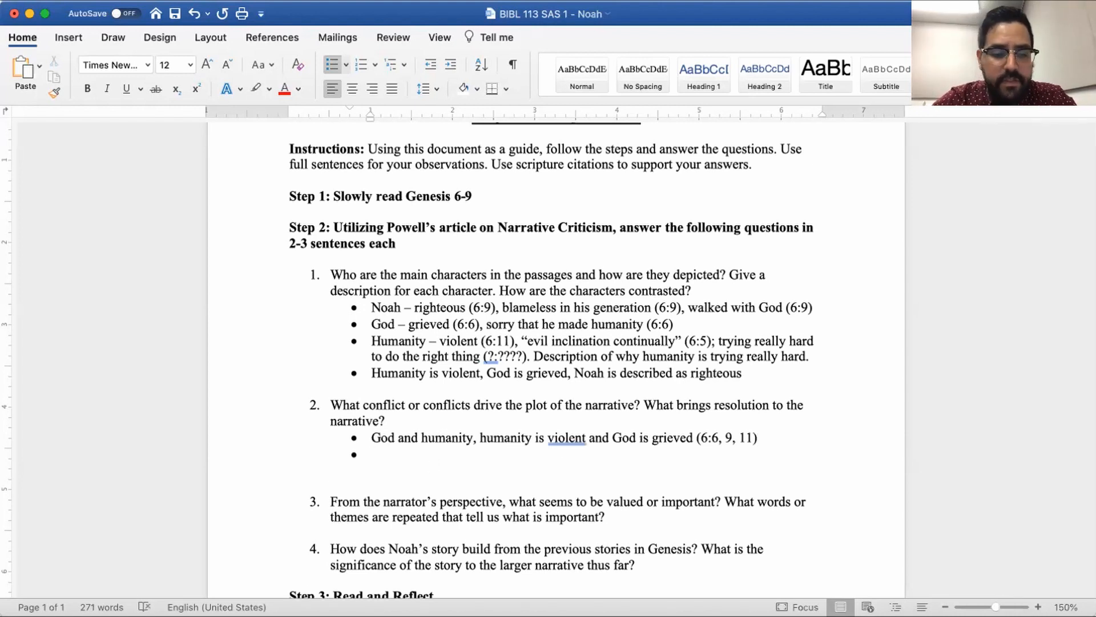
Write question 2's second bullet: God starts over with creation (6:13) by choosing Noah's family
{"action": "type", "text": "God"}
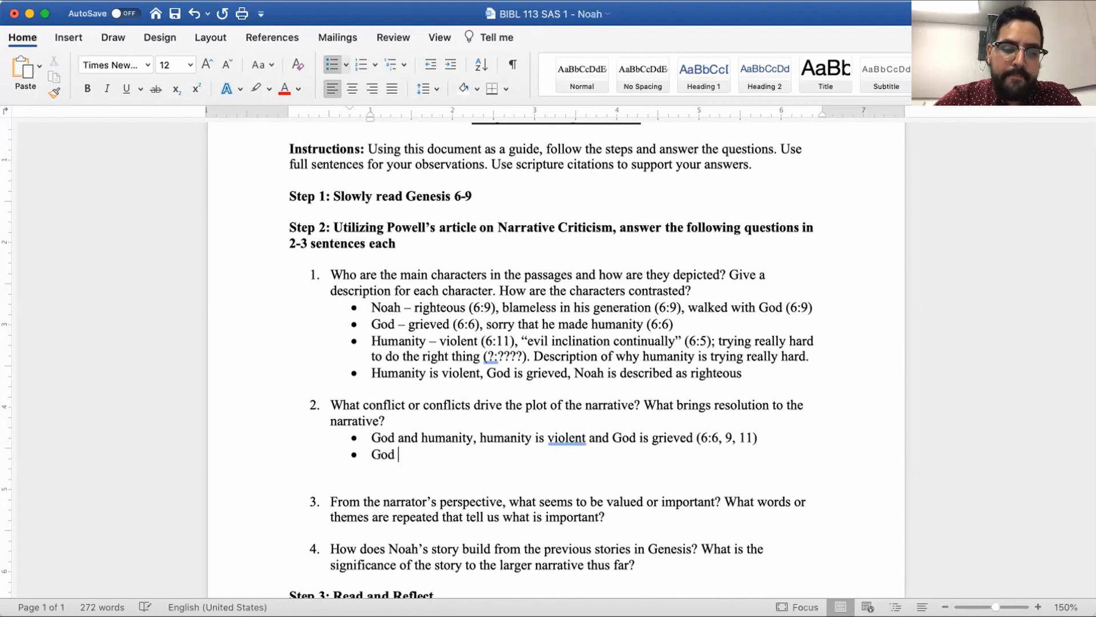
{"action": "type", "text": "decides that he"}
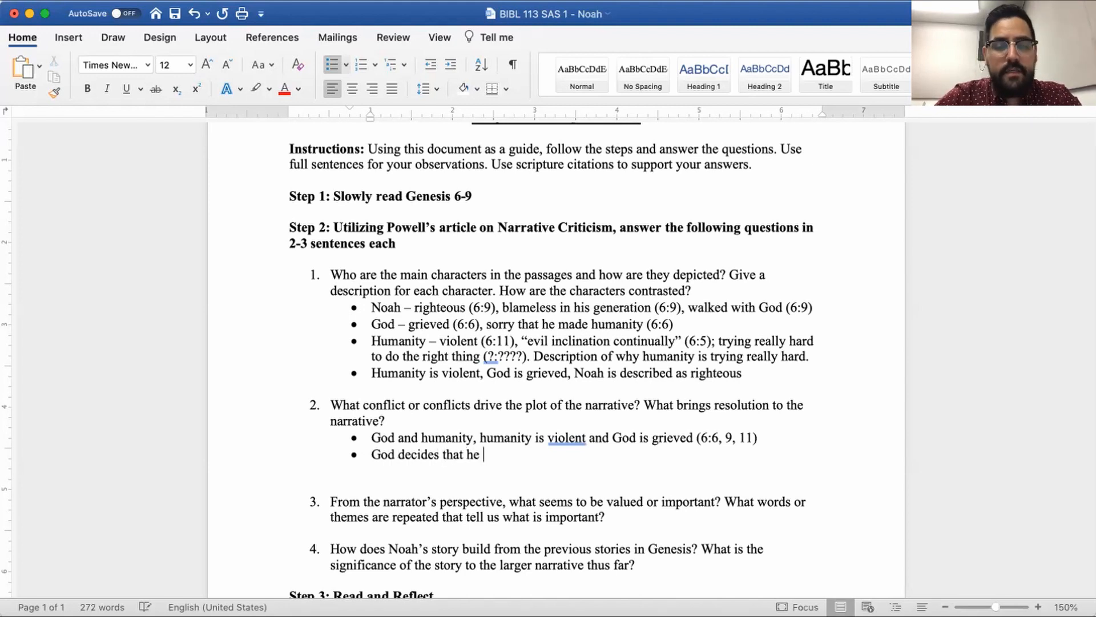
{"action": "type", "text": "is going to start over with"}
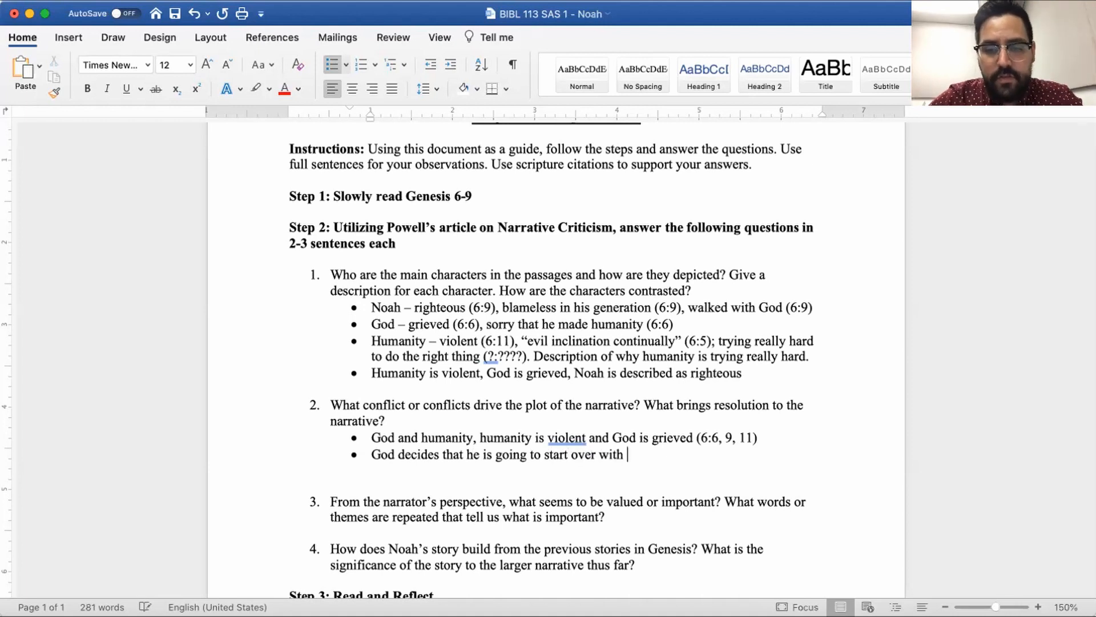
{"action": "type", "text": "cre"}
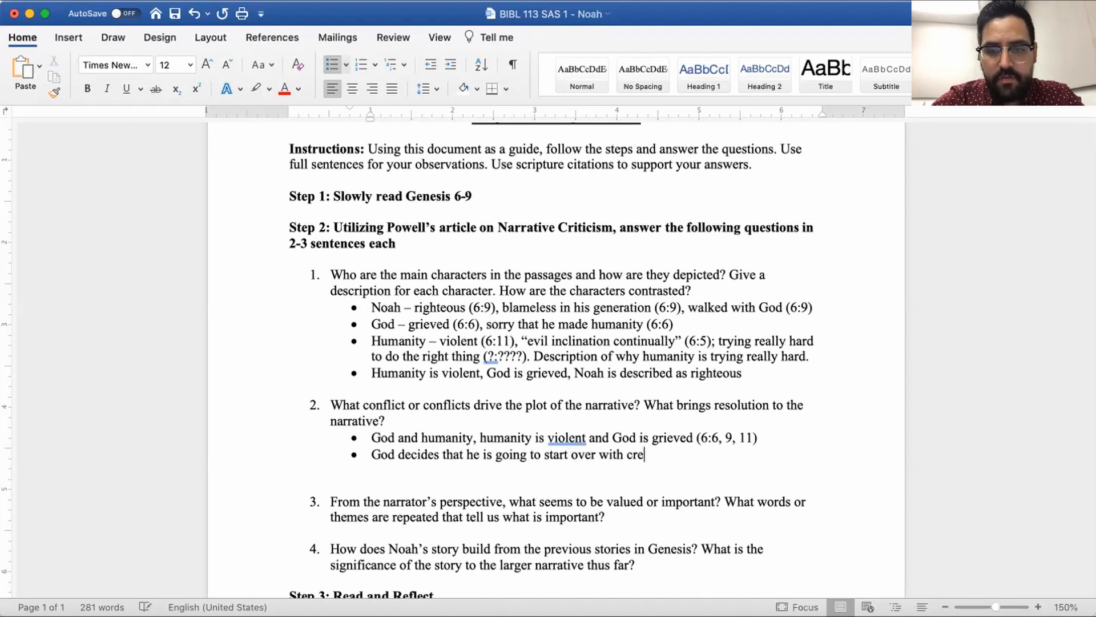
{"action": "type", "text": "ation"}
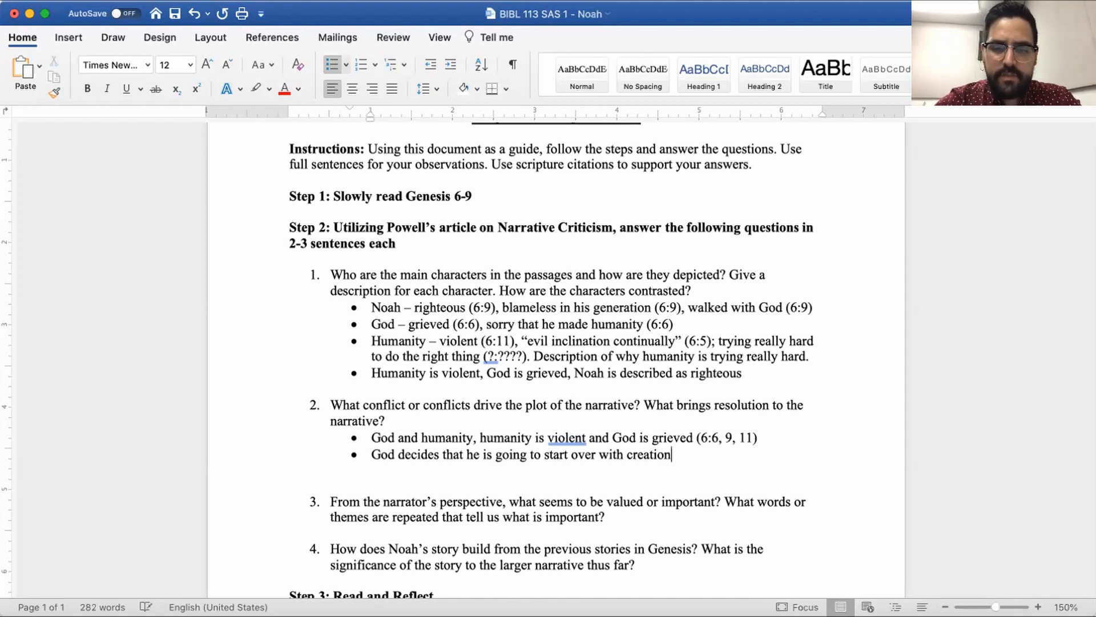
{"action": "type", "text": "by"}
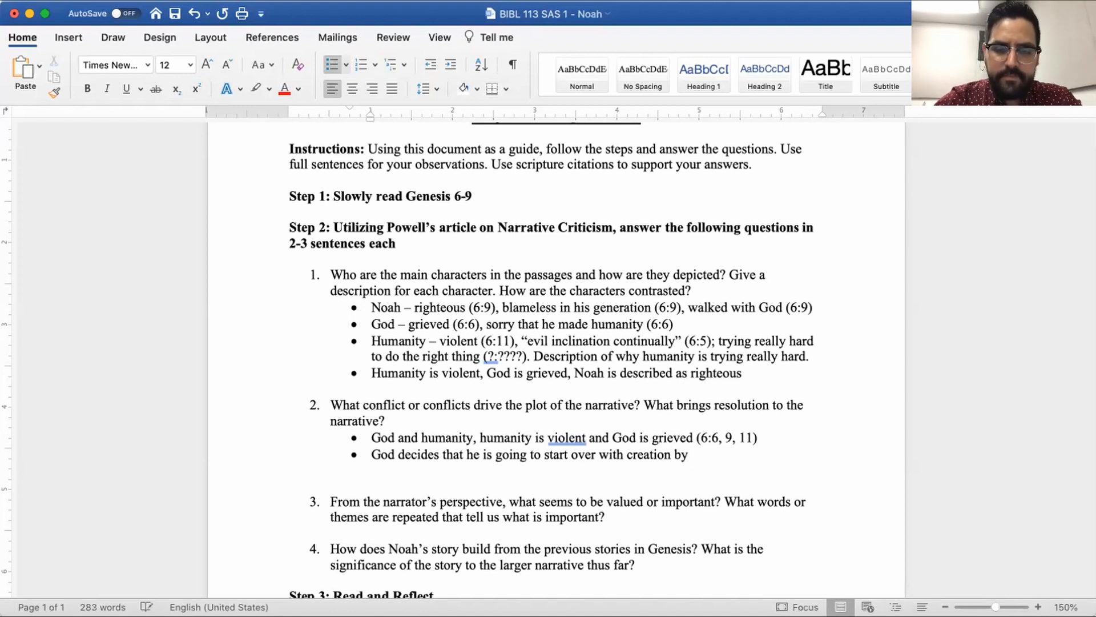
{"action": "type", "text": "choosing Noah and his fam"}
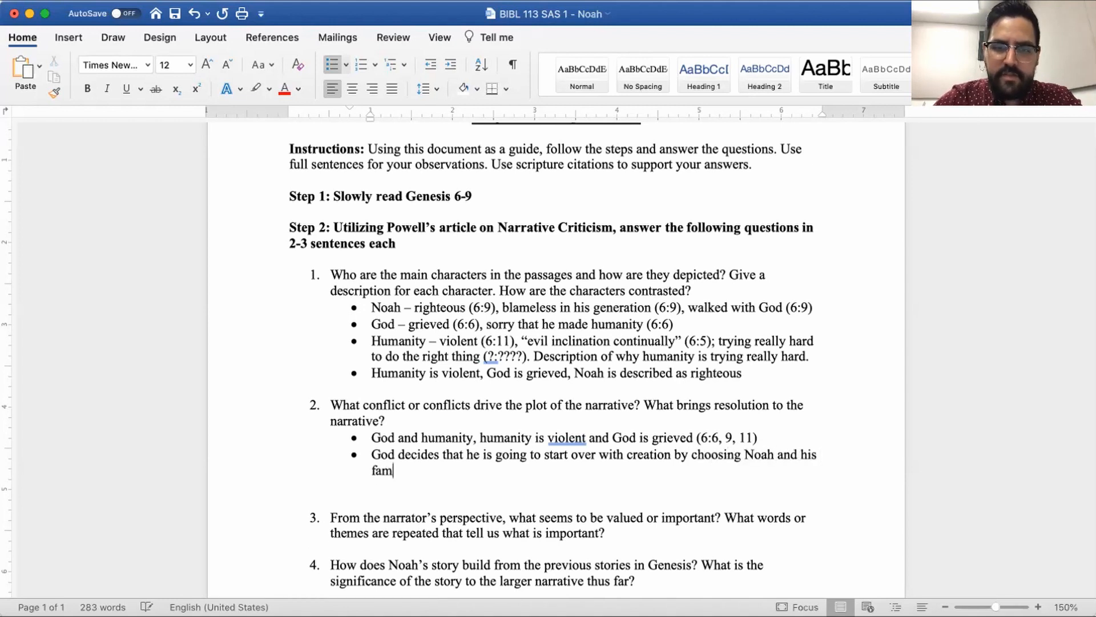
{"action": "type", "text": "ily"}
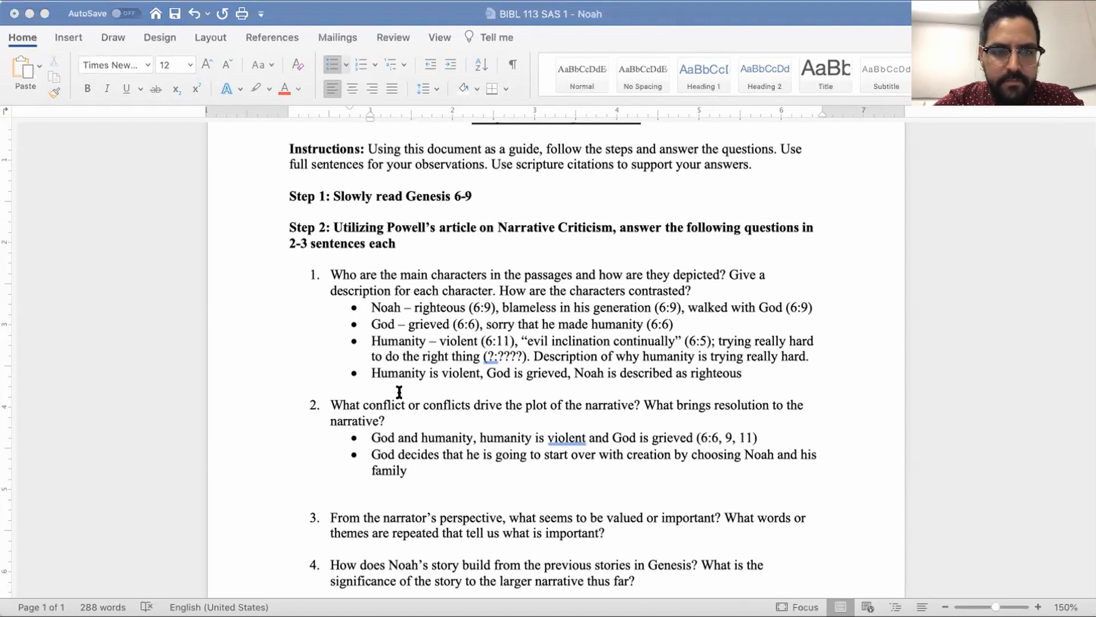
{"action": "mouse_move", "coordinate": [121, 19]}
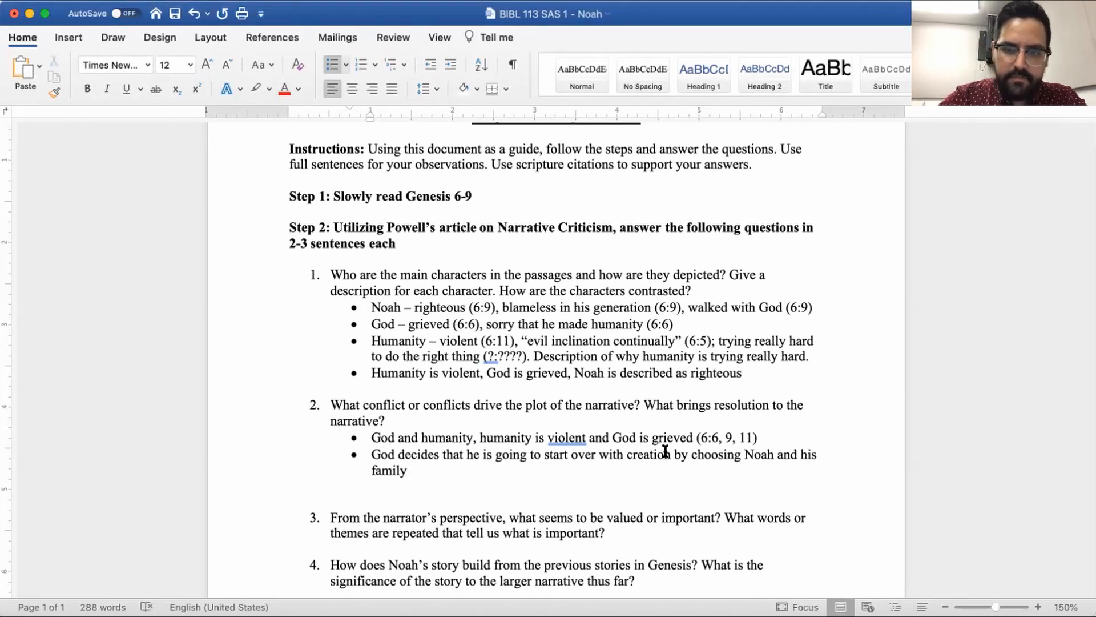
{"action": "type", "text": "(6"}
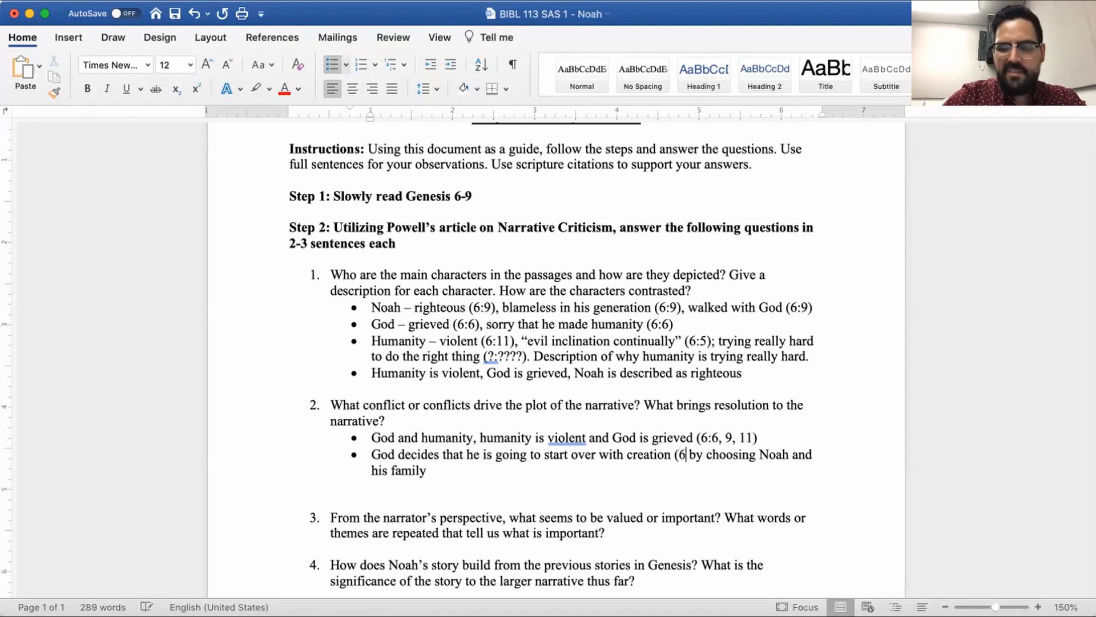
{"action": "type", "text": ":1)"}
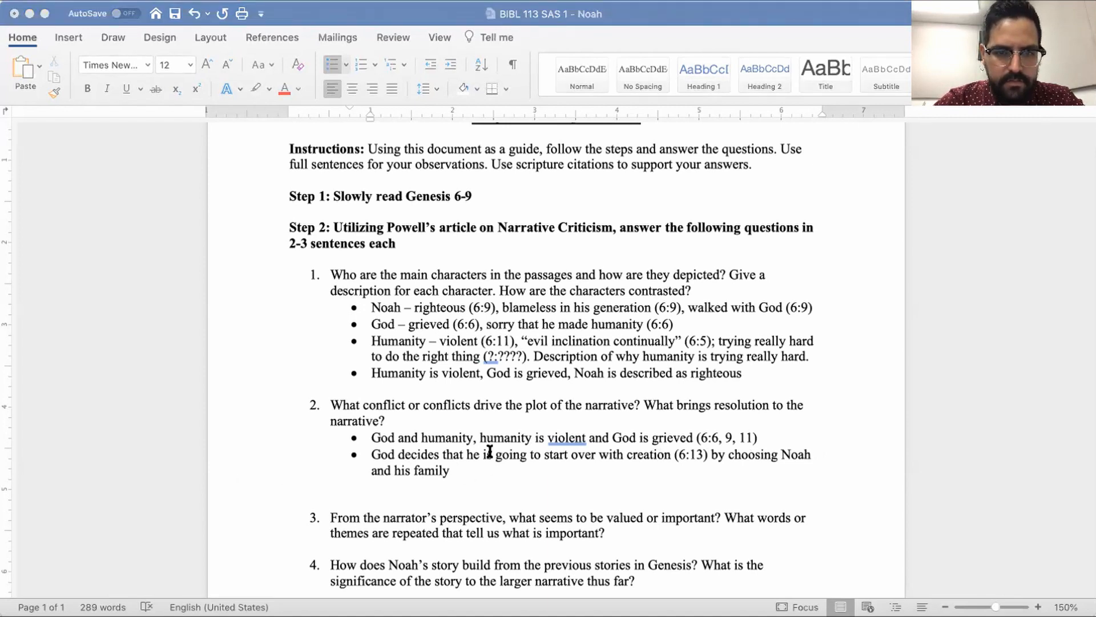
{"action": "mouse_move", "coordinate": [159, 553]}
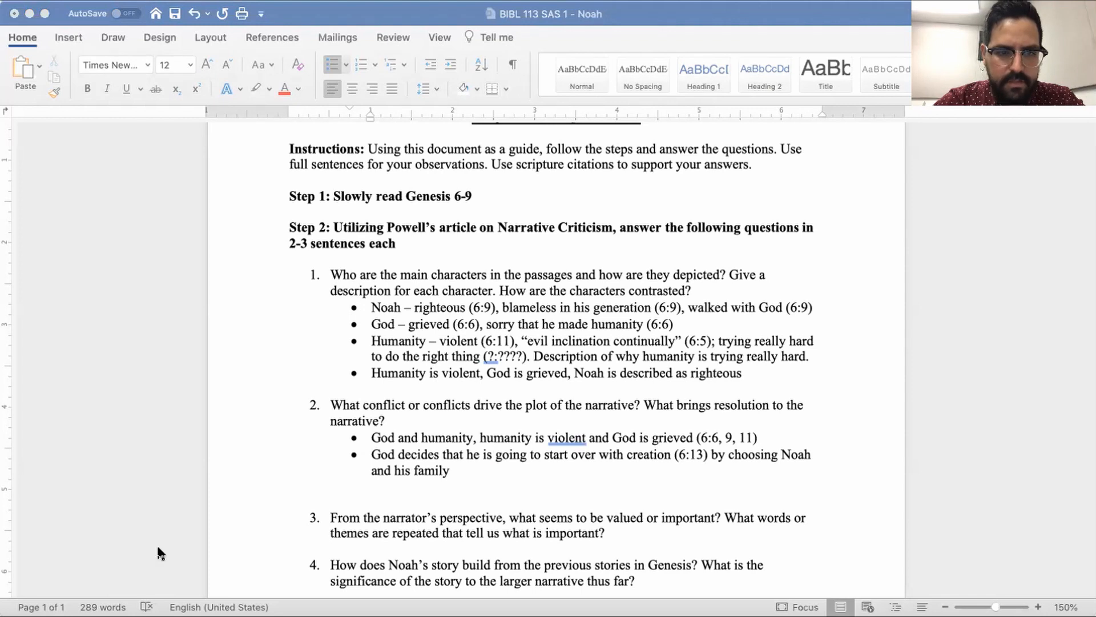
{"action": "mouse_move", "coordinate": [72, 117]}
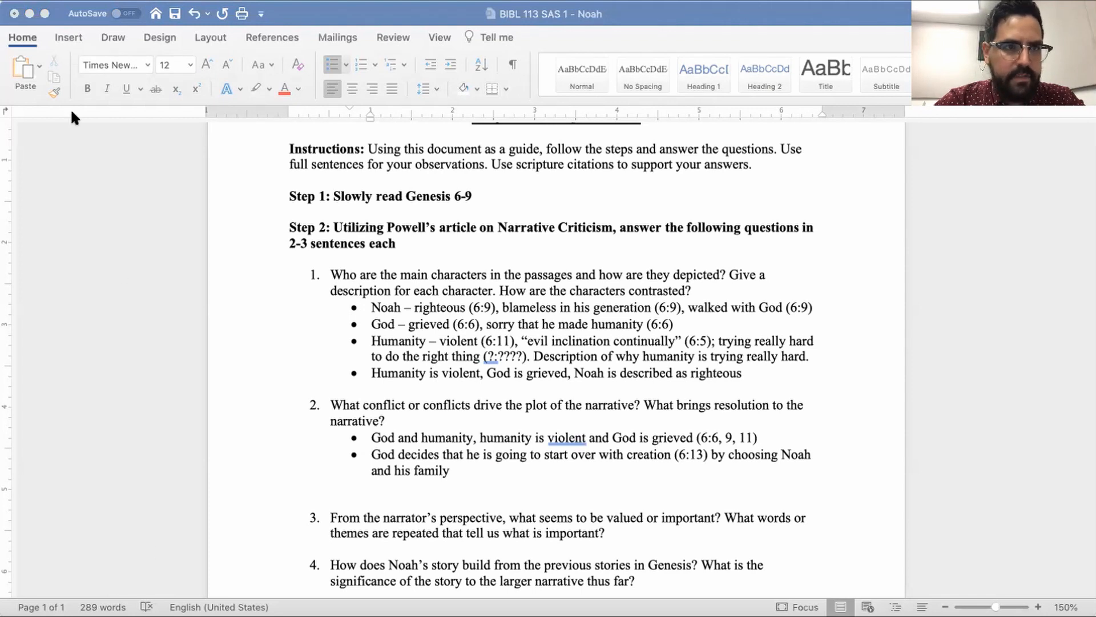
Cite (7:1) and add that God sees Noah righteous "in his generation" and starts new with Noah
{"action": "type", "text": "("}
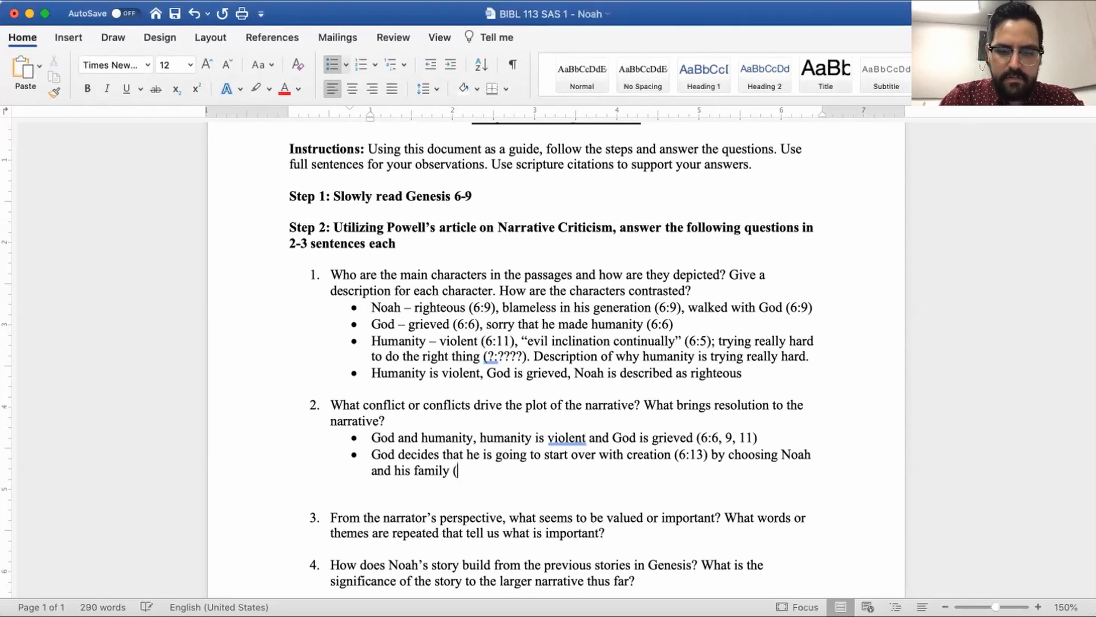
{"action": "type", "text": "7:1)."}
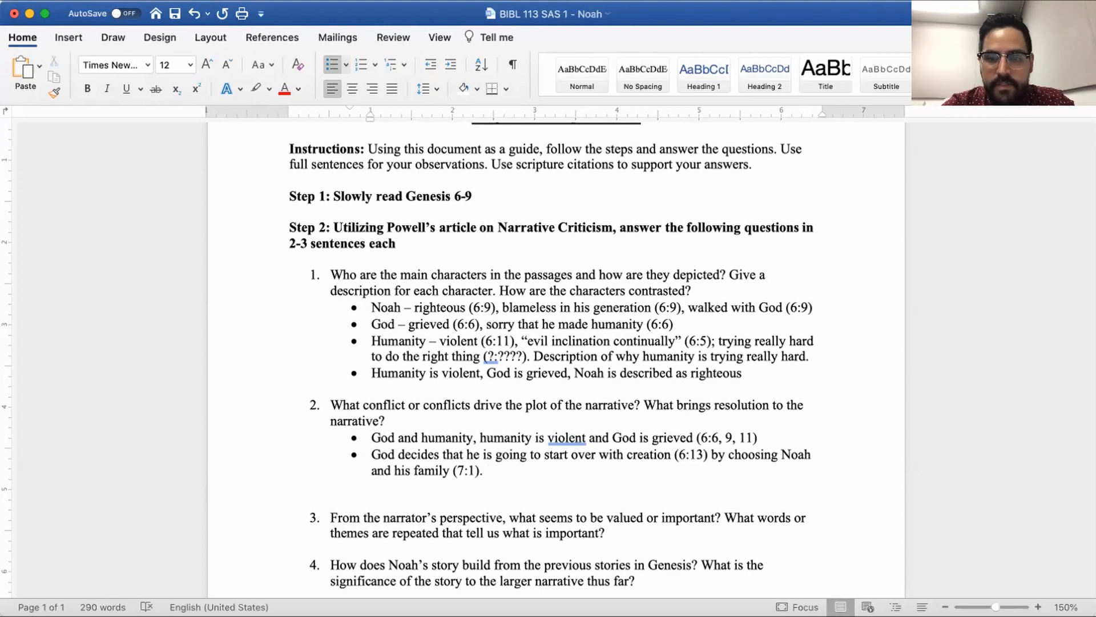
{"action": "left_click", "coordinate": [491, 471]}
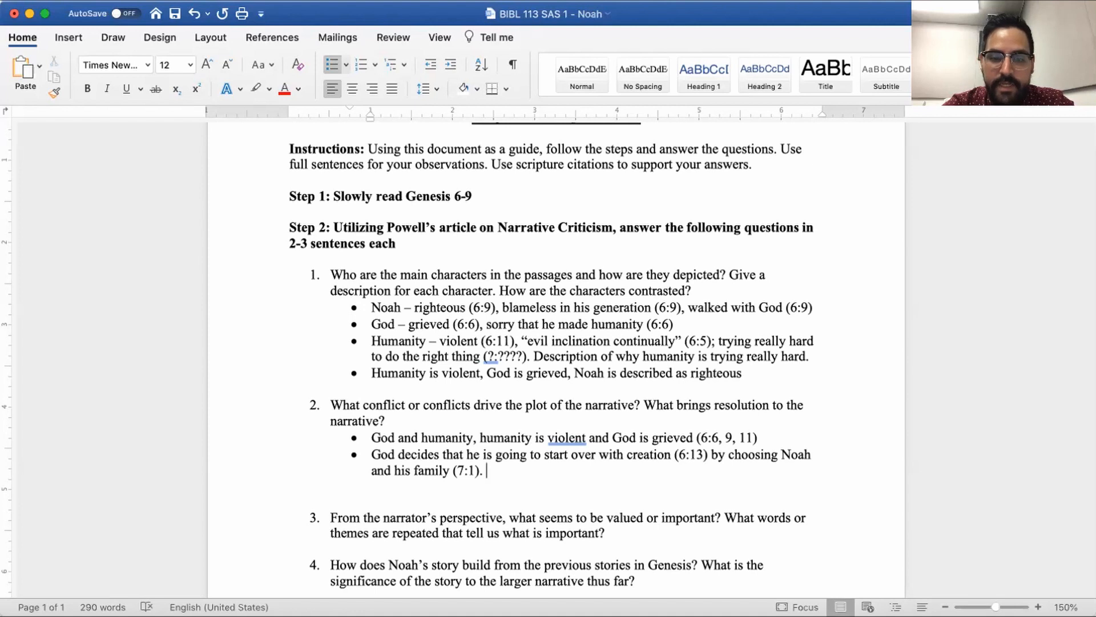
{"action": "type", "text": "God sees"}
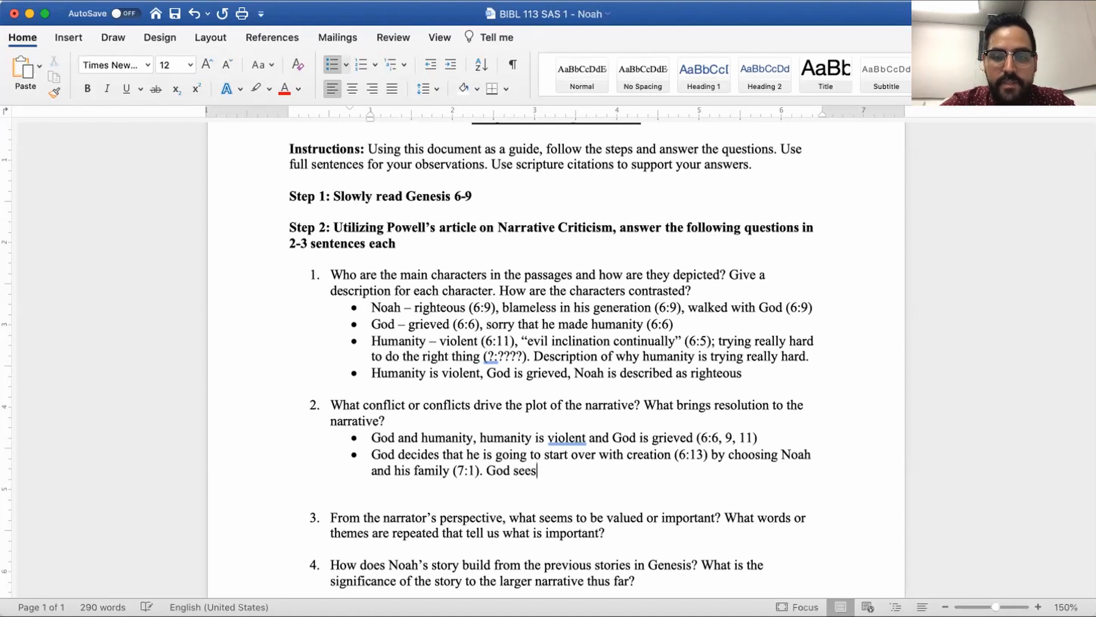
{"action": "type", "text": "that Noah is t"}
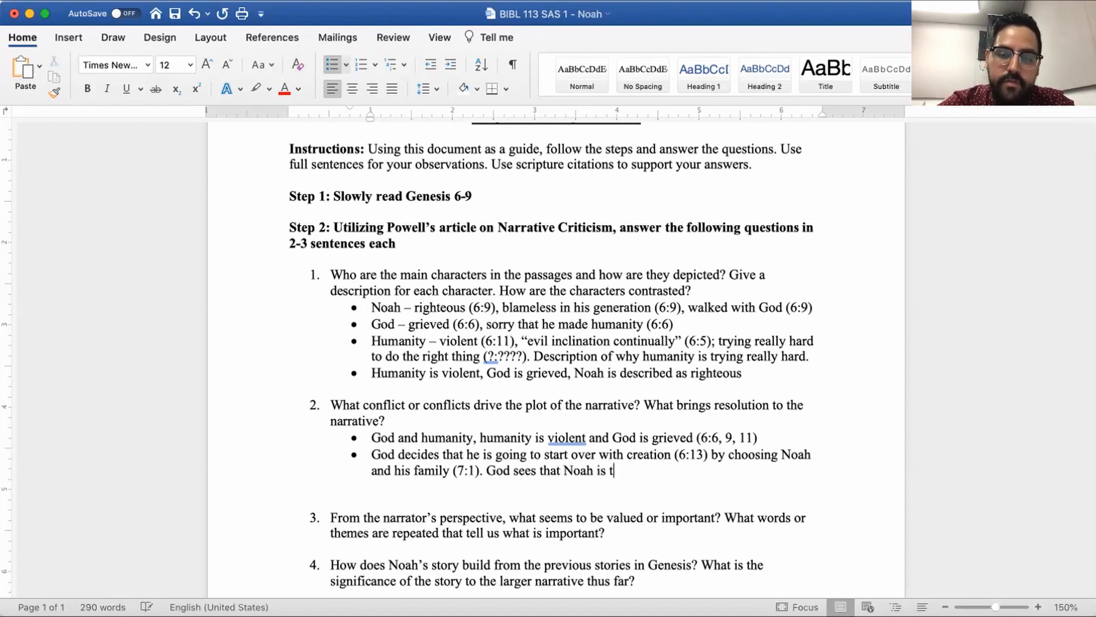
{"action": "type", "text": "righteous \""}
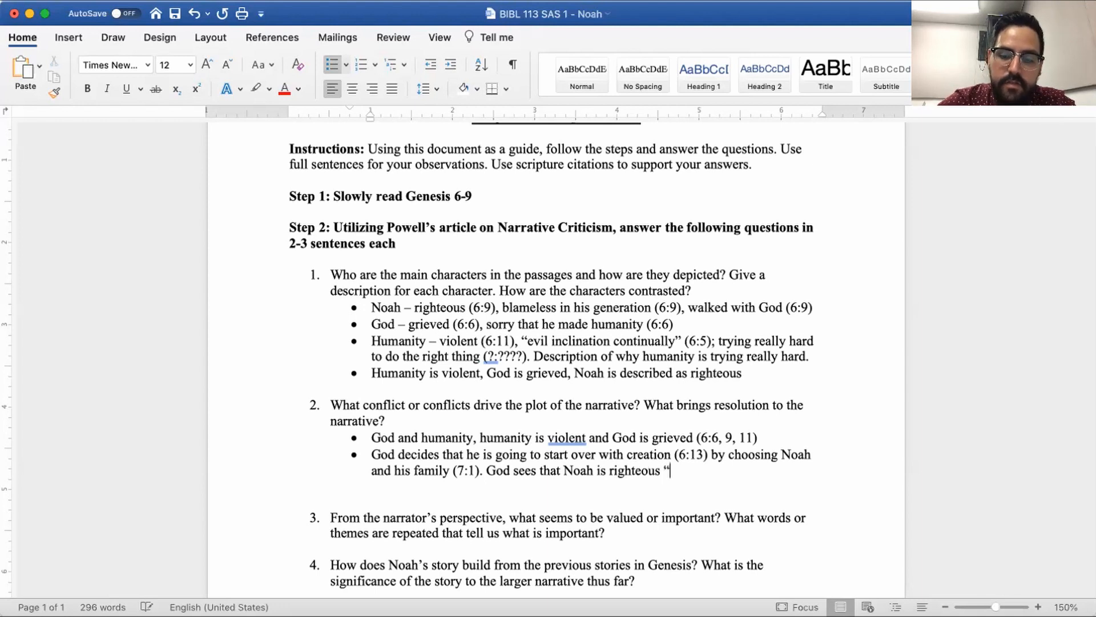
{"action": "type", "text": "in his generag"}
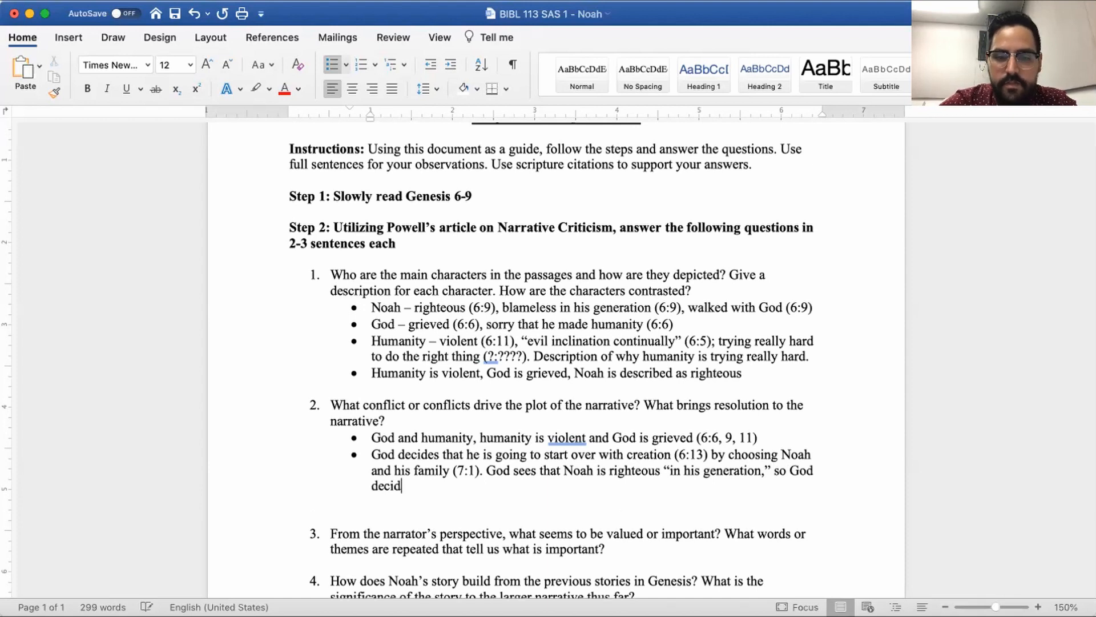
{"action": "type", "text": "es to"}
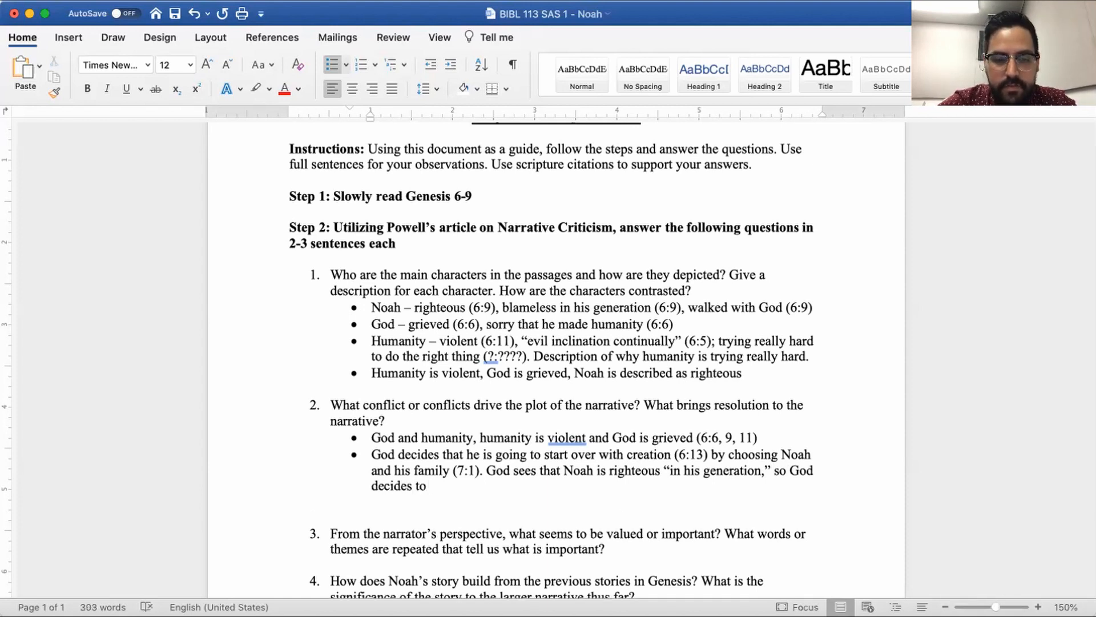
{"action": "type", "text": "start new"}
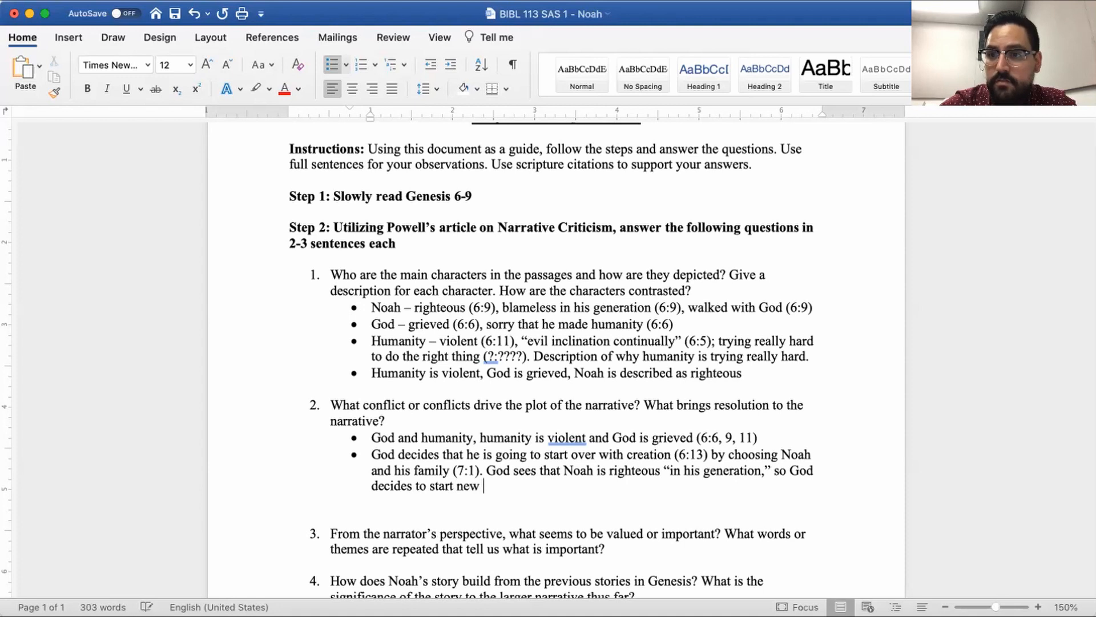
{"action": "type", "text": "with Noah."}
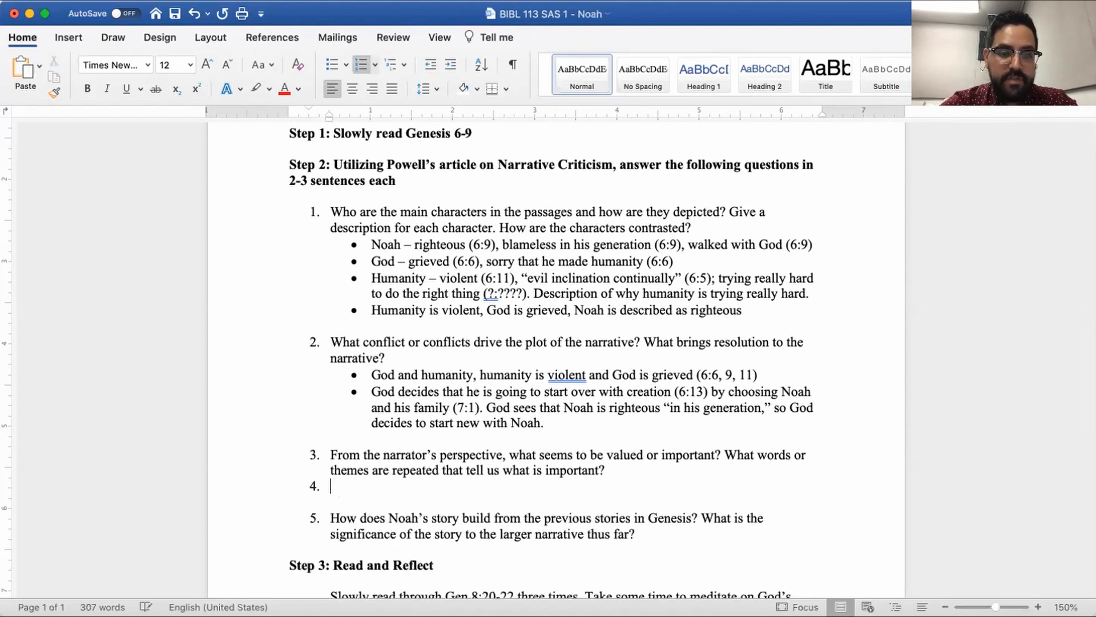
Turn the new numbered line under question 3 into an empty bullet point
{"action": "left_click", "coordinate": [330, 64]}
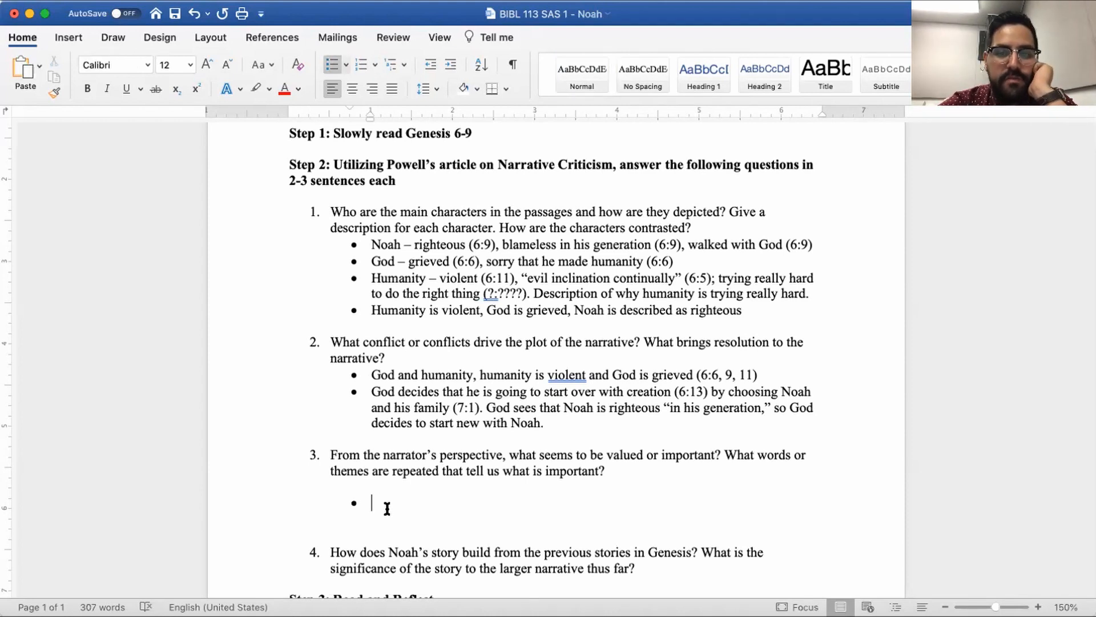
{"action": "scroll", "scroll_direction": "down", "scroll_amount": 3}
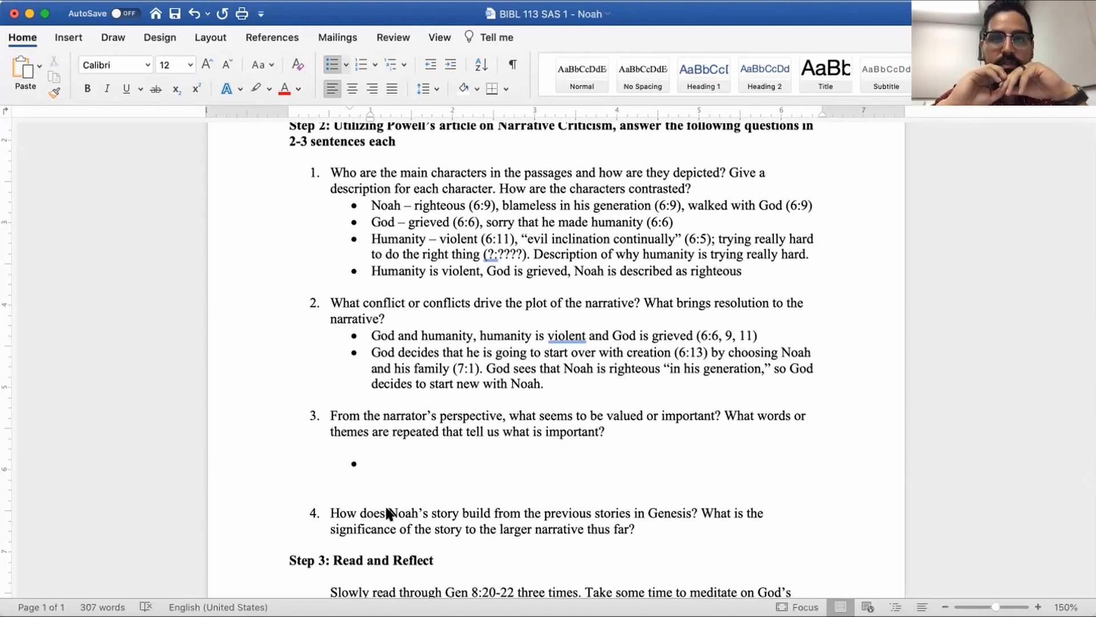
{"action": "left_click", "coordinate": [370, 463]}
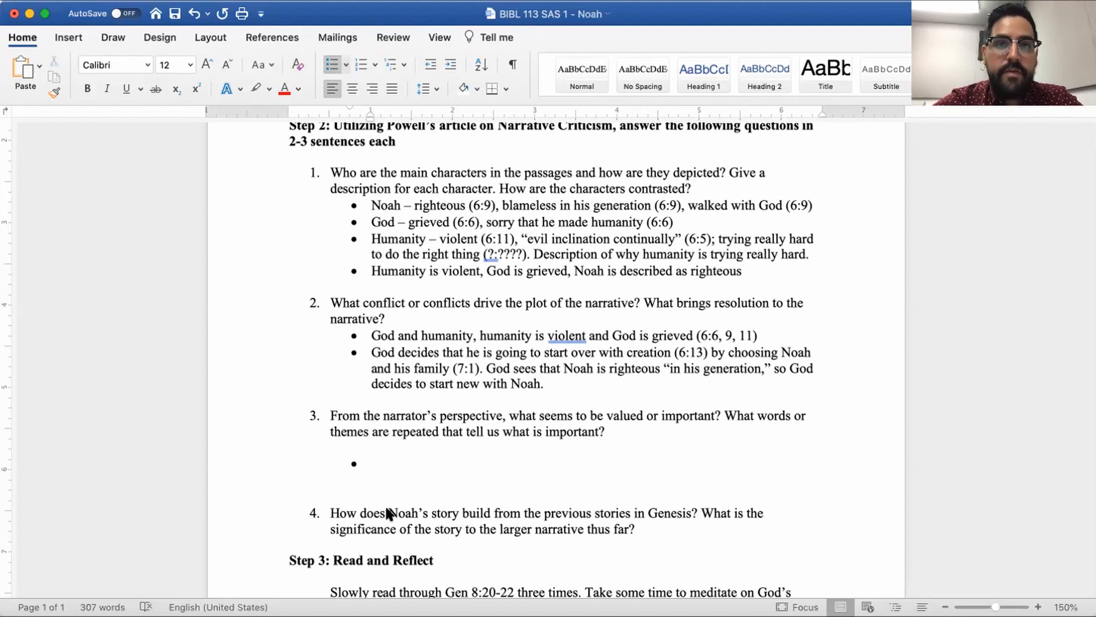
{"action": "left_click", "coordinate": [372, 463]}
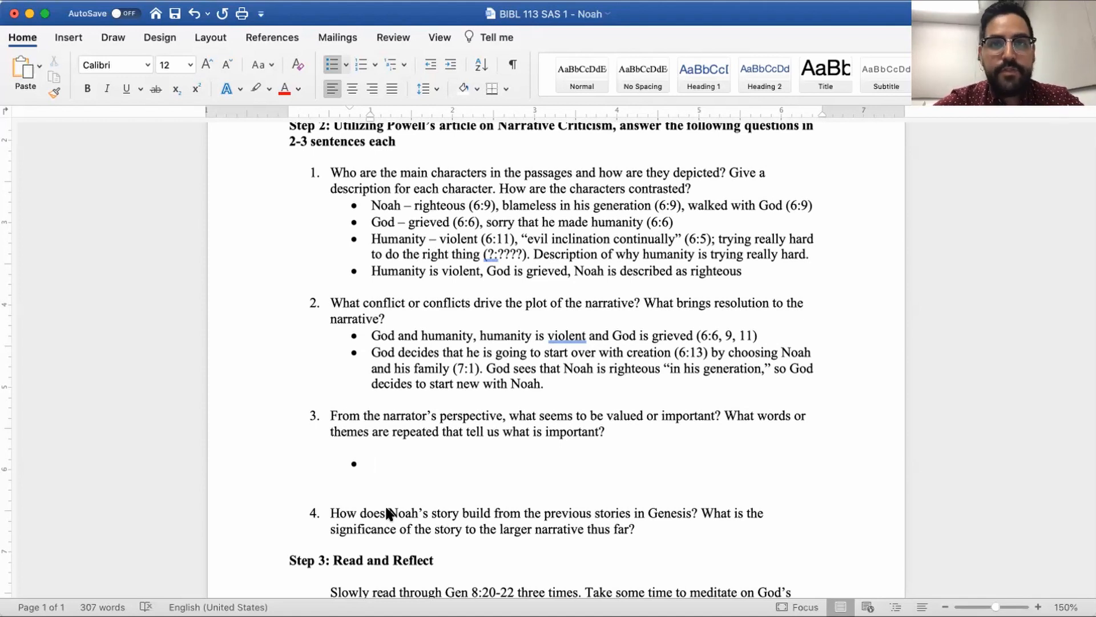
{"action": "left_click", "coordinate": [372, 463]}
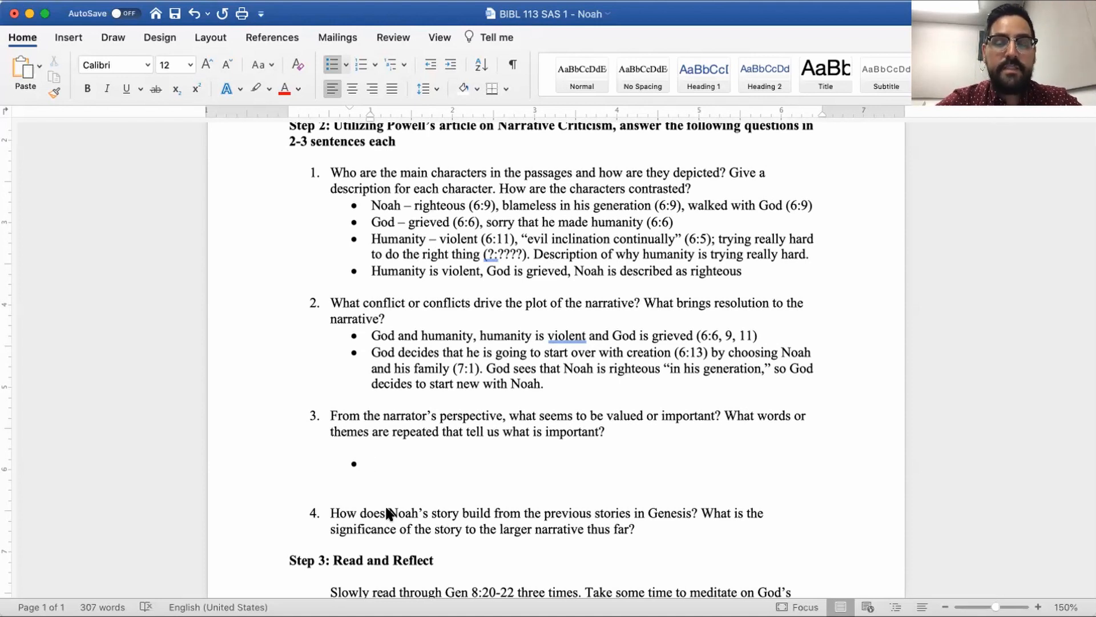
{"action": "left_click", "coordinate": [373, 463]}
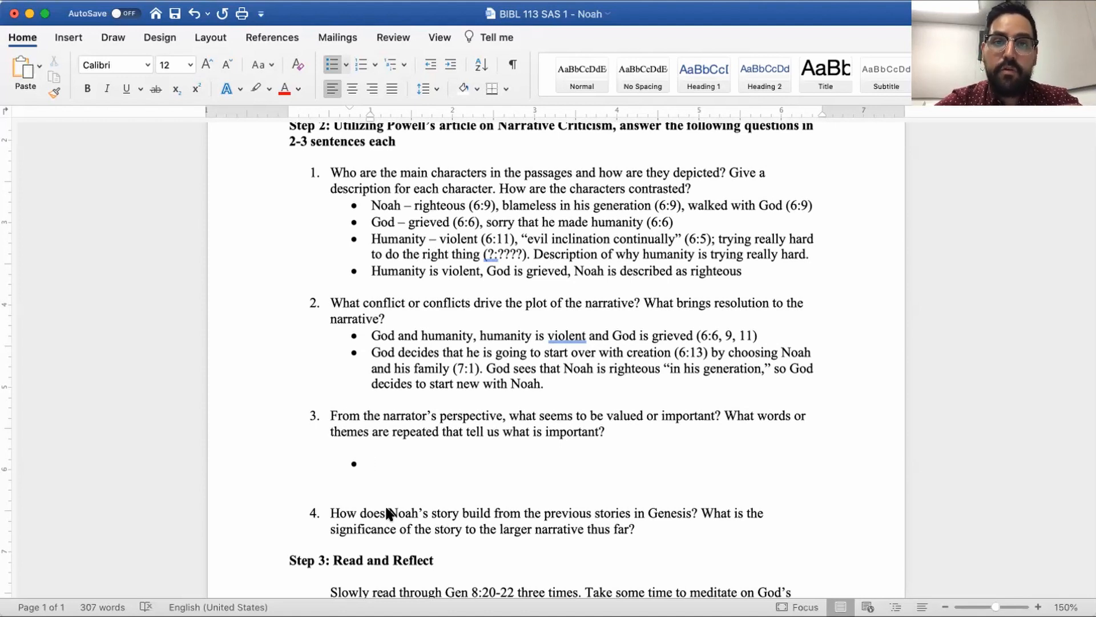
{"action": "left_click", "coordinate": [372, 464]}
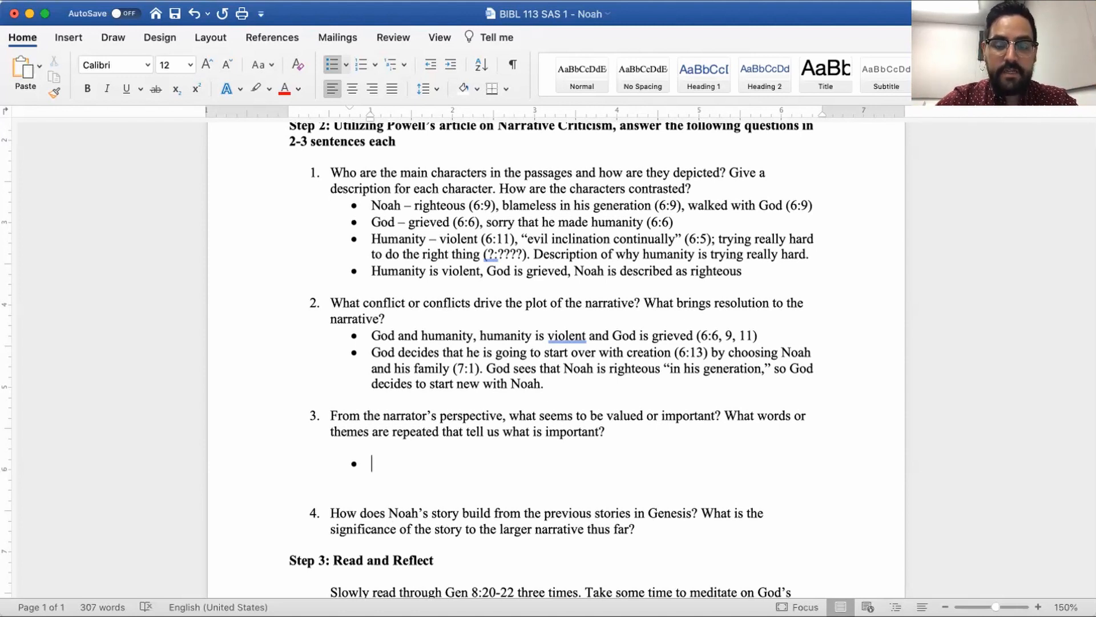
Type the answer: God's choosing of the "righteous" and preserving them, "Righteous" repeated (6:9, 7:1)
{"action": "type", "text": "G"}
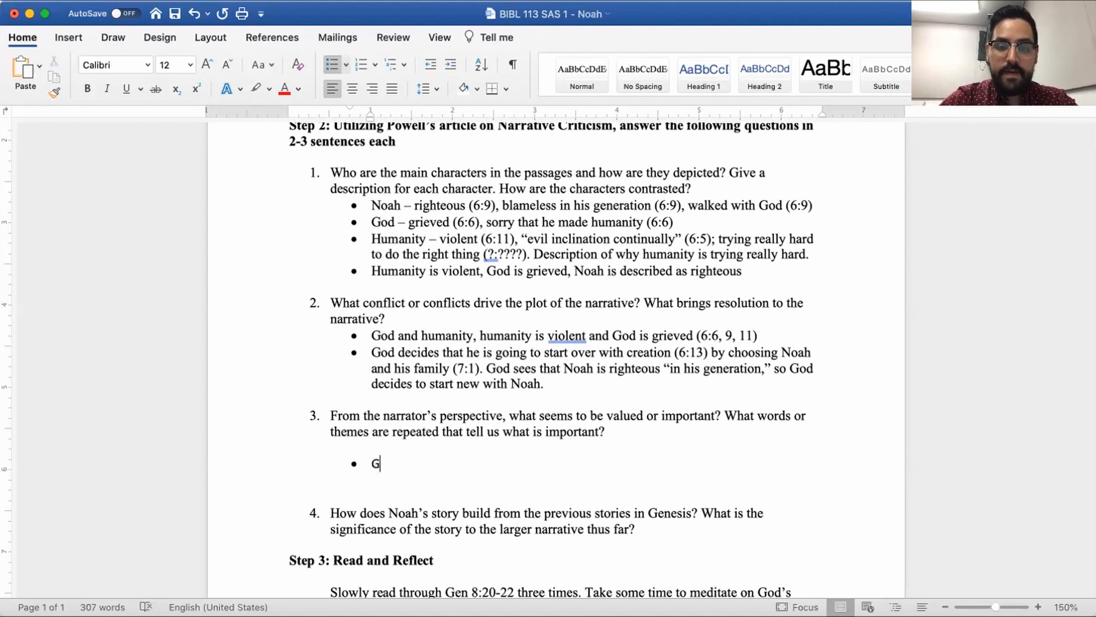
{"action": "type", "text": "od's chosing"}
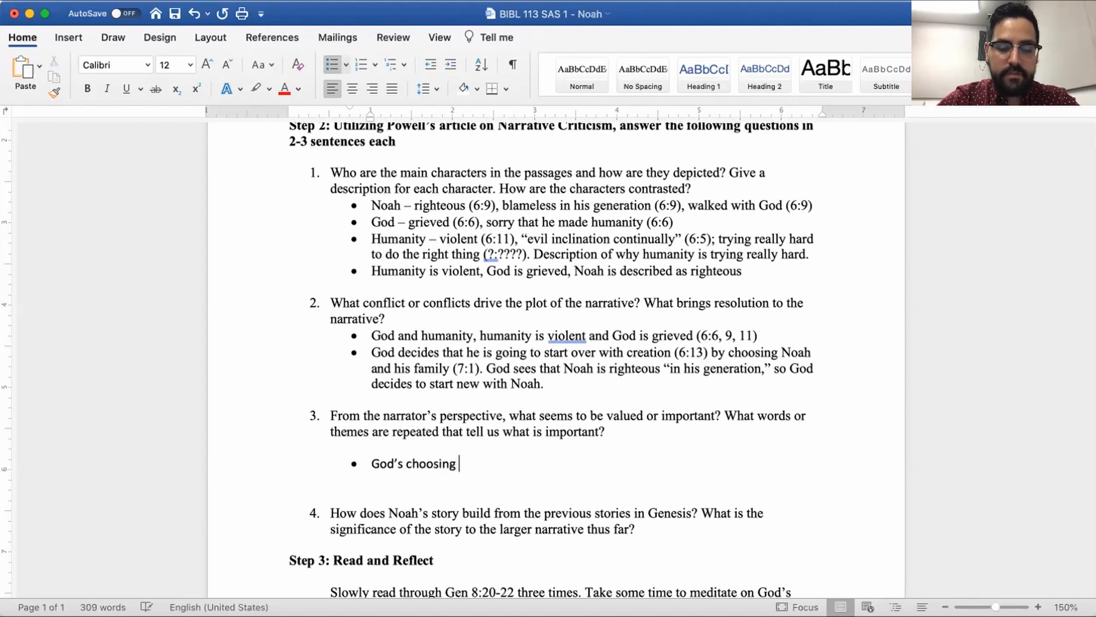
{"action": "type", "text": "of the \"righteous” and"}
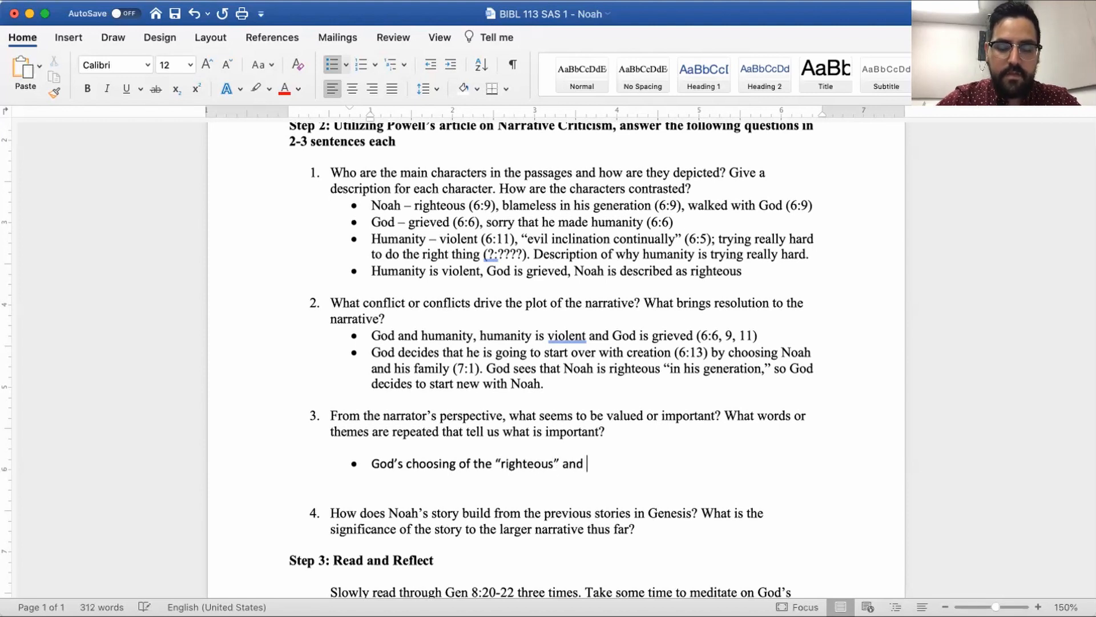
{"action": "type", "text": "preserving"}
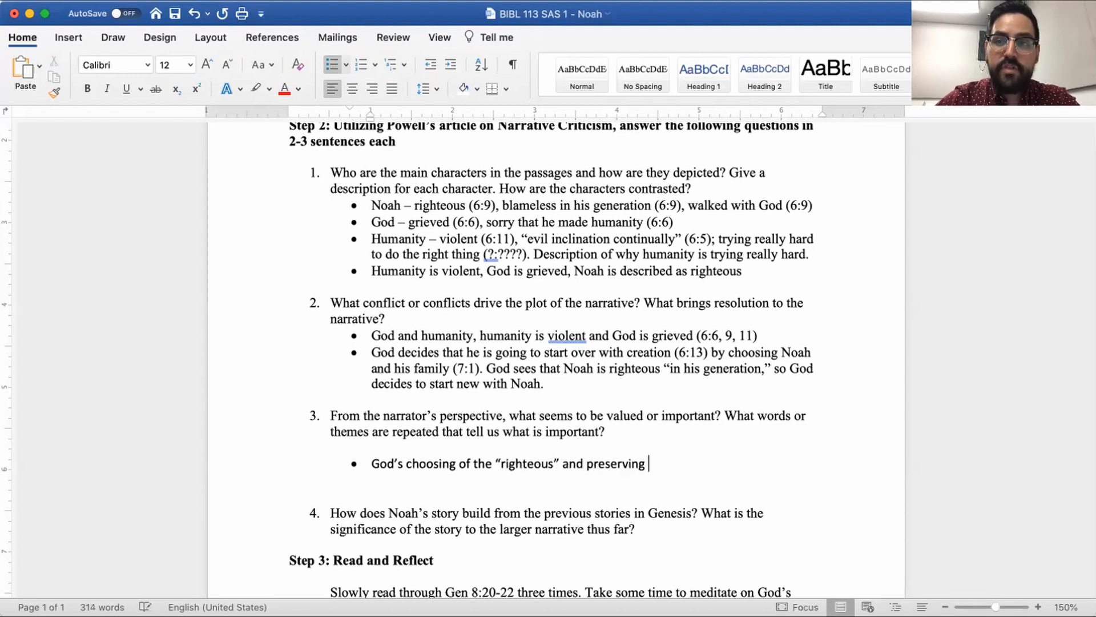
{"action": "type", "text": "them. Righ"}
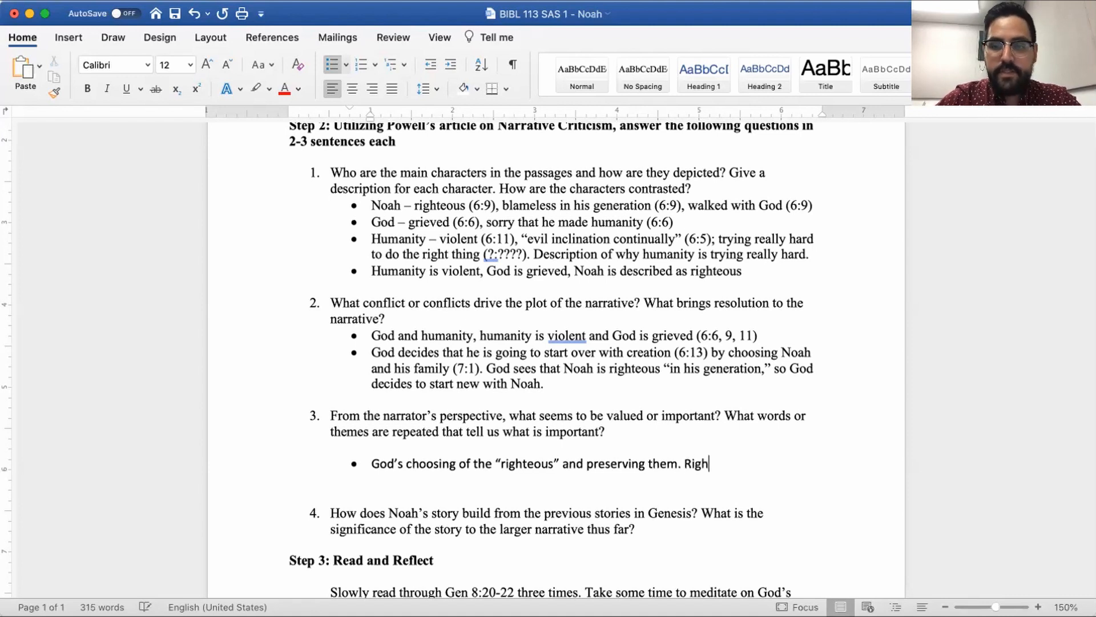
{"action": "type", "text": "teous\""}
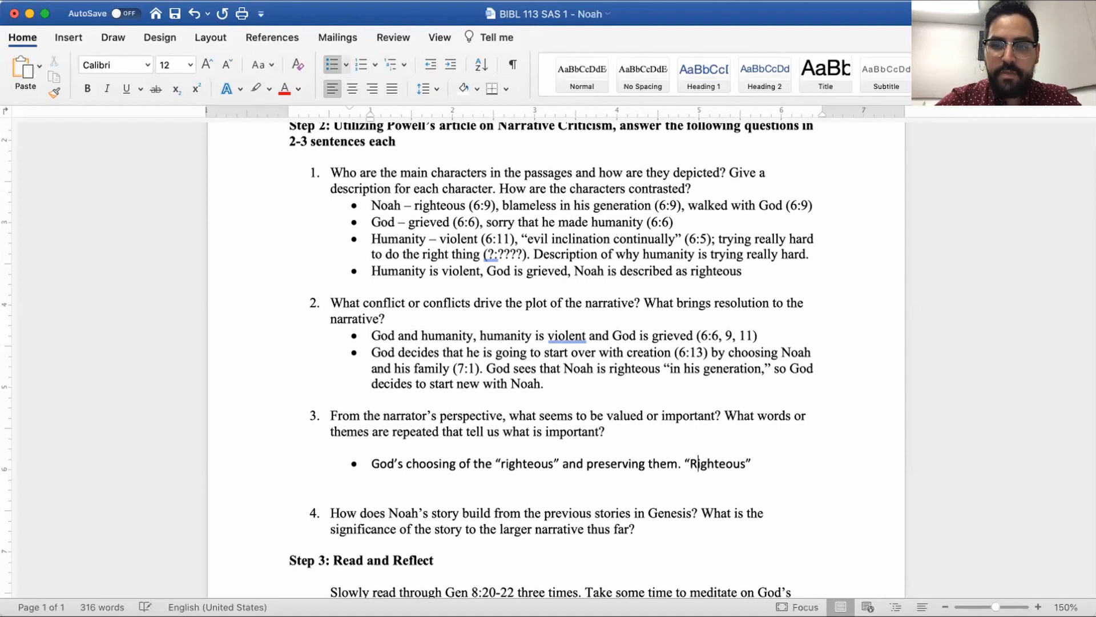
{"action": "type", "text": "re"}
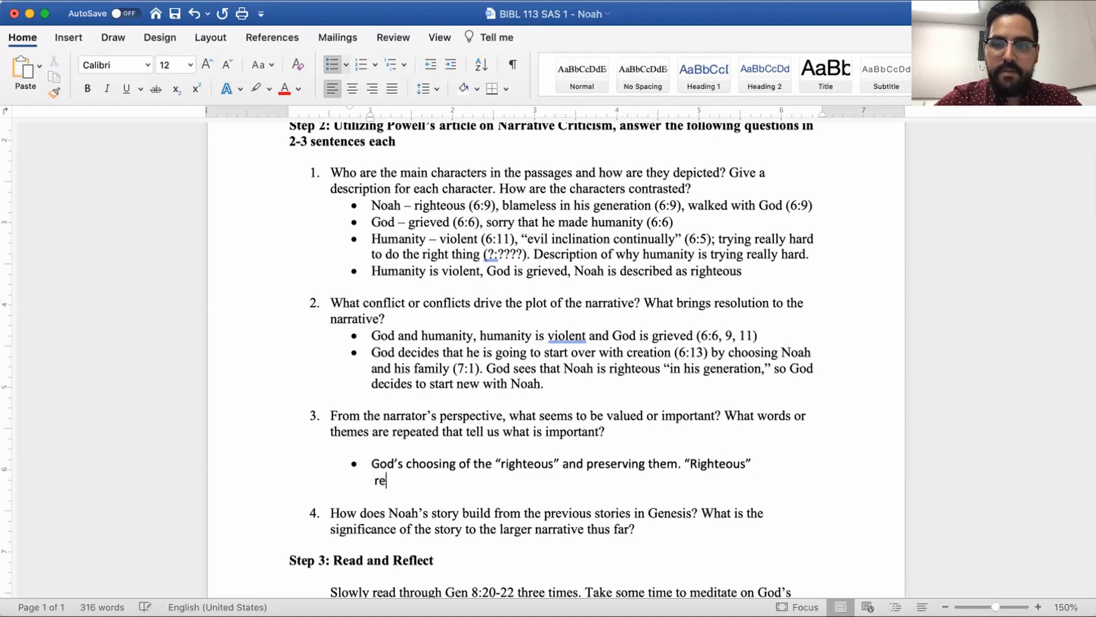
{"action": "type", "text": "peated (6"}
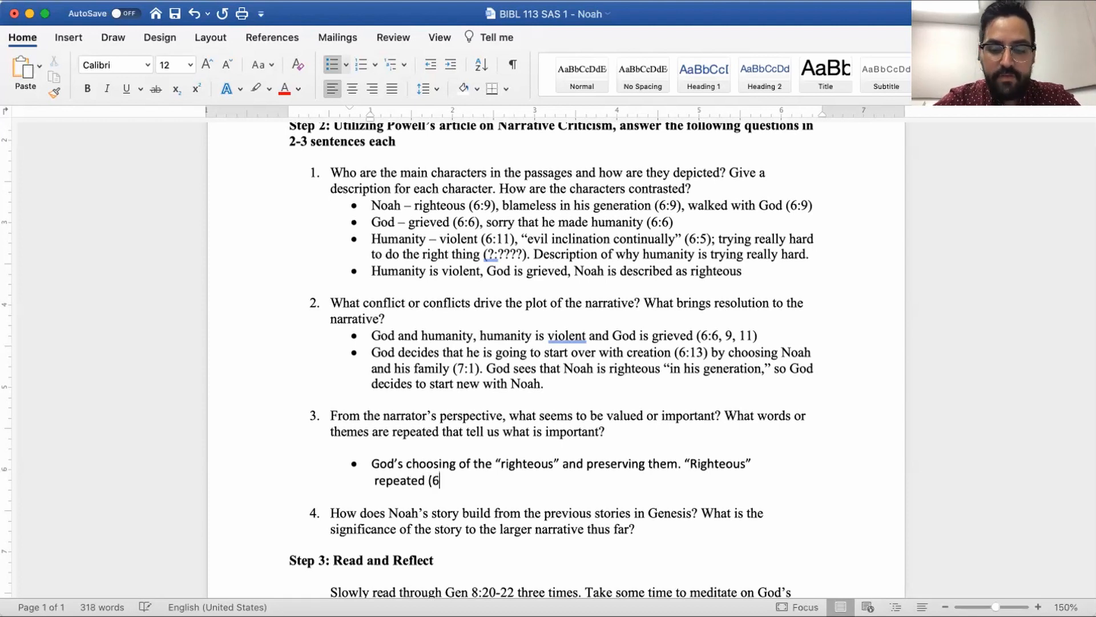
{"action": "type", "text": ":9, 7"}
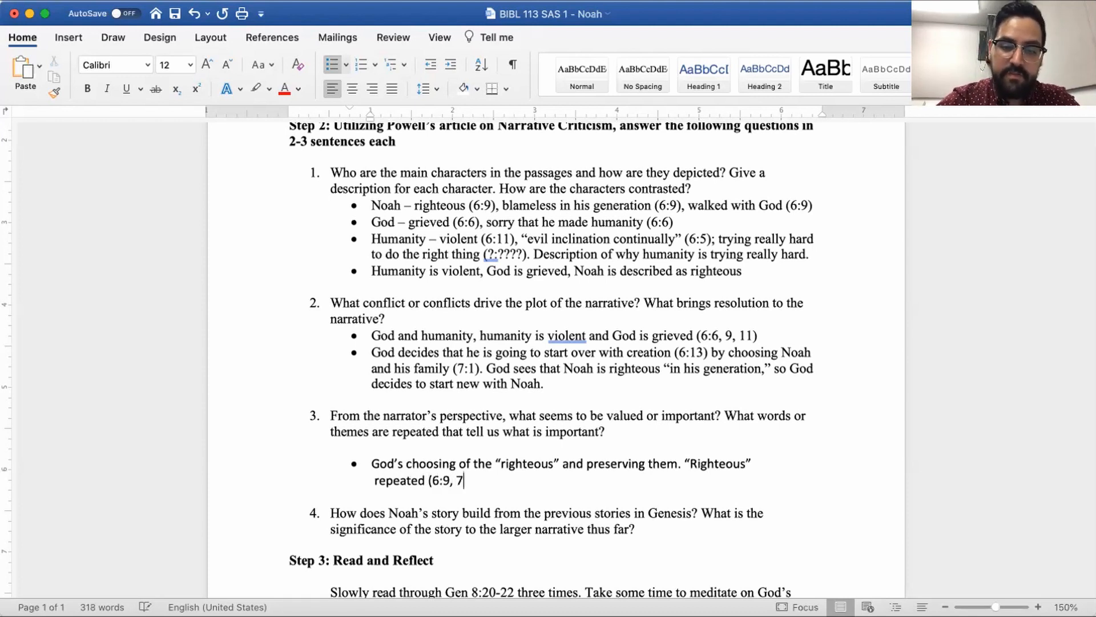
{"action": "type", "text": ":1)"}
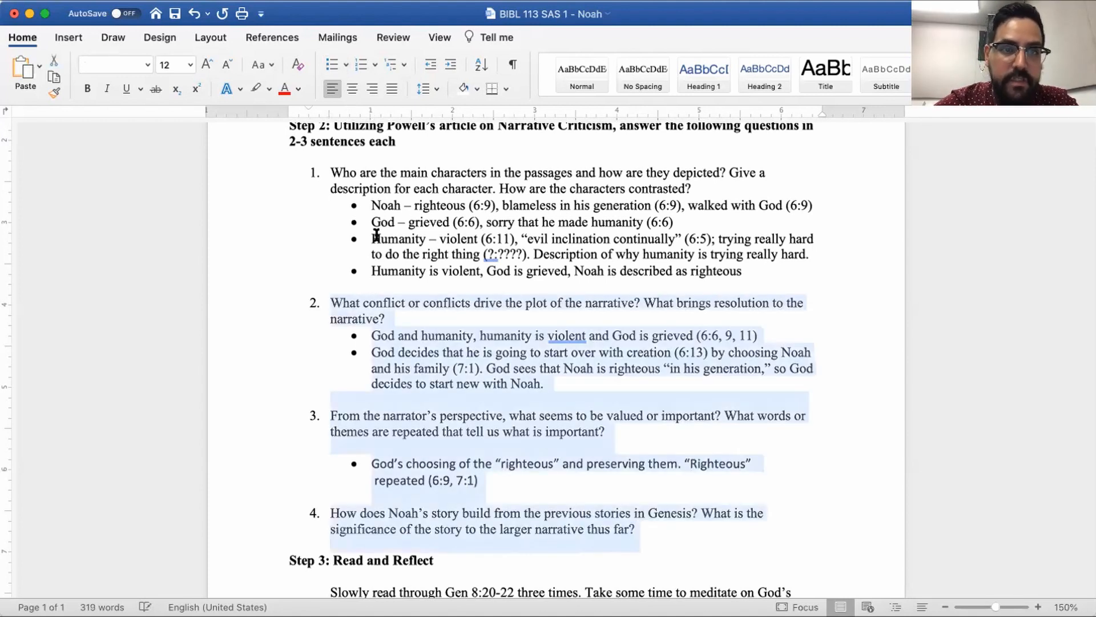
Set Spacing After to 0 pt for the selected questions 2–4 in Paragraph settings
{"action": "left_click", "coordinate": [111, 64]}
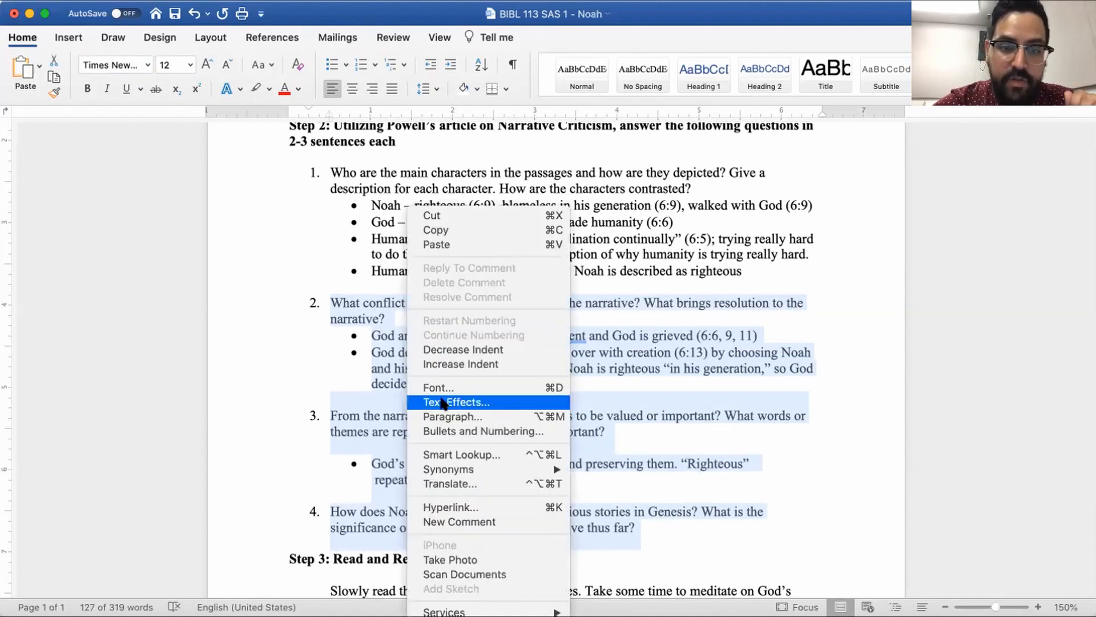
{"action": "left_click", "coordinate": [451, 416]}
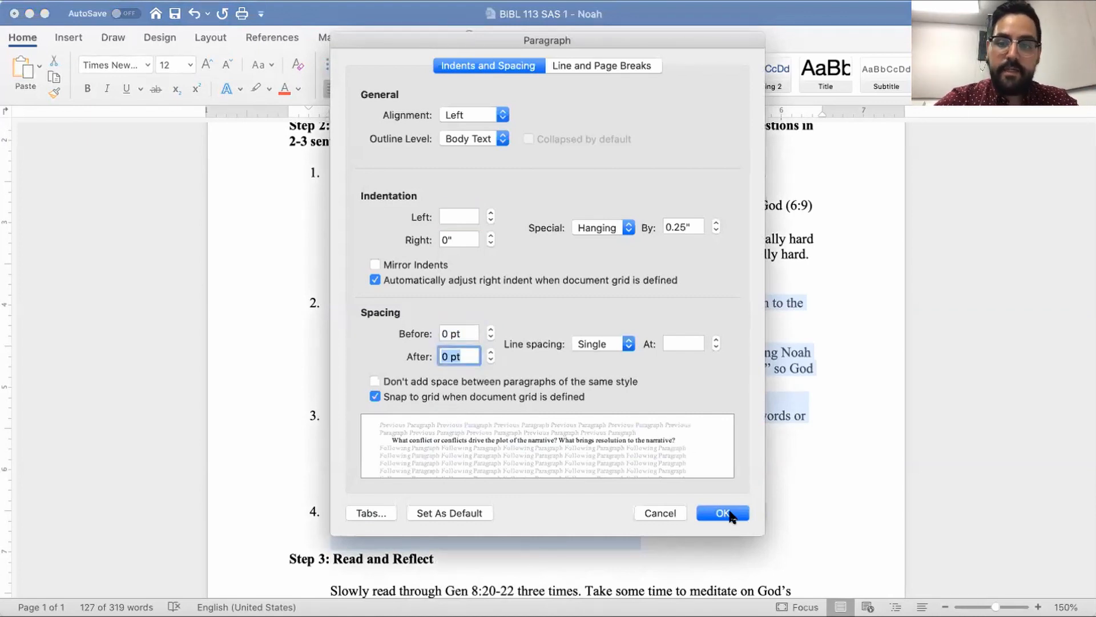
{"action": "left_click", "coordinate": [723, 513]}
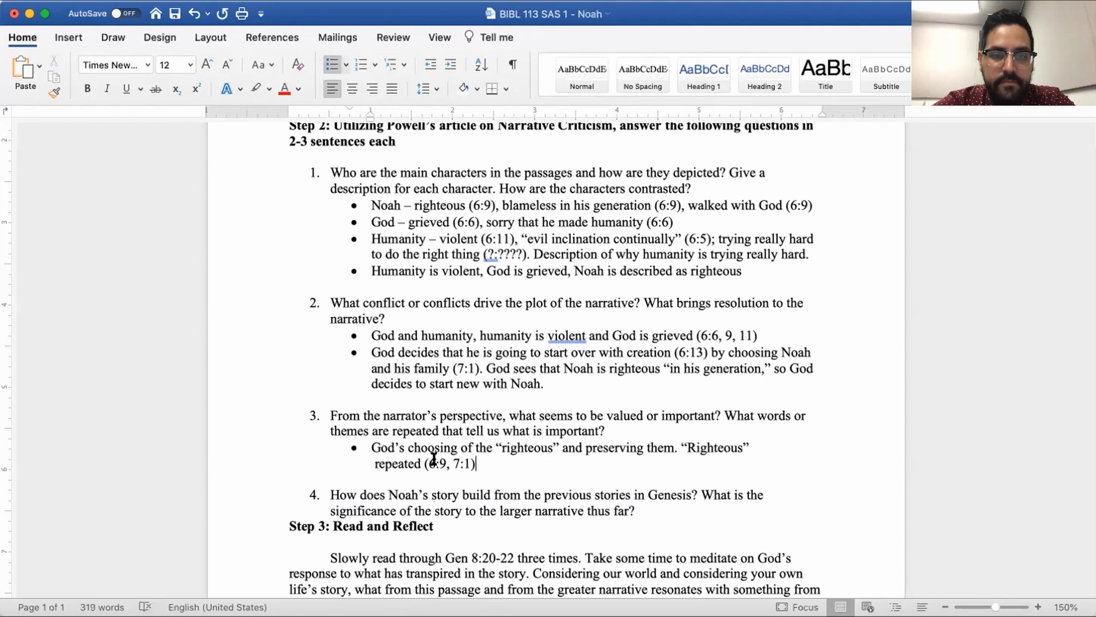
{"action": "mouse_move", "coordinate": [427, 468]}
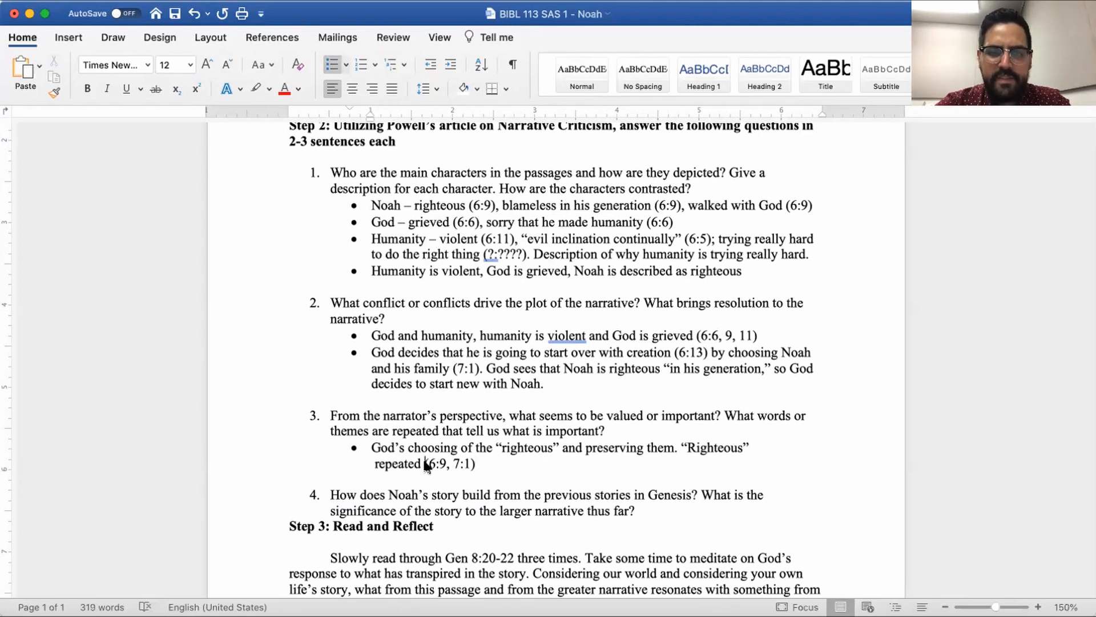
Insert "2 times" before the verse reference in question 3's answer
{"action": "type", "text": "2 rimwa"}
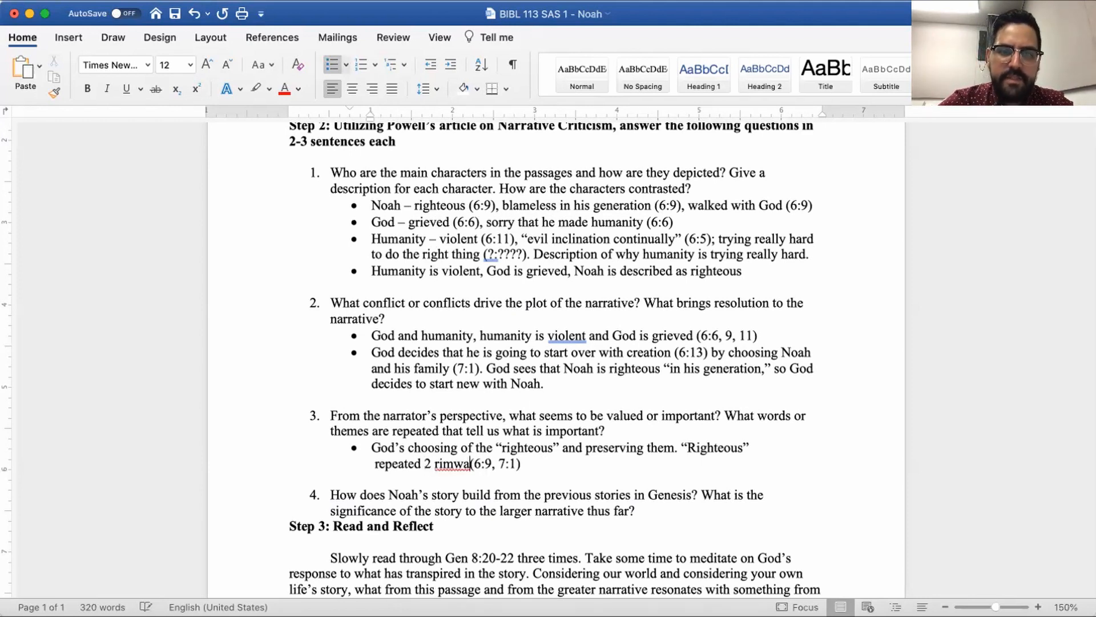
{"action": "type", "text": "times"}
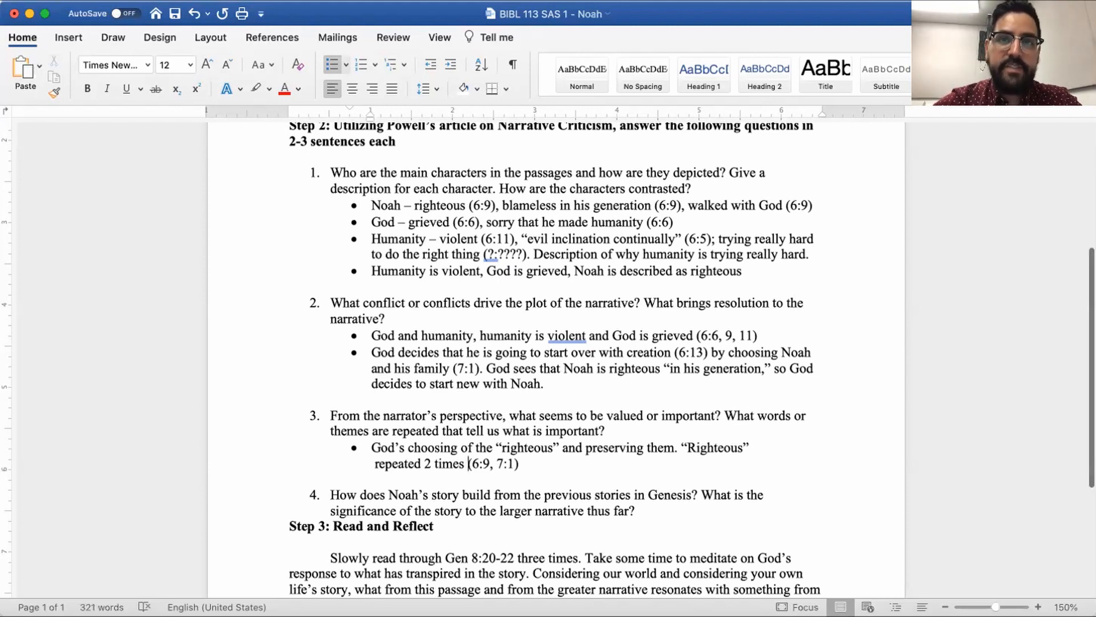
{"action": "scroll", "scroll_direction": "down", "scroll_amount": 3}
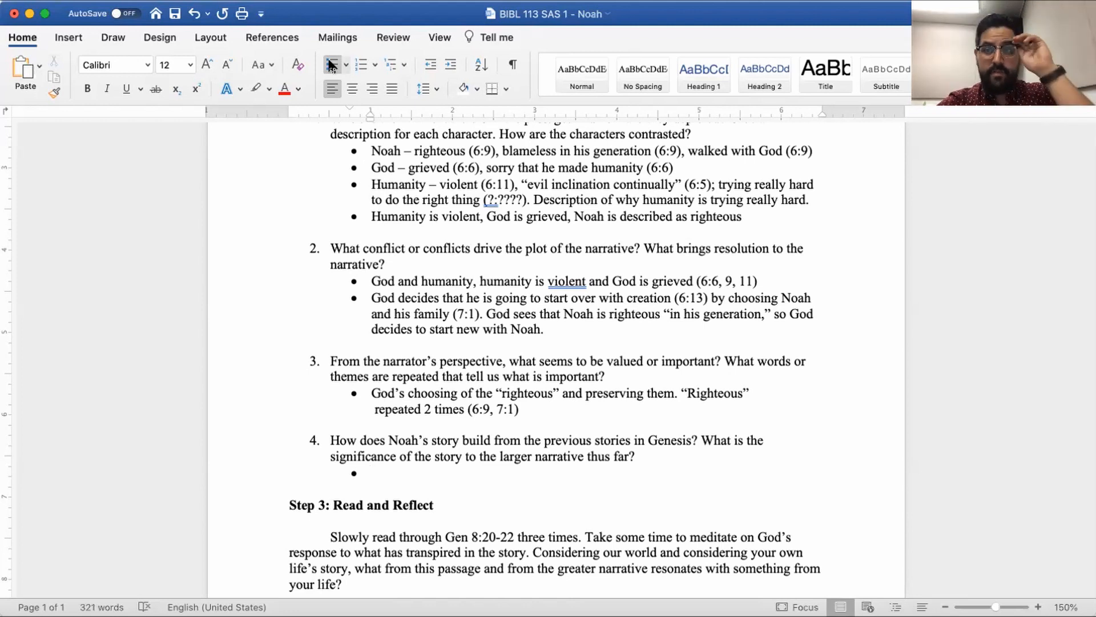
Type "Noah's story comes right after Cain and Abel's story as well" under question 4
{"action": "type", "text": "Noah's"}
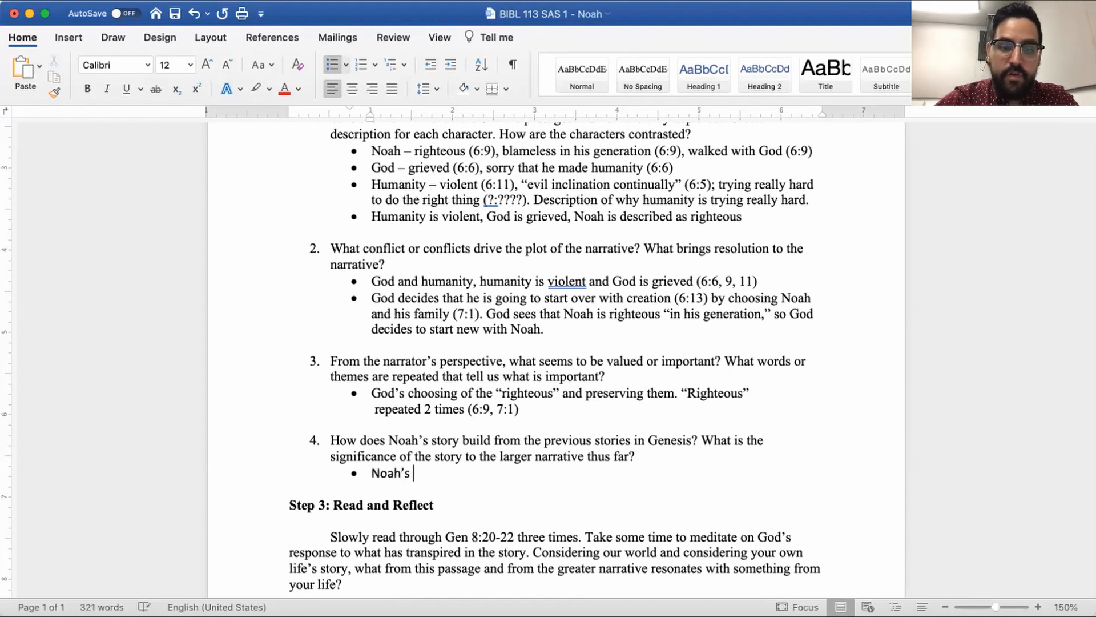
{"action": "type", "text": "story comes r"}
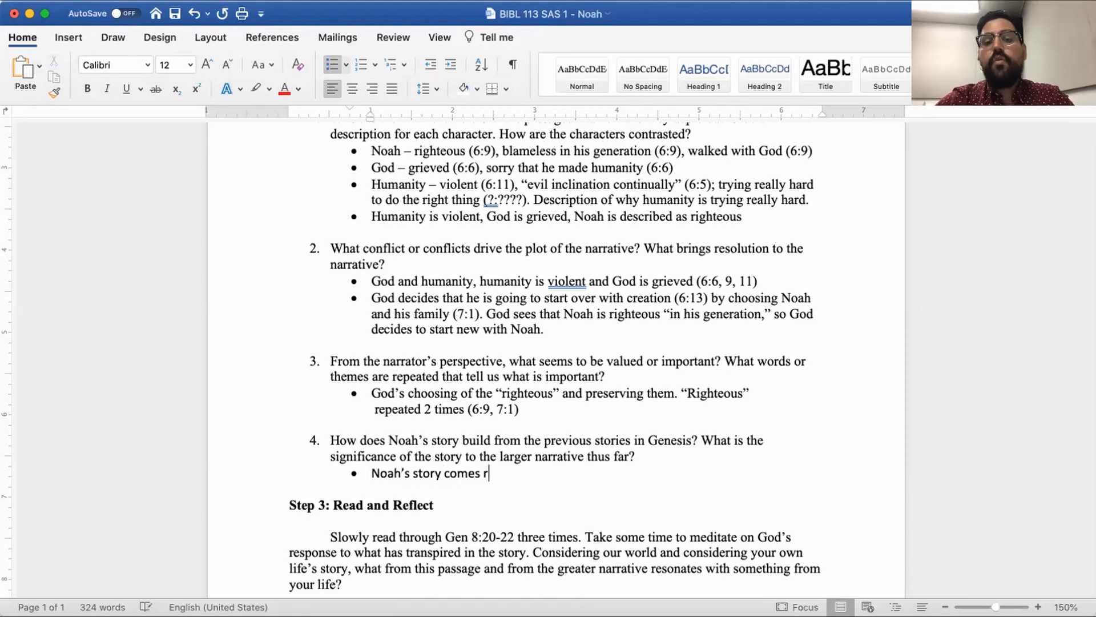
{"action": "type", "text": "ight after"}
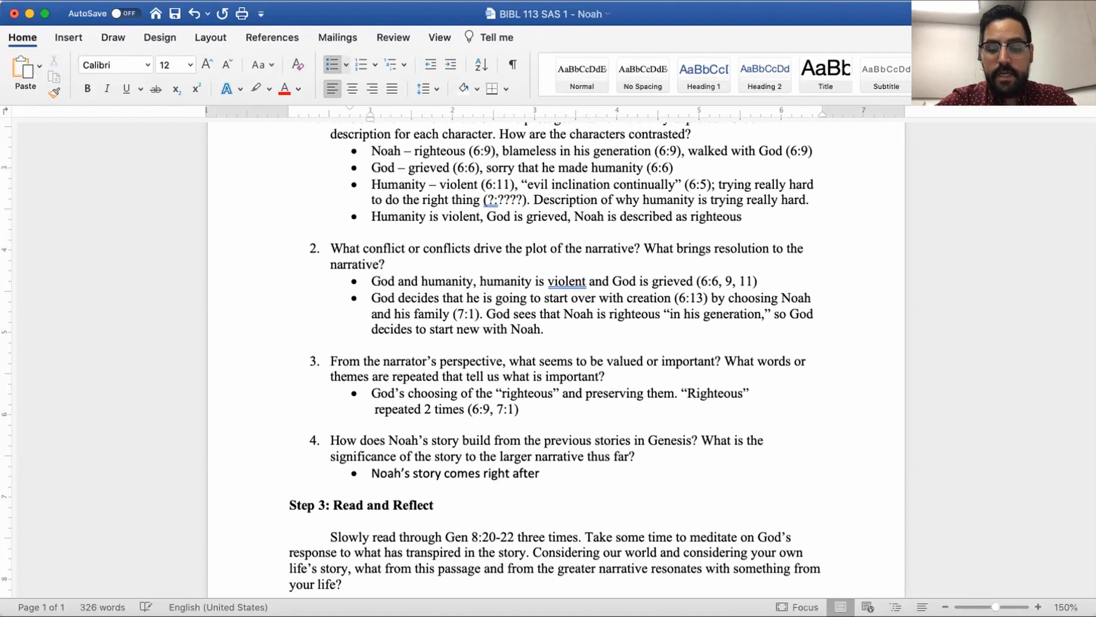
{"action": "type", "text": "Cain and Abe"}
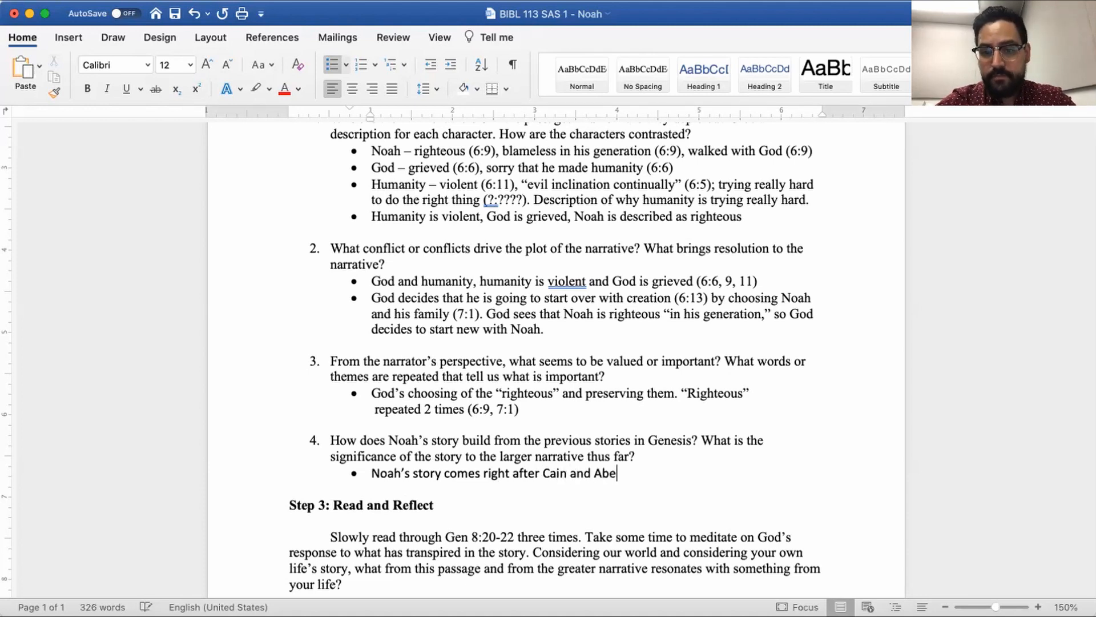
{"action": "type", "text": "l's story as well as the events in"}
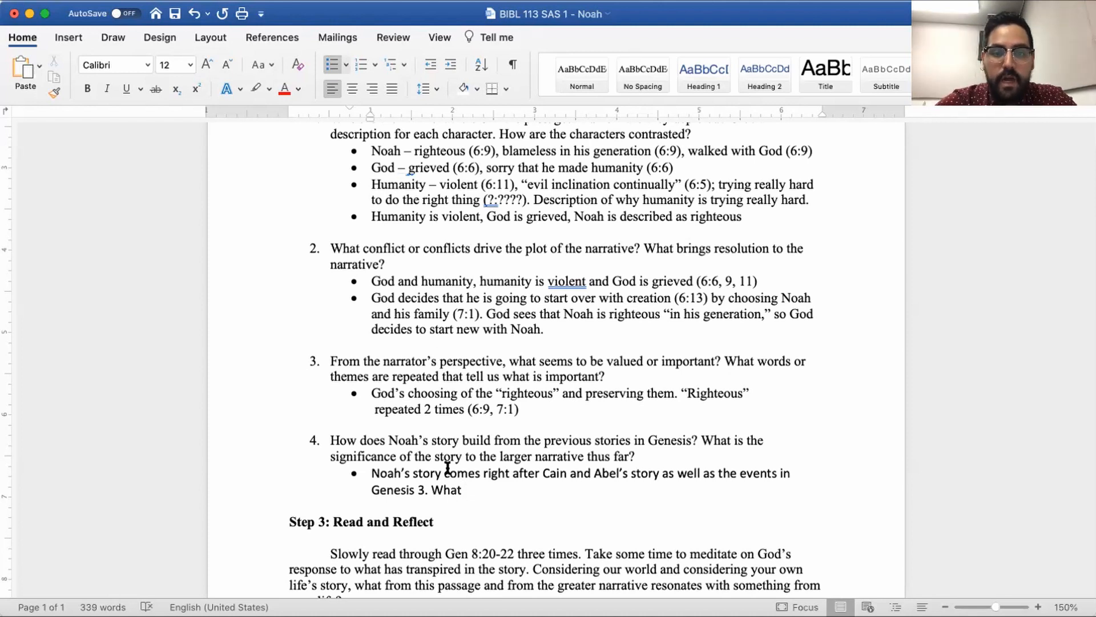
Return to the end of question 4's answer and erase the unfinished sentence after Genesis 3
{"action": "left_click_drag", "start_coordinate": [371, 392], "coordinate": [441, 520]}
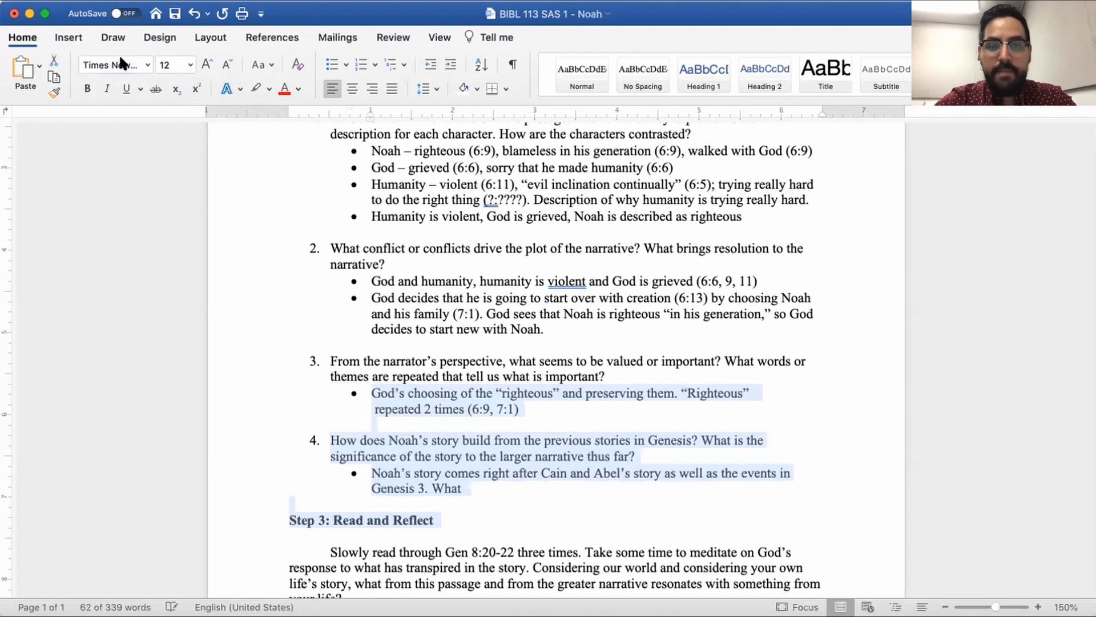
{"action": "left_click", "coordinate": [498, 490]}
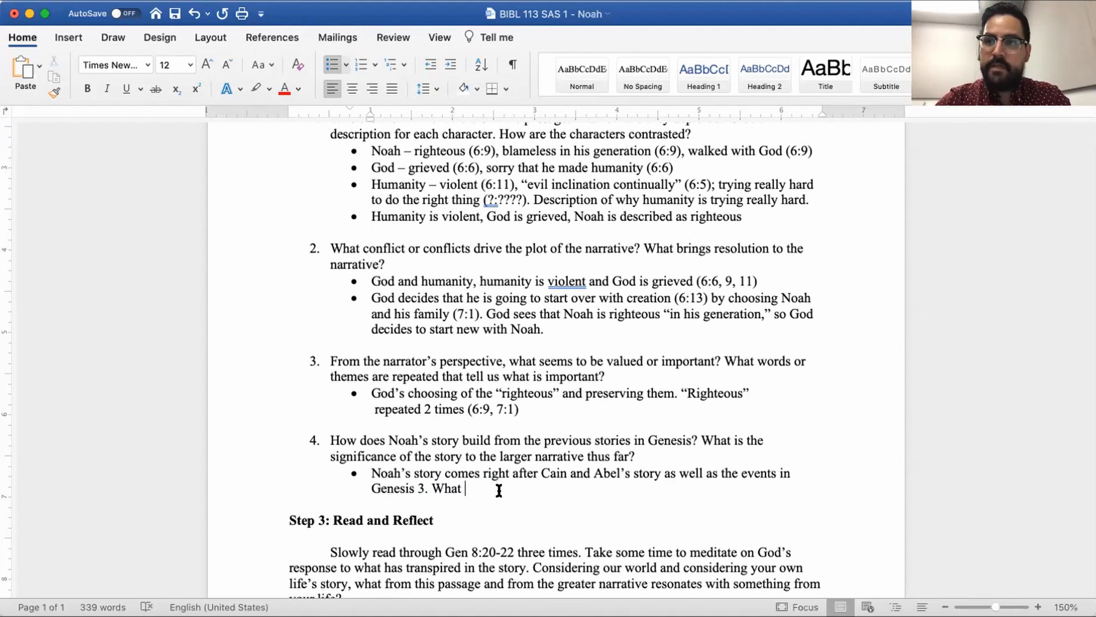
{"action": "type", "text": "seems"}
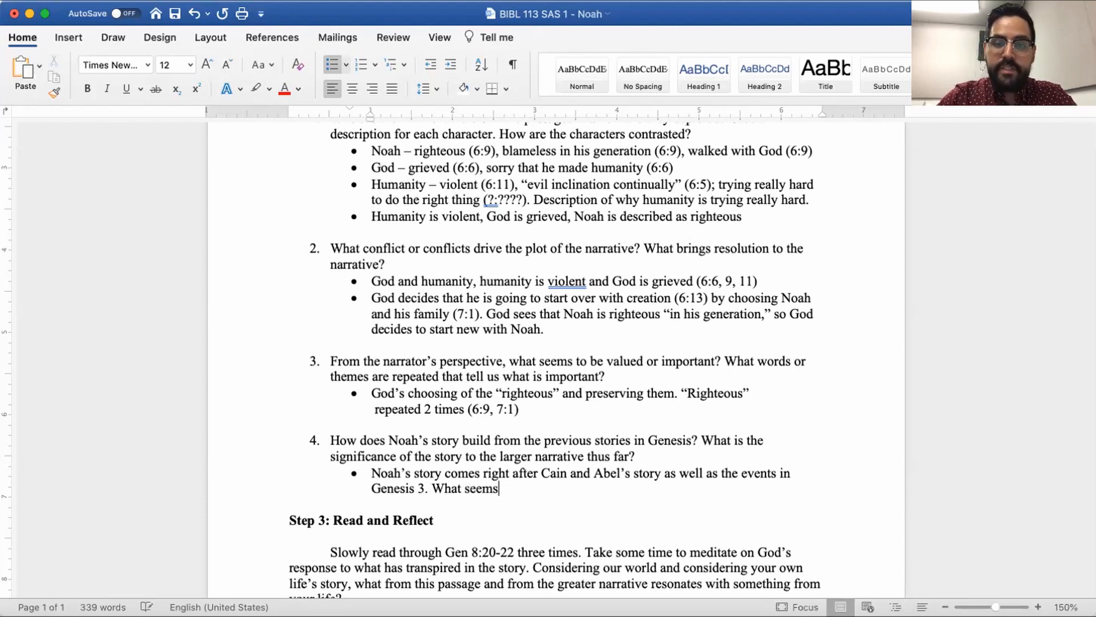
{"action": "type", "text": "to be"}
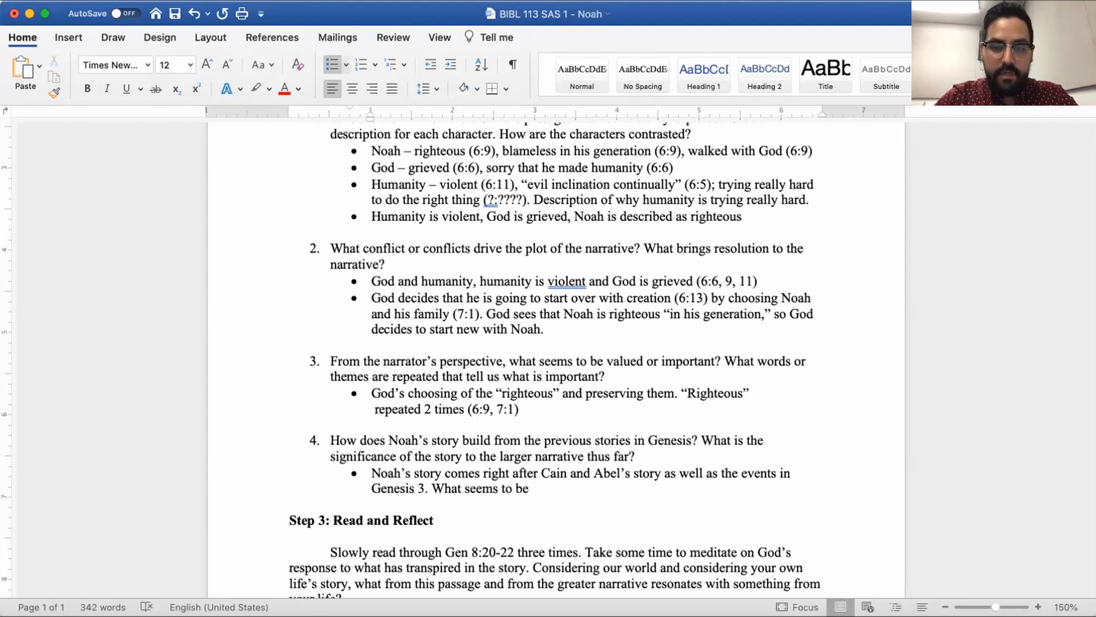
{"action": "key", "text": "backspace"}
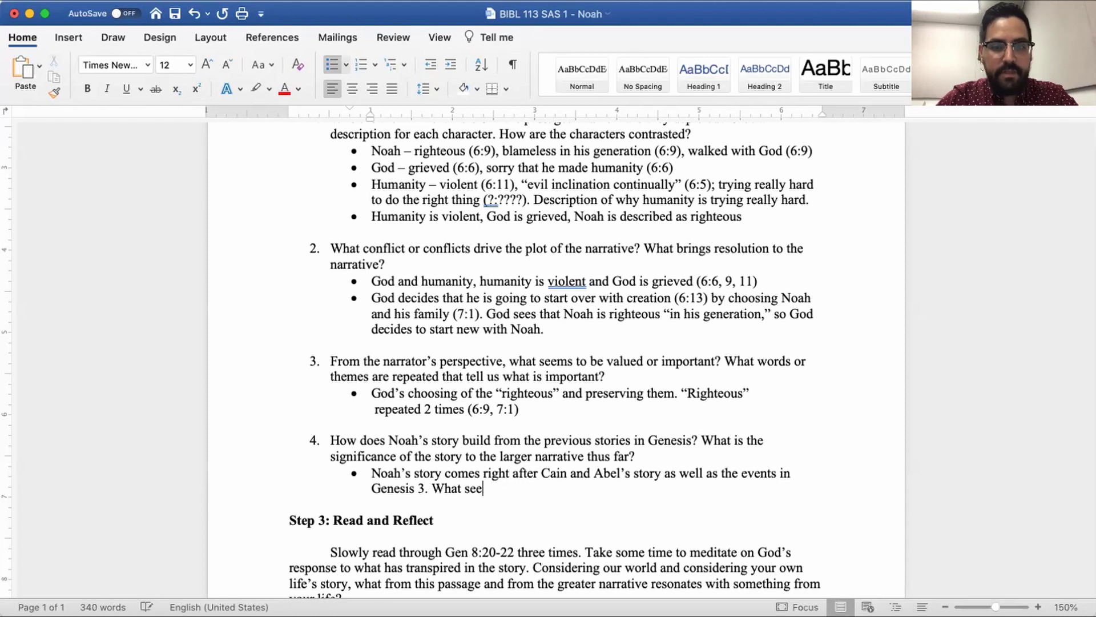
{"action": "key", "text": "backspace"}
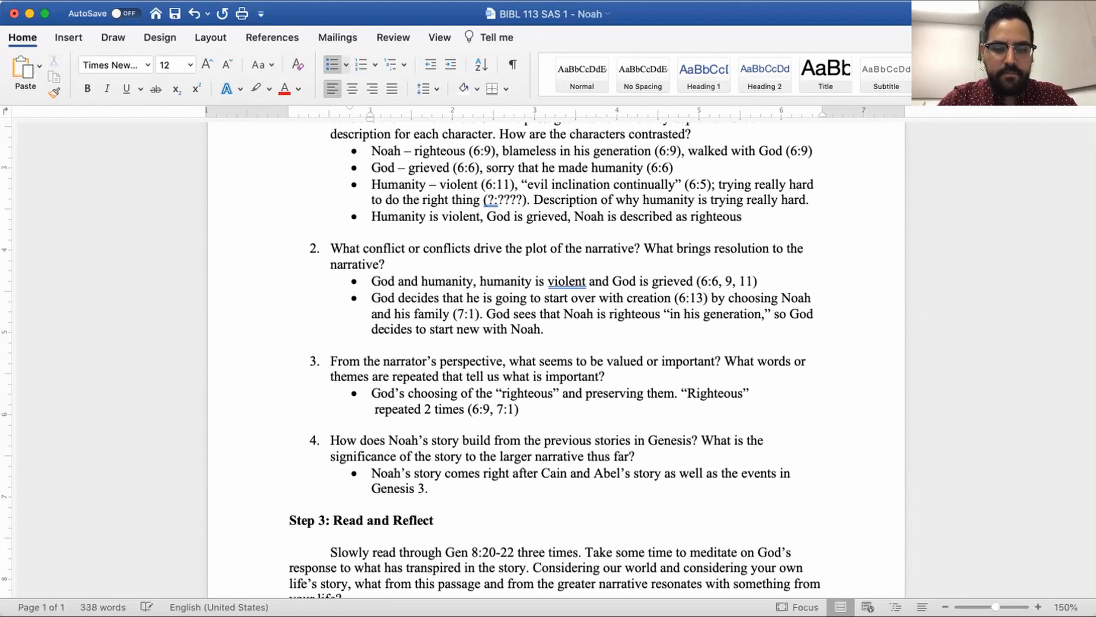
Add that Noah's story builds on these narratives, highlighting the extent of Genesis 3's events
{"action": "type", "text": "Noah;'s s"}
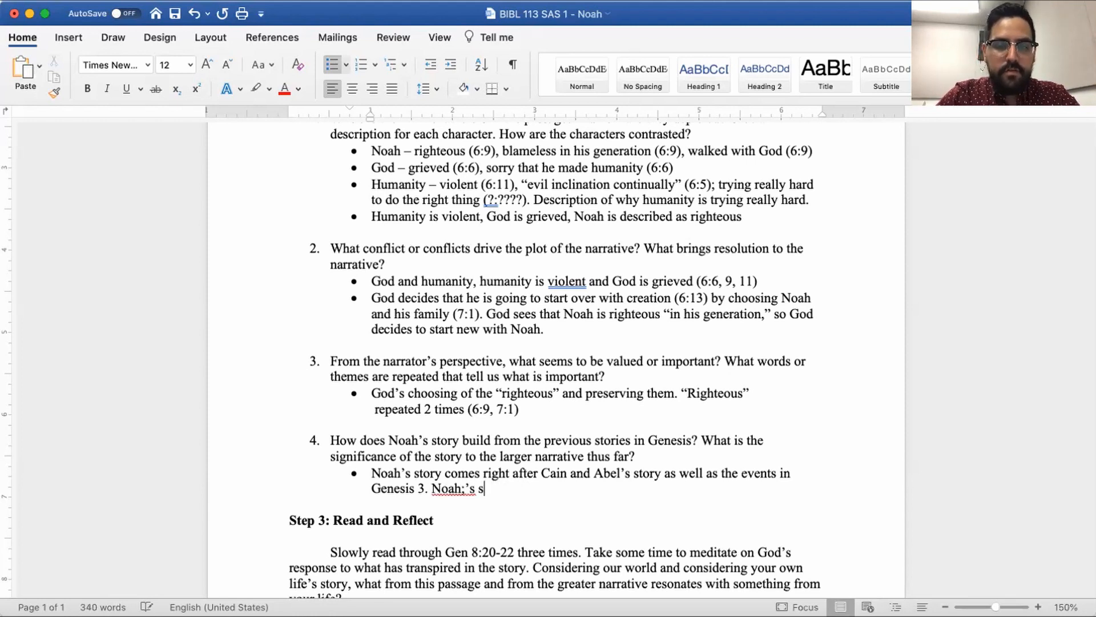
{"action": "key", "text": "Backspace"}
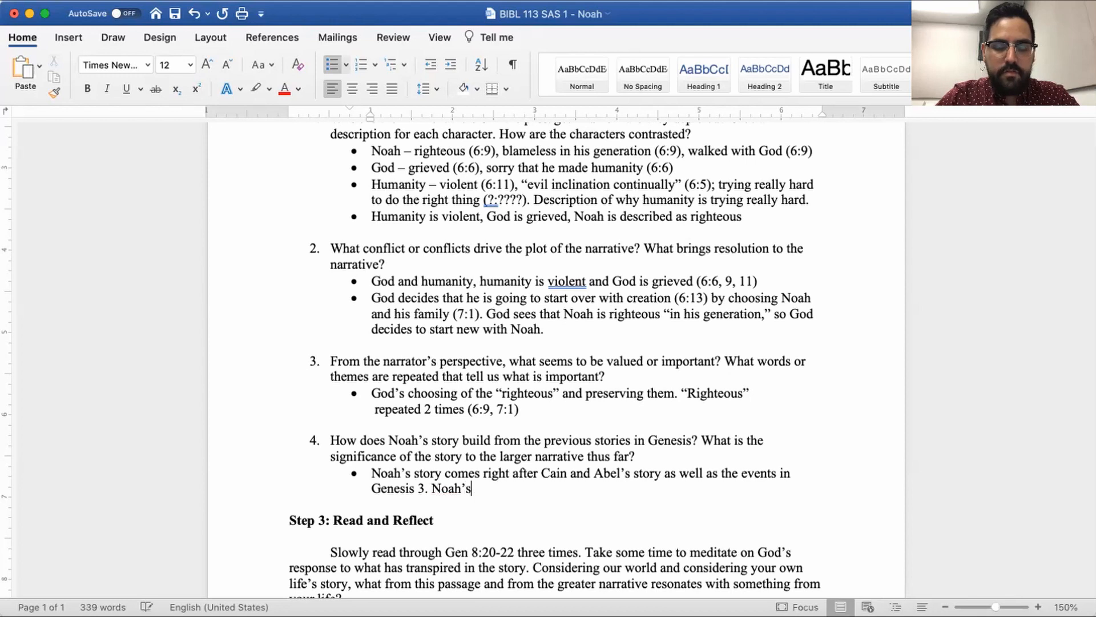
{"action": "type", "text": "story seems"}
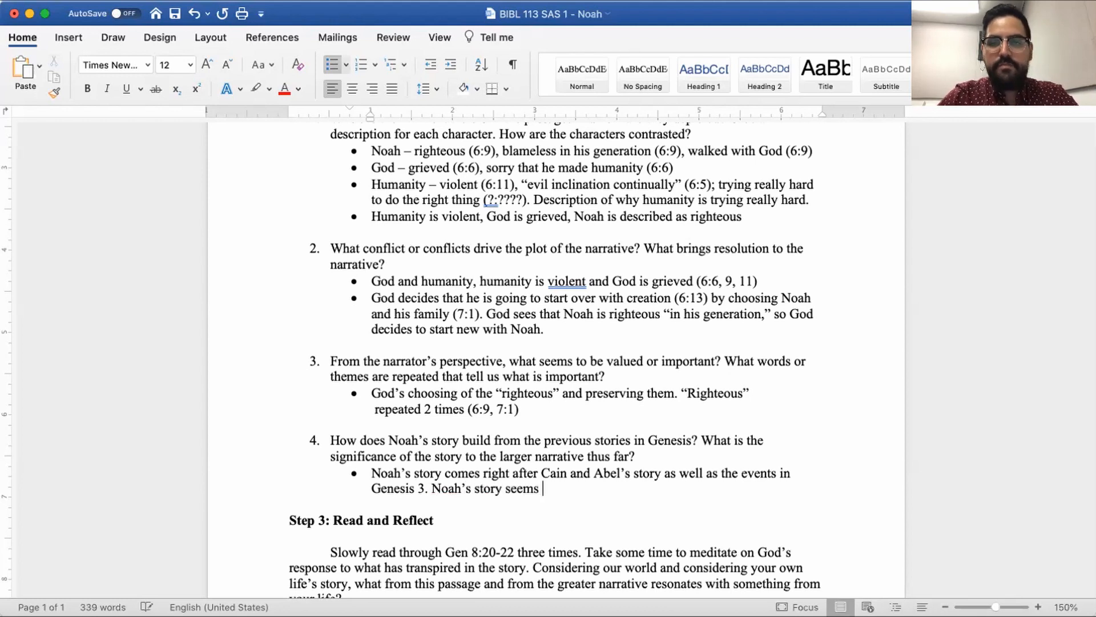
{"action": "type", "text": "to build on"}
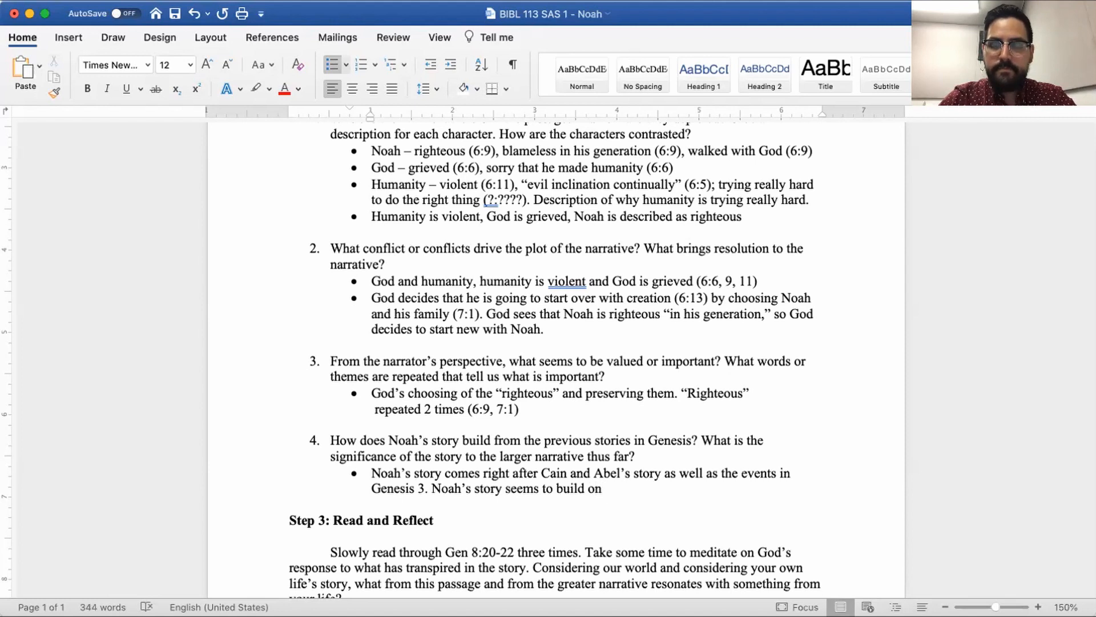
{"action": "type", "text": "these narratives by"}
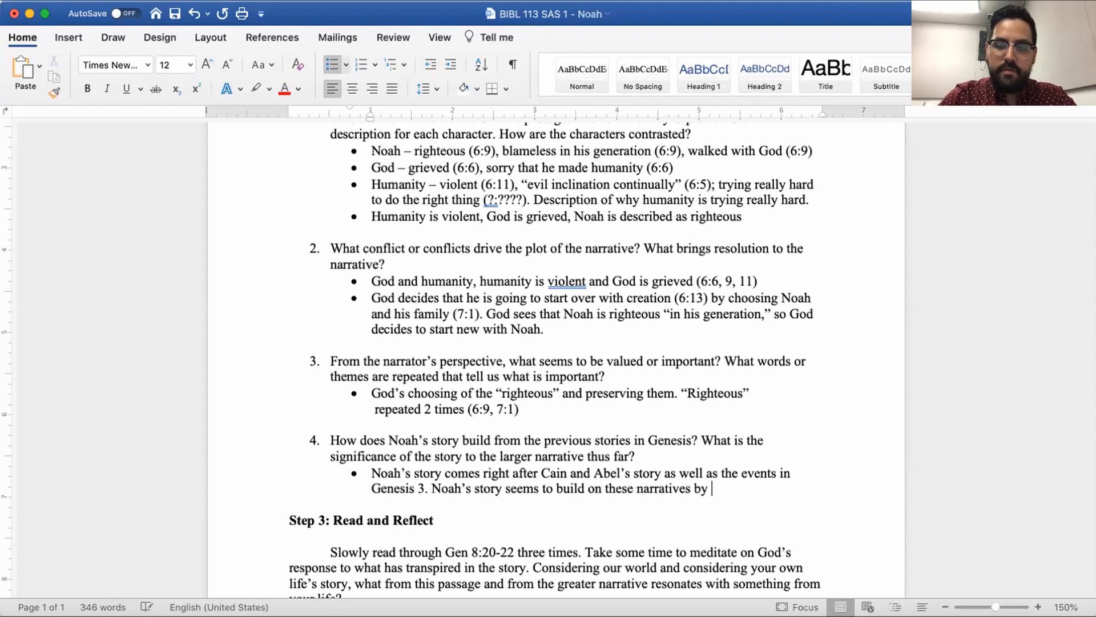
{"action": "type", "text": "highlighting the"}
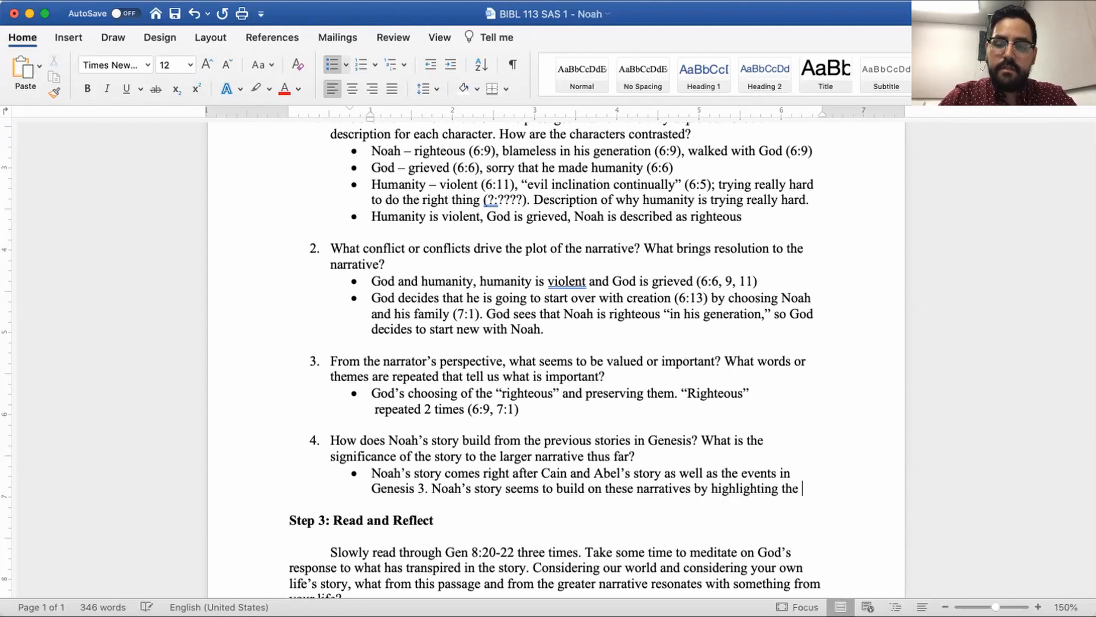
{"action": "type", "text": "extent"}
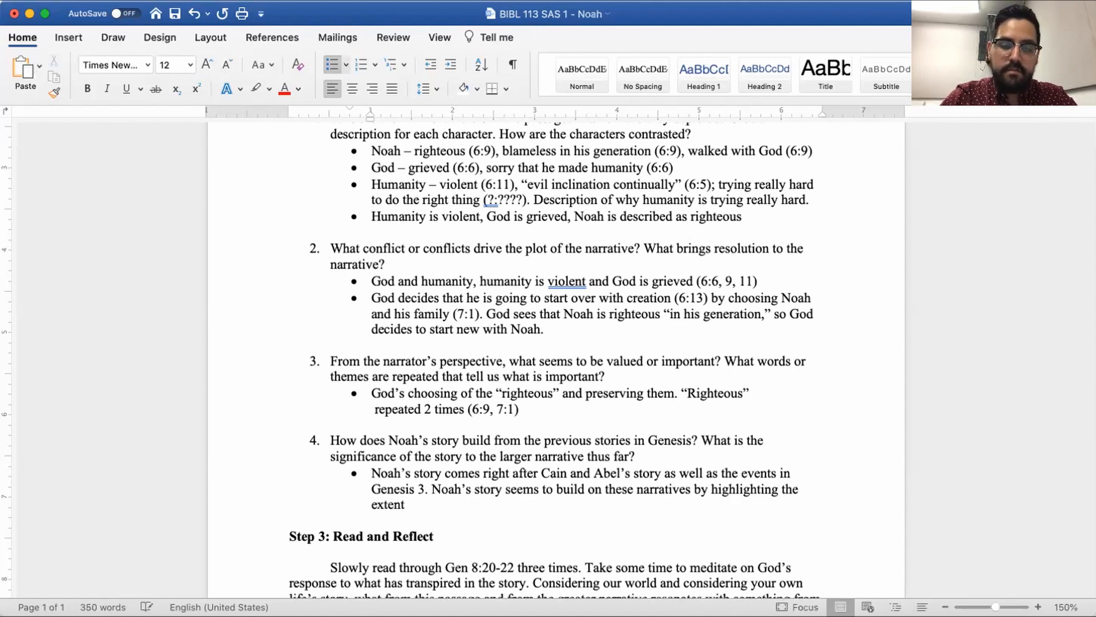
{"action": "type", "text": "that the effects"}
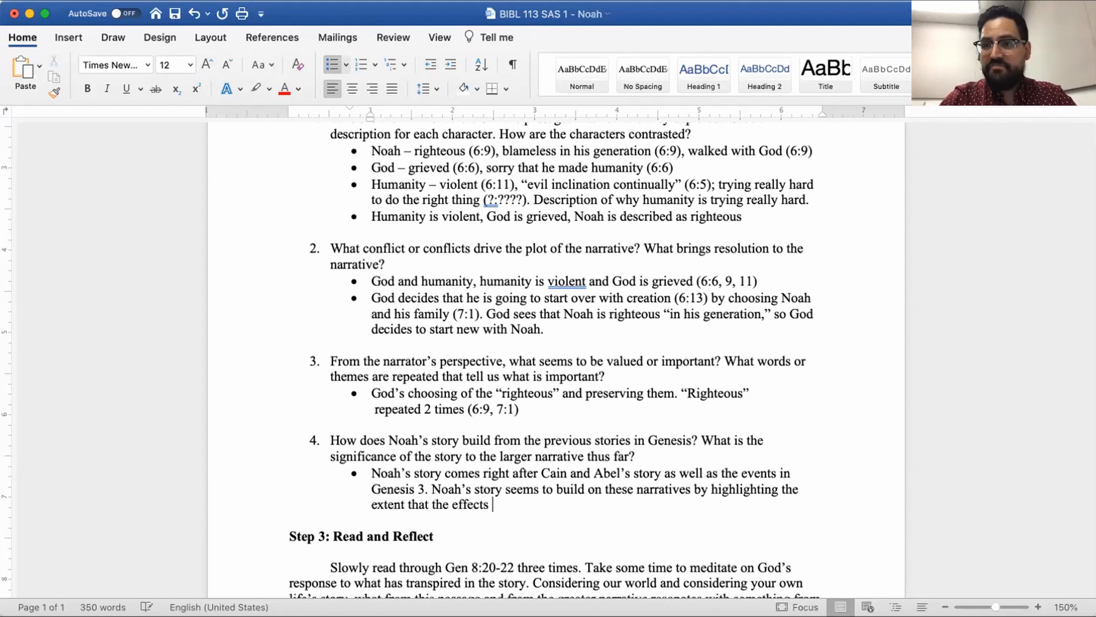
{"action": "type", "text": "of what happened in Genesis"}
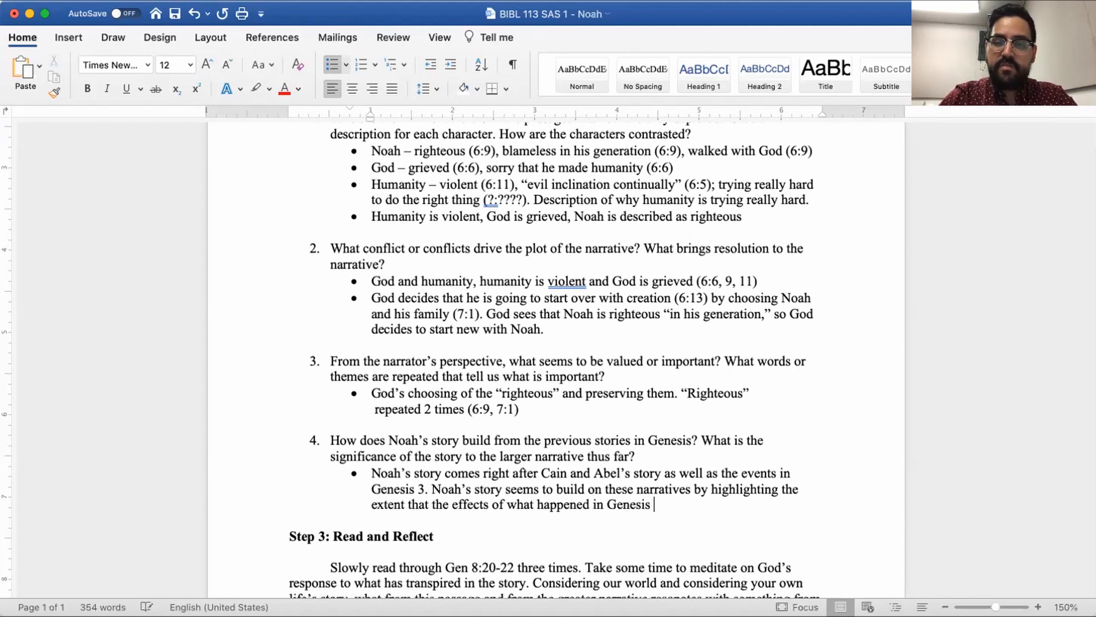
{"action": "type", "text": "3"}
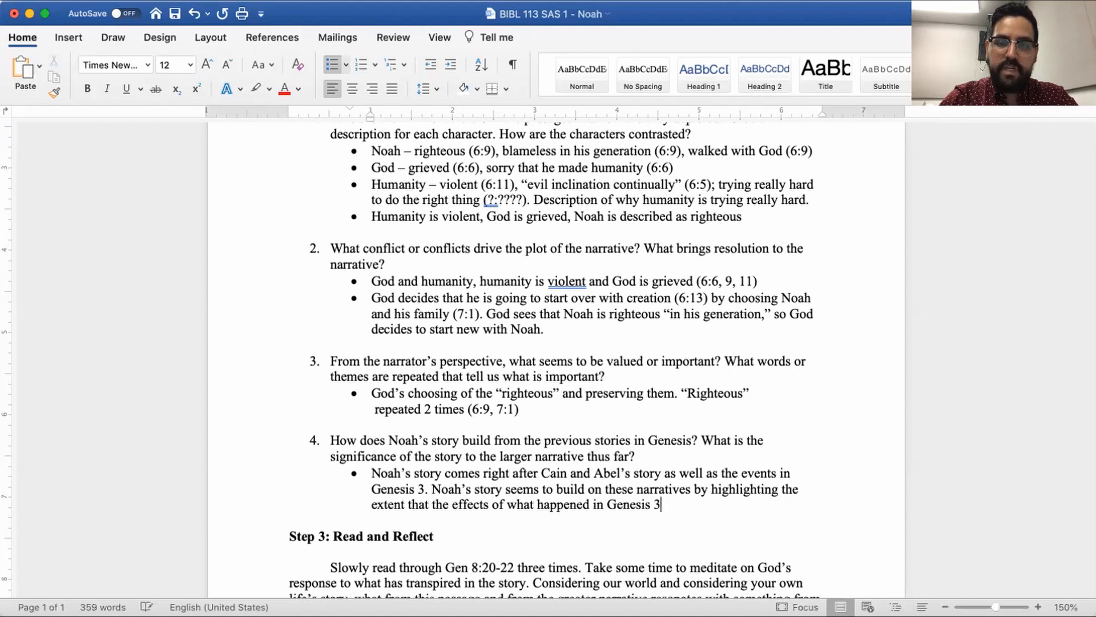
{"action": "type", "text": "."}
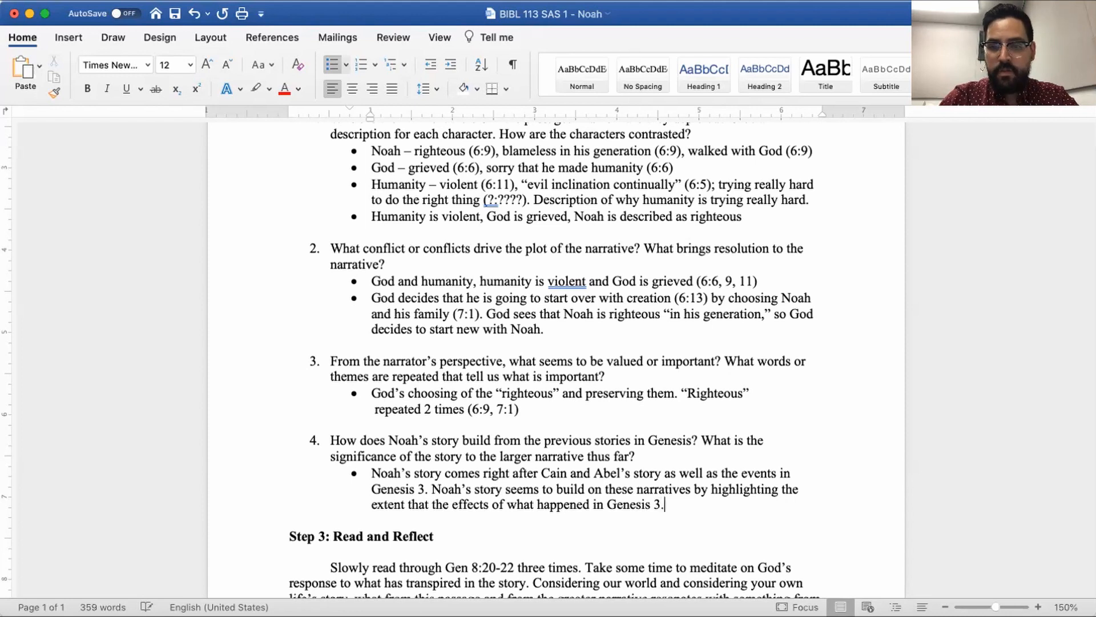
Add that all have been affected by the events that happened, as demonstrated world wide
{"action": "type", "text": "All thw"}
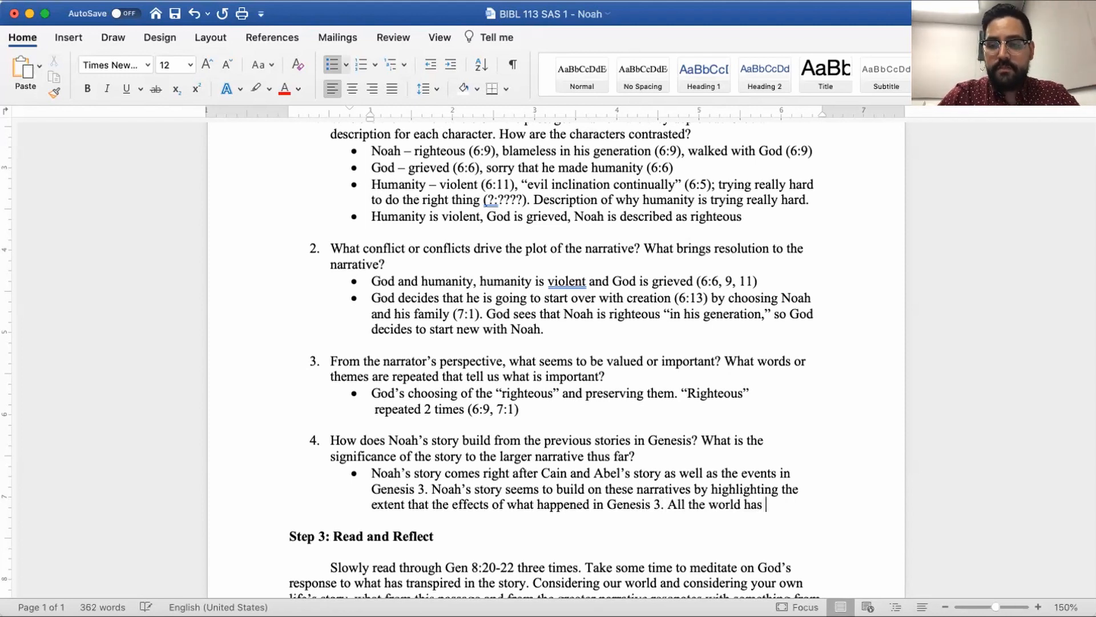
{"action": "type", "text": "be"}
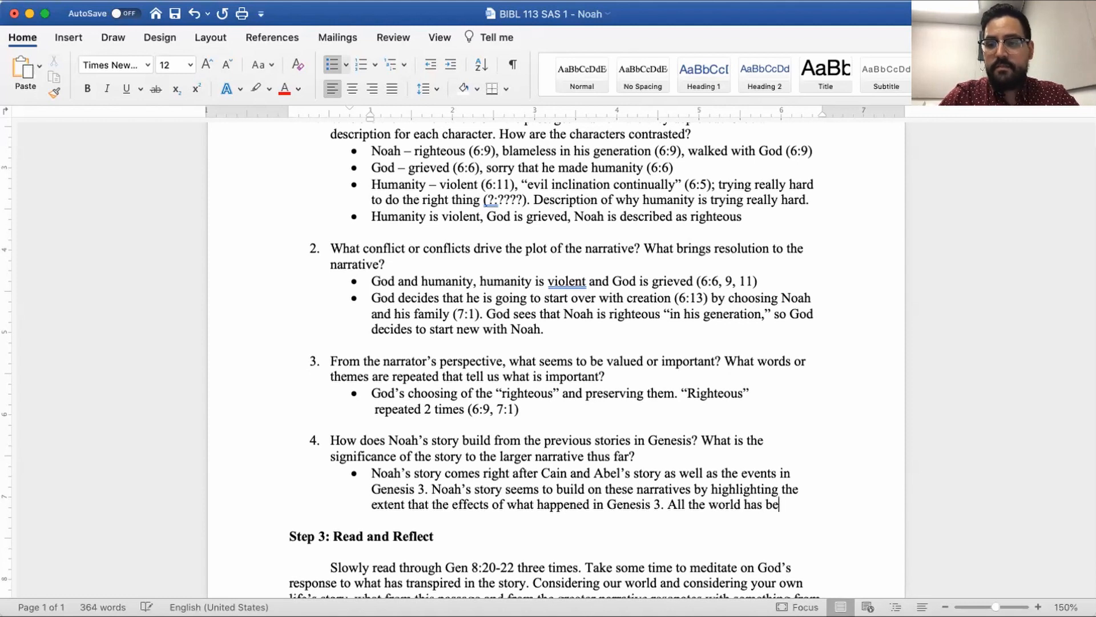
{"action": "type", "text": "en affected"}
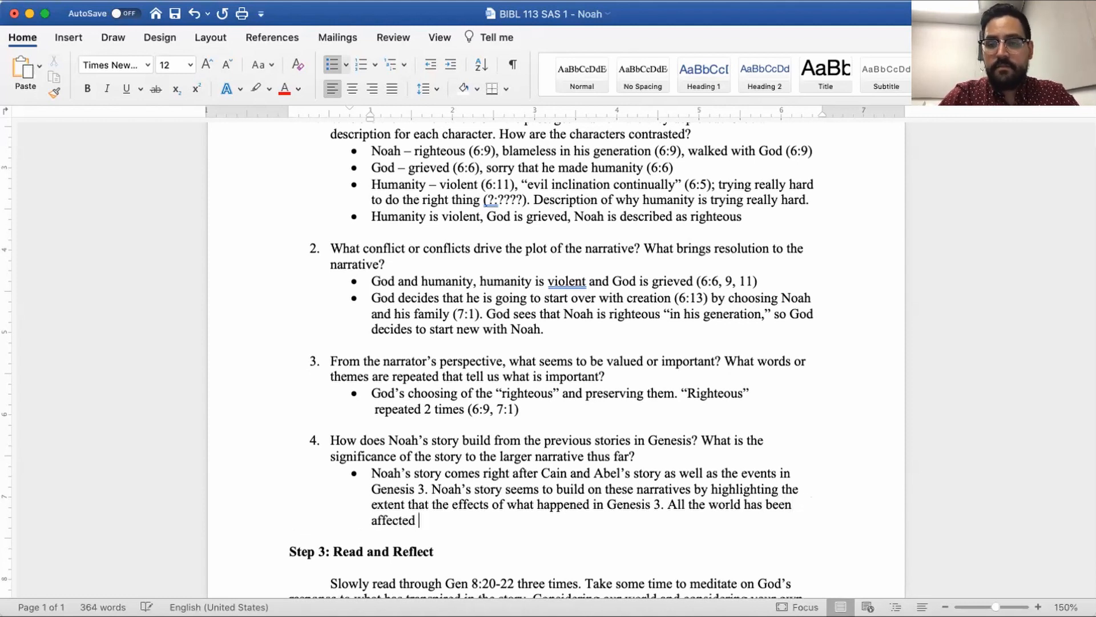
{"action": "type", "text": "by what"}
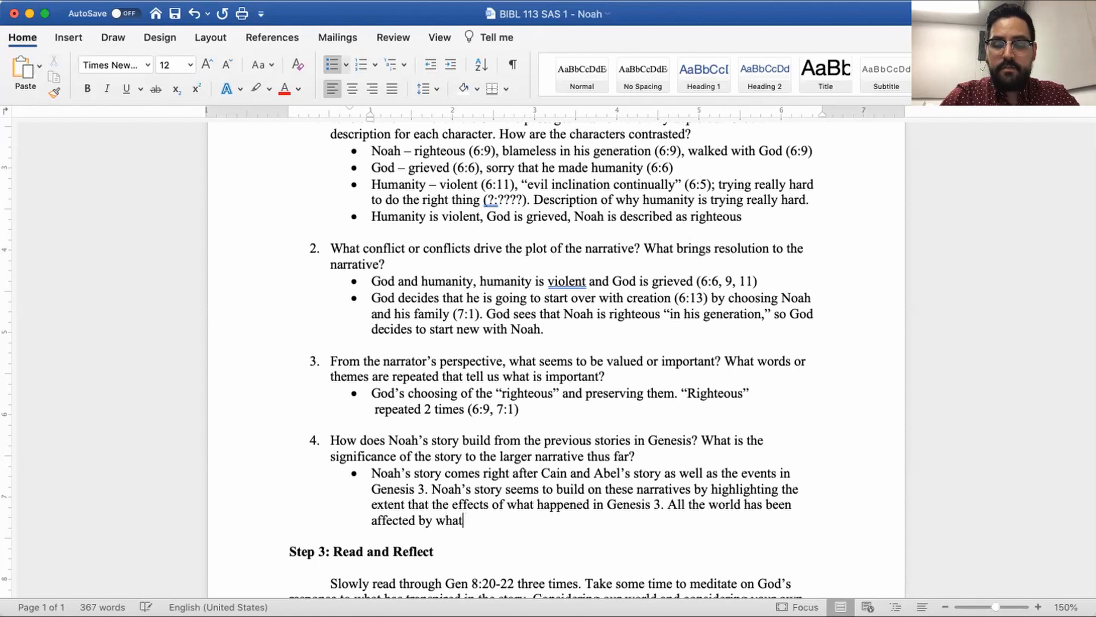
{"action": "key", "text": "backspace"}
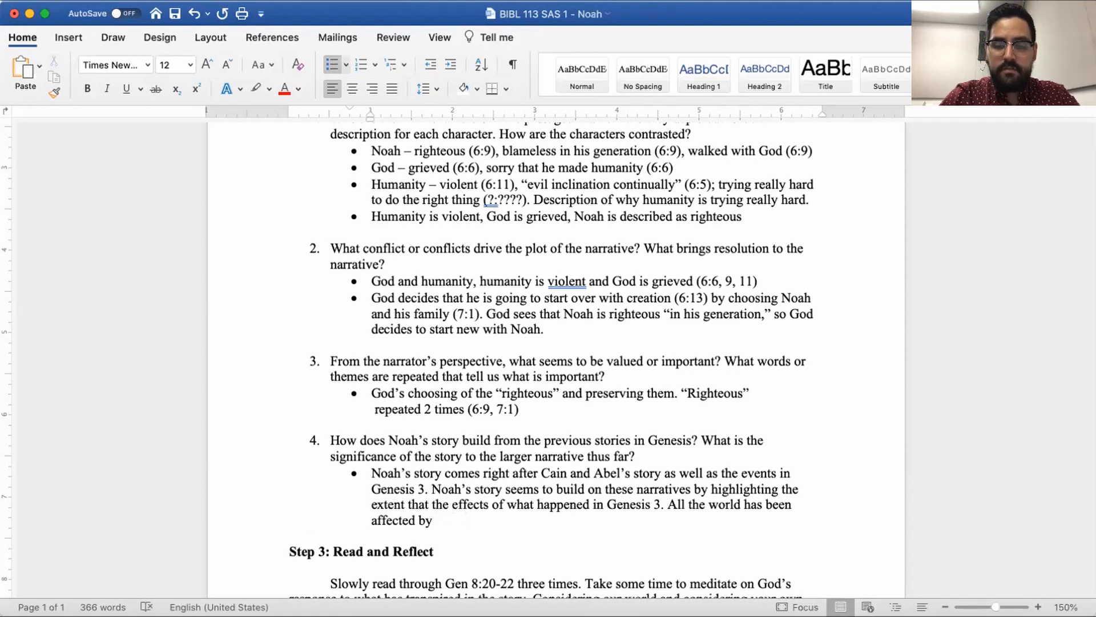
{"action": "type", "text": "the events tha"}
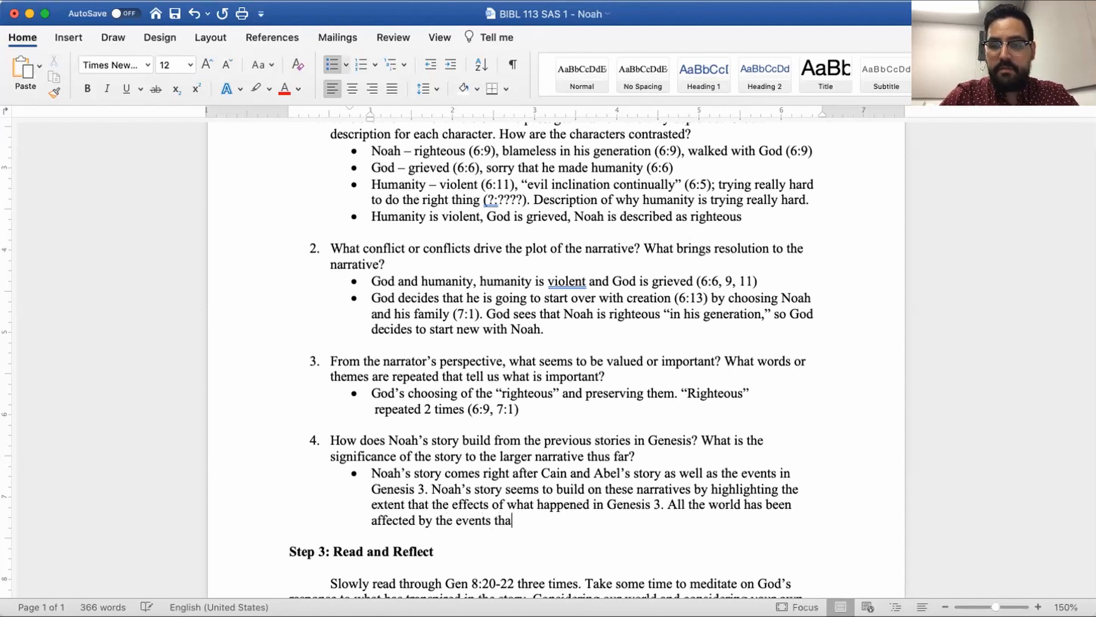
{"action": "type", "text": "happ"}
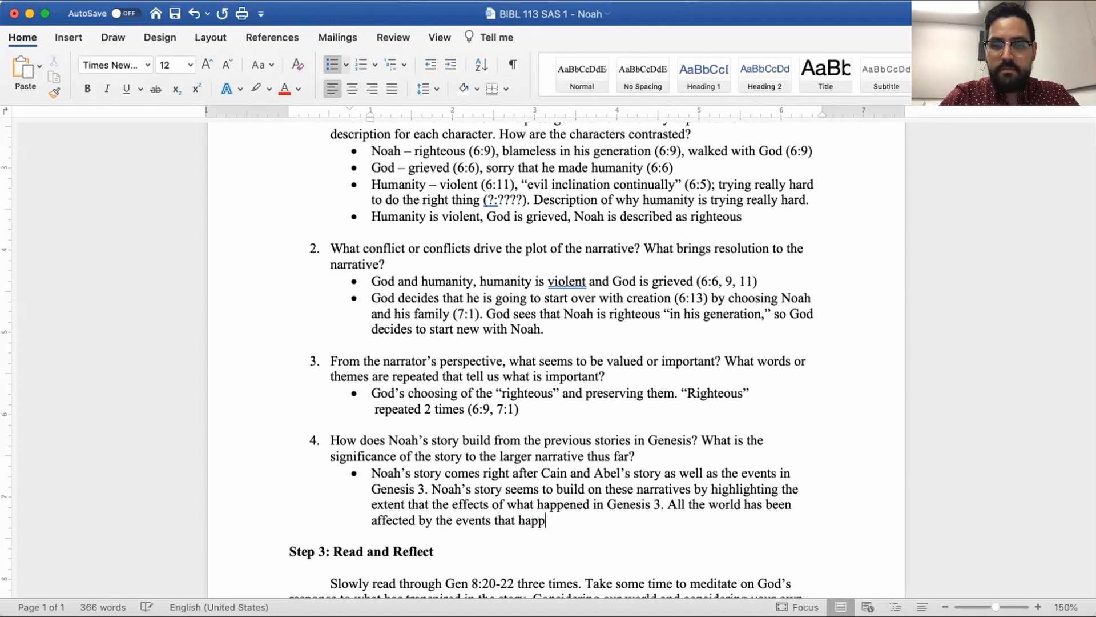
{"action": "type", "text": "ened, sd"}
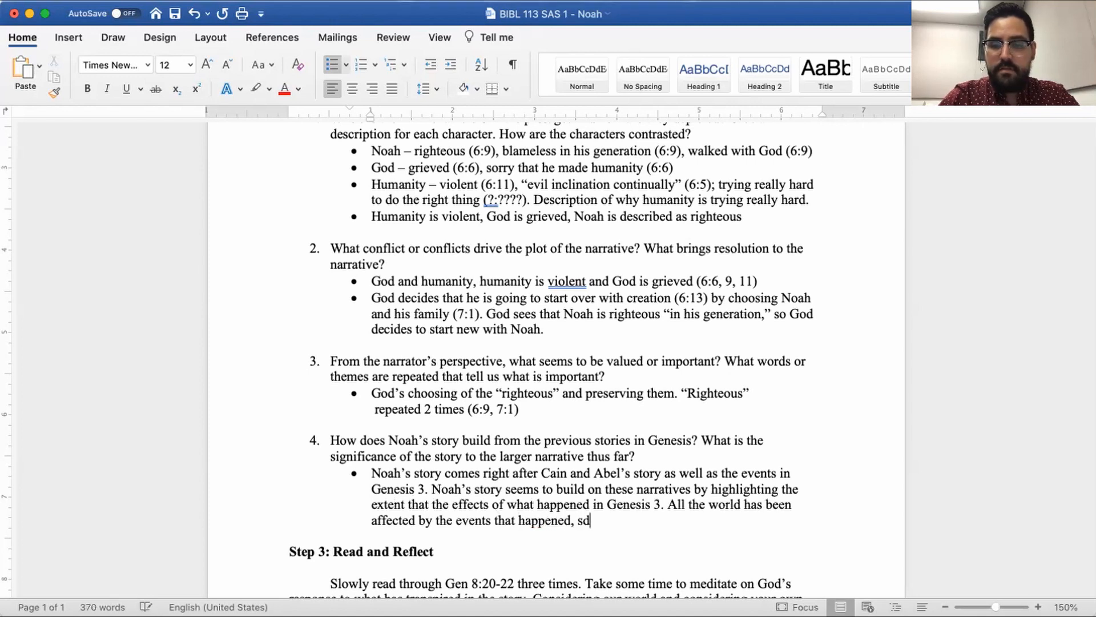
{"action": "type", "text": "demonstrated"}
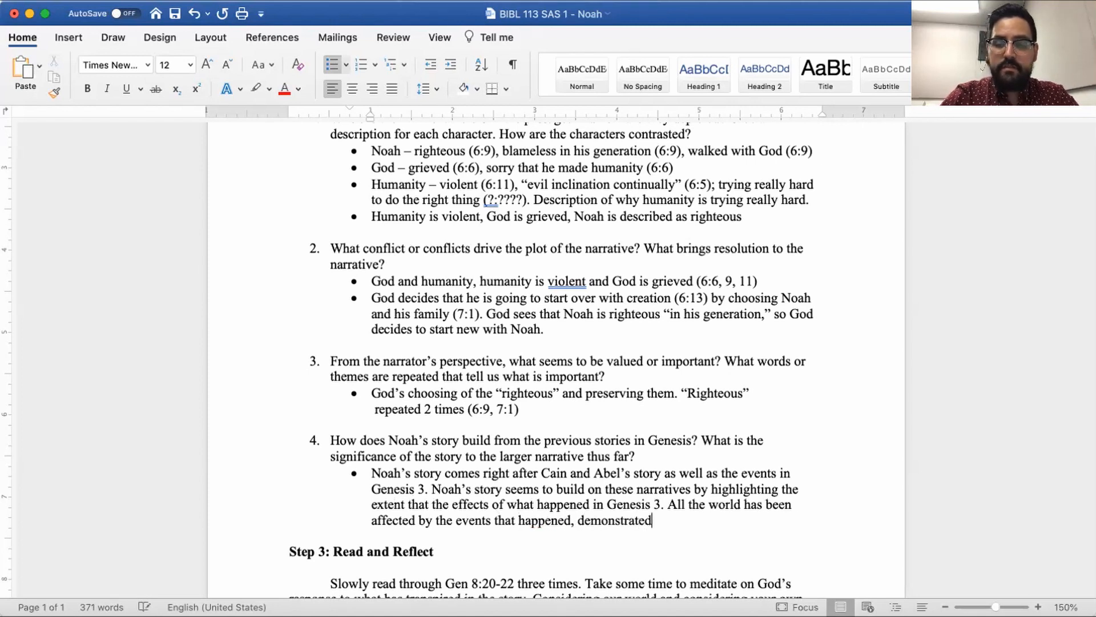
{"action": "type", "text": "in the world"}
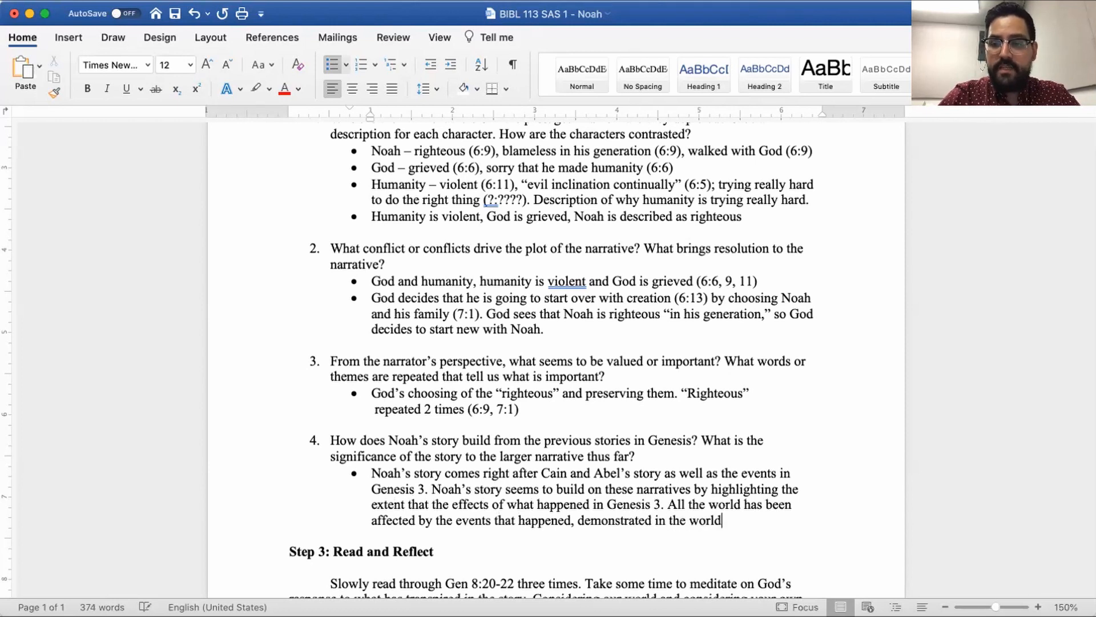
{"action": "type", "text": "wide\""}
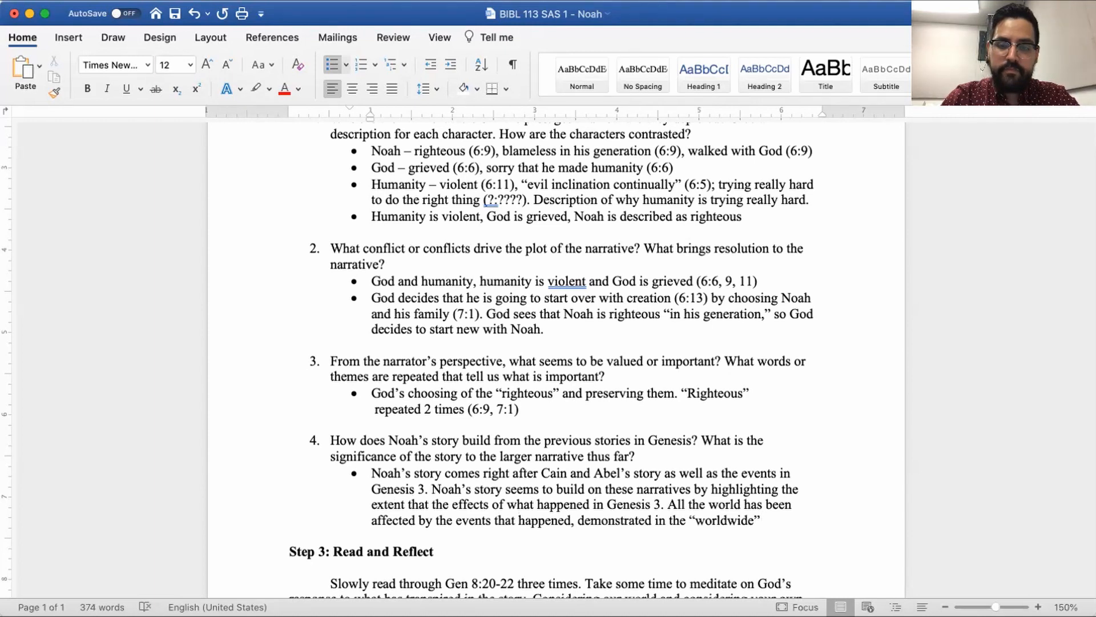
Describe the nature of the devastation reported in the story
{"action": "type", "text": "nature of the"}
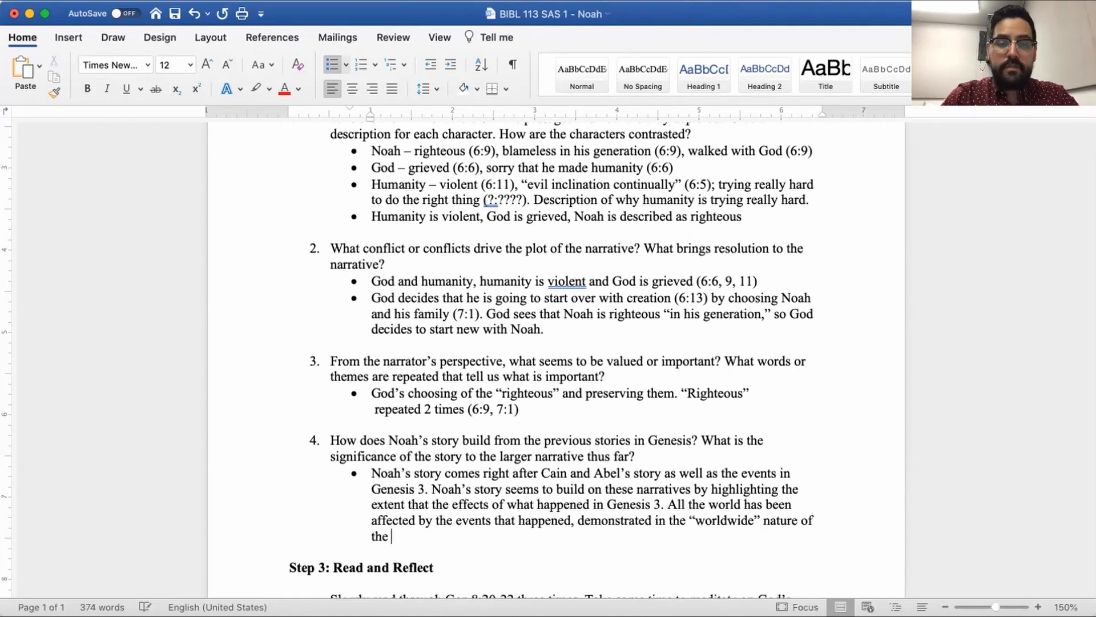
{"action": "type", "text": "deva"}
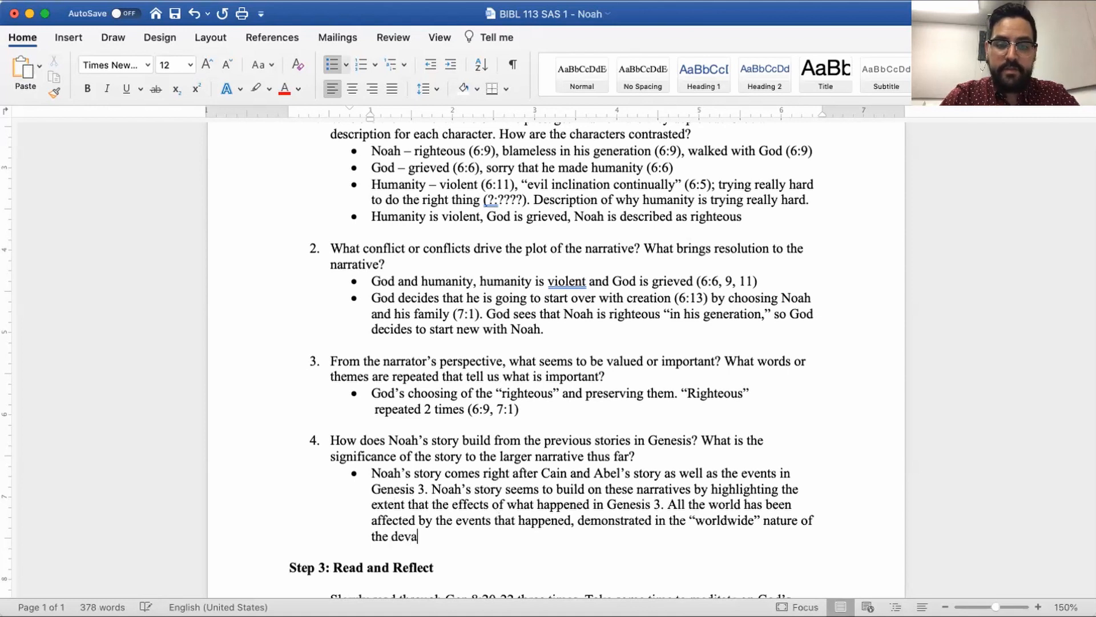
{"action": "type", "text": "station"}
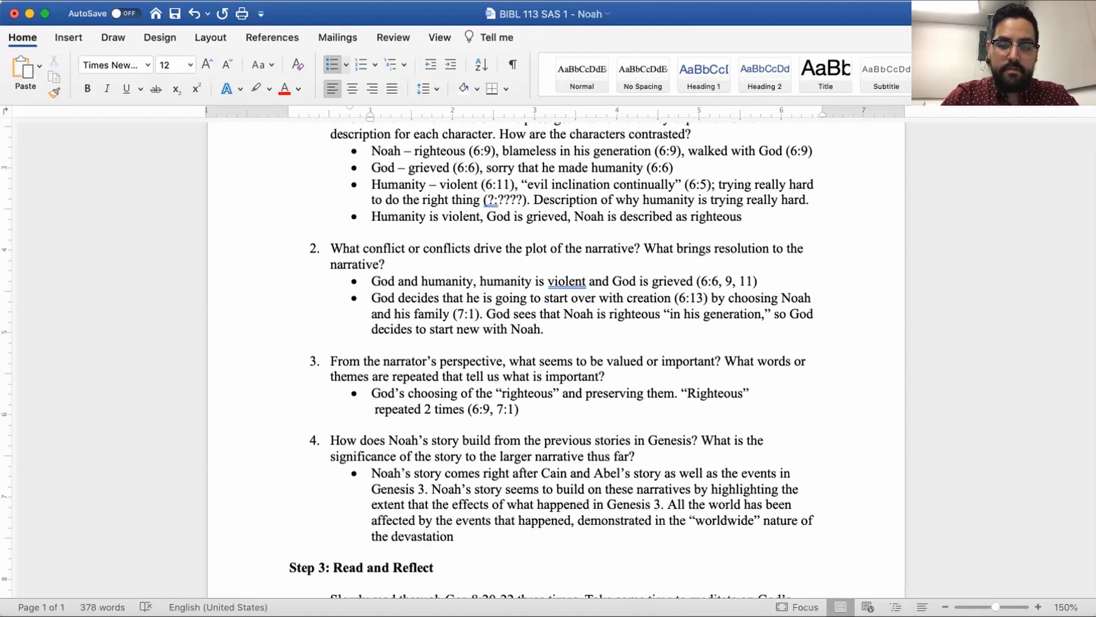
{"action": "type", "text": "that is"}
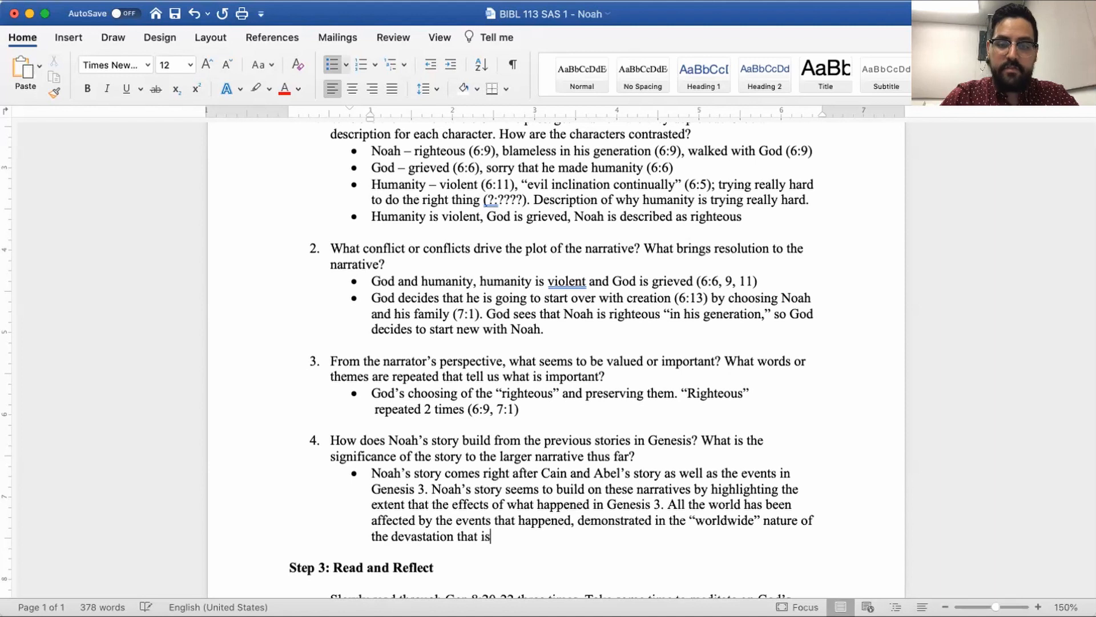
{"action": "type", "text": "reported in the"}
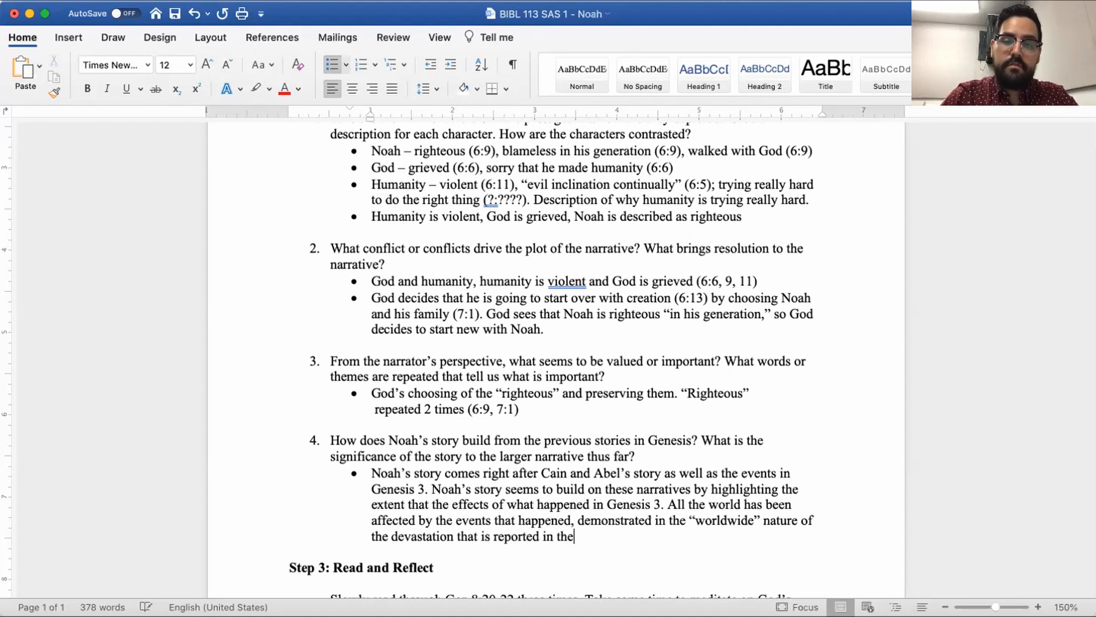
{"action": "type", "text": "story."}
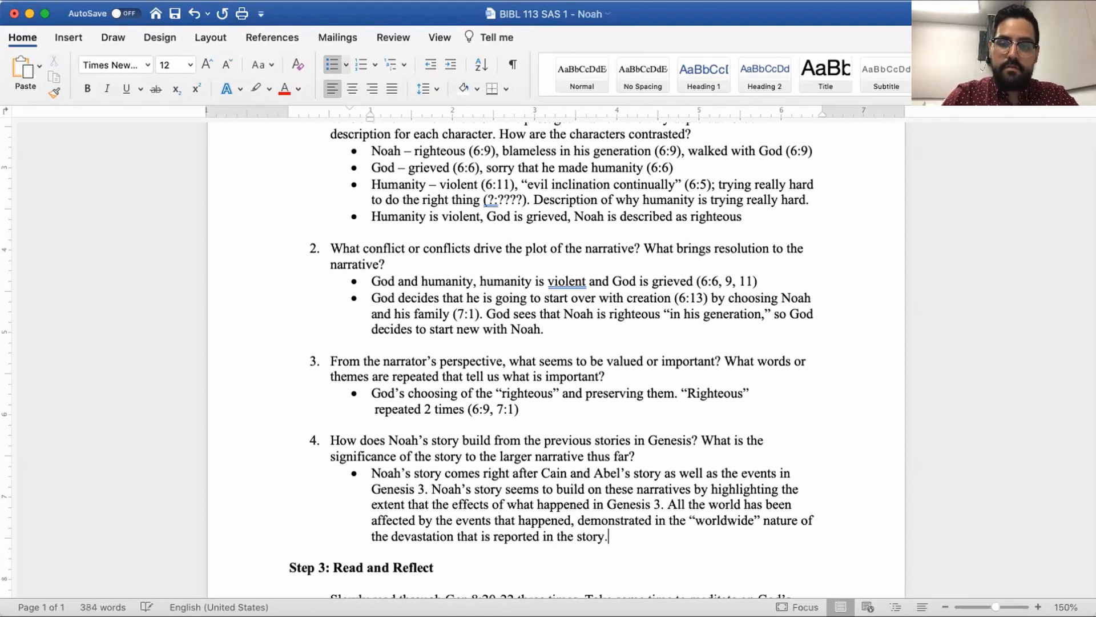
Add that humanity suffers from a change in relationship with God
{"action": "type", "text": "\"Huamnity\""}
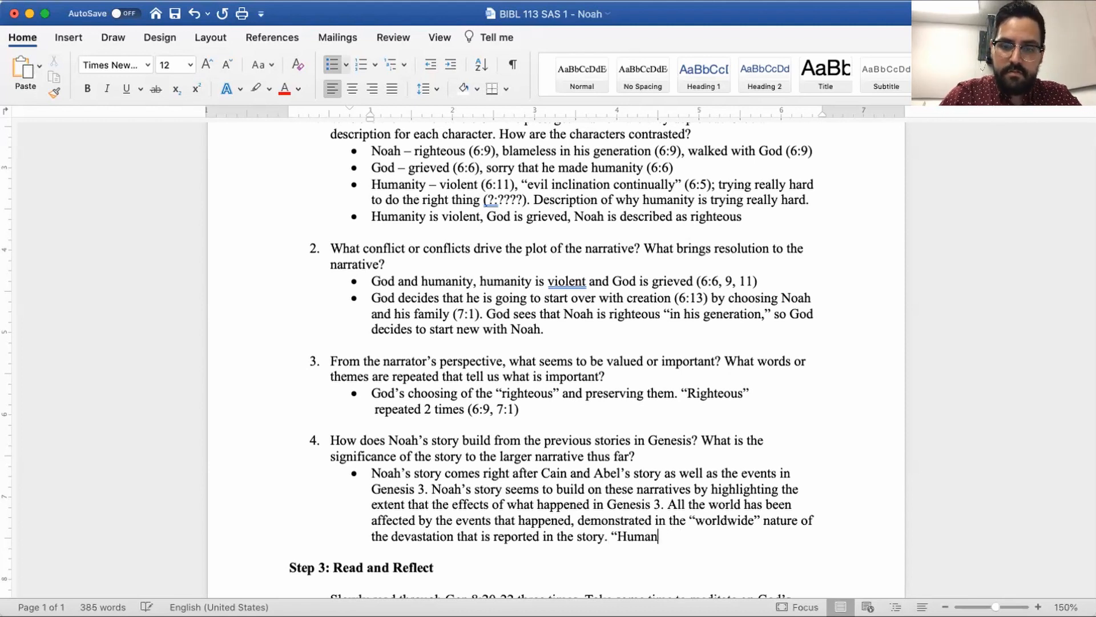
{"action": "type", "text": "ity” seems"}
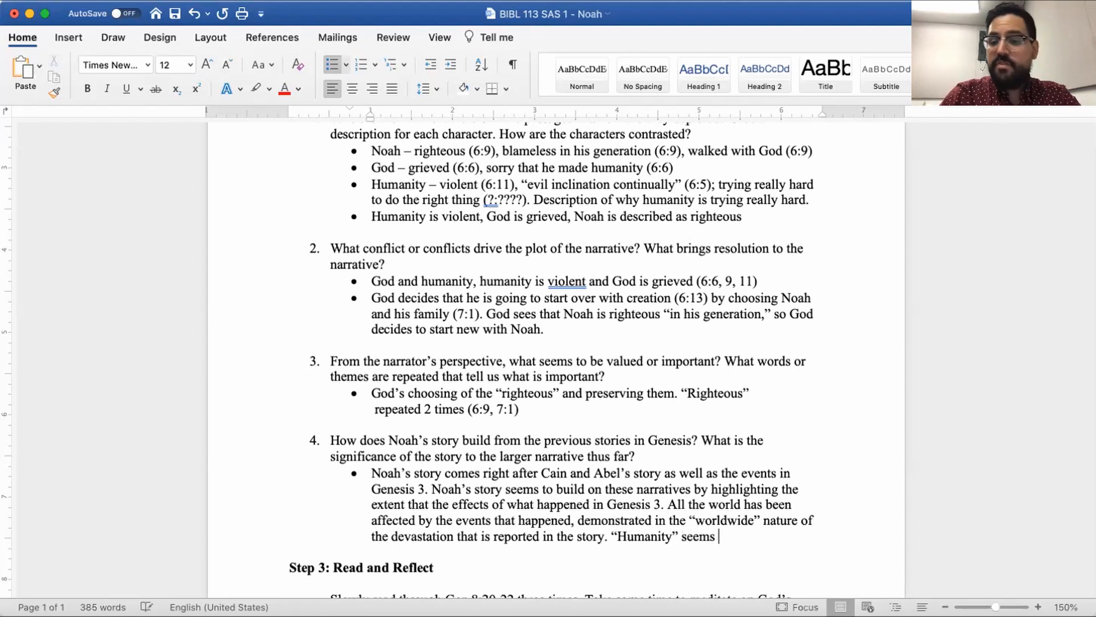
{"action": "type", "text": "to be in view as a"}
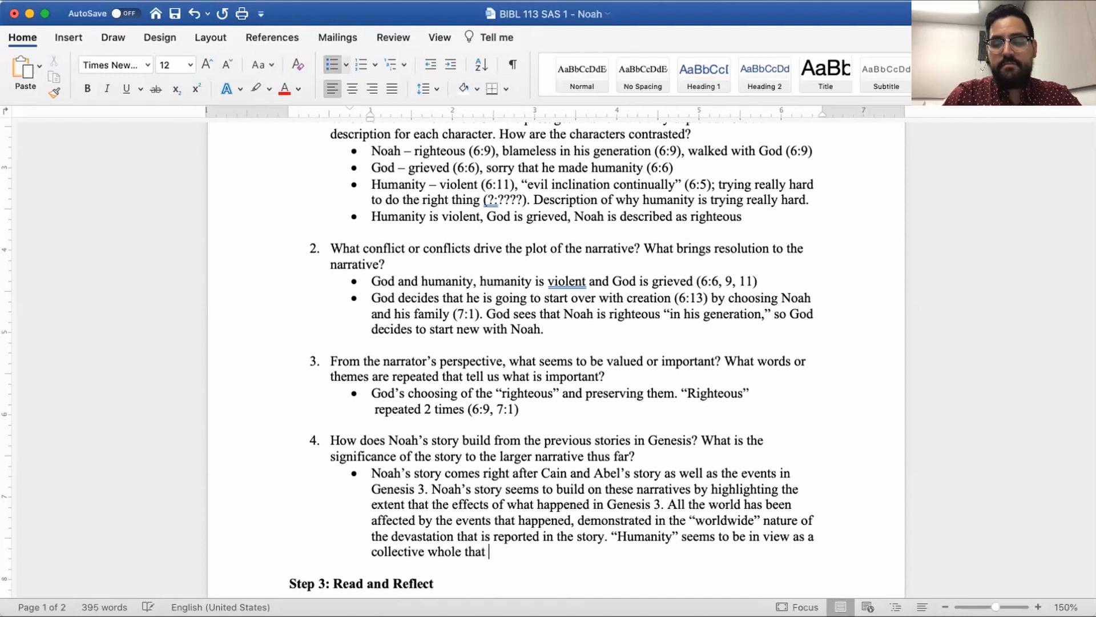
{"action": "type", "text": "is"}
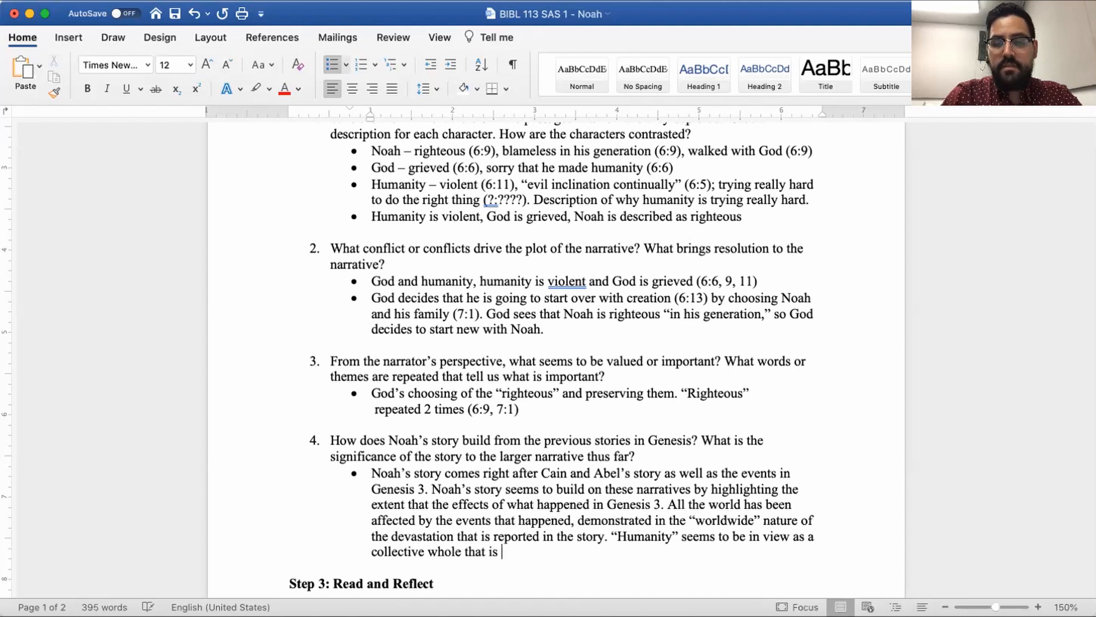
{"action": "type", "text": "suffers f"}
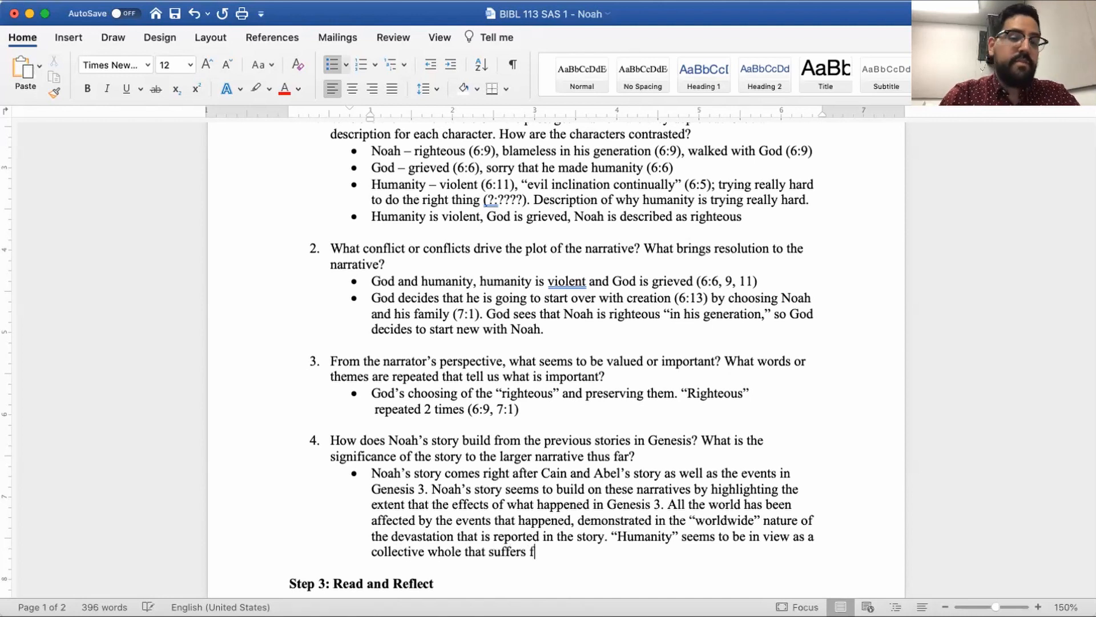
{"action": "type", "text": "rom a change"}
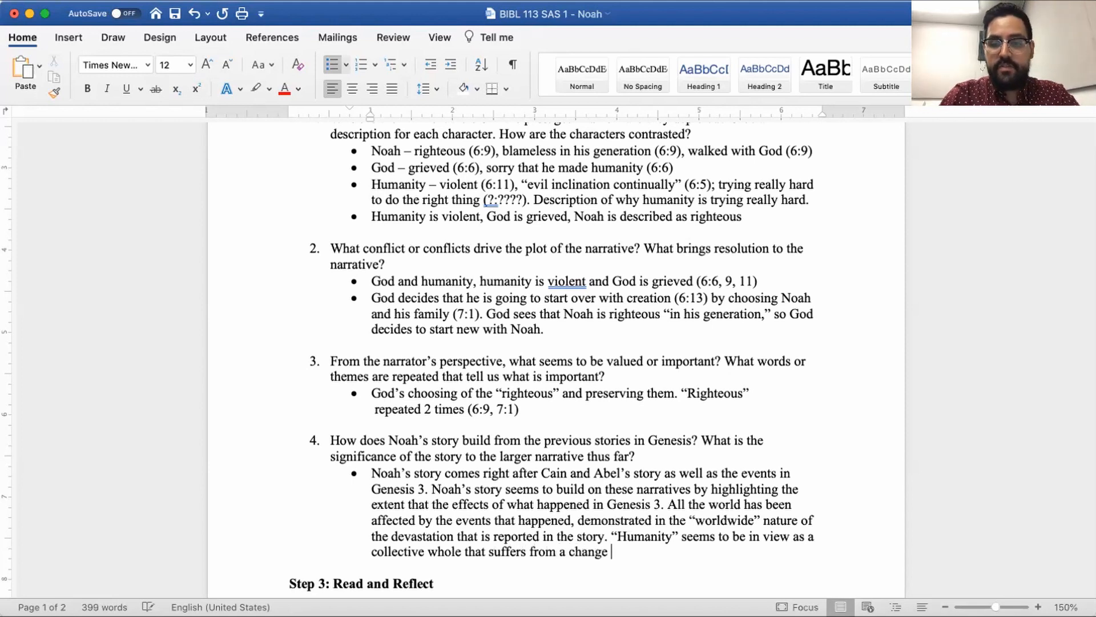
{"action": "type", "text": "in relationship with"}
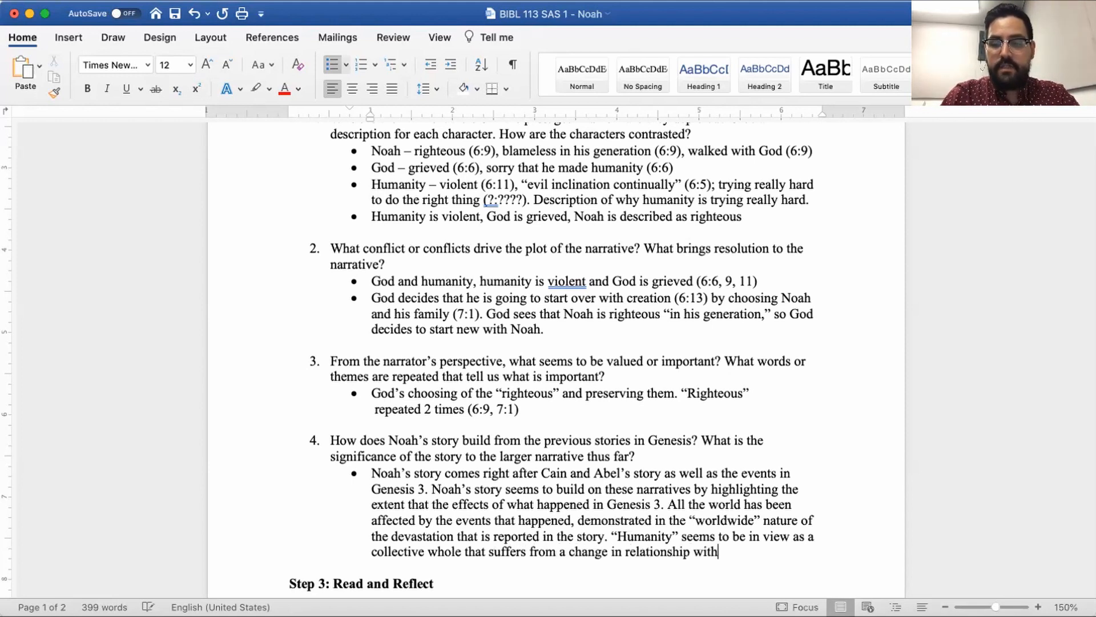
{"action": "type", "text": "God and that has"}
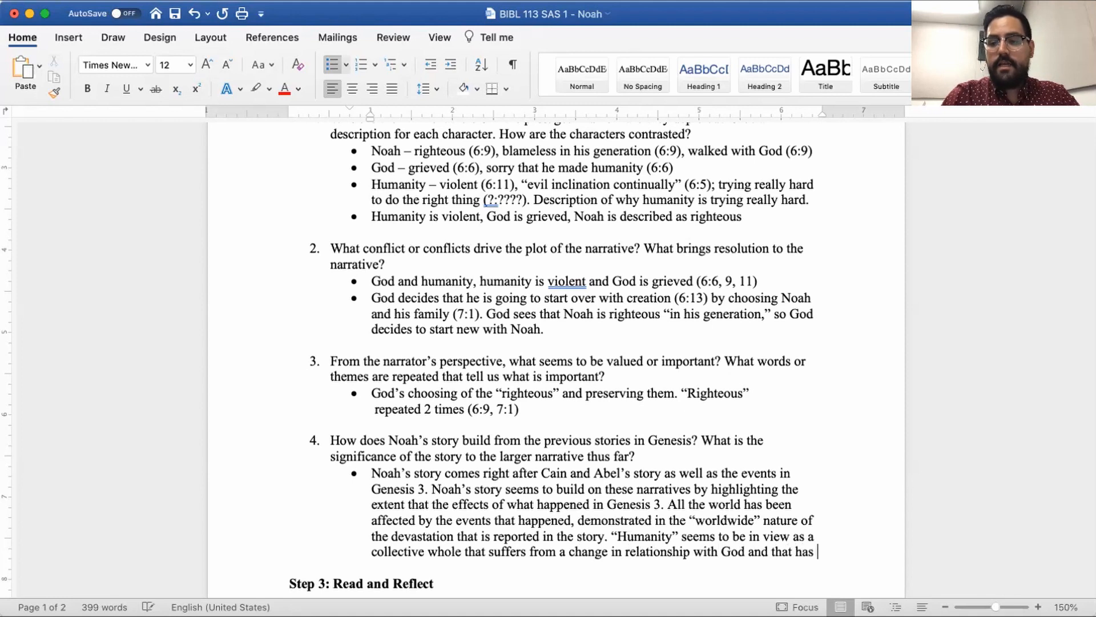
Add that this negatively affected the entire world and relationships with one another, then begin "God"
{"action": "type", "text": "adversely"}
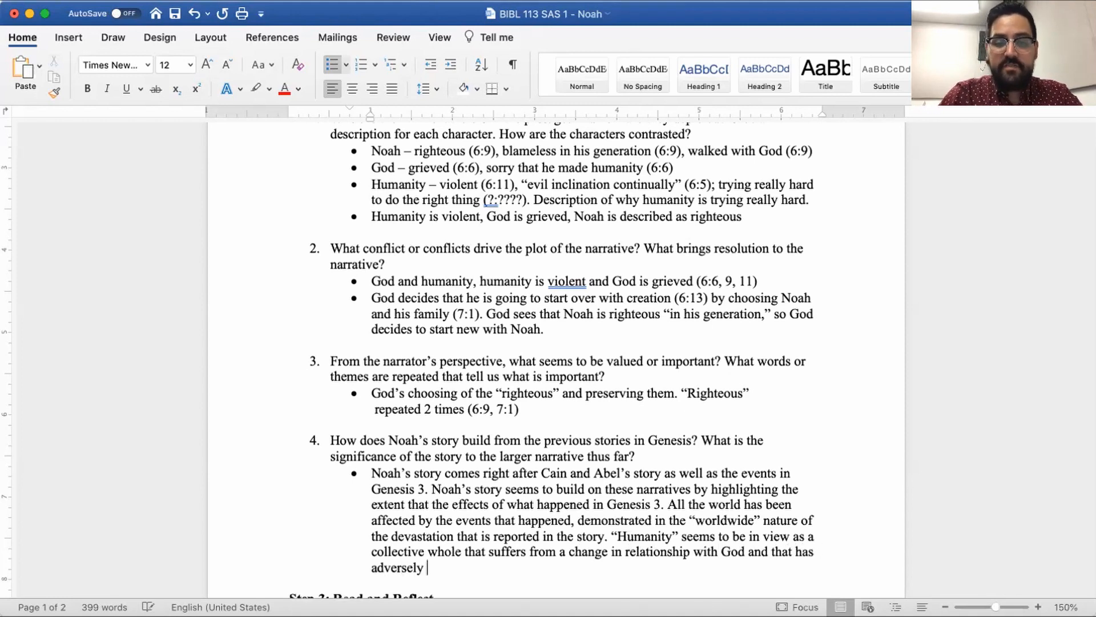
{"action": "type", "text": "or negat"}
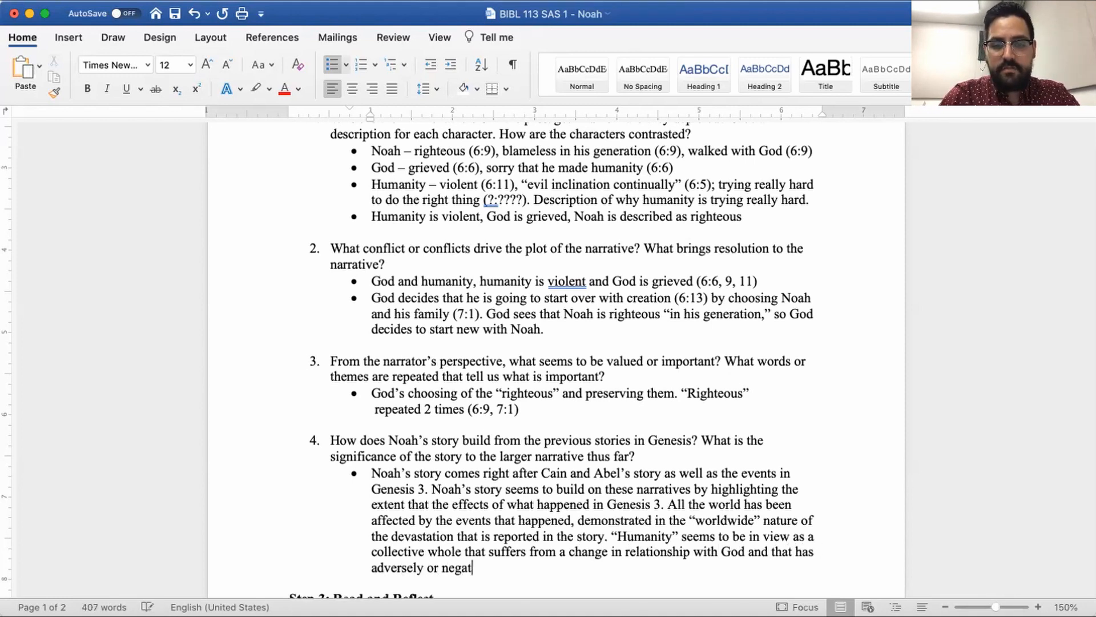
{"action": "type", "text": "ively affected"}
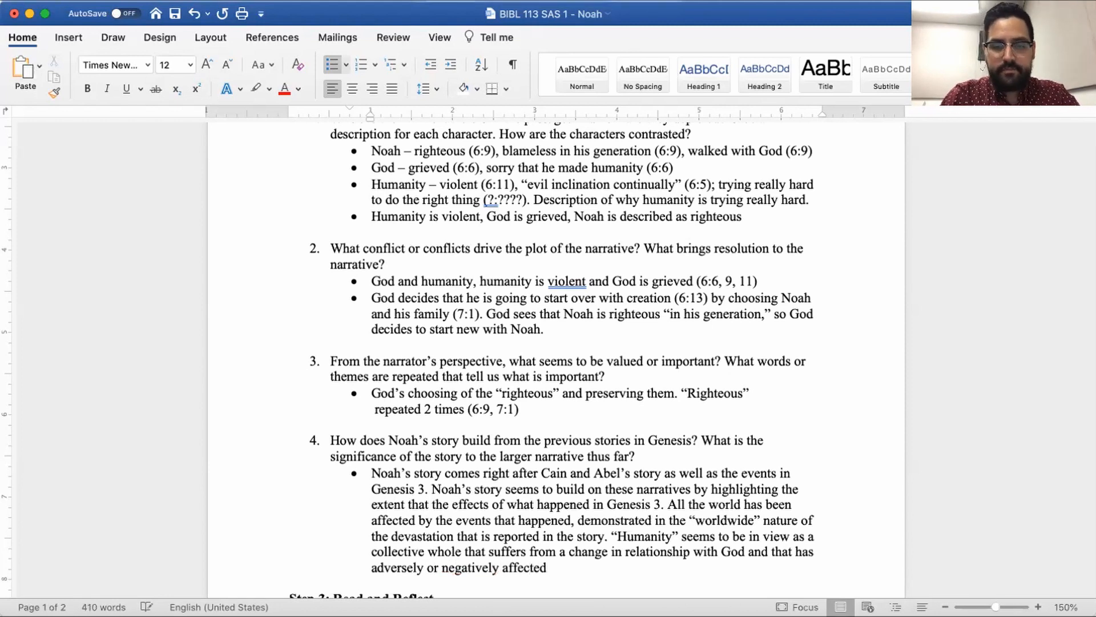
{"action": "type", "text": "the entire w"}
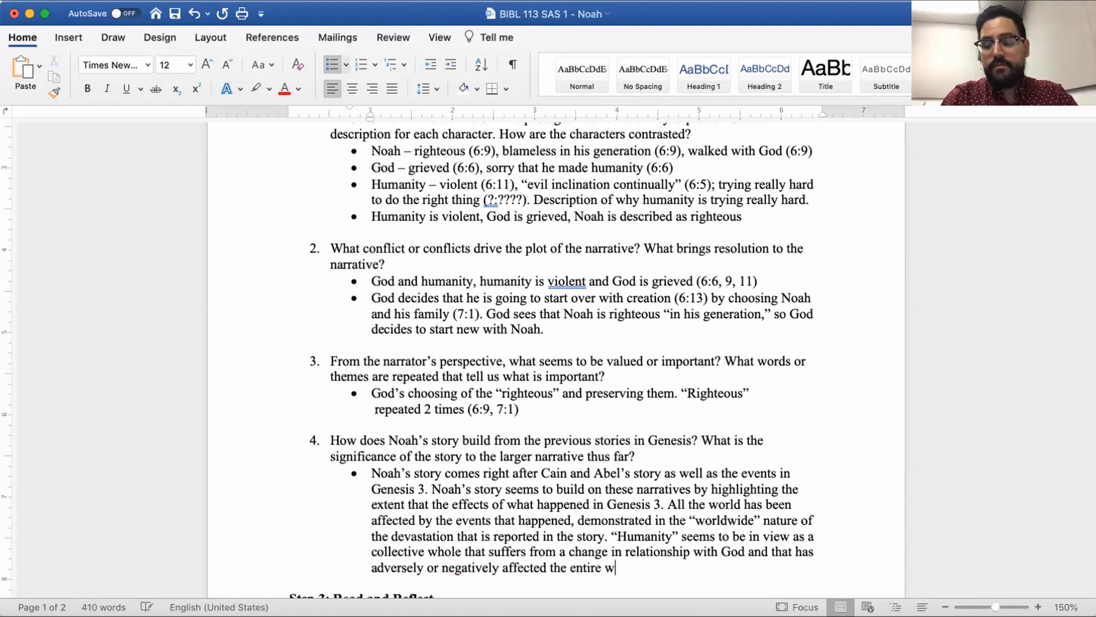
{"action": "type", "text": "orld and re"}
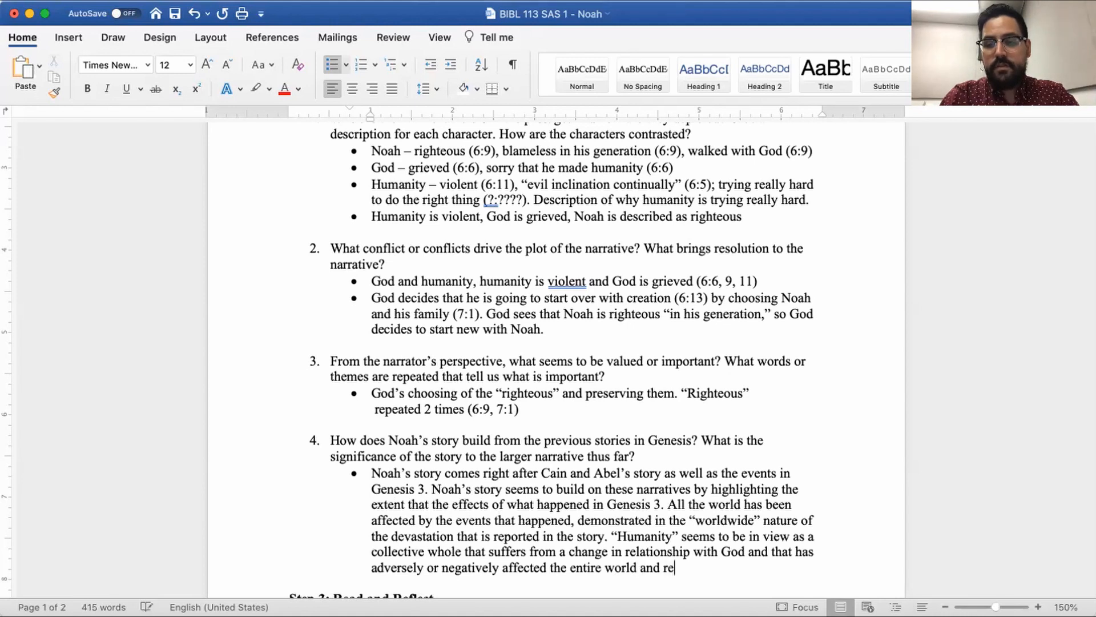
{"action": "type", "text": "lationships"}
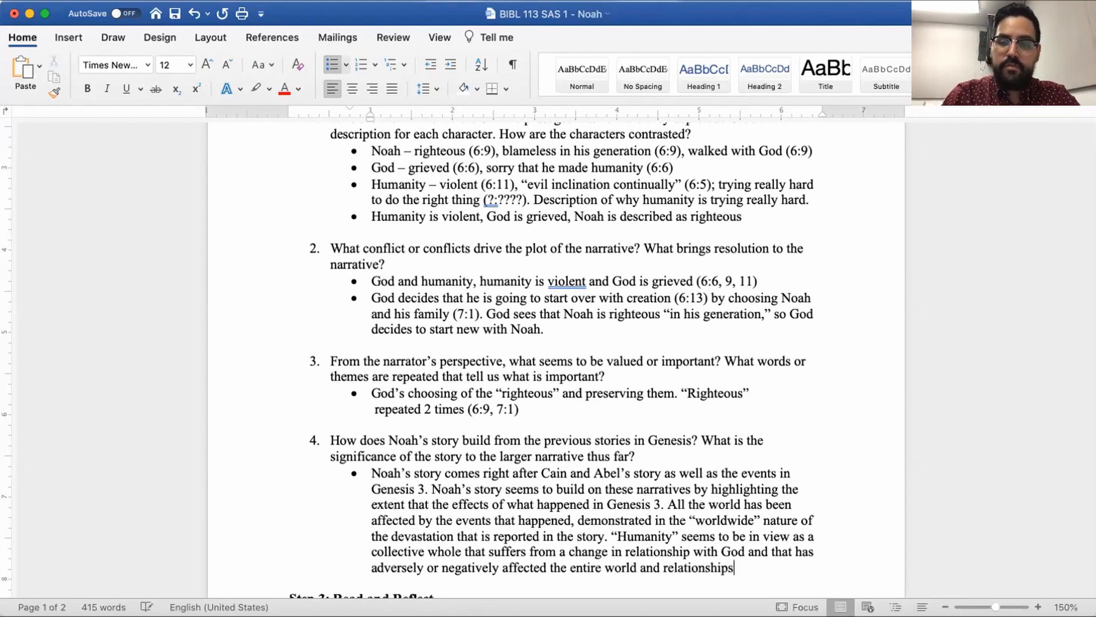
{"action": "type", "text": "with one another."}
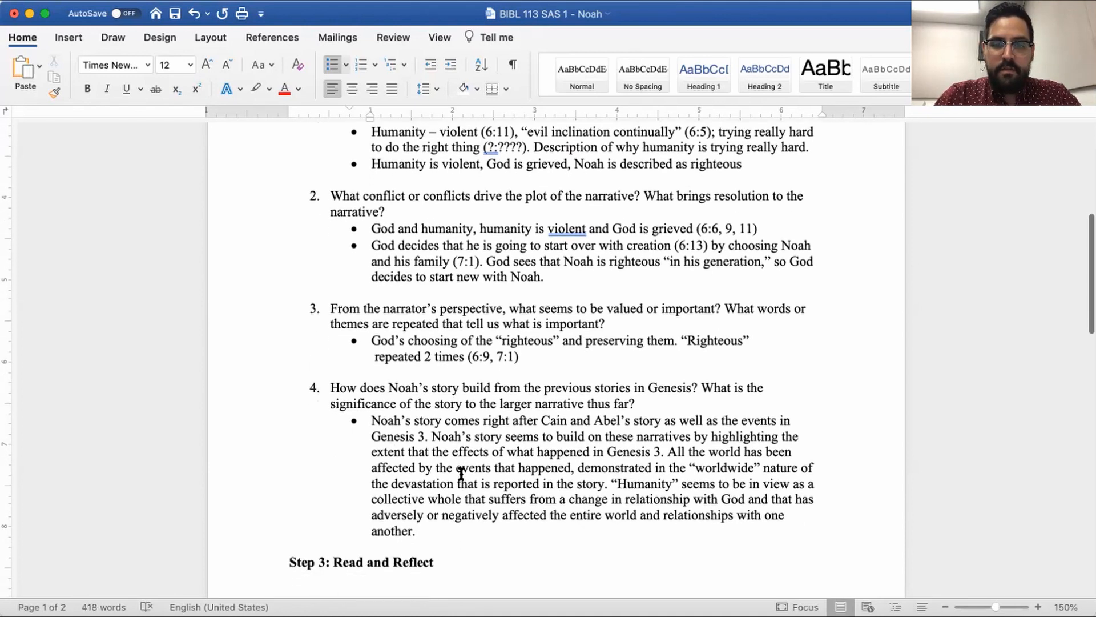
{"action": "type", "text": "God’s intervention"}
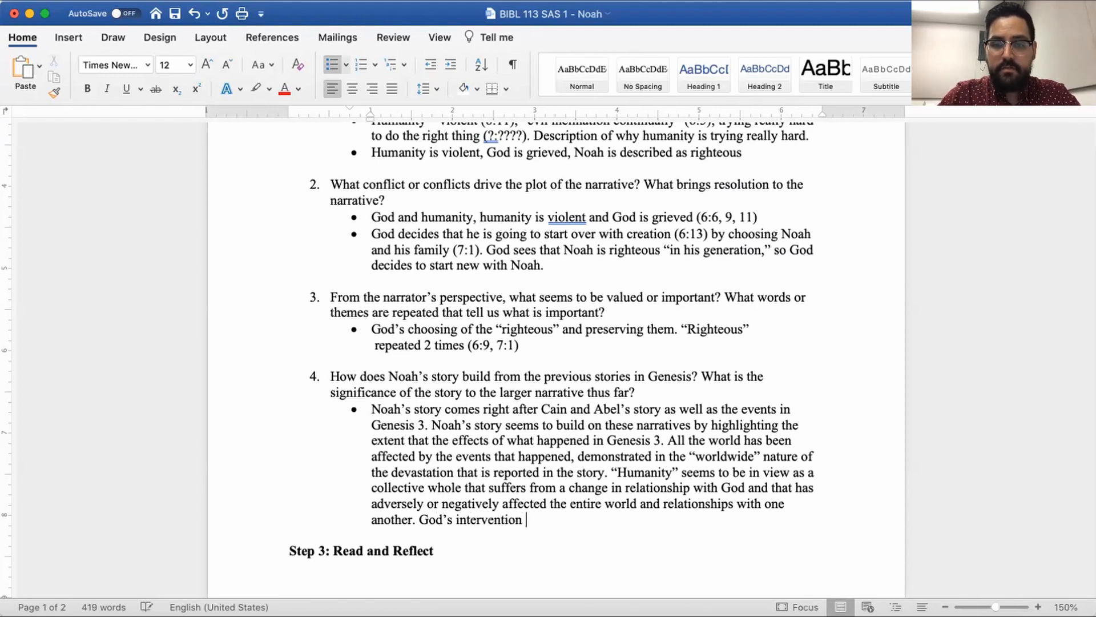
Add that God's work through Noah's family shows commitment to humanity, even through a flood
{"action": "type", "text": "through Noah and"}
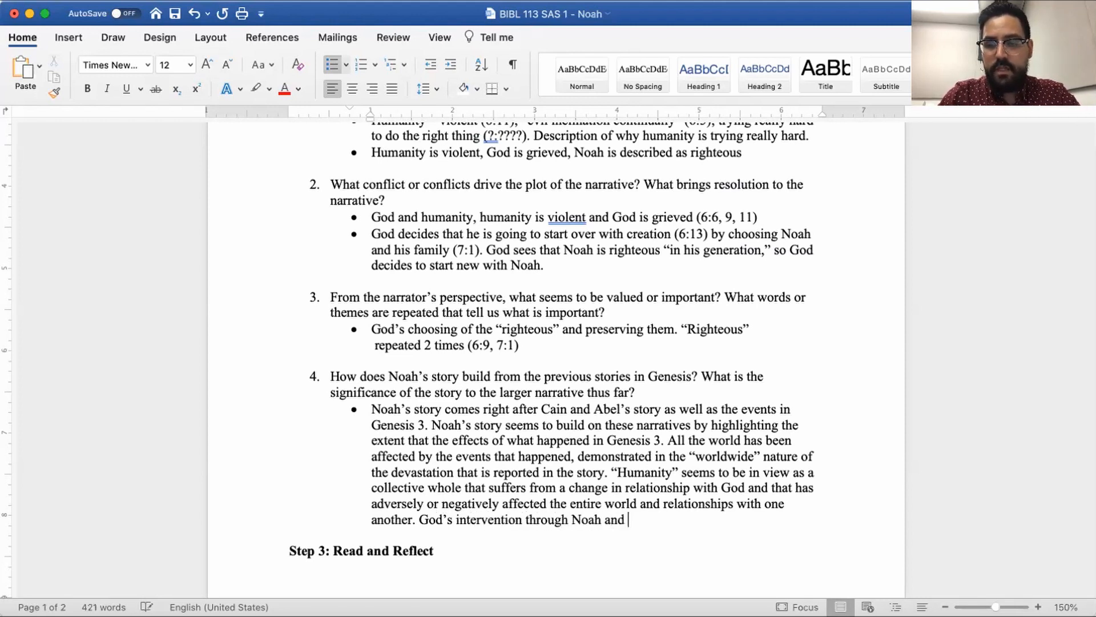
{"action": "type", "text": "his fami"}
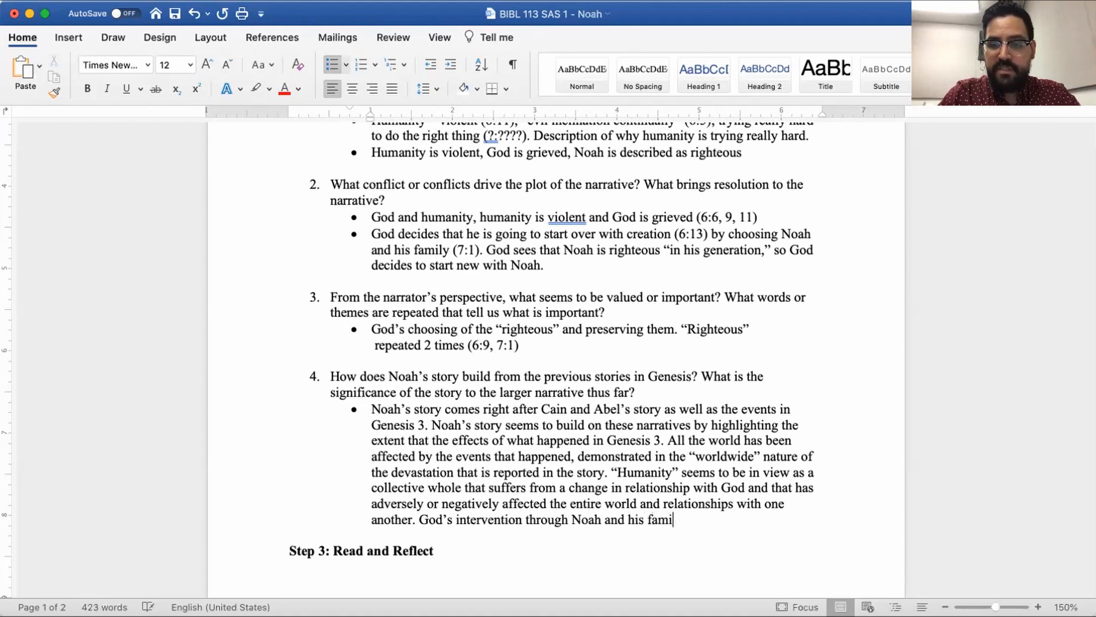
{"action": "type", "text": "ly demonstrates"}
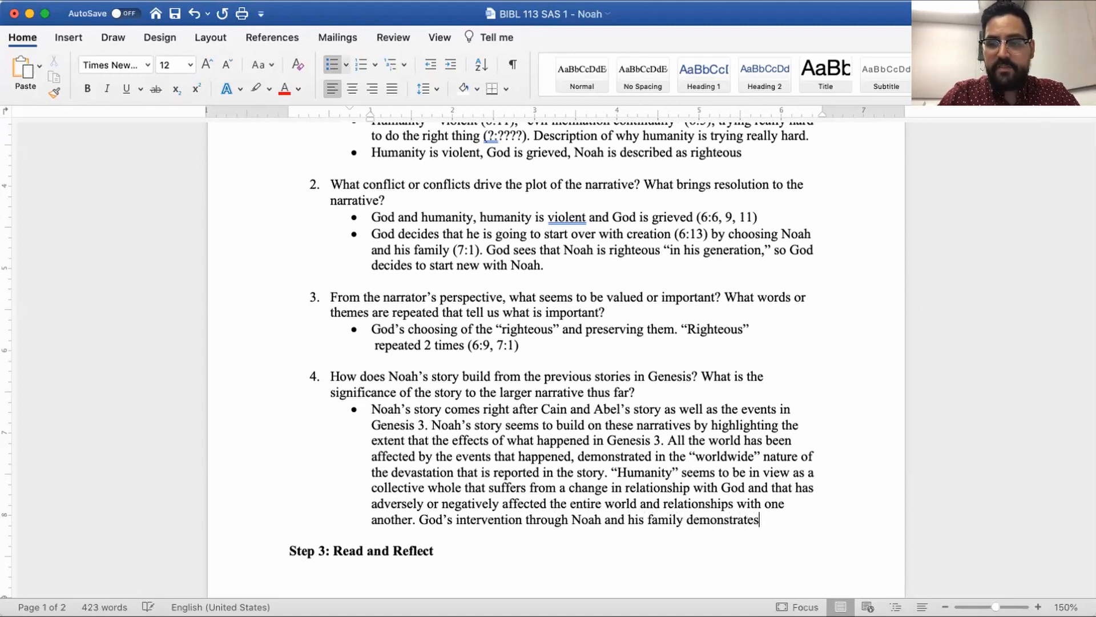
{"action": "type", "text": "God's commitment"}
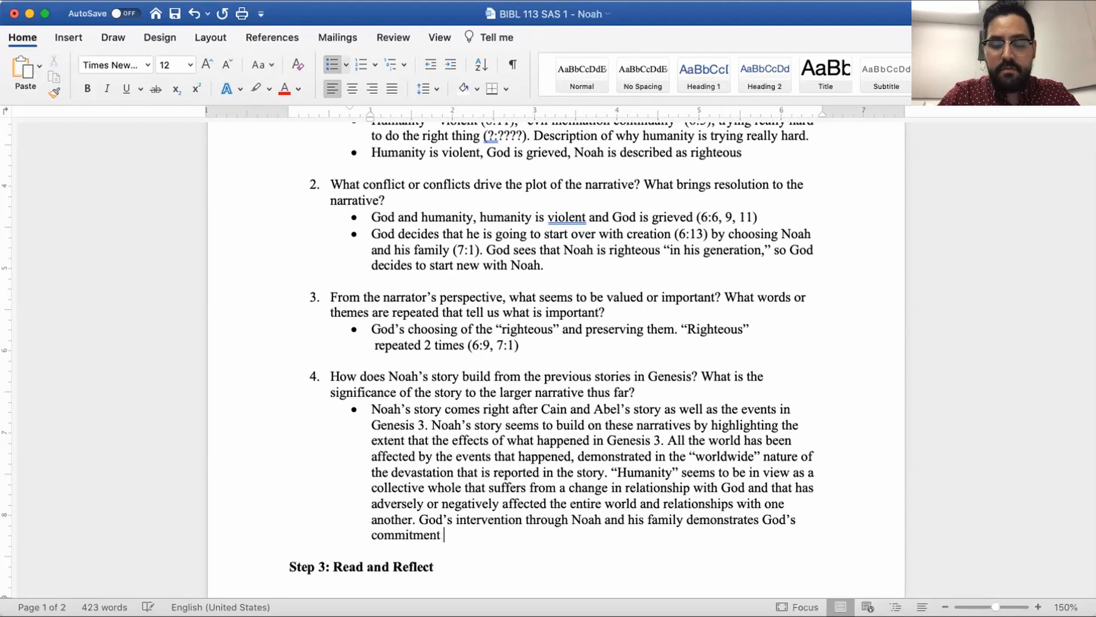
{"action": "type", "text": "t"}
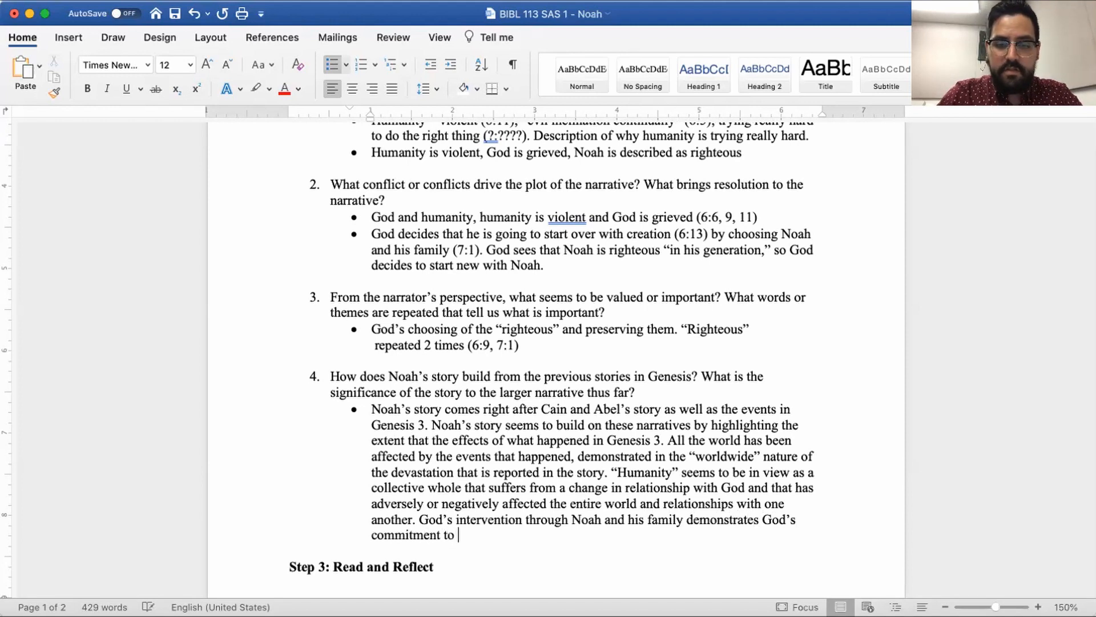
{"action": "type", "text": "humanity"}
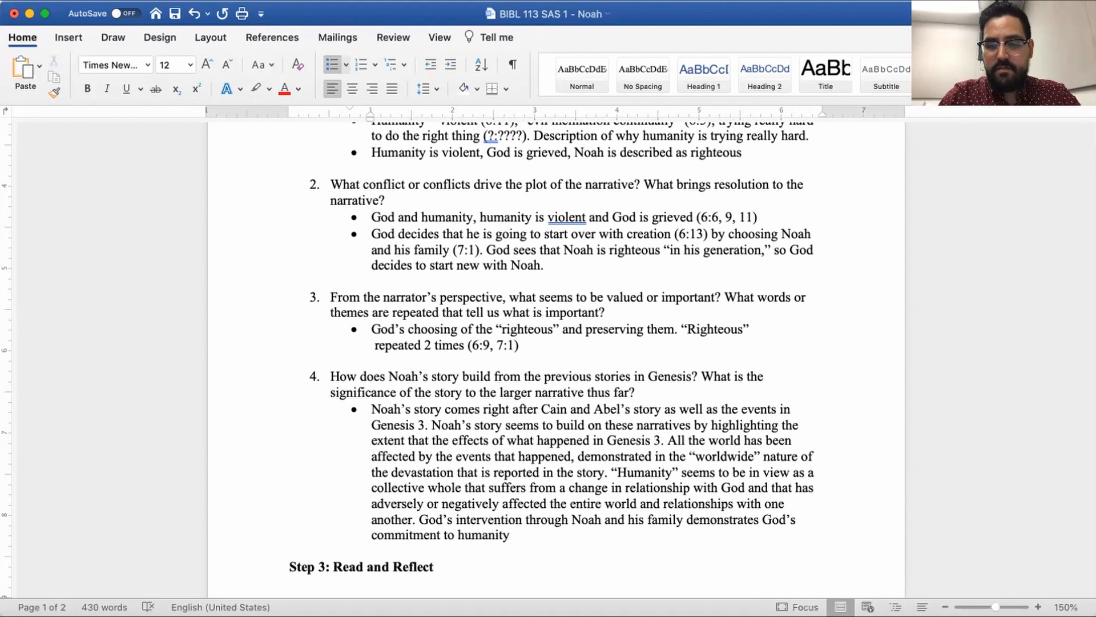
{"action": "type", "text": ", even"}
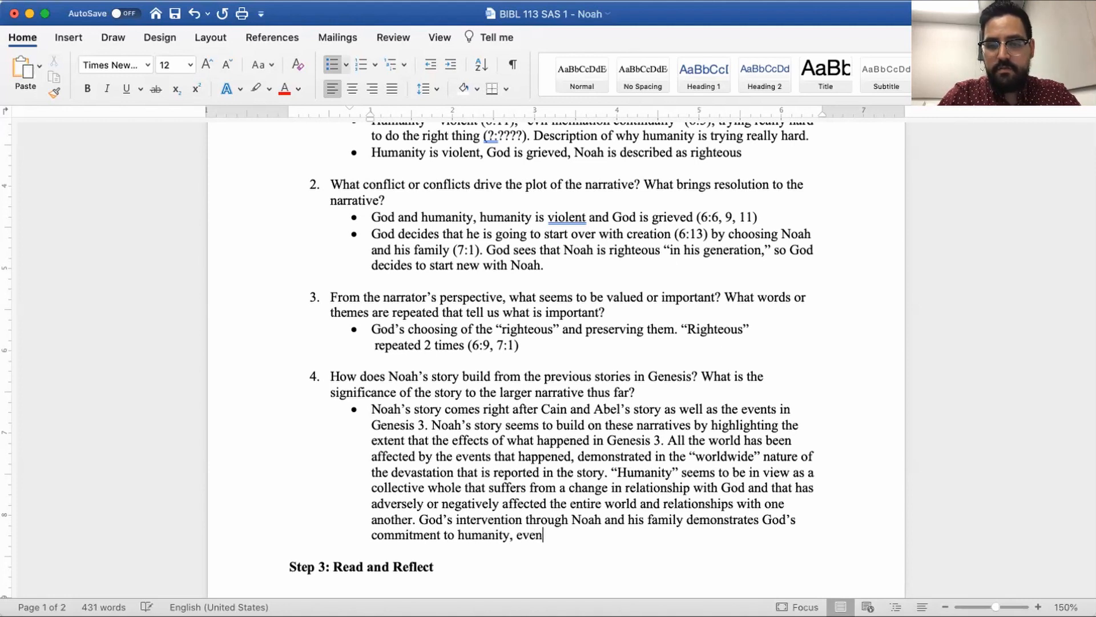
{"action": "type", "text": "through a flo"}
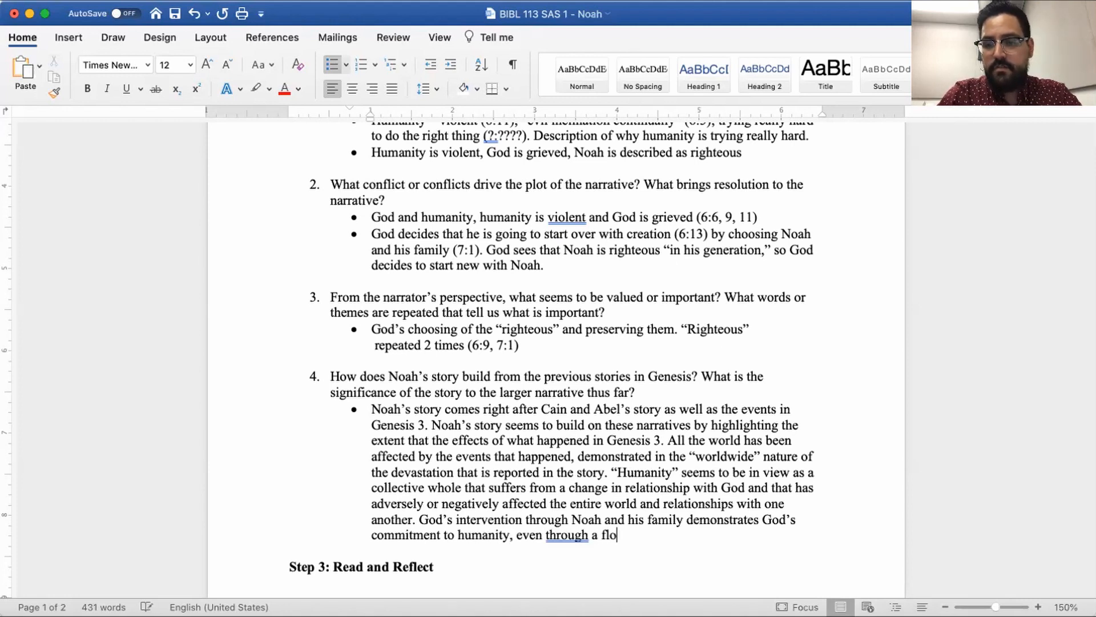
{"action": "type", "text": "od."}
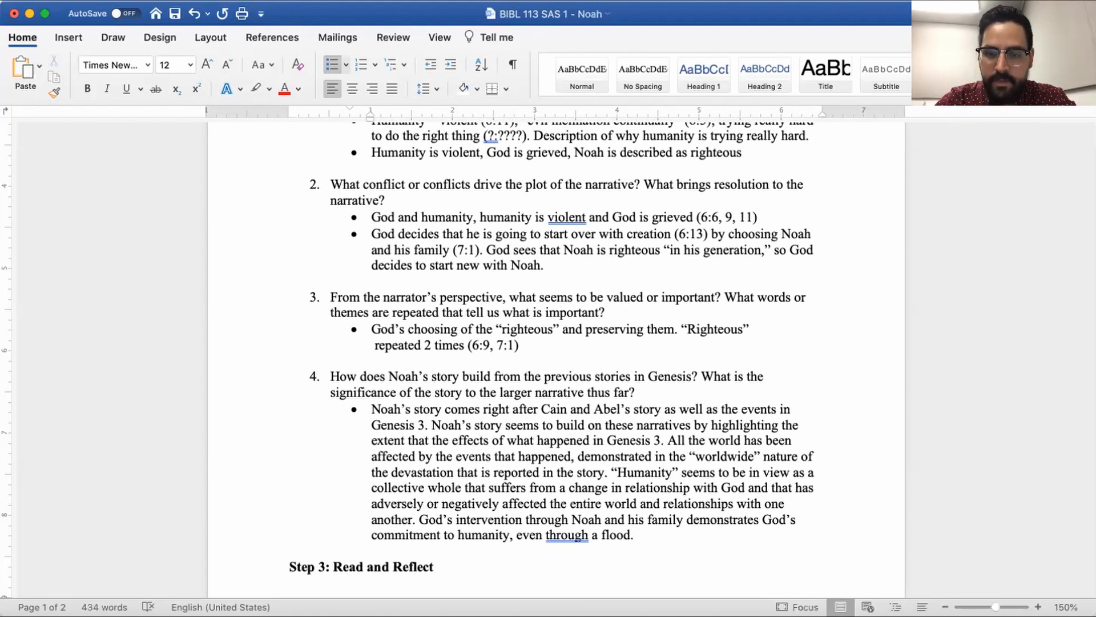
Add God's covenant with humanity and creation, promising no destruction by waters again
{"action": "type", "text": "God makes a"}
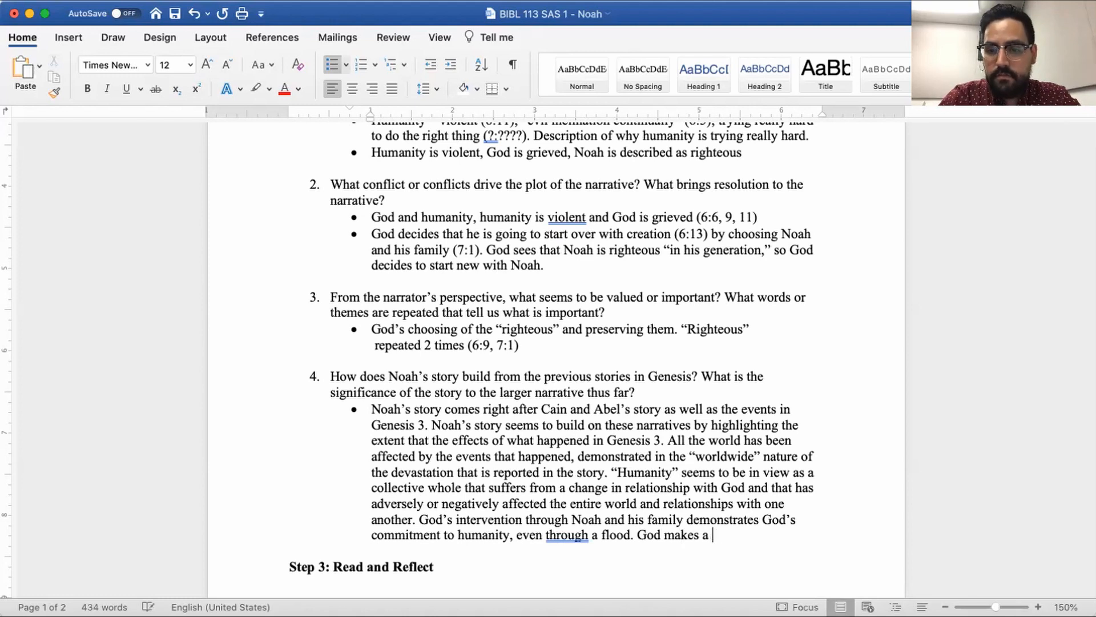
{"action": "type", "text": "covenant with humanity and w"}
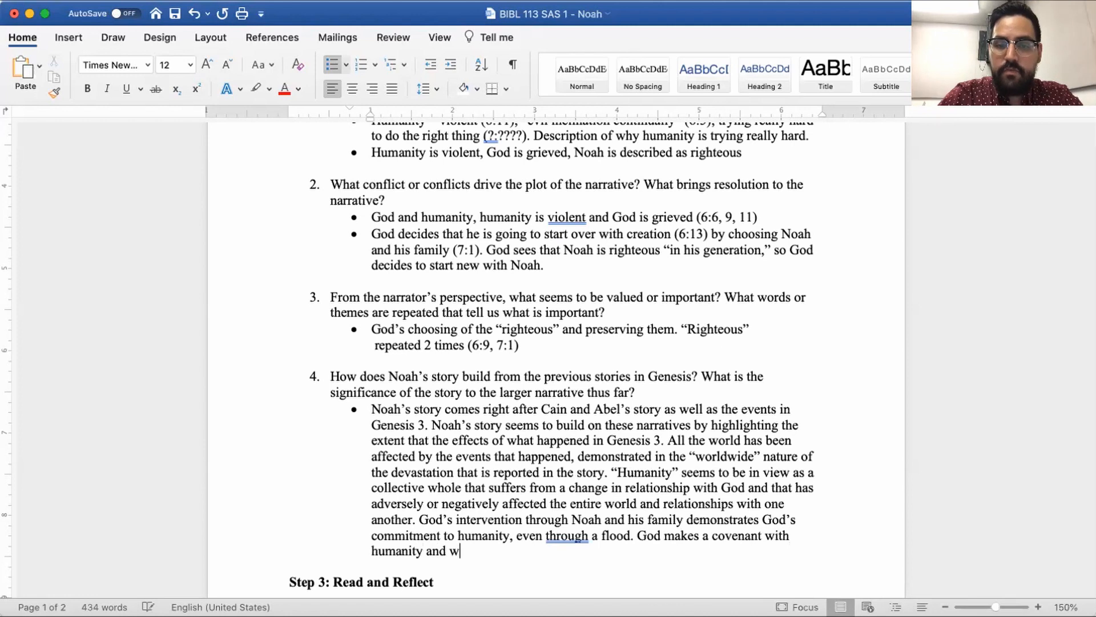
{"action": "type", "text": "ith creation,"}
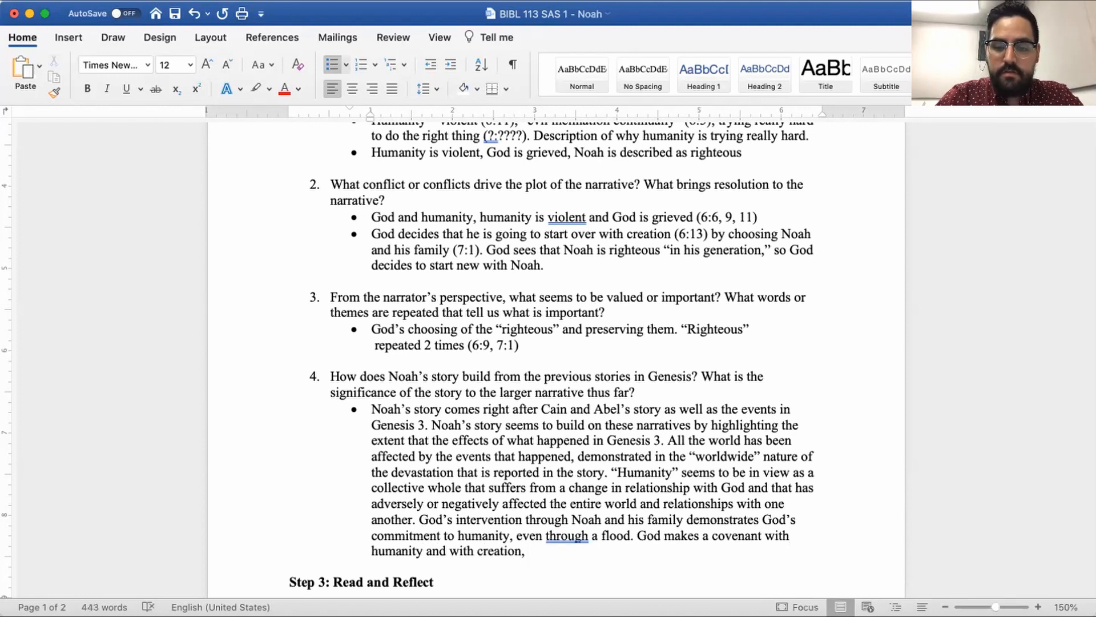
{"action": "type", "text": "promising not to destroy i"}
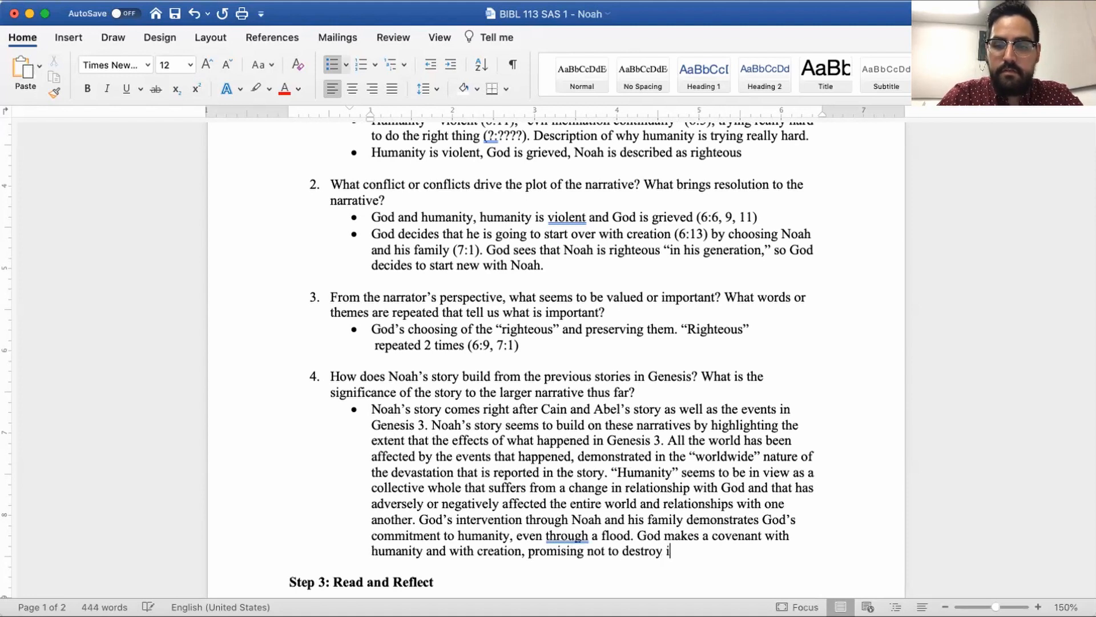
{"action": "type", "text": "tan"}
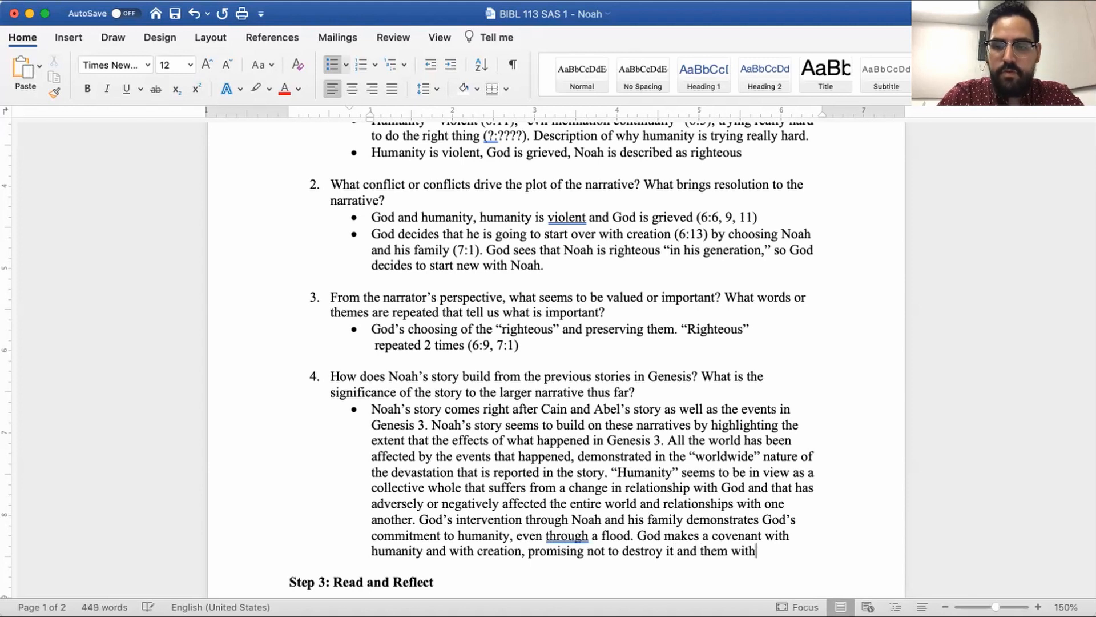
{"action": "type", "text": "waters again."}
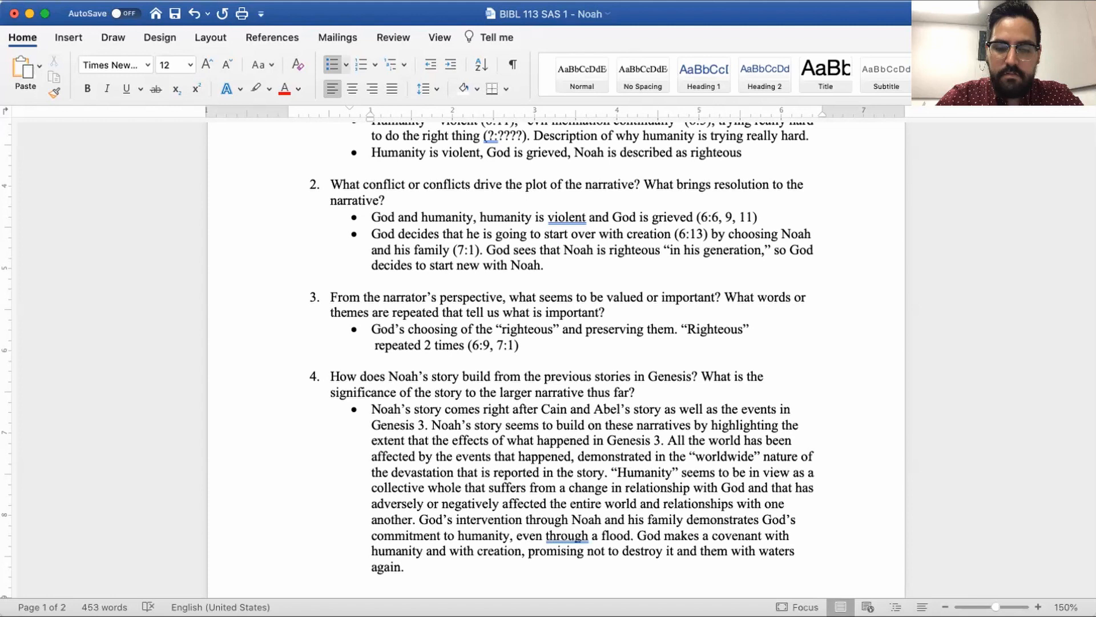
Conclude that God instead takes another way to bring about restoration
{"action": "type", "text": "Instead, G"}
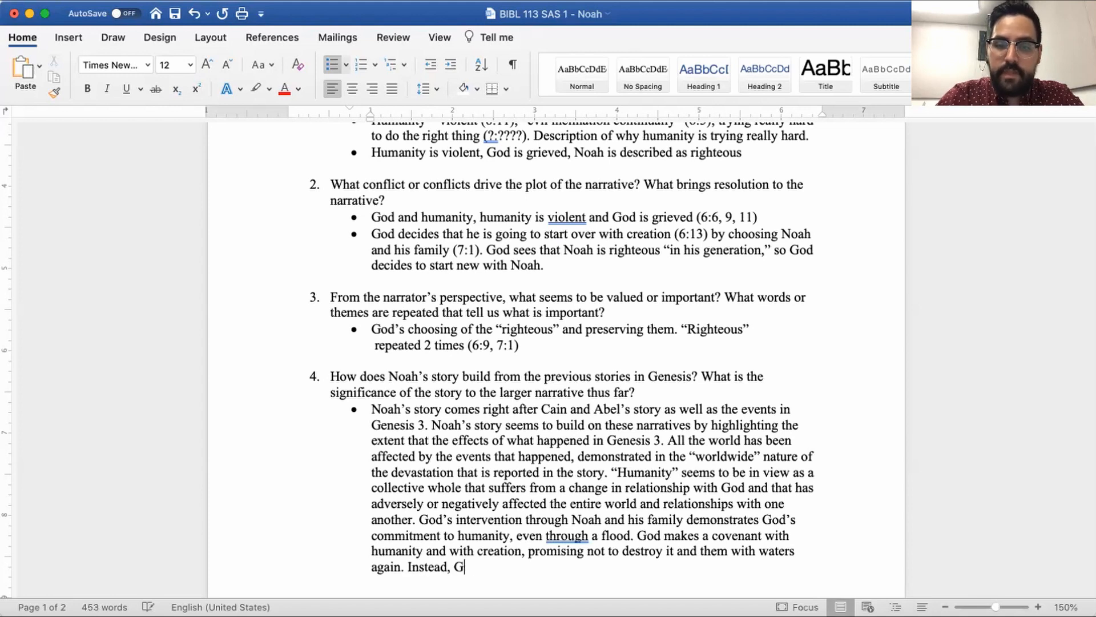
{"action": "type", "text": "od must now choose a different way"}
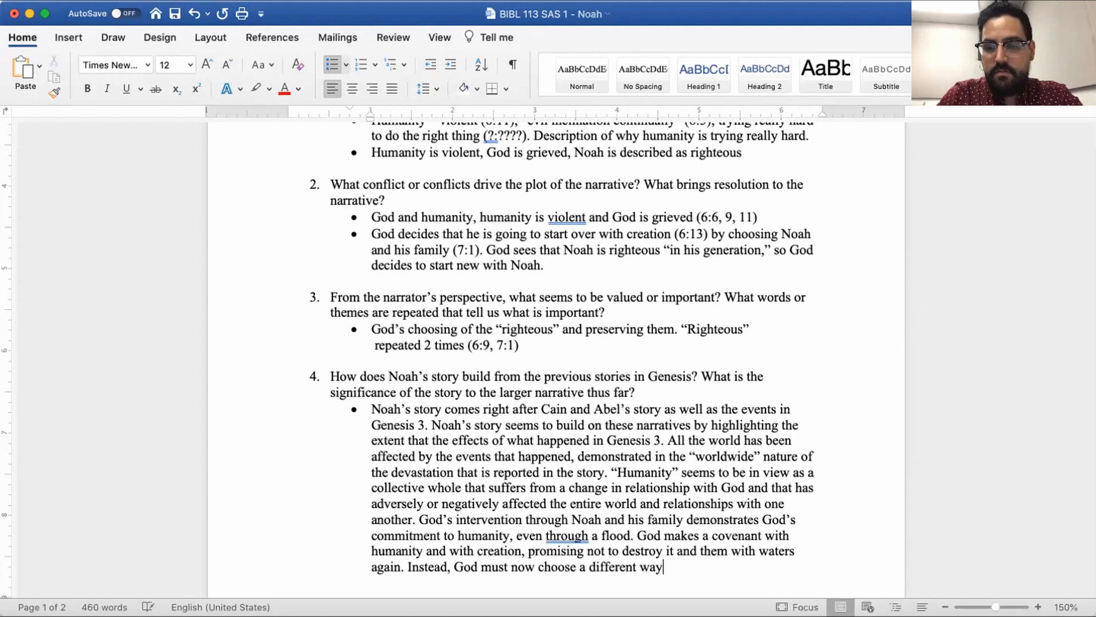
{"action": "type", "text": "to bring about"}
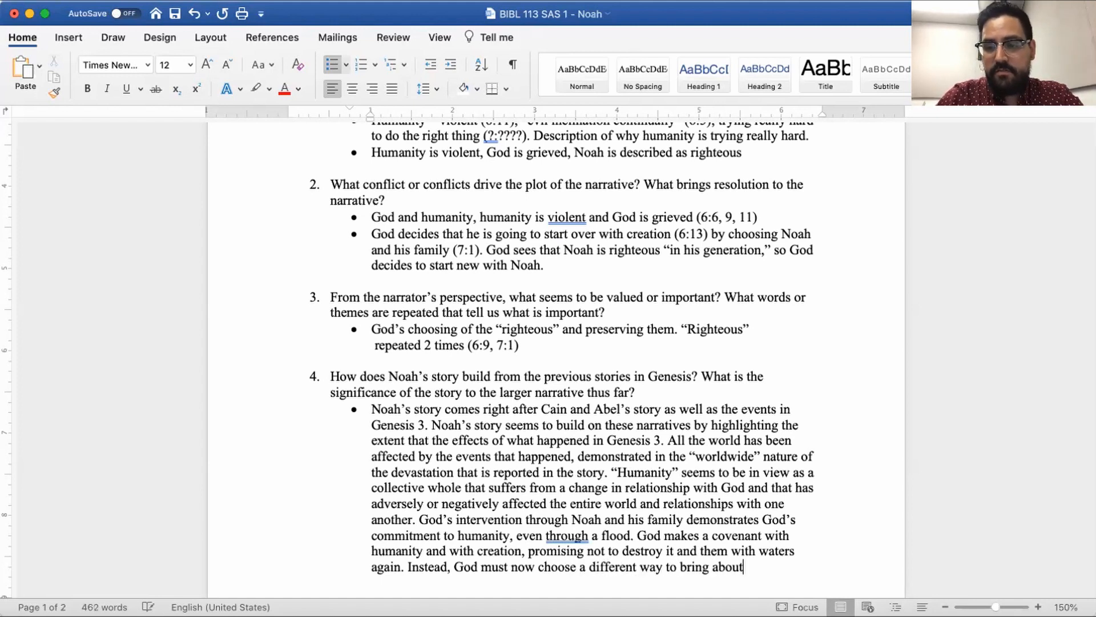
{"action": "type", "text": "restoration."}
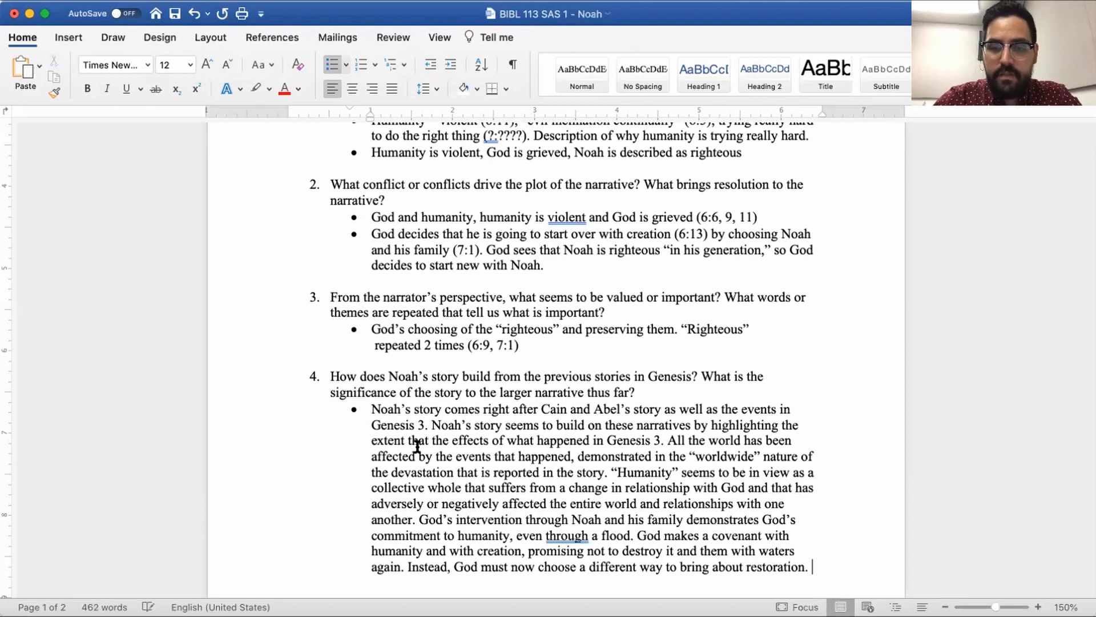
Ignore the spelling flag on "through" in question 4's answer
{"action": "right_click", "coordinate": [567, 476]}
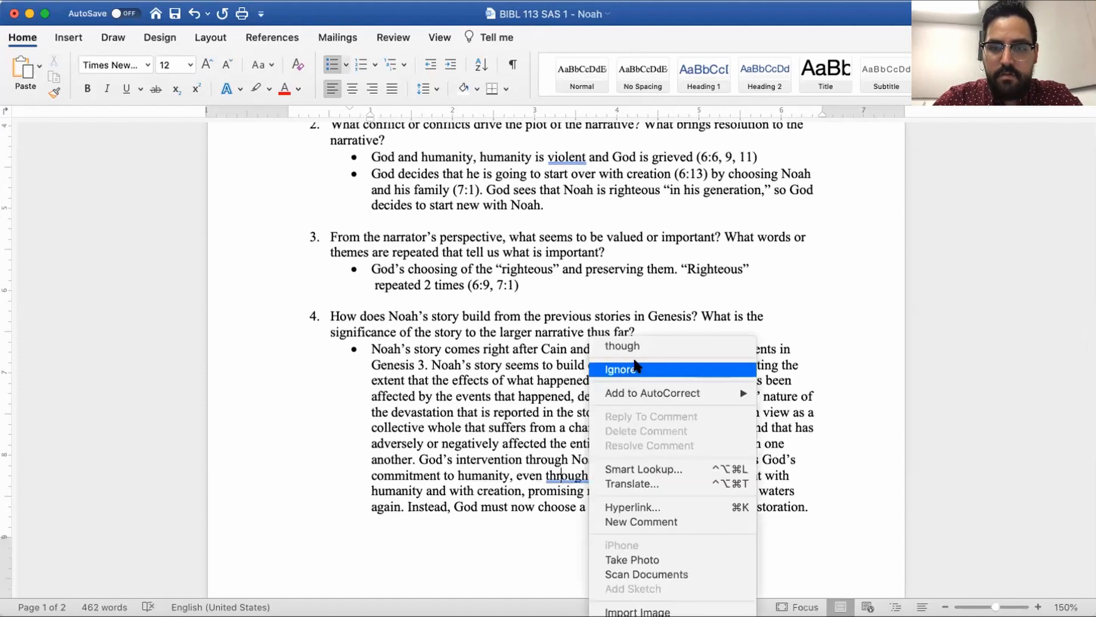
{"action": "left_click", "coordinate": [620, 370]}
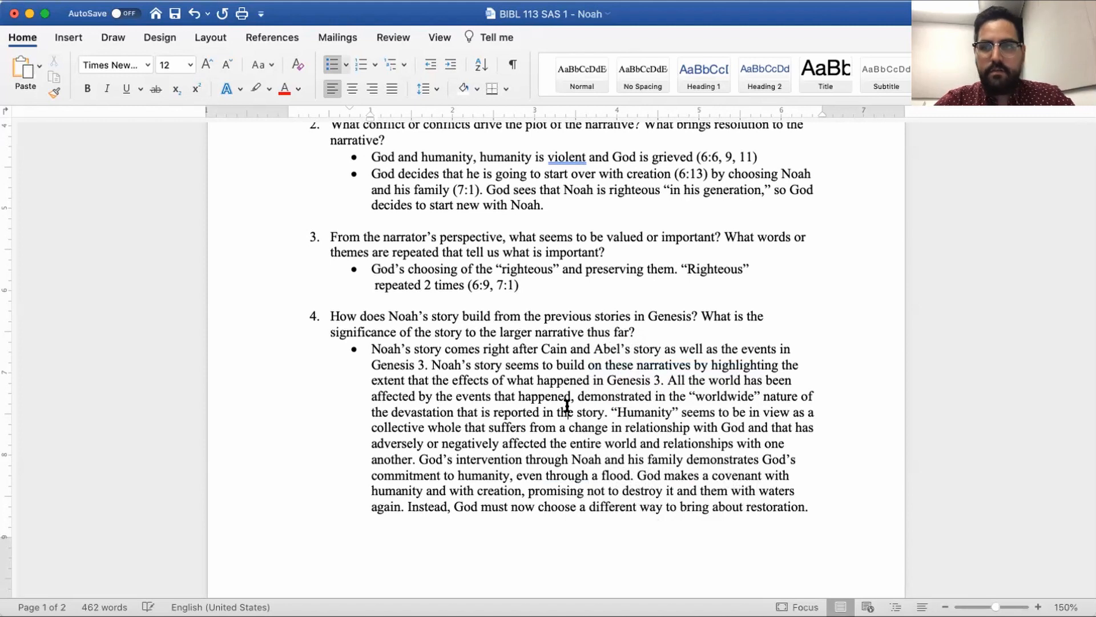
{"action": "scroll", "scroll_direction": "down", "scroll_amount": 3}
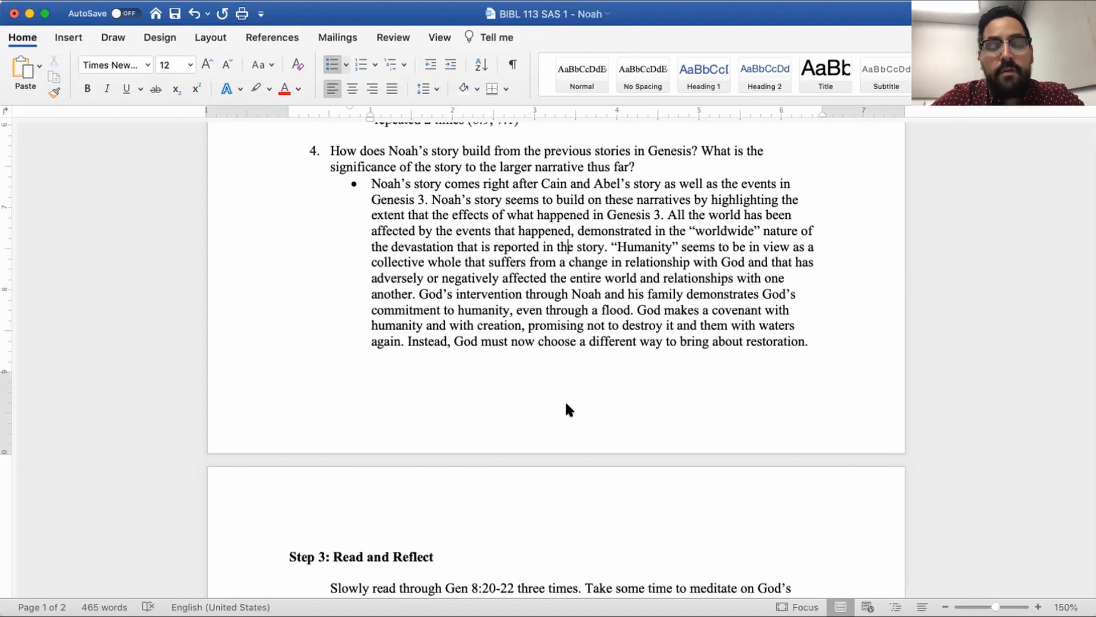
{"action": "scroll", "scroll_direction": "down", "scroll_amount": 3}
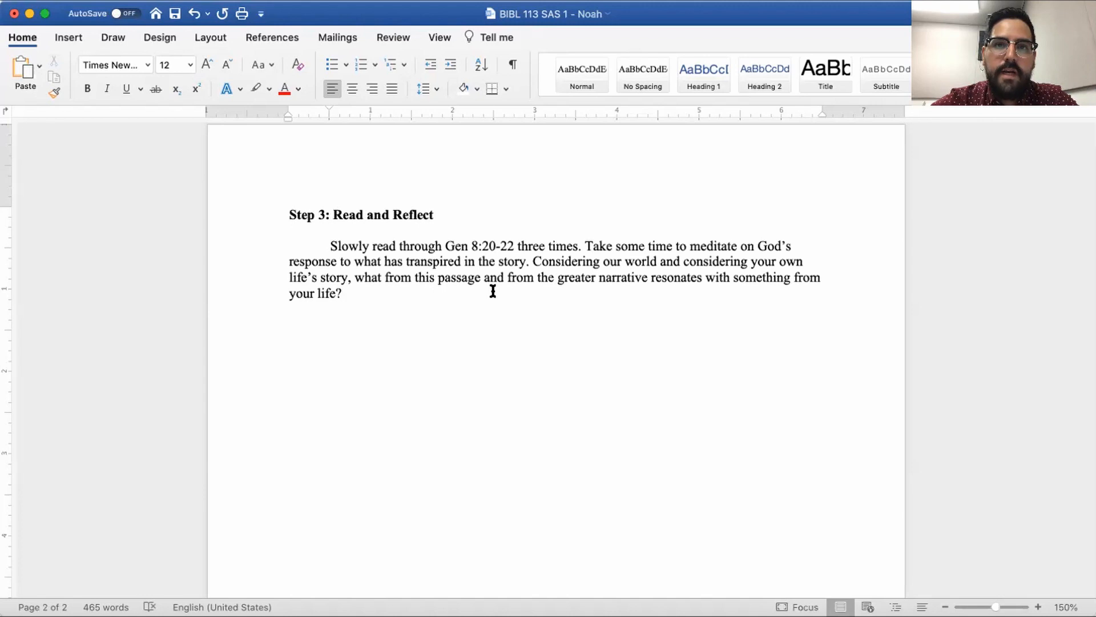
{"action": "left_click", "coordinate": [344, 293]}
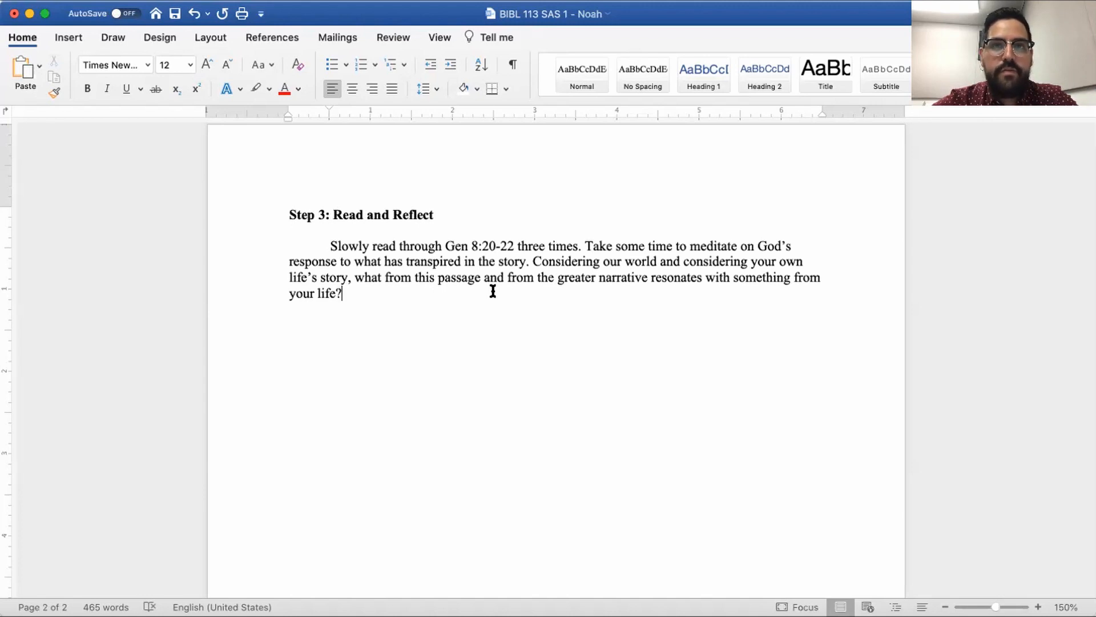